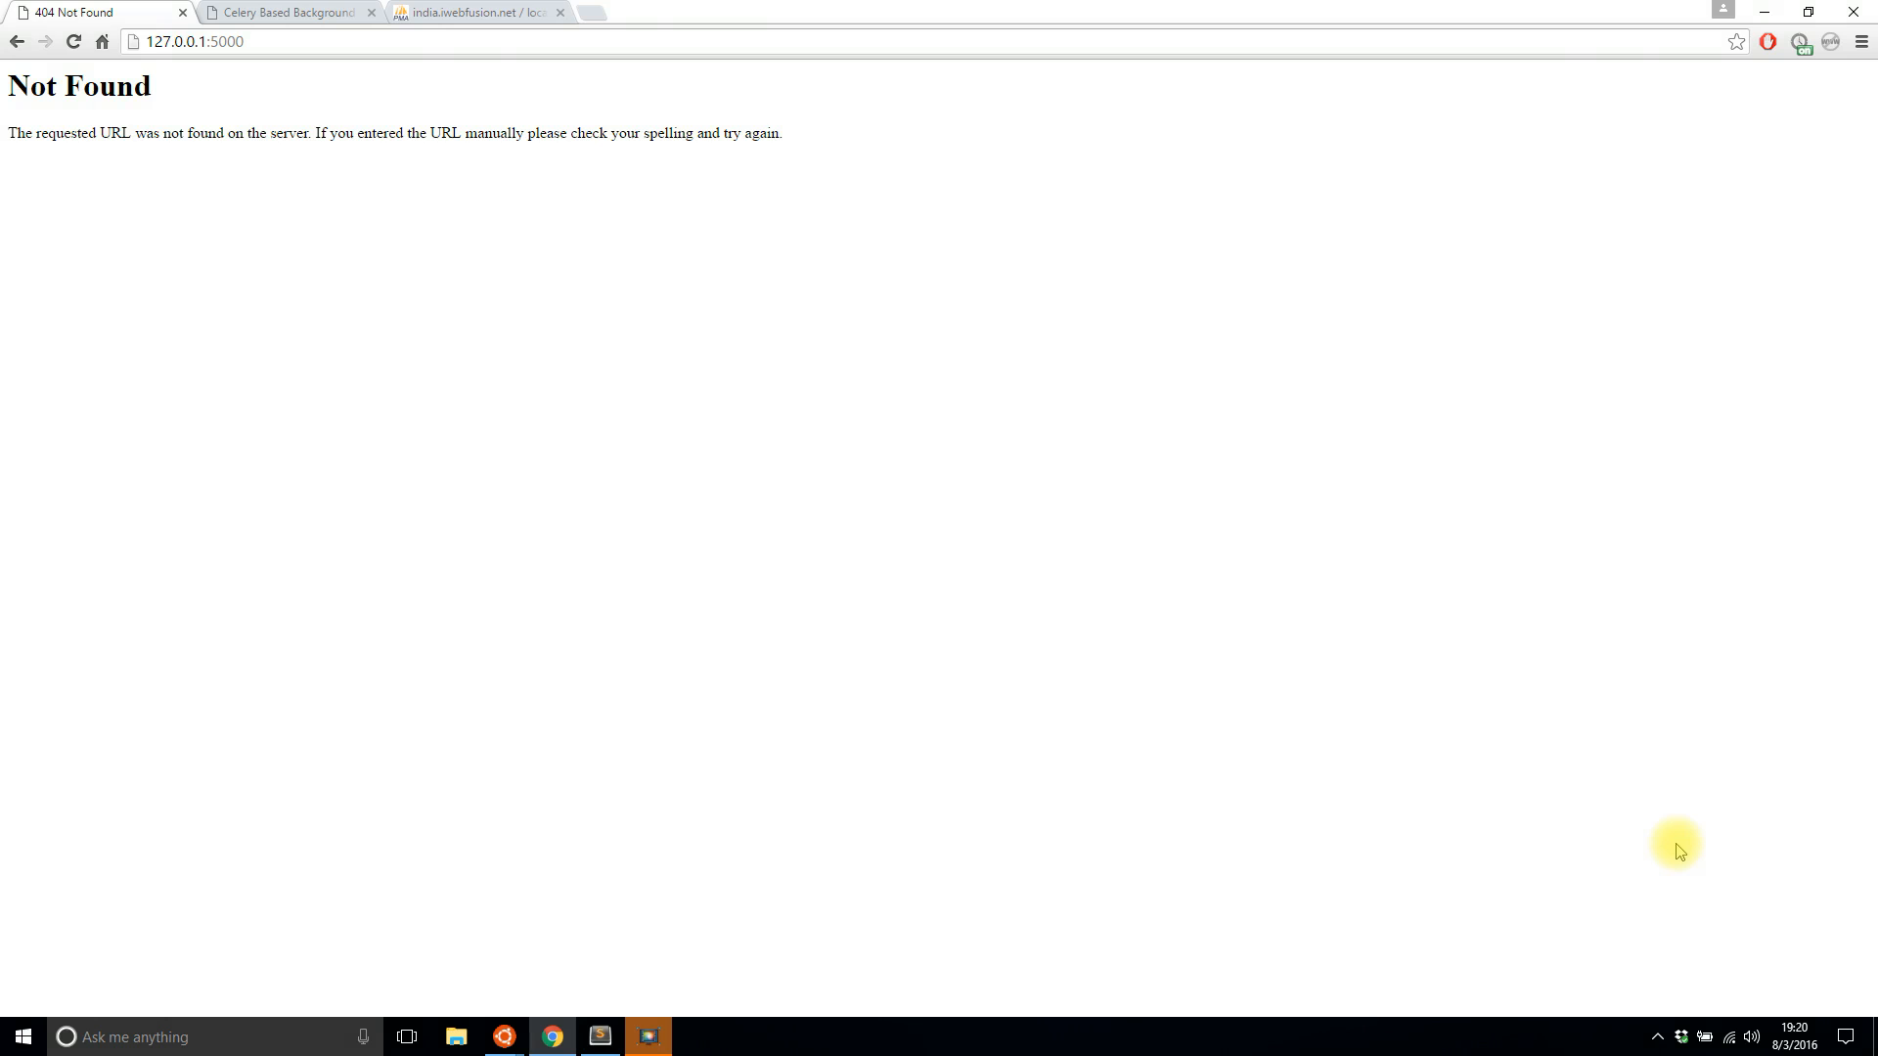
{"action": "mouse_move", "coordinate": [549, 1036]}
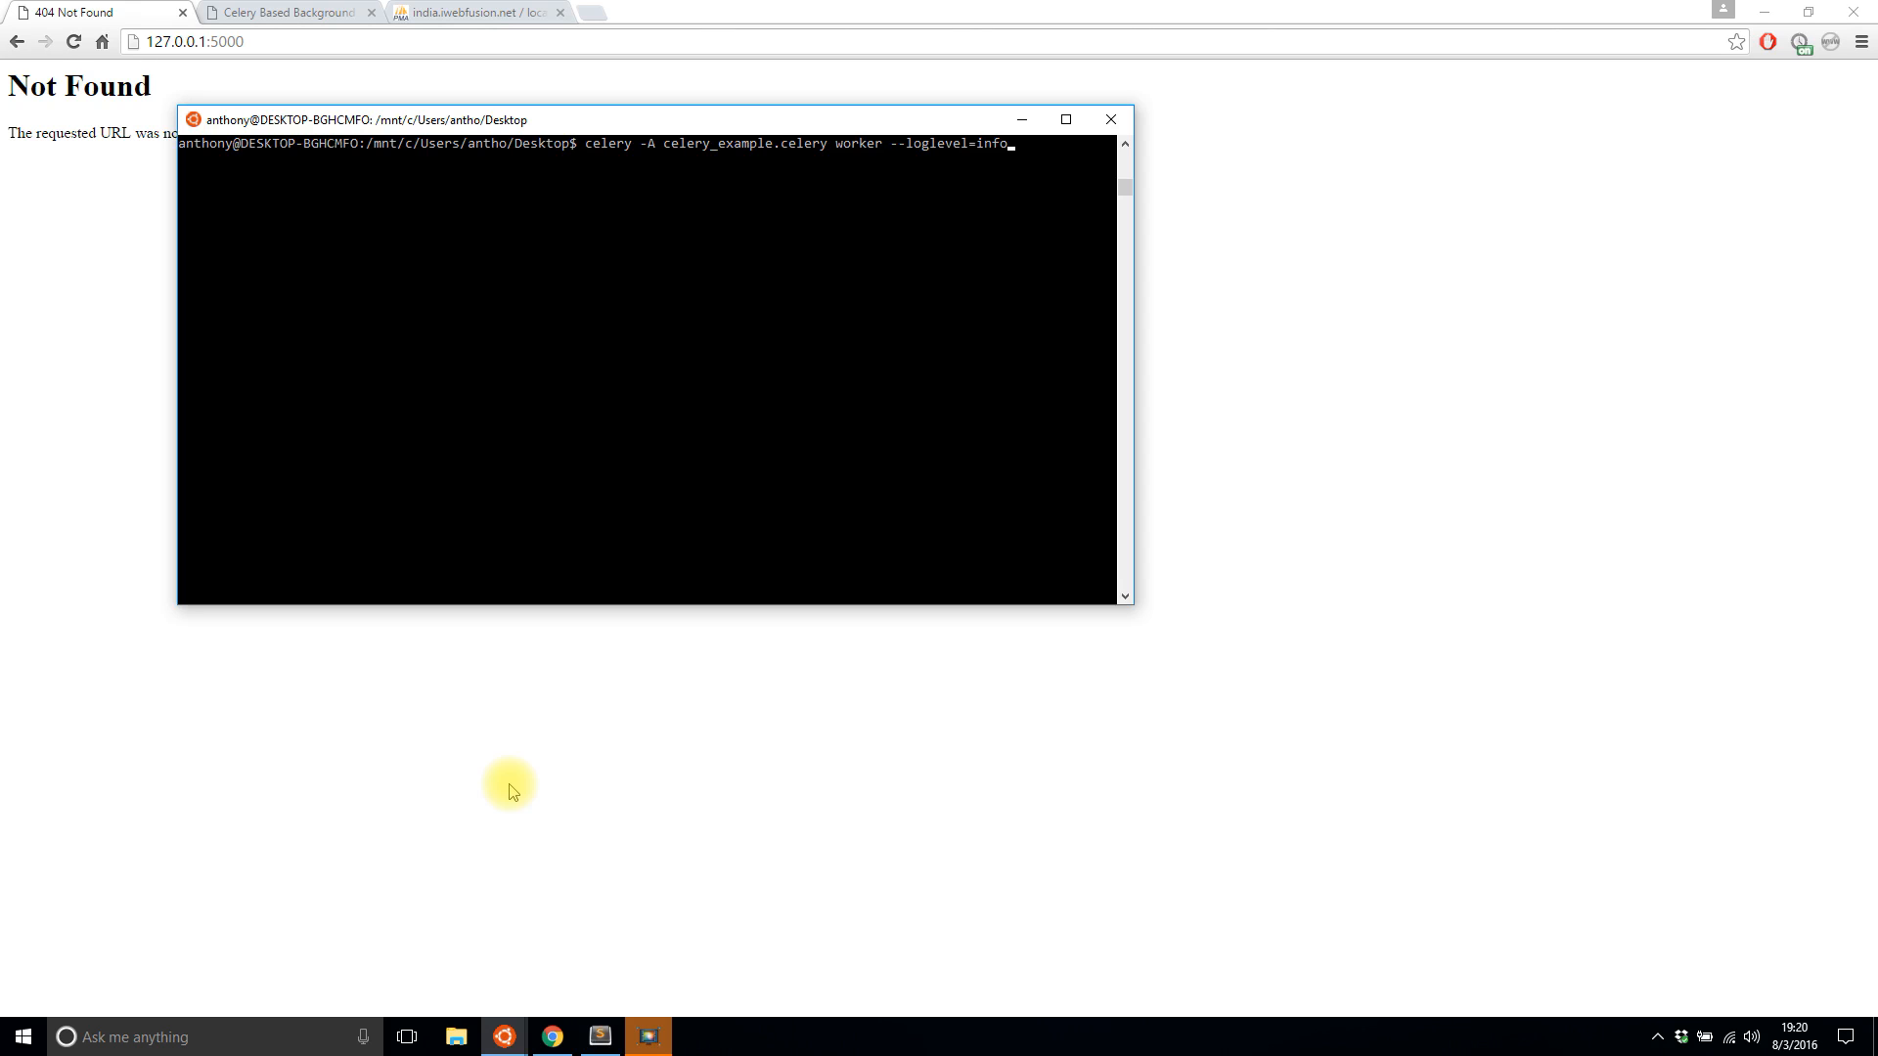
Start the celery_example Celery worker with loglevel=info and run the Flask app on port 5000.
{"action": "key", "text": "Return"}
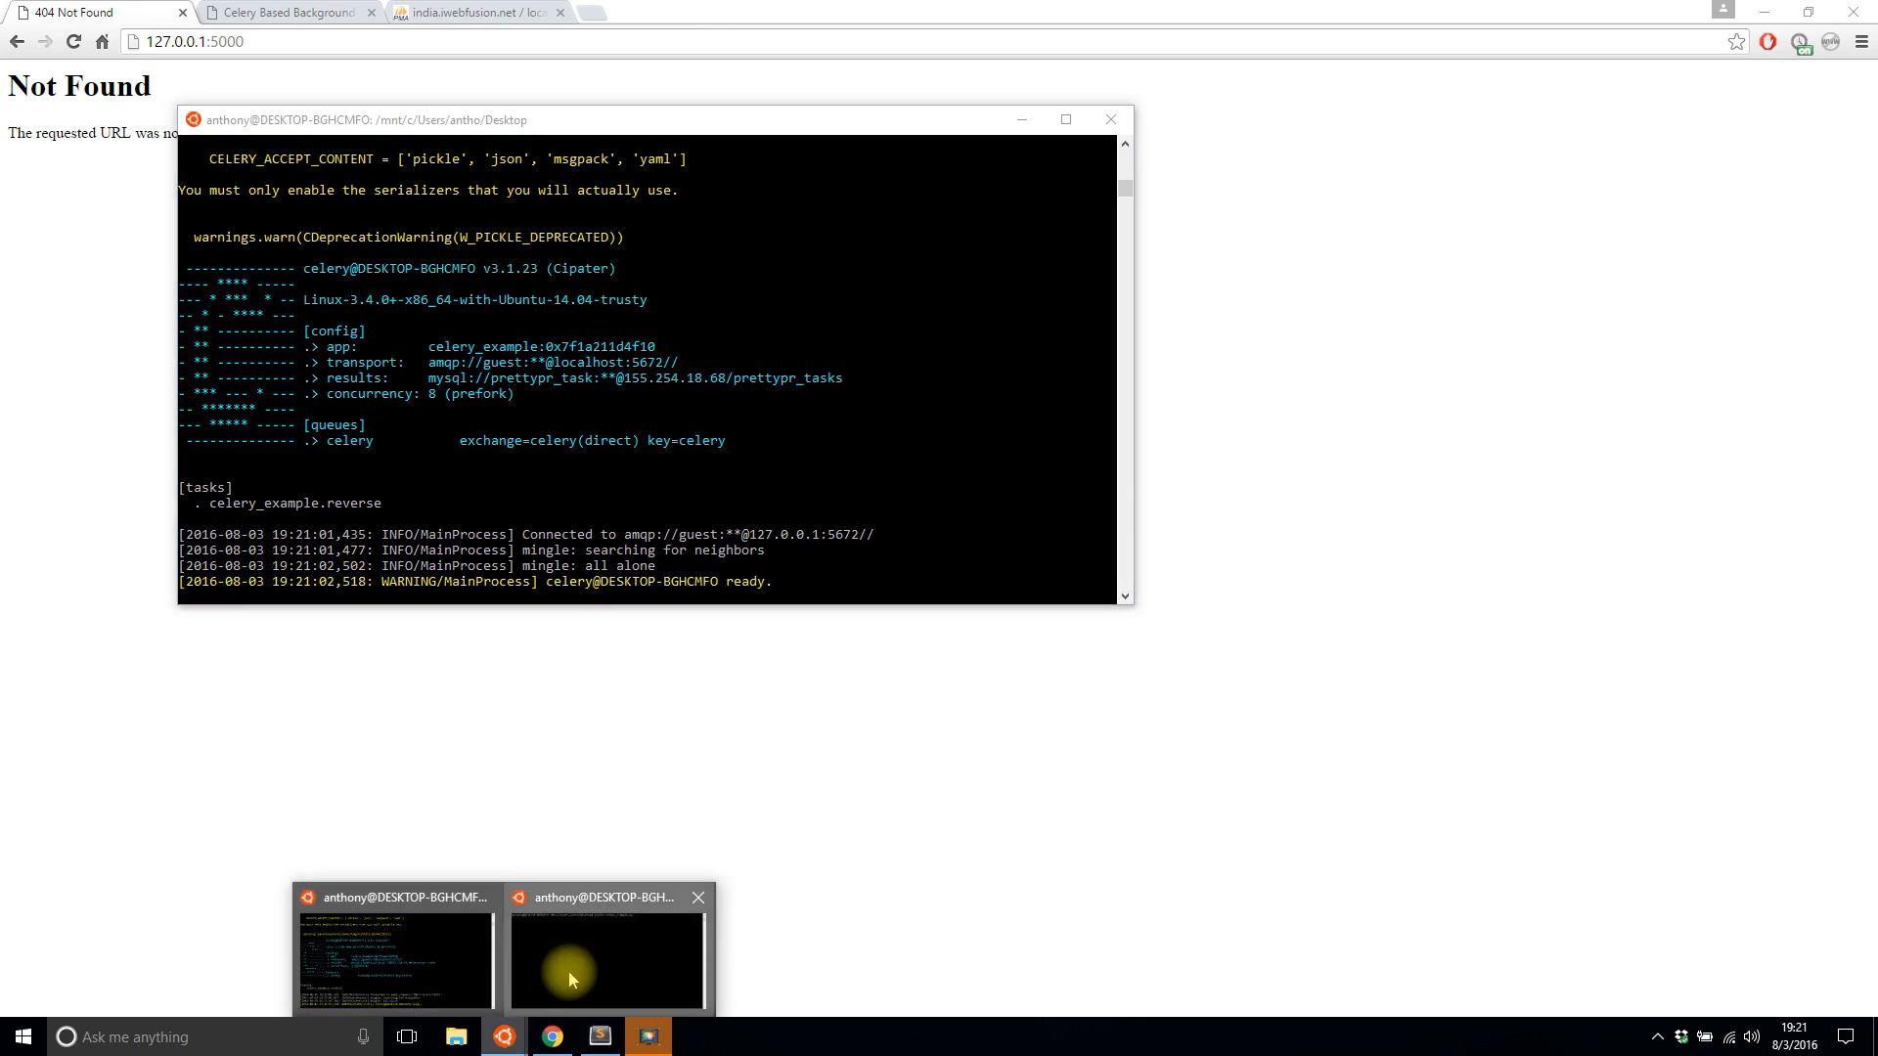
{"action": "left_click", "coordinate": [606, 959]}
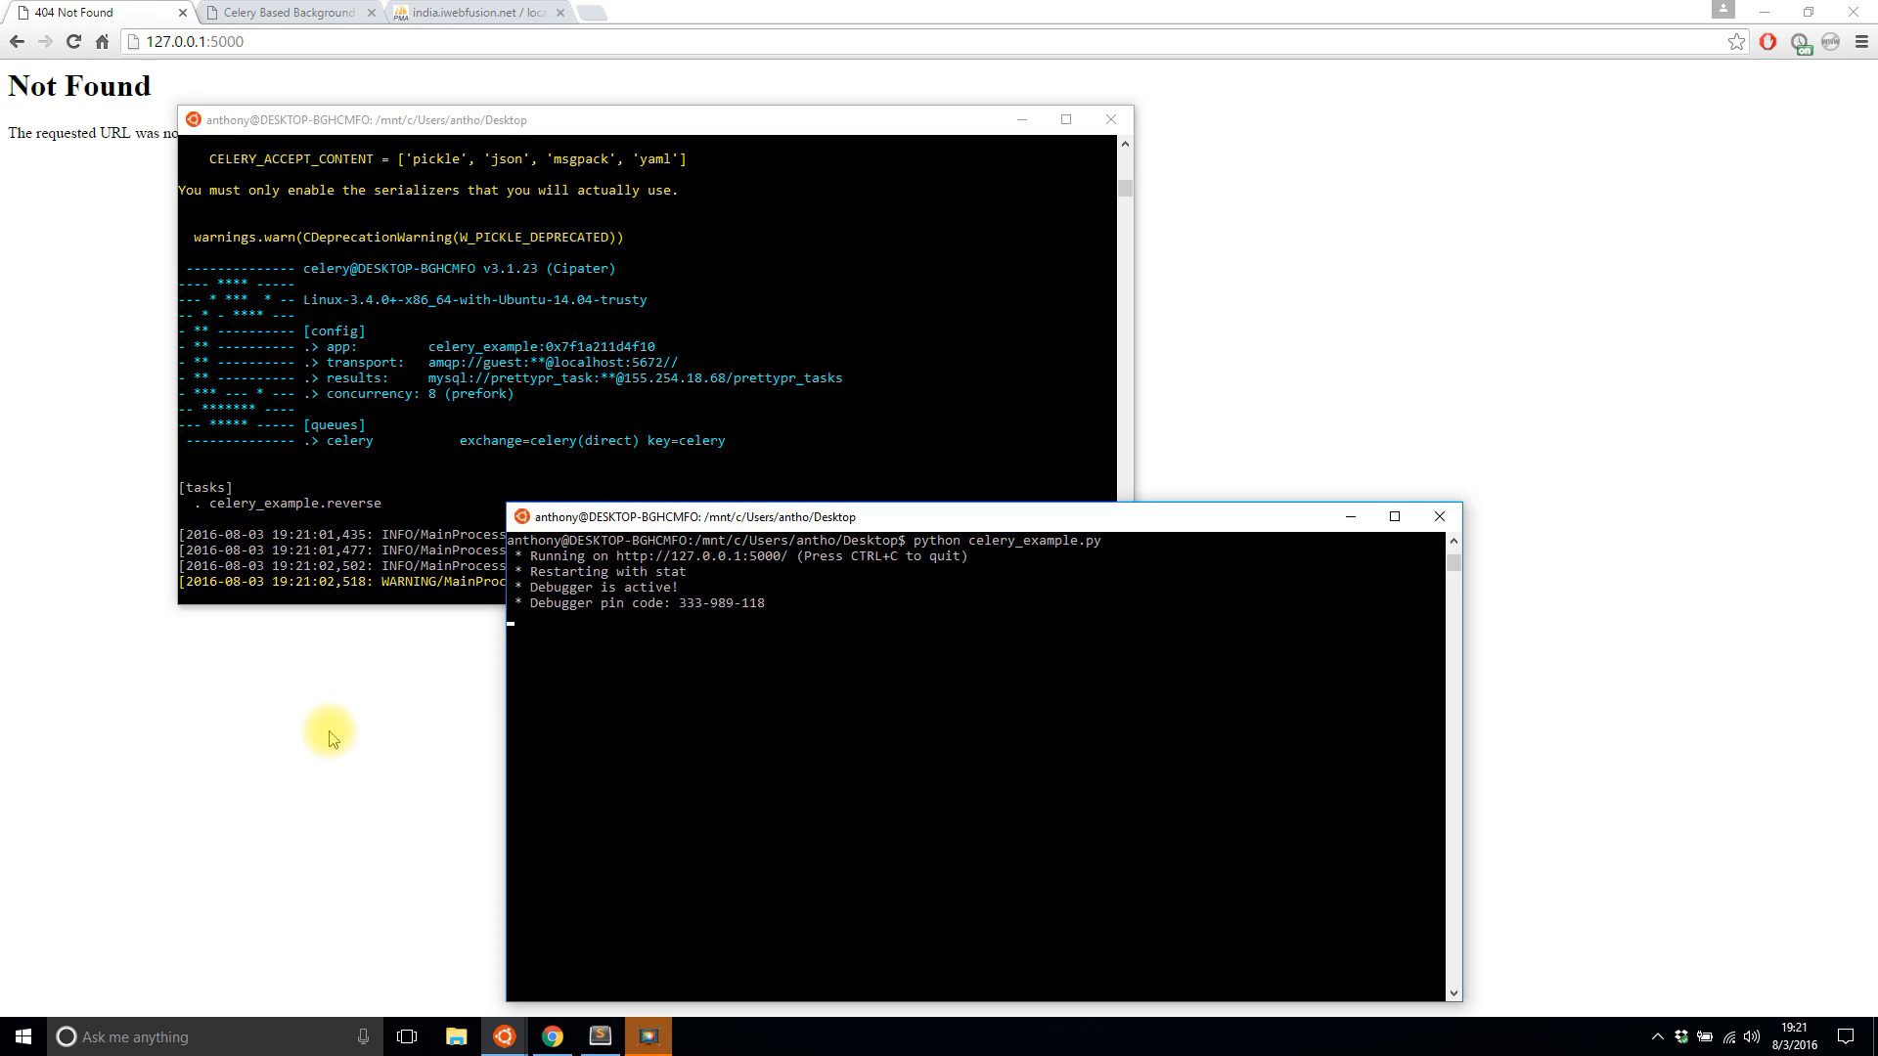
{"action": "left_click", "coordinate": [239, 41]}
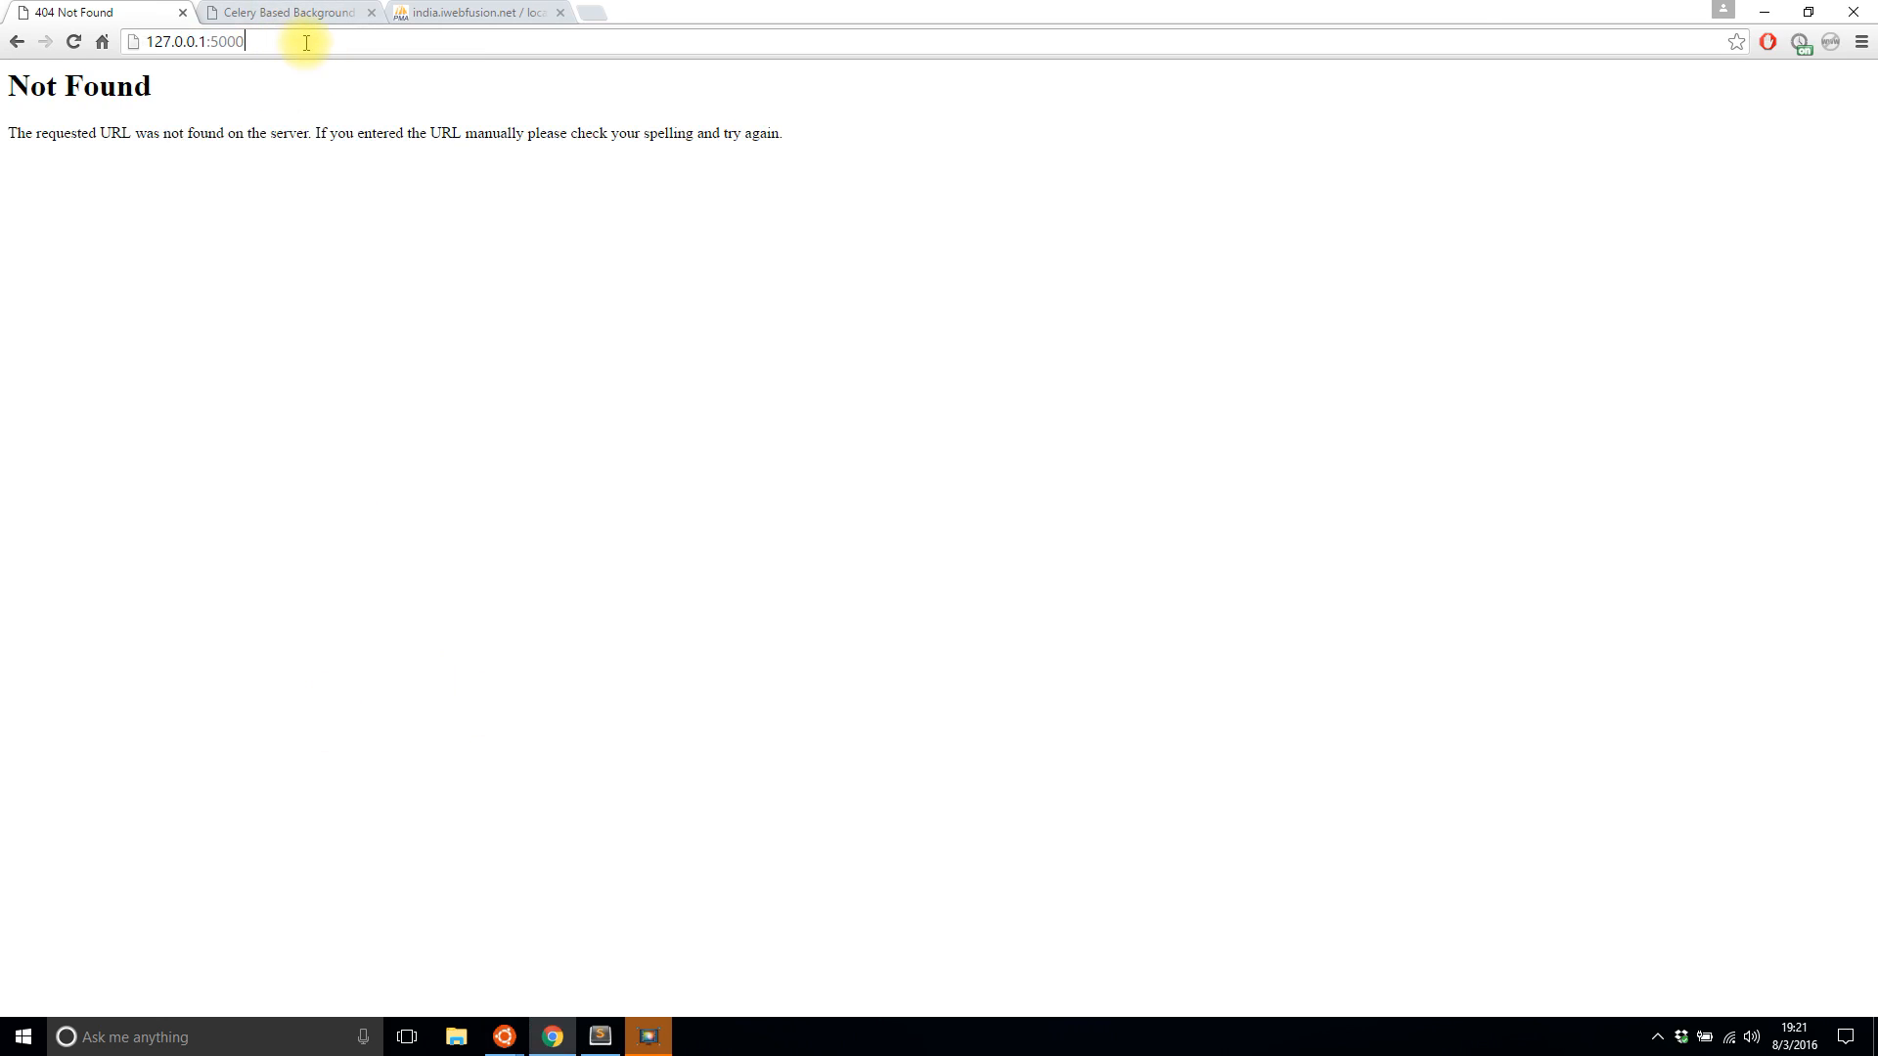
{"action": "type", "text": "/process/"}
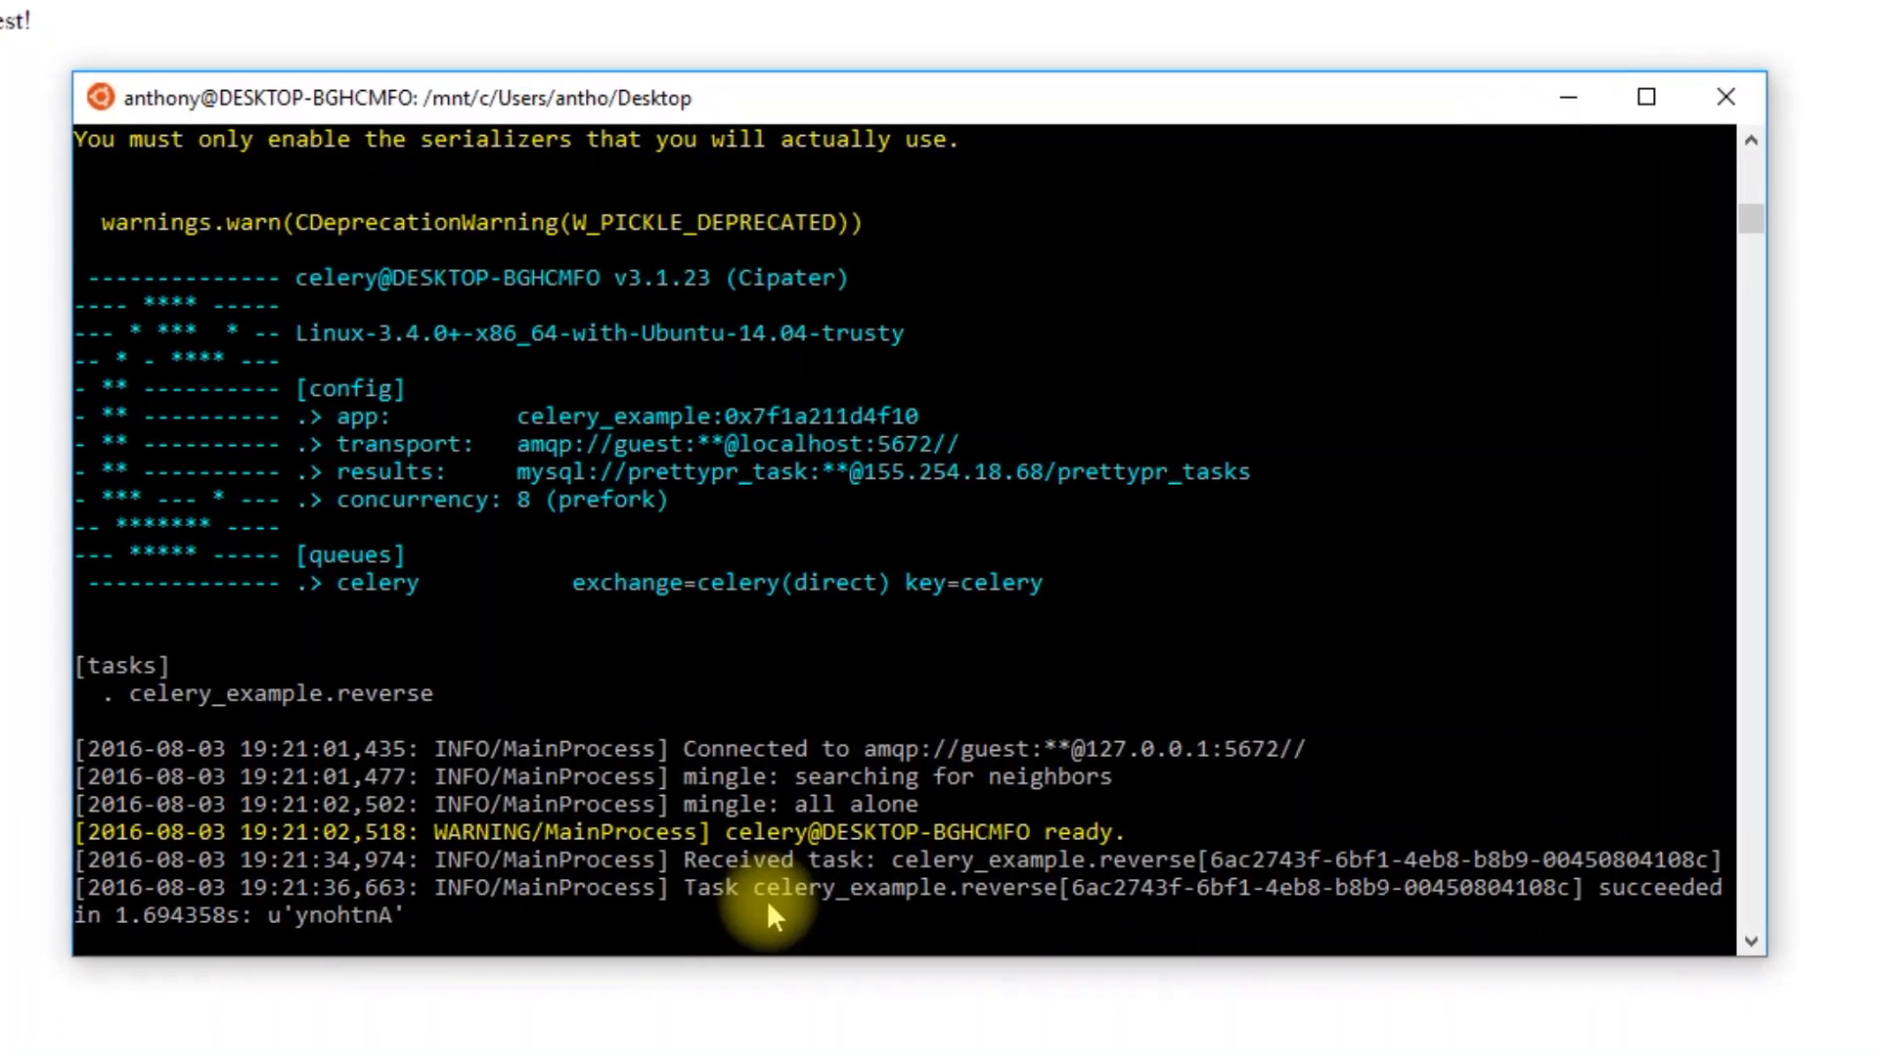
{"action": "mouse_move", "coordinate": [1074, 910]}
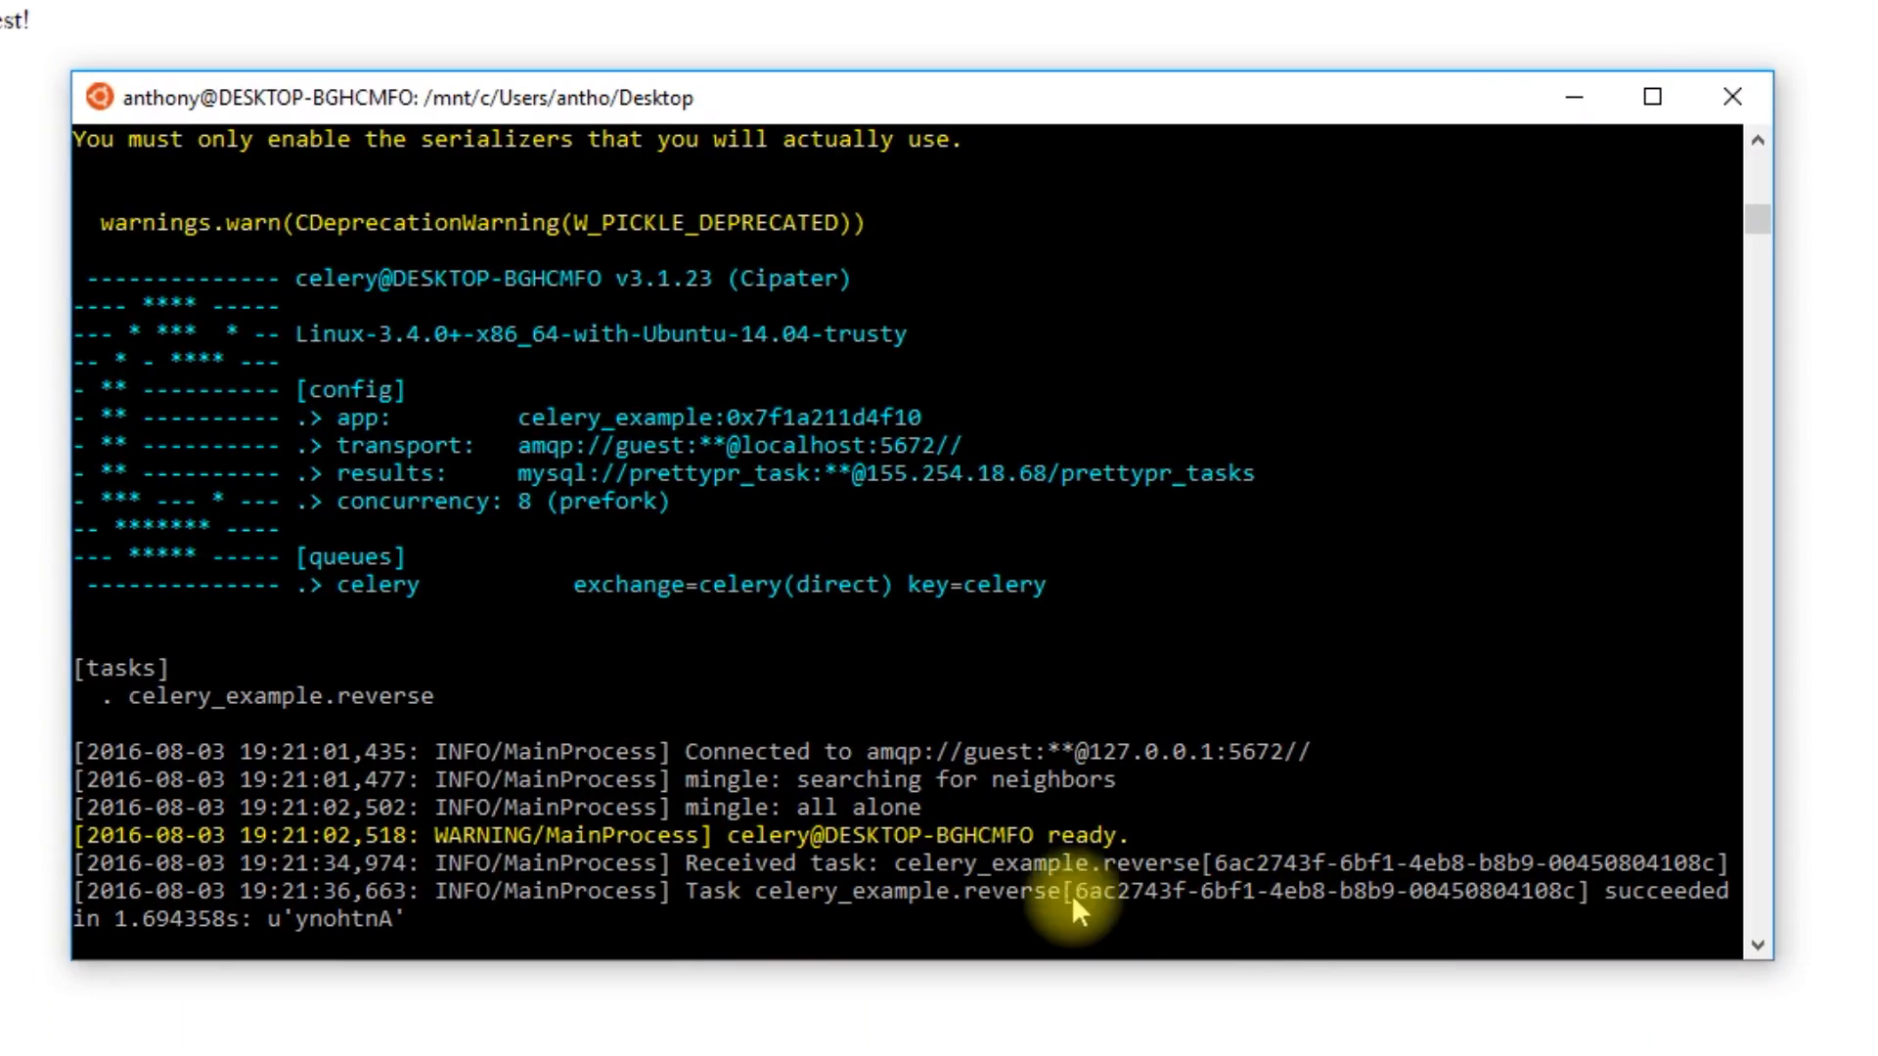
{"action": "mouse_move", "coordinate": [763, 940]}
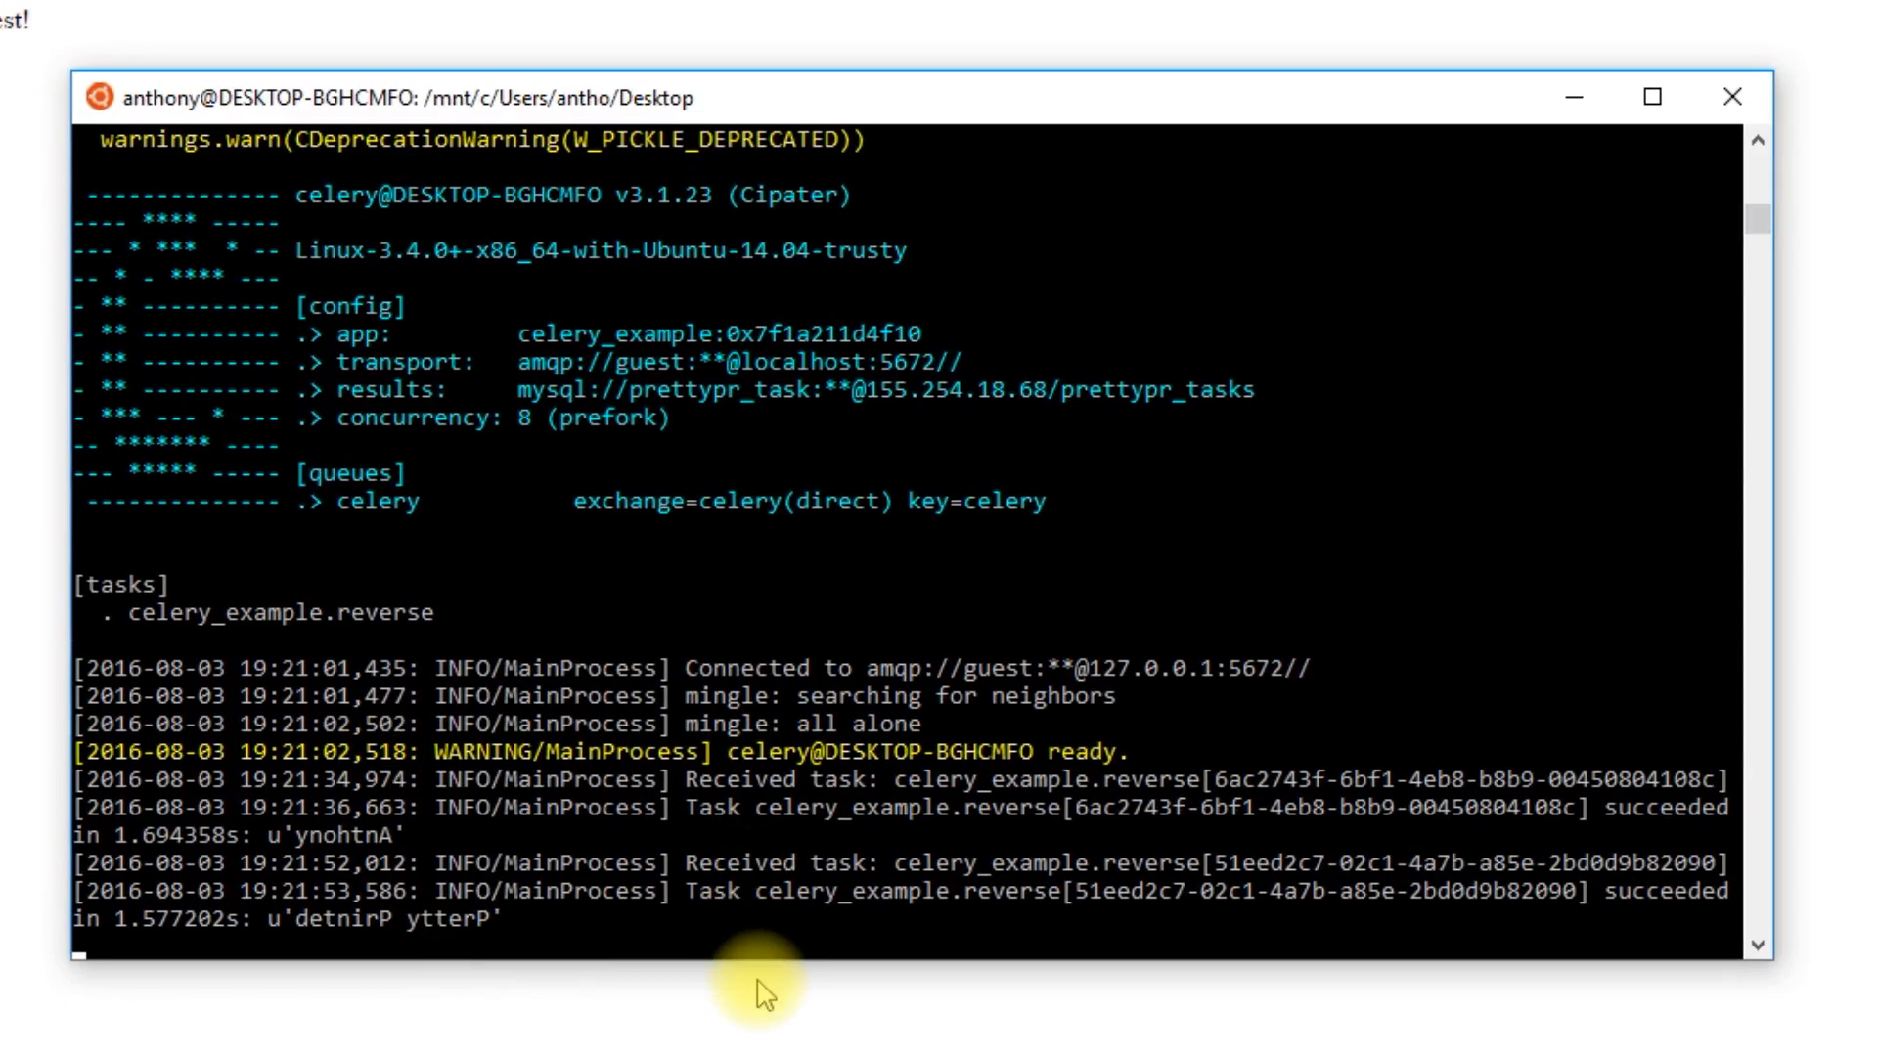
{"action": "mouse_move", "coordinate": [757, 1030]}
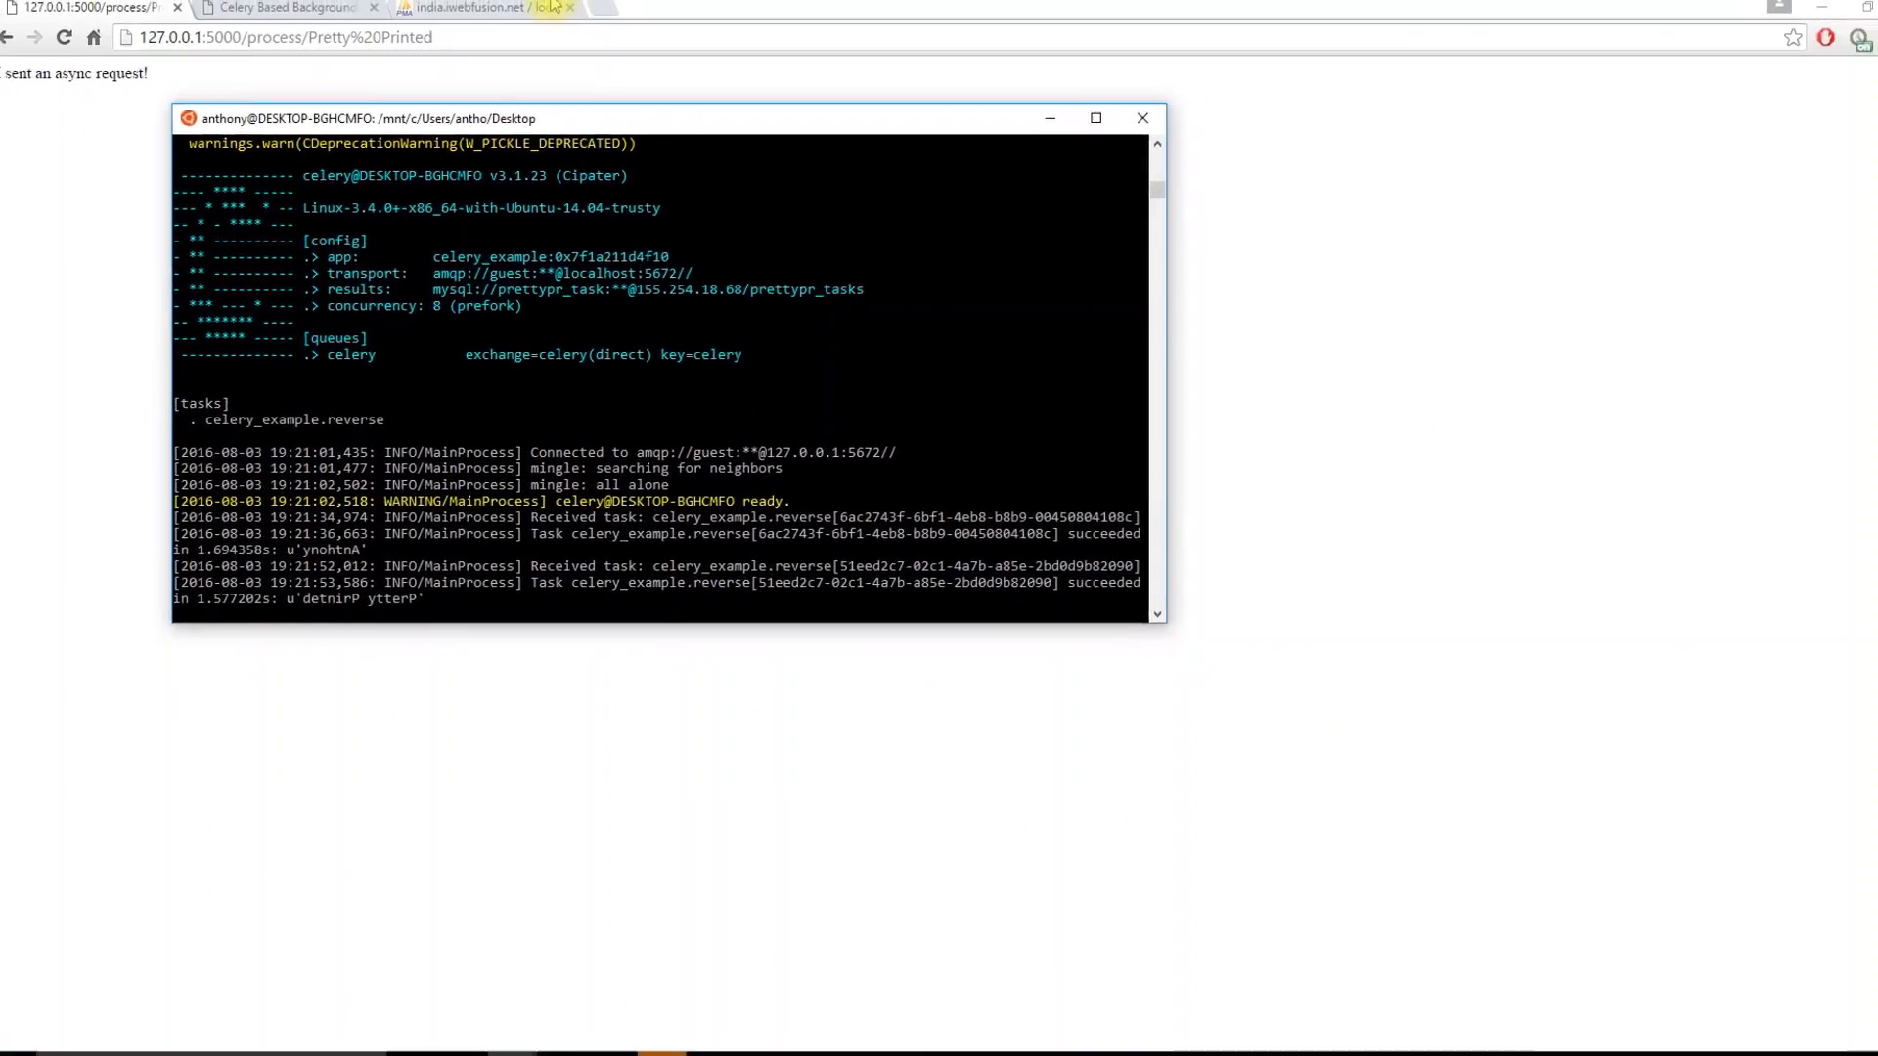
Switch to phpMyAdmin to browse the celery_taskmeta table in prettypr_tasks.
{"action": "left_click", "coordinate": [479, 11]}
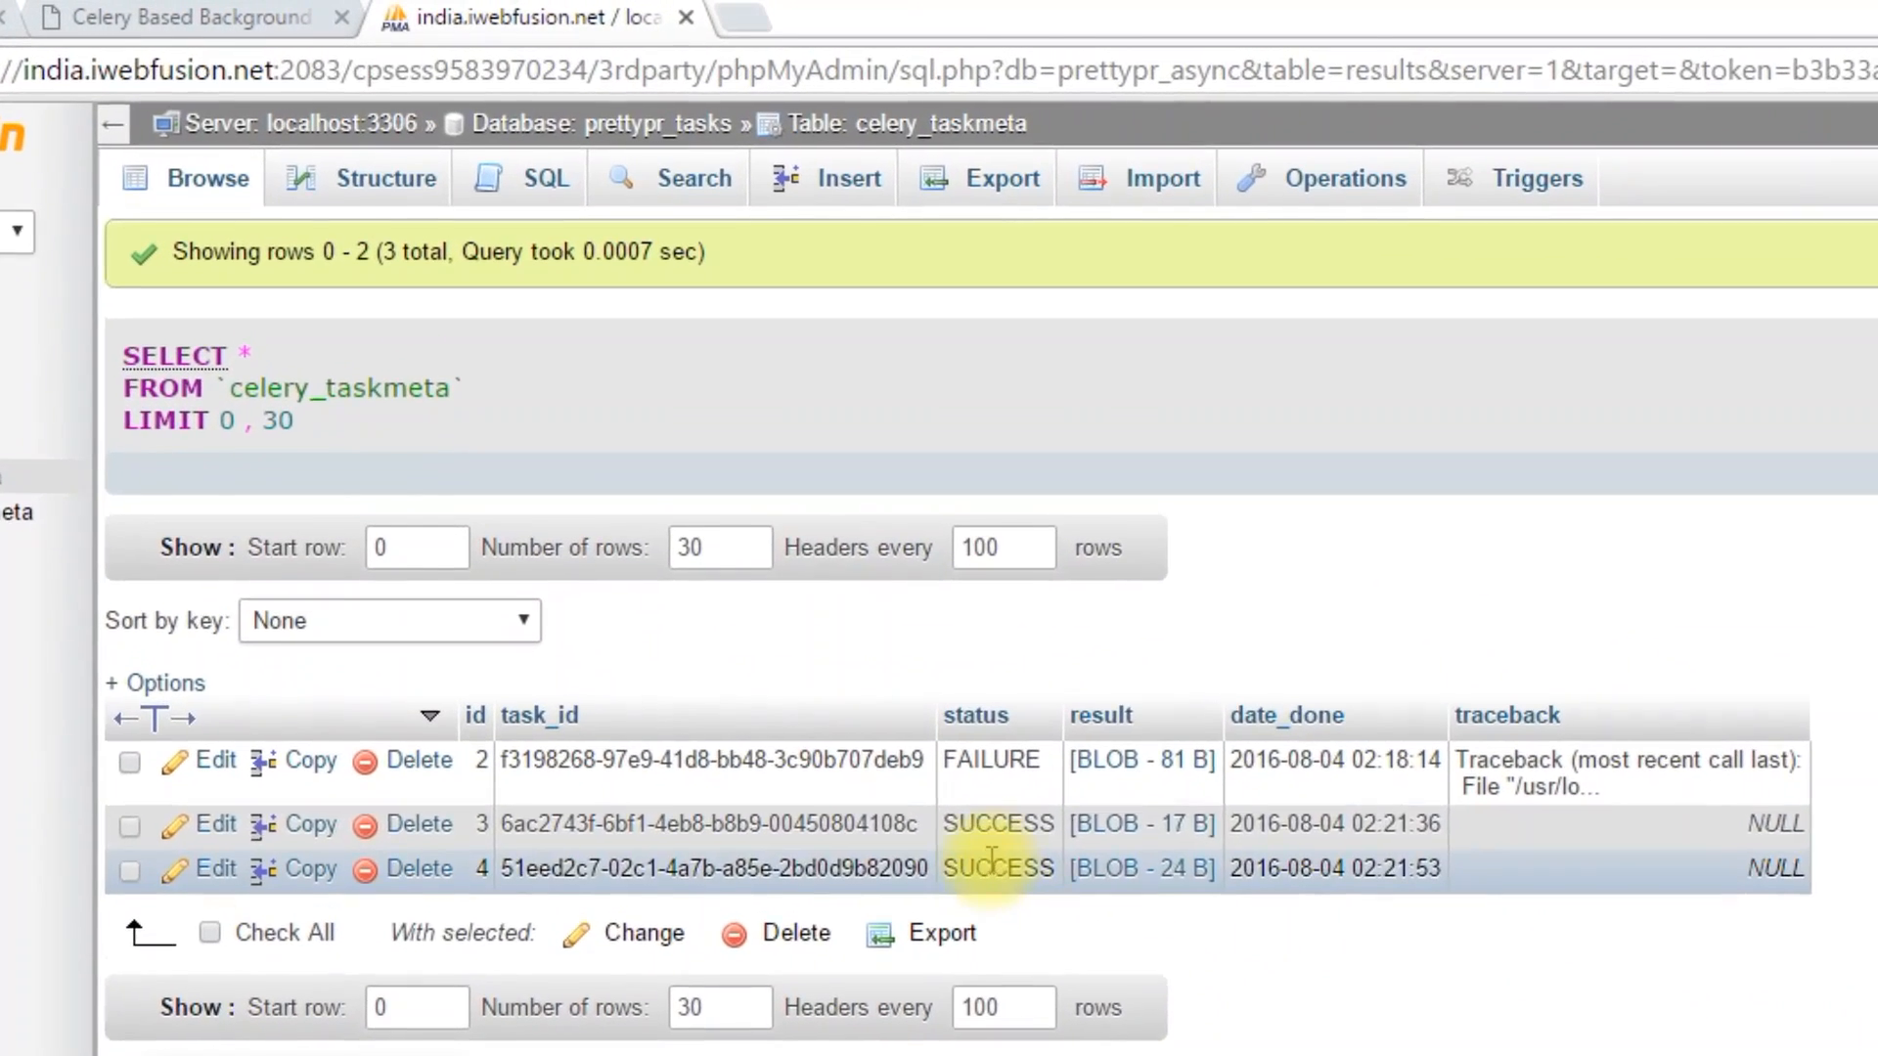
{"action": "mouse_move", "coordinate": [922, 880]}
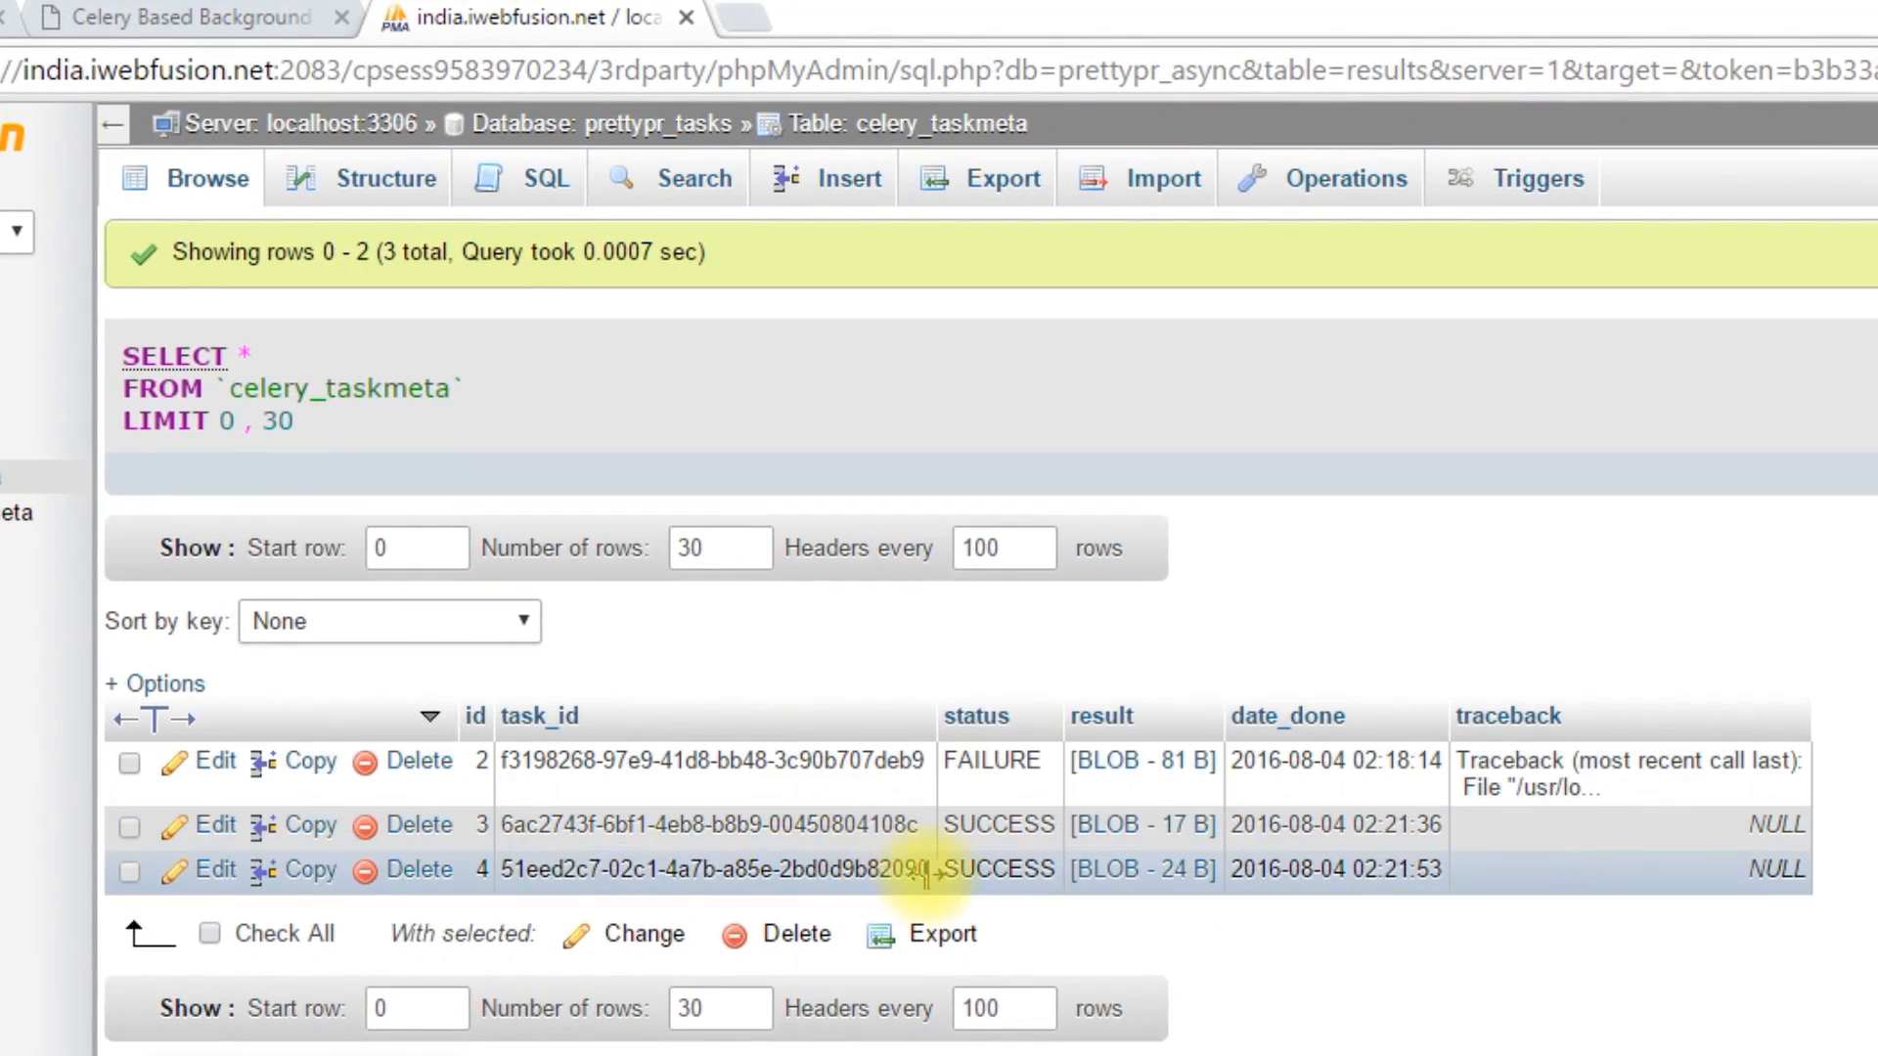
{"action": "mouse_move", "coordinate": [1334, 884]}
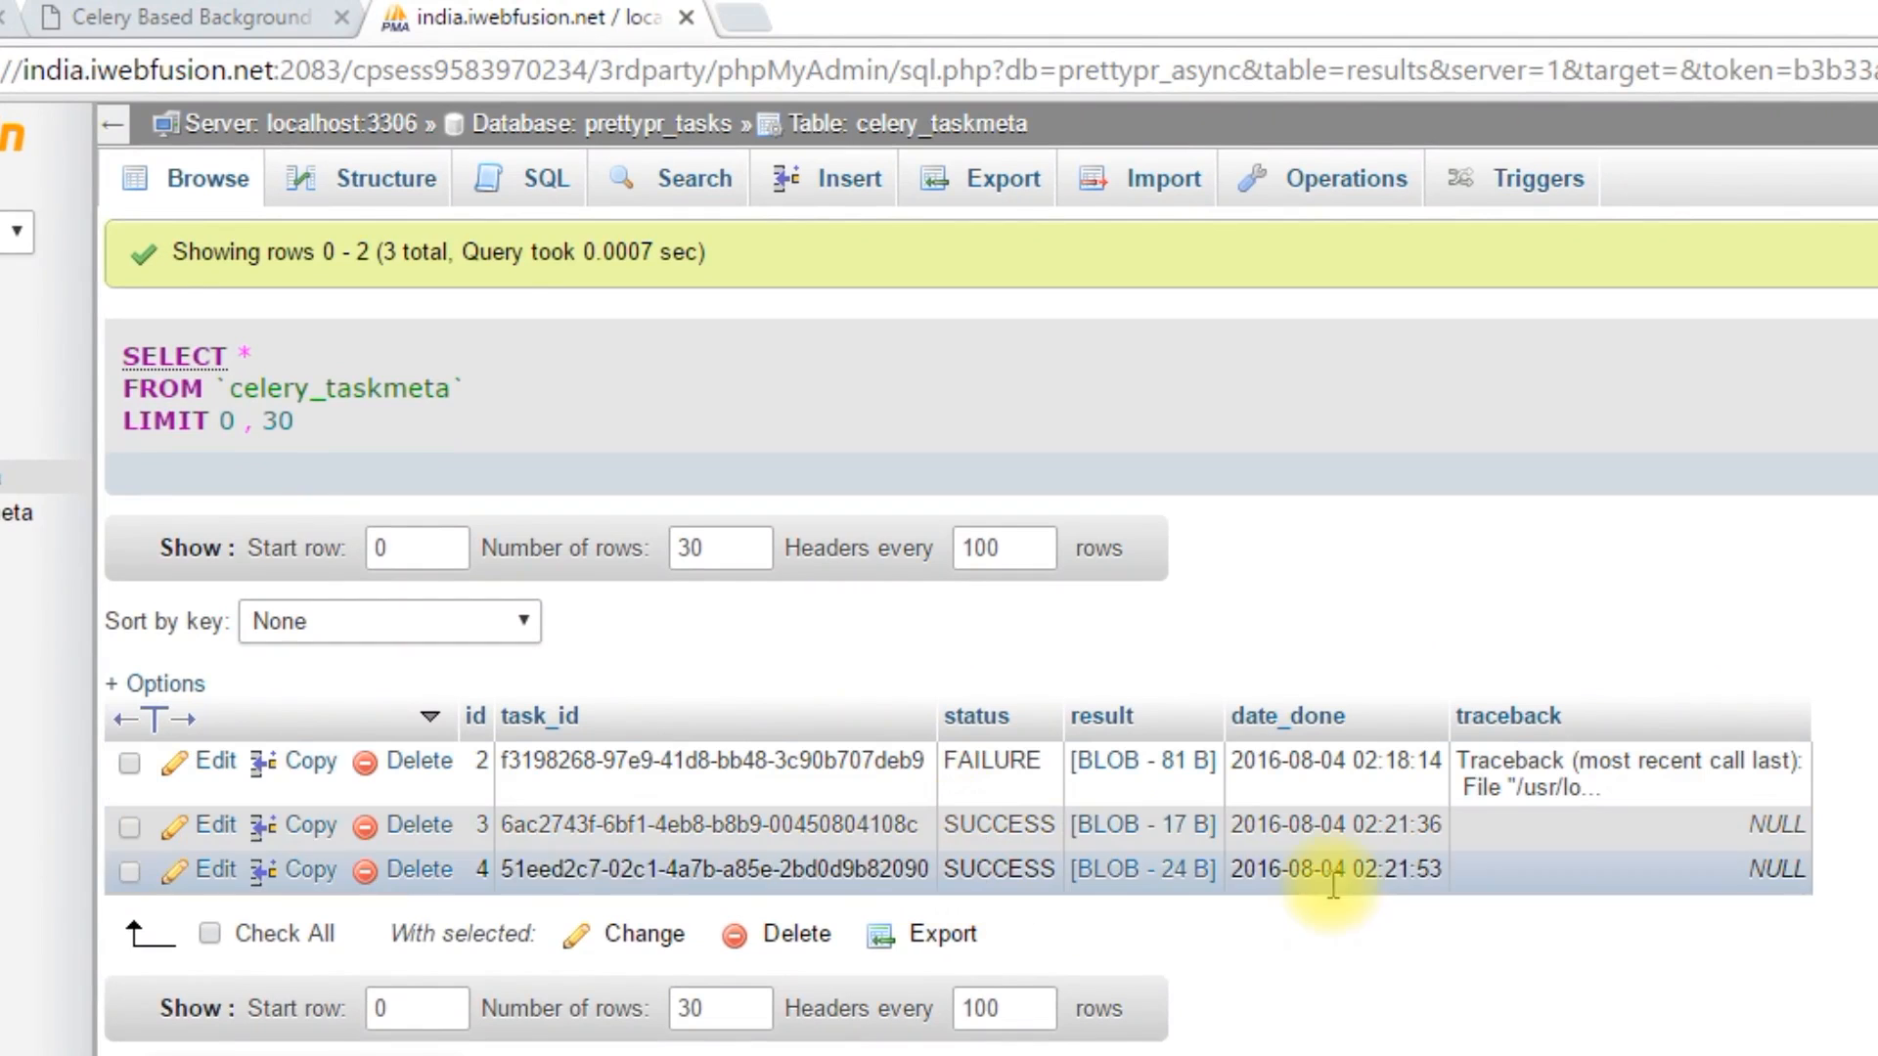
{"action": "mouse_move", "coordinate": [1329, 754]}
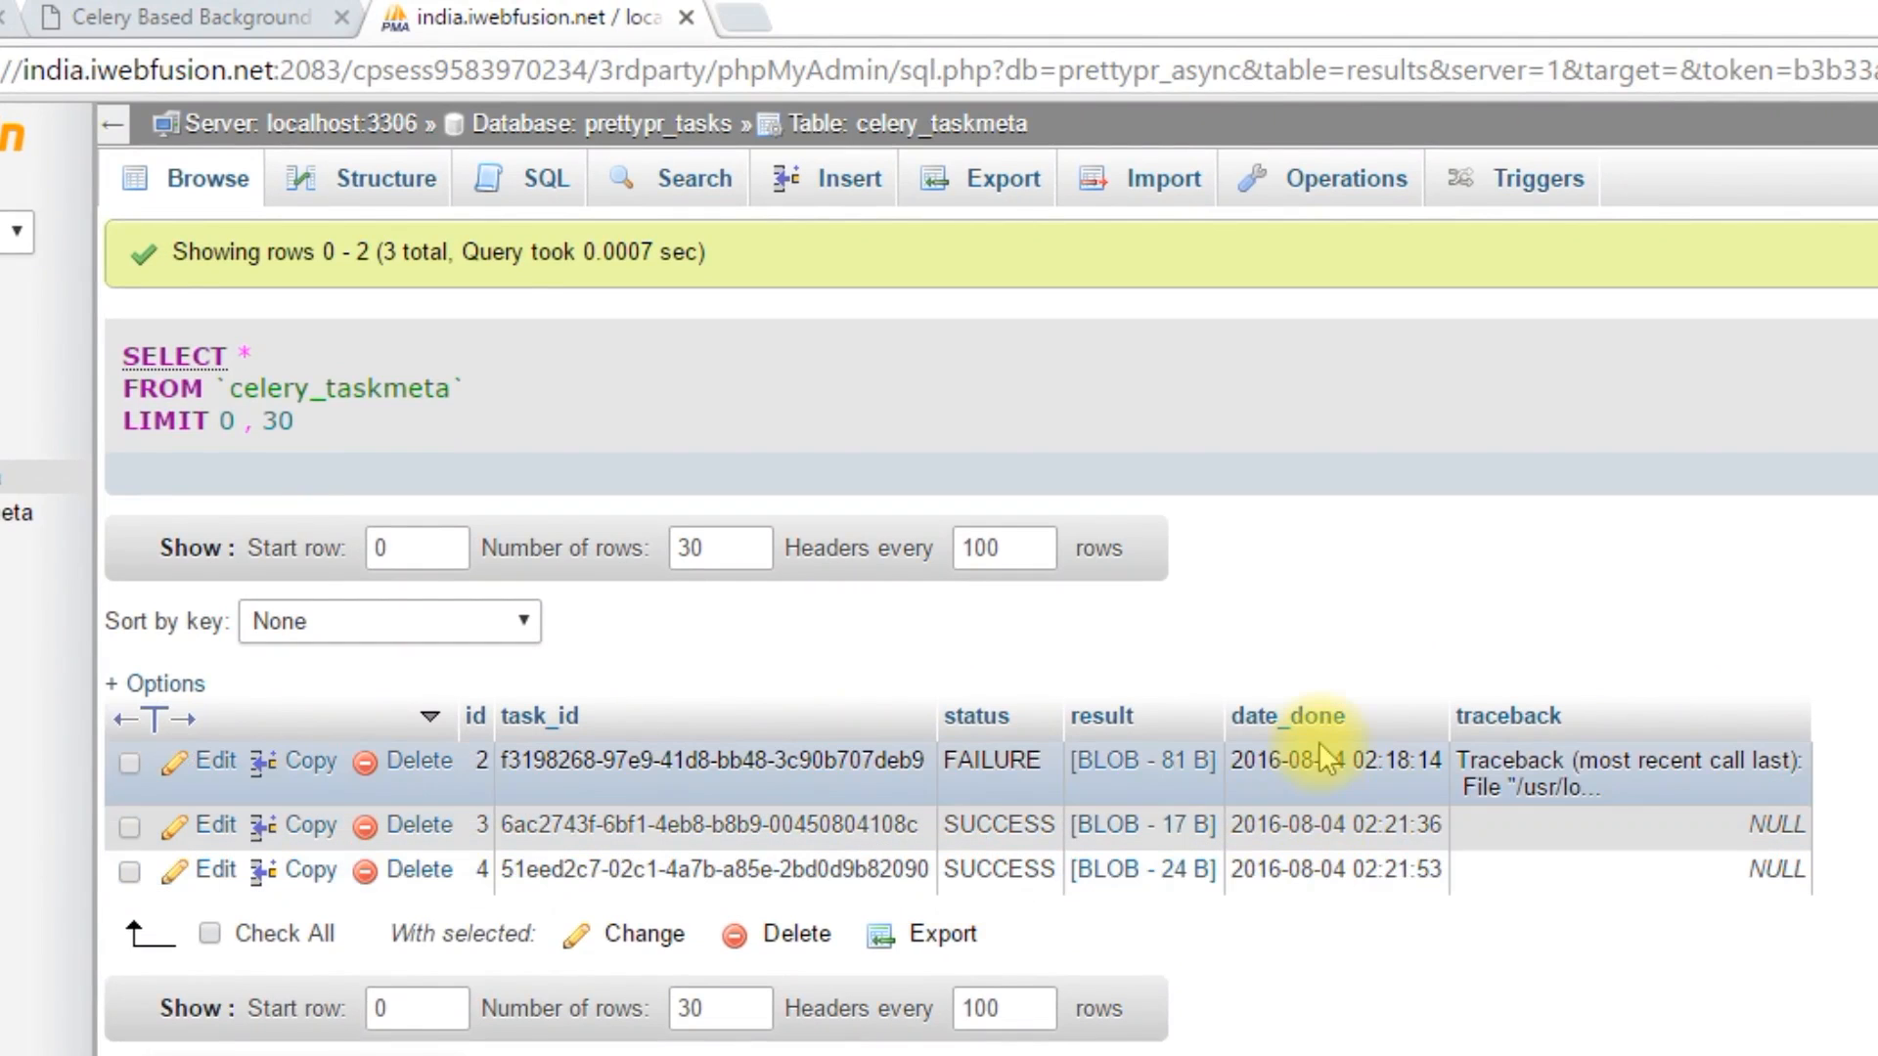
{"action": "mouse_move", "coordinate": [1323, 772]}
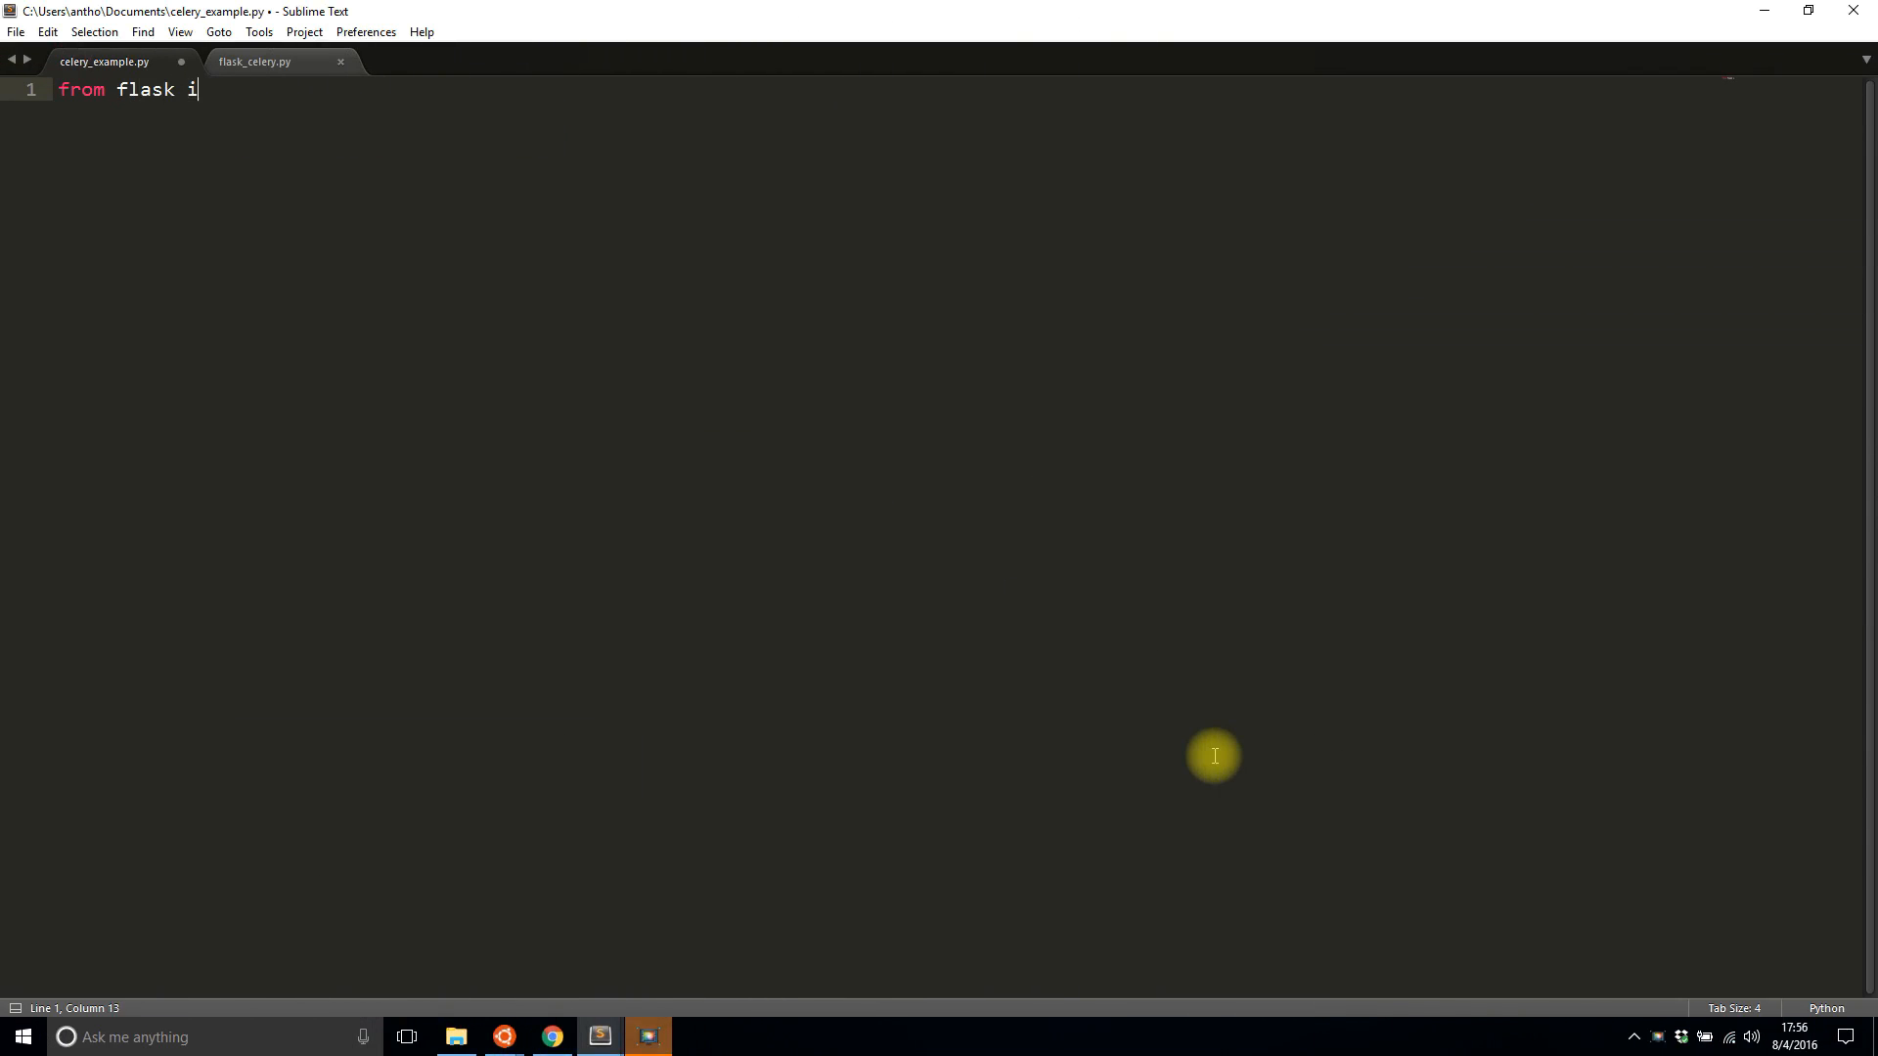
Type 'from flask import Flask' in celery_example.py and view make_celery in flask_celery.py.
{"action": "type", "text": "mport Flask"}
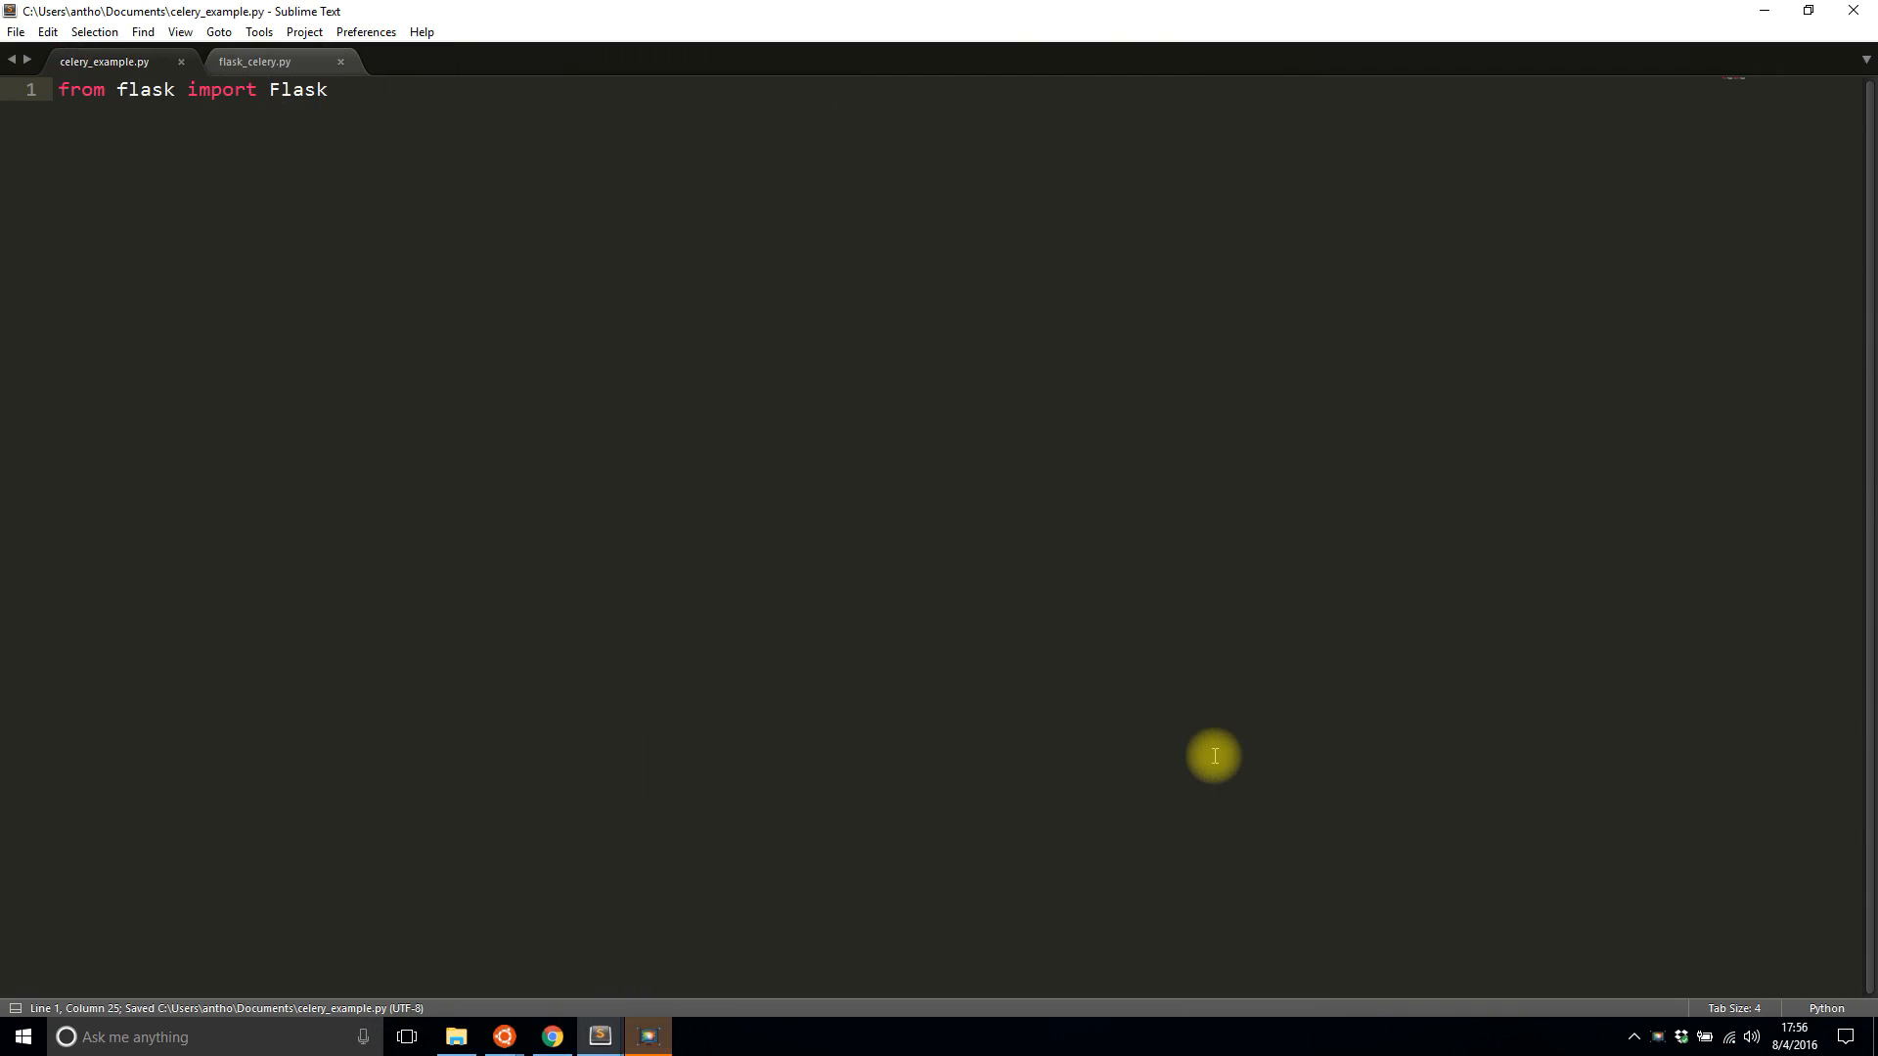
{"action": "mouse_move", "coordinate": [465, 299]}
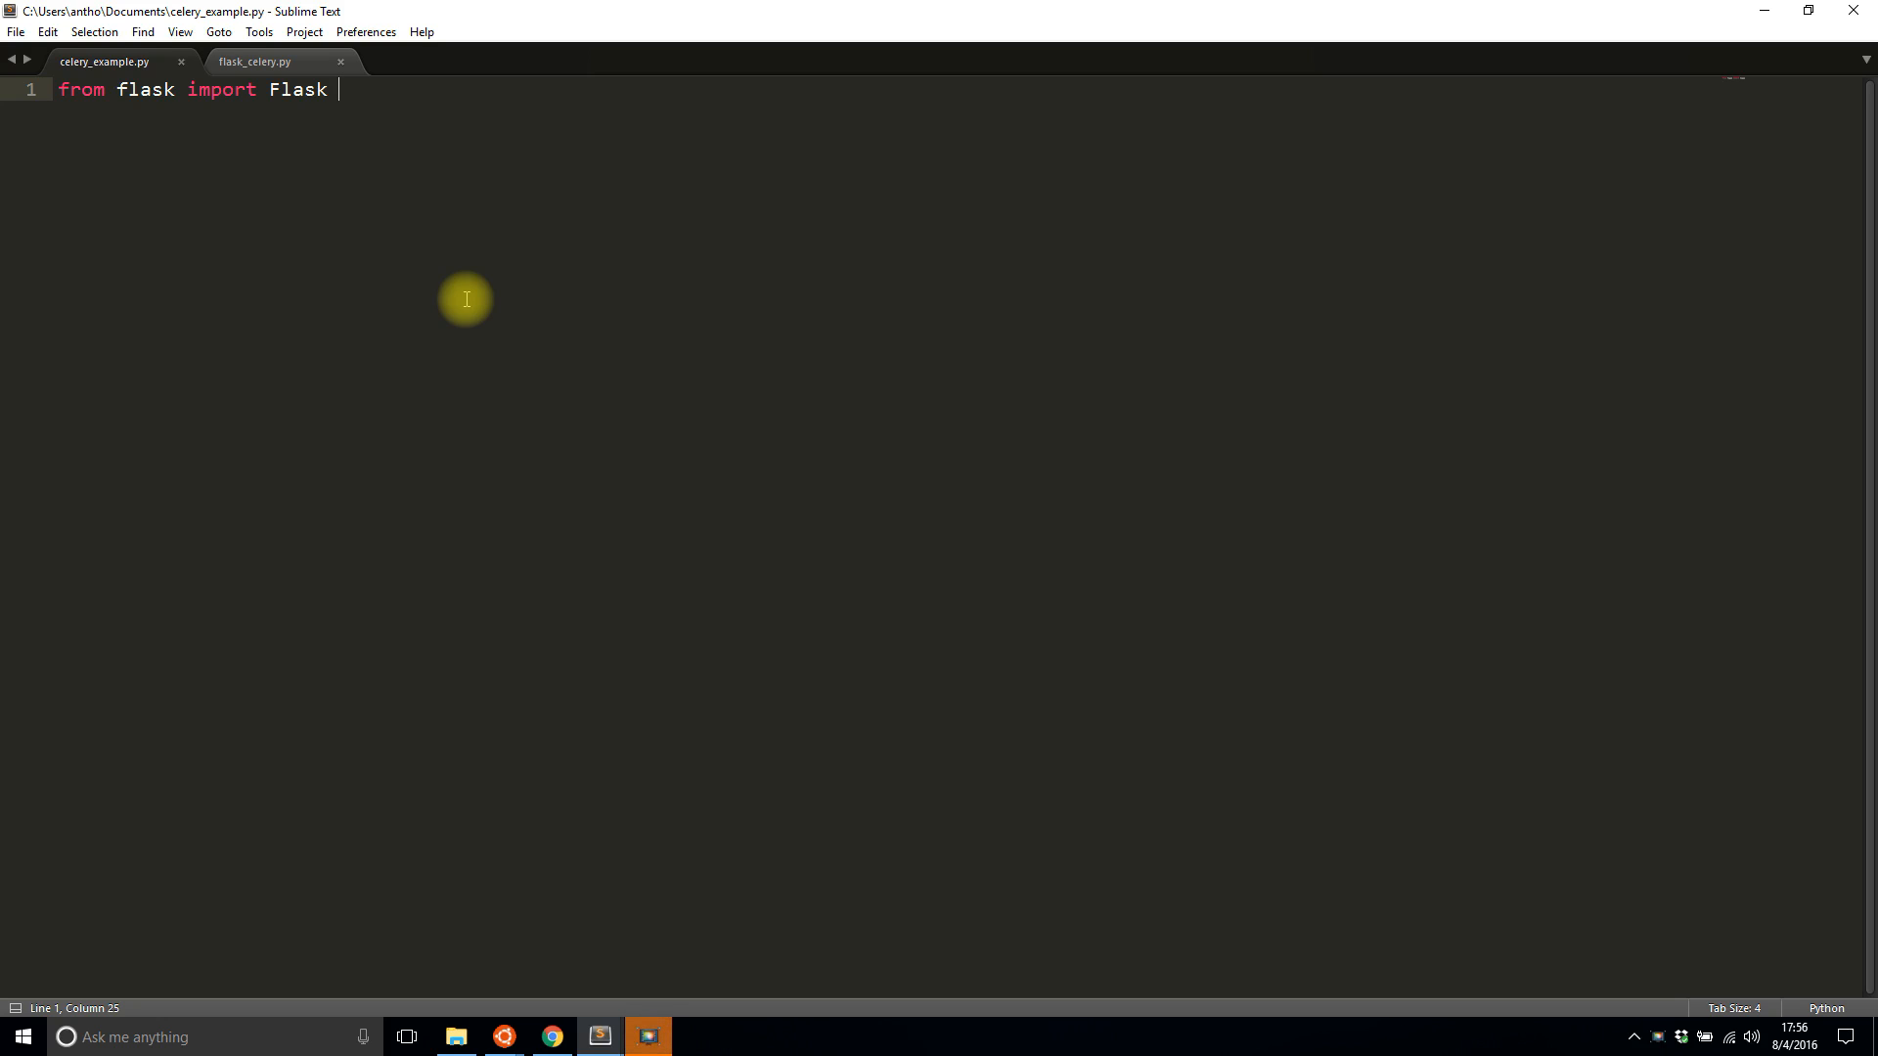
{"action": "mouse_move", "coordinate": [327, 161]}
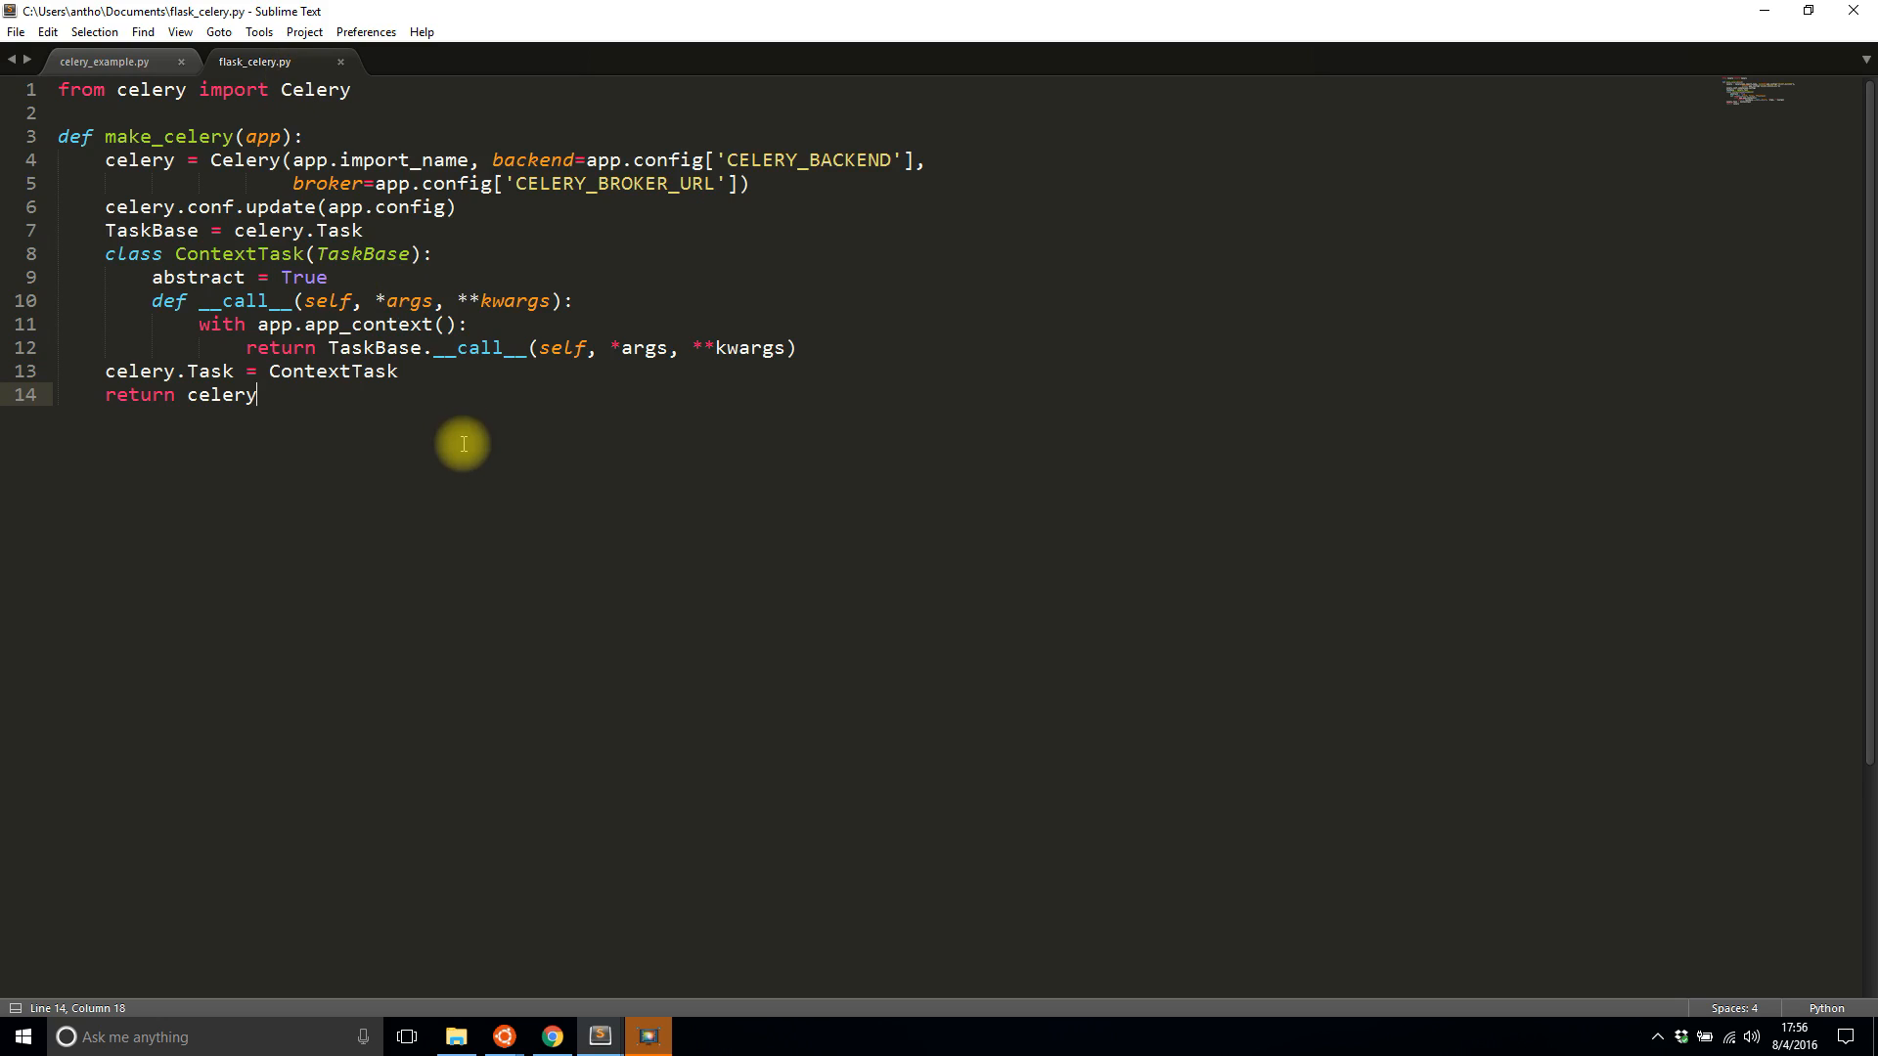
{"action": "mouse_move", "coordinate": [252, 230]}
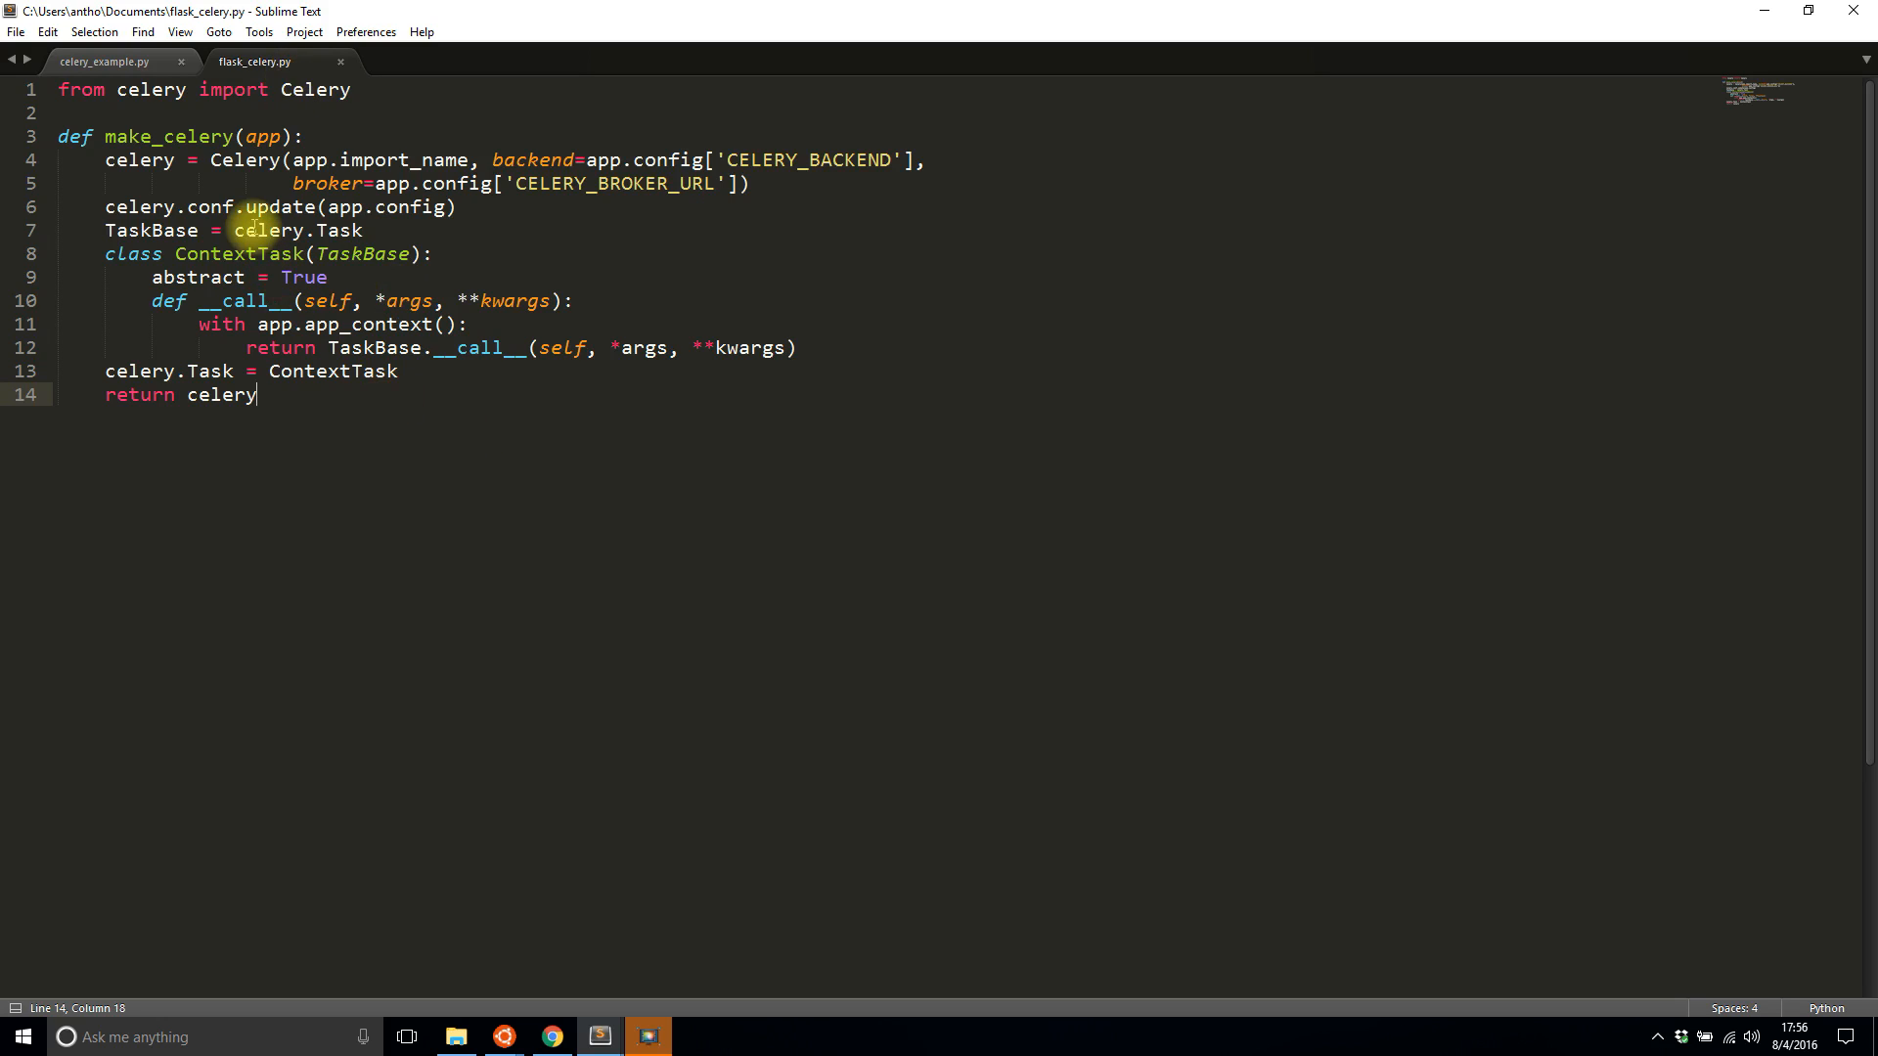
{"action": "mouse_move", "coordinate": [459, 416]}
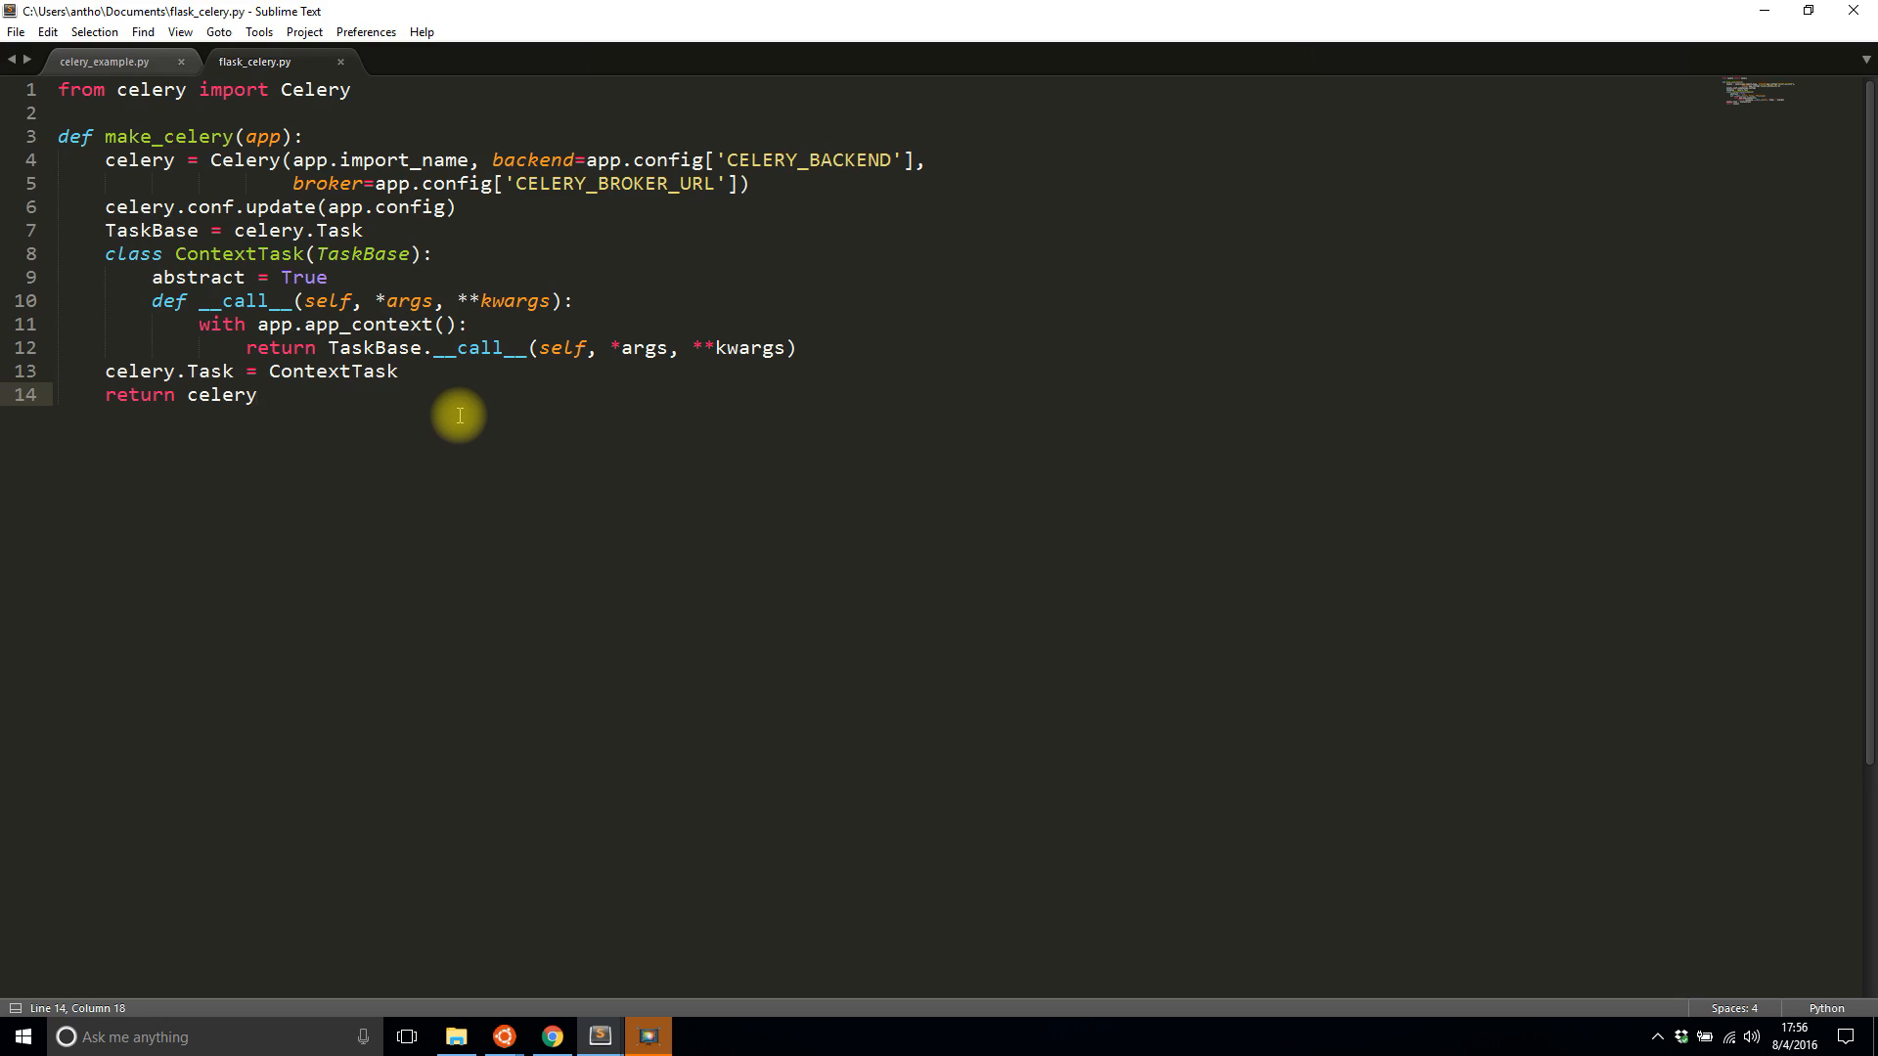
{"action": "left_click", "coordinate": [256, 394]}
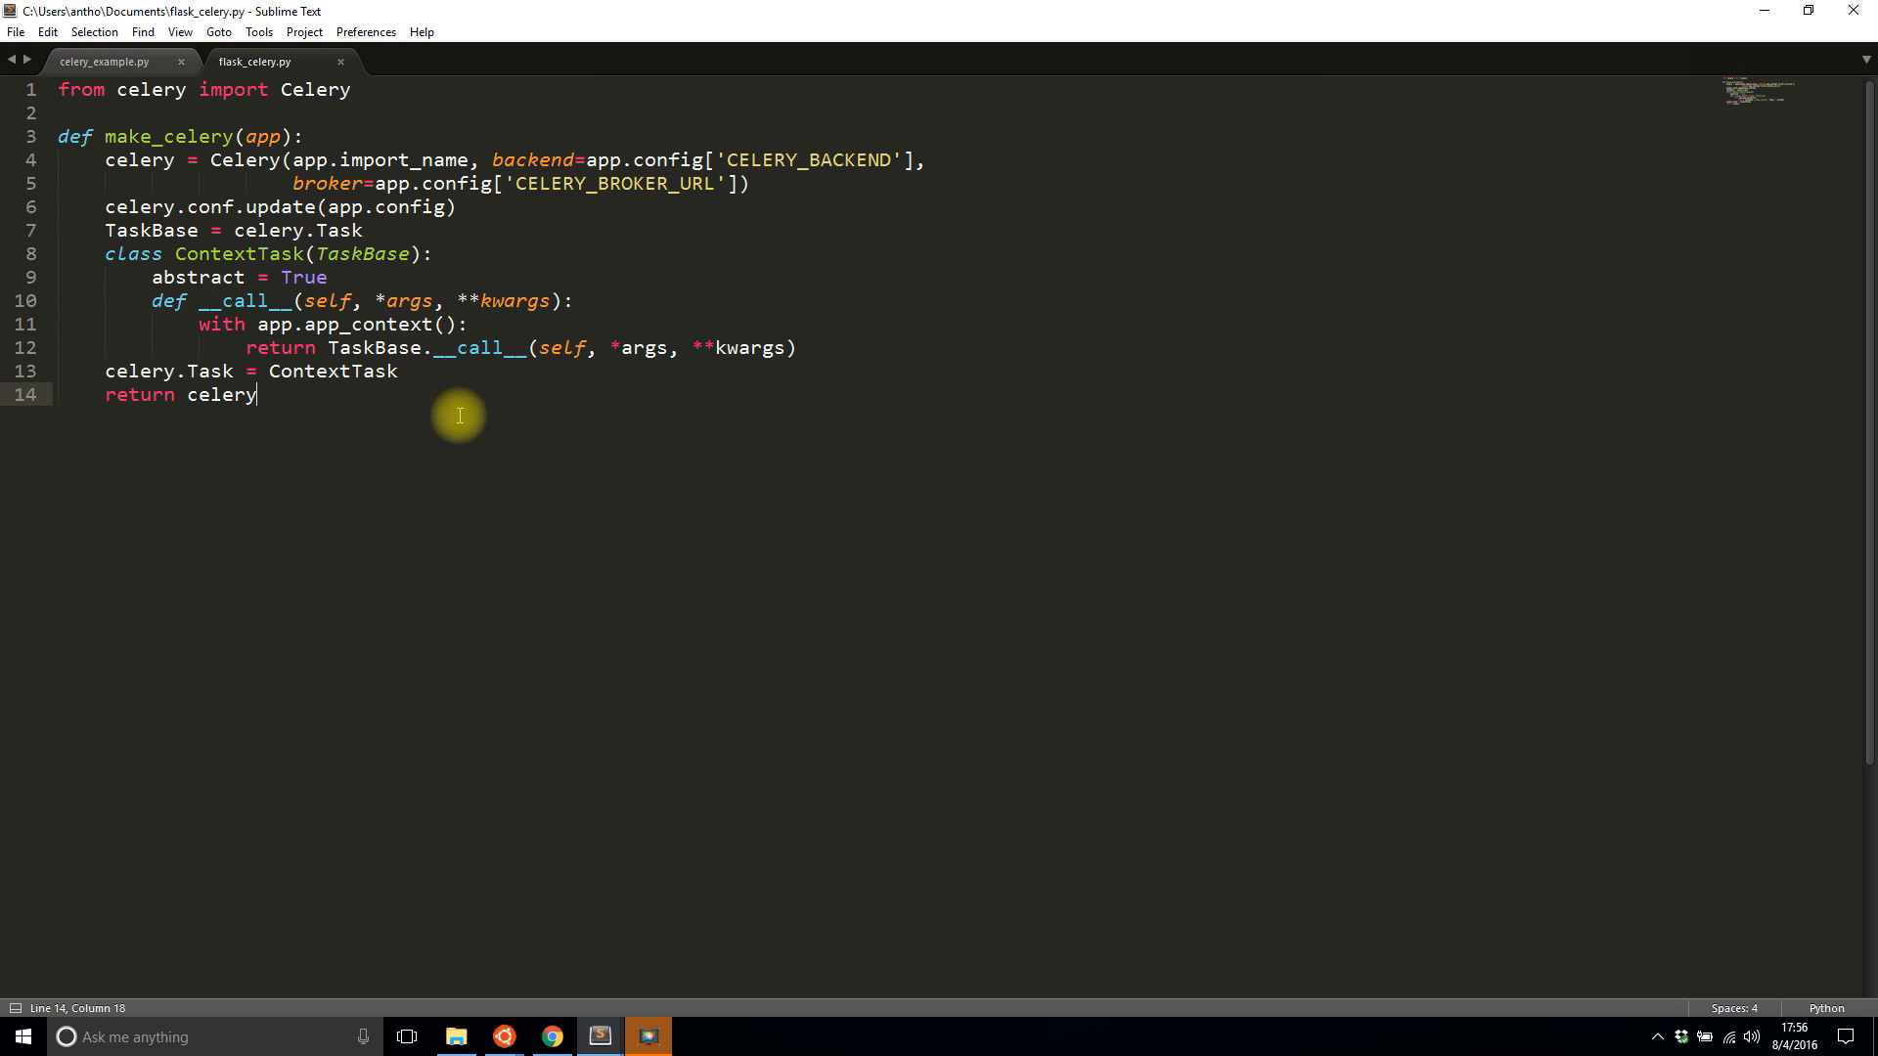
{"action": "mouse_move", "coordinate": [438, 858]}
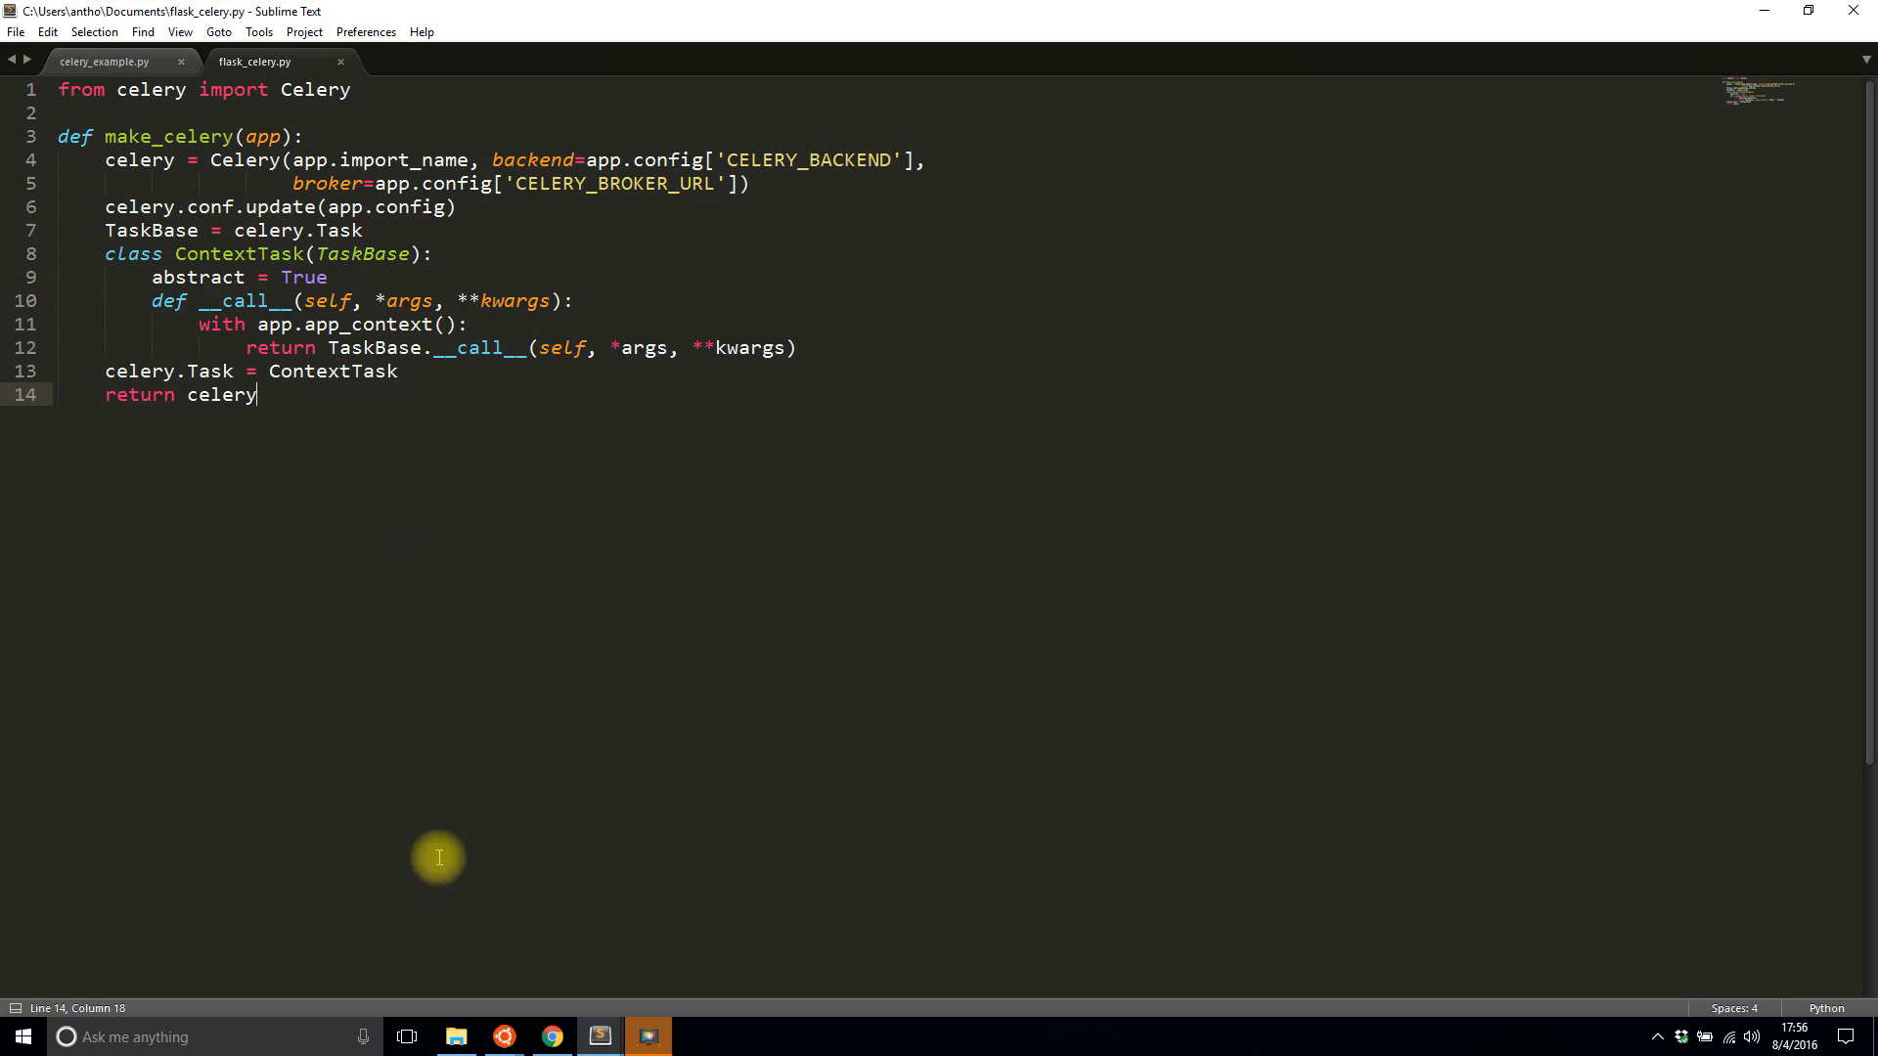
{"action": "left_click", "coordinate": [549, 1037]}
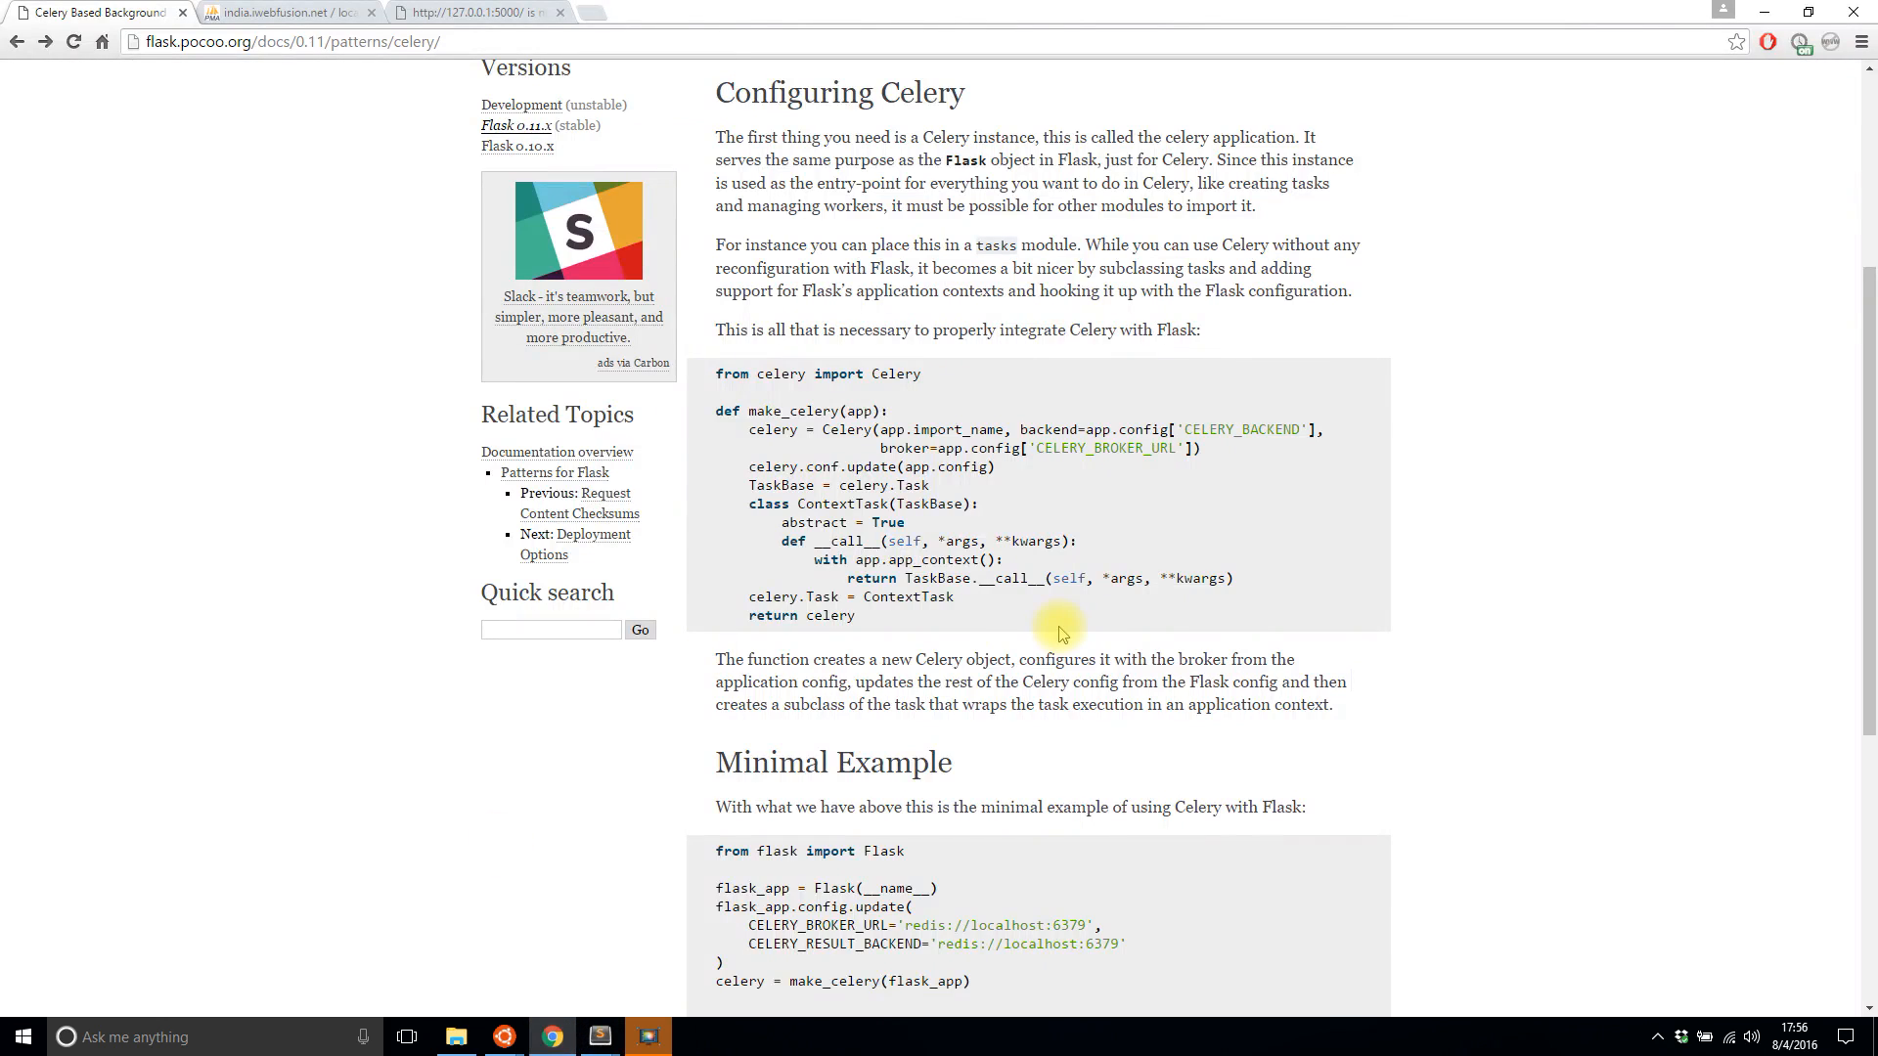
{"action": "mouse_move", "coordinate": [1021, 411]}
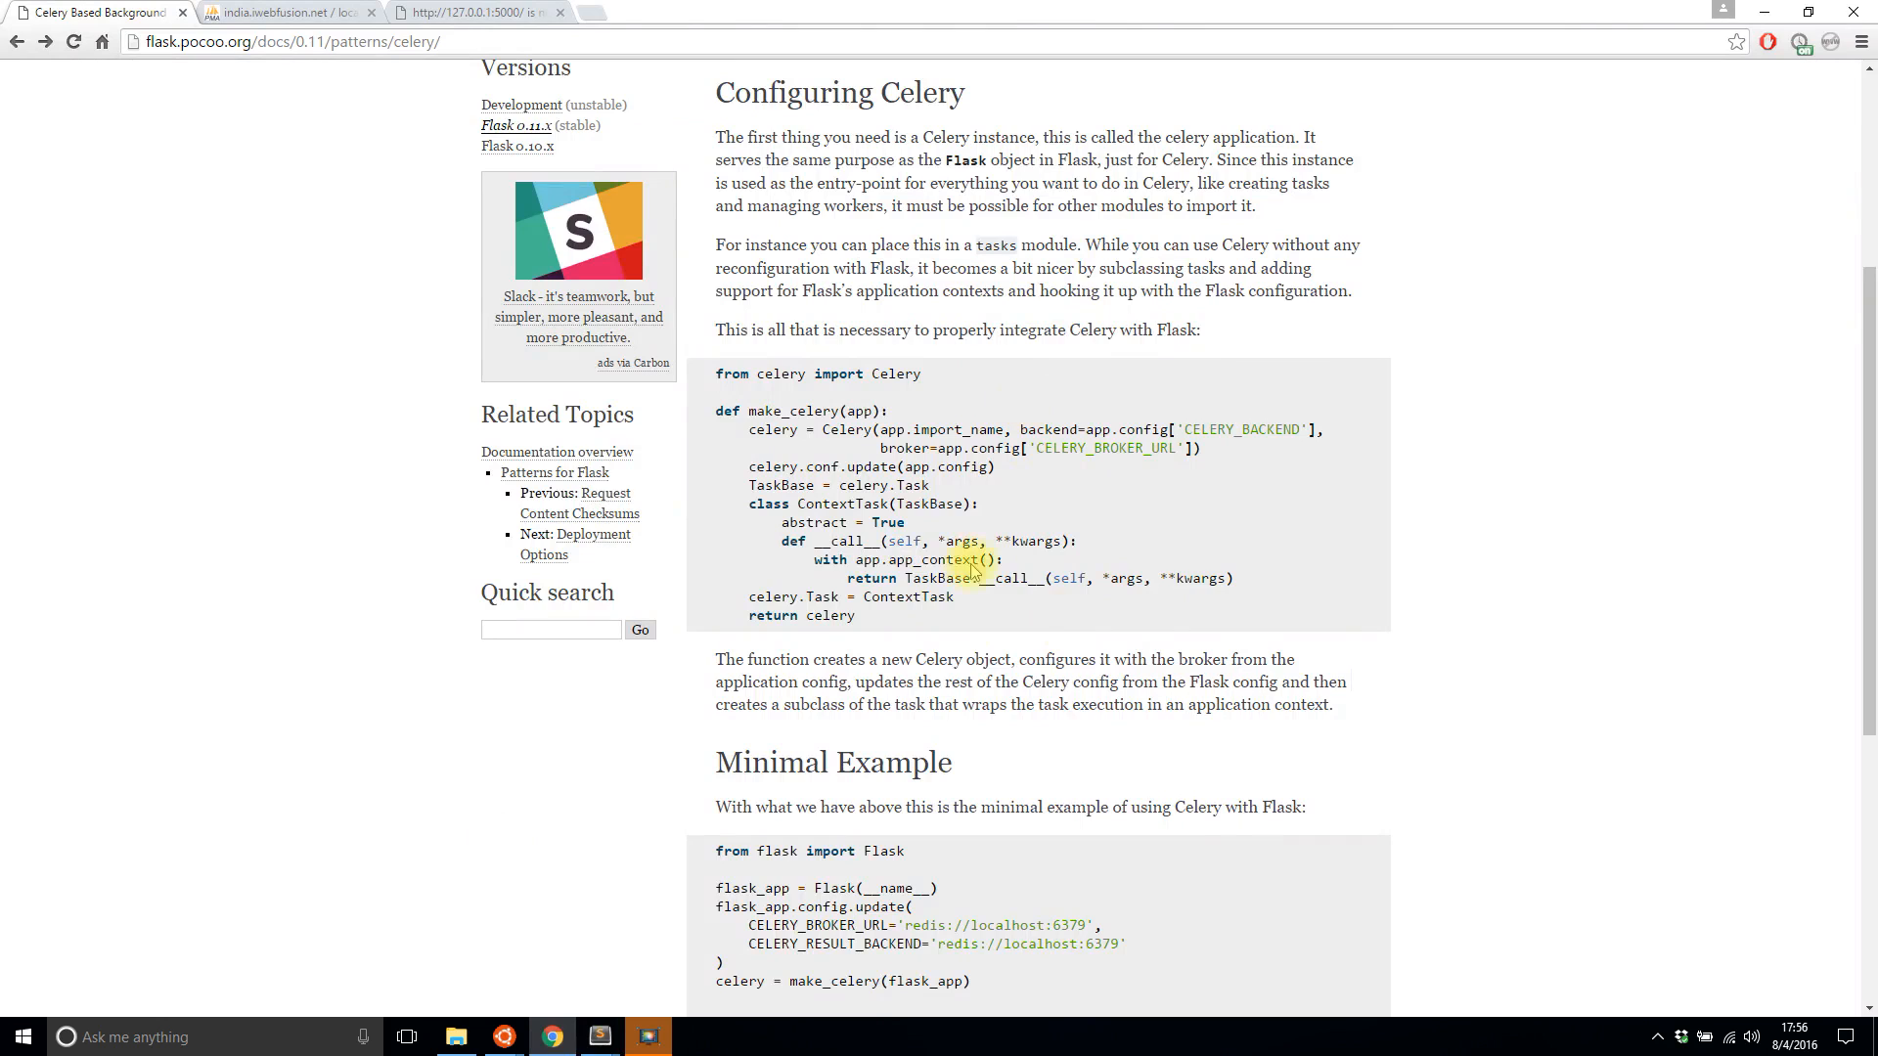
{"action": "left_click", "coordinate": [647, 1037]}
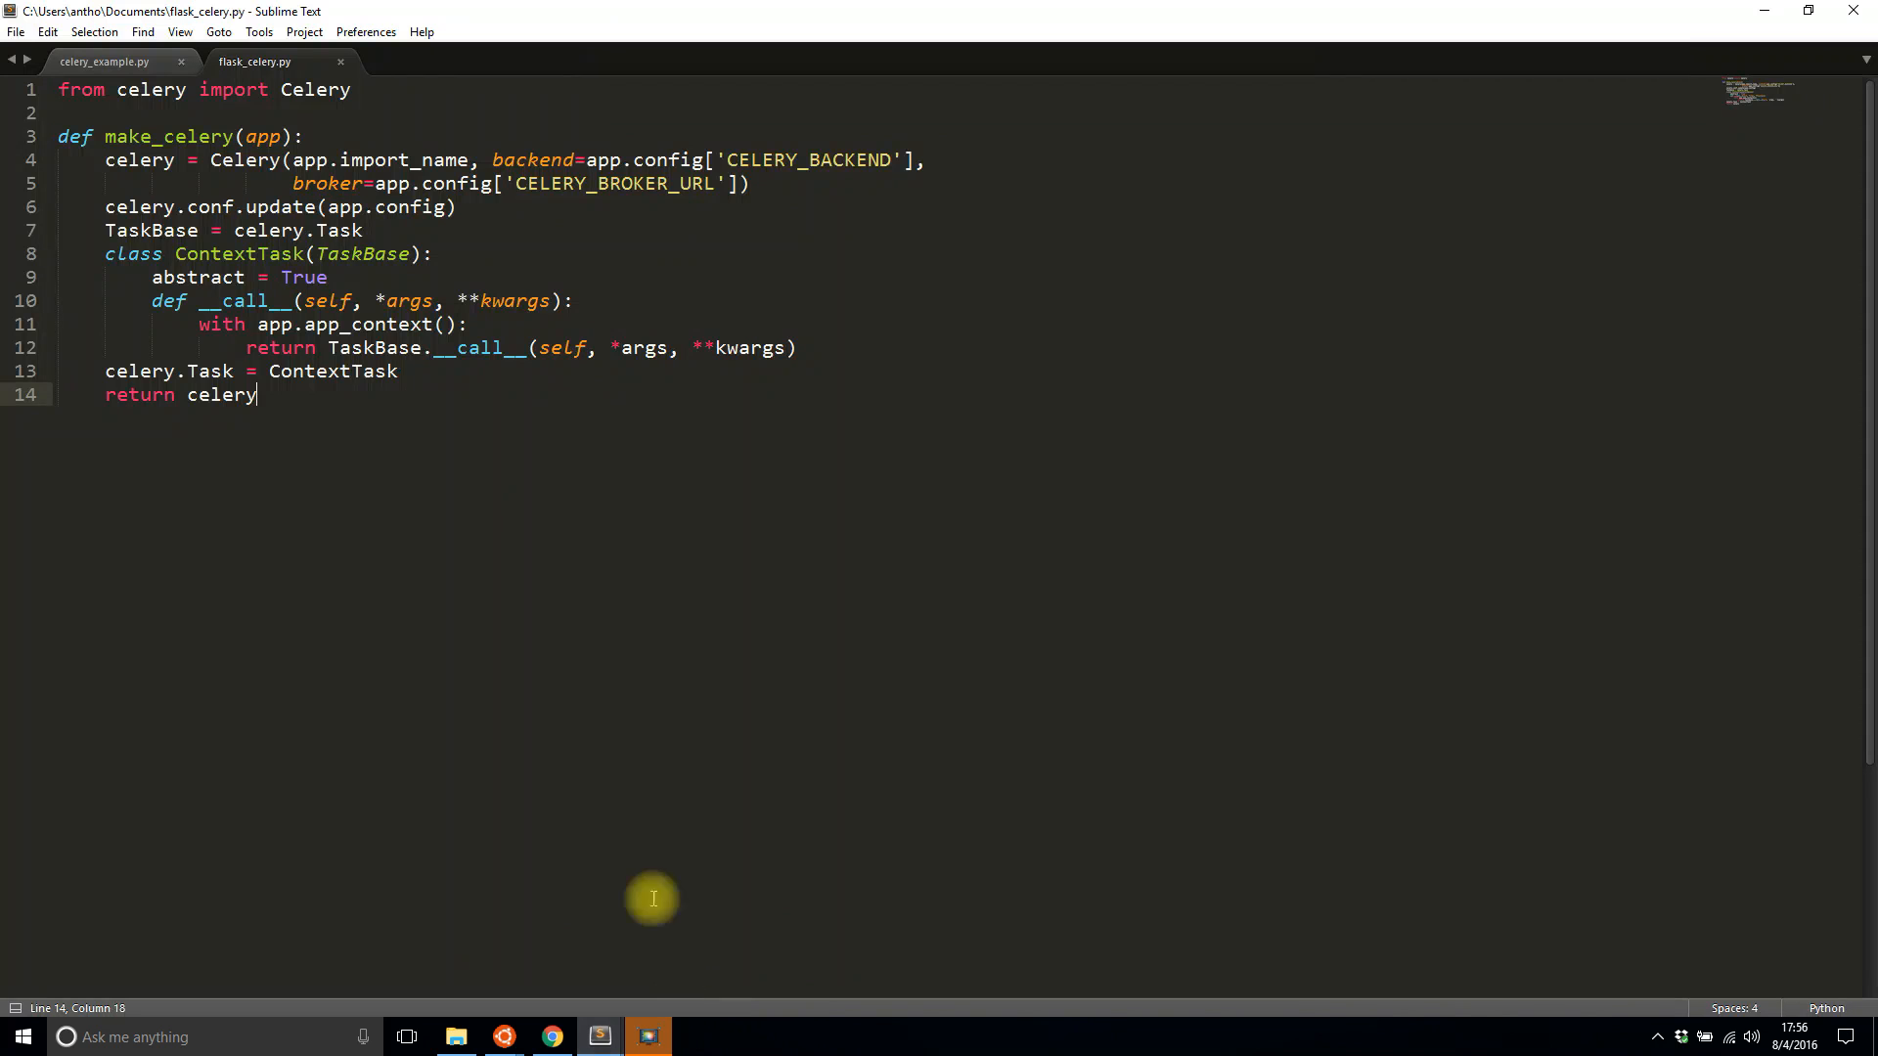
Import make_celery from flask_celery and create app = Flask(__name__).
{"action": "left_click", "coordinate": [105, 61]}
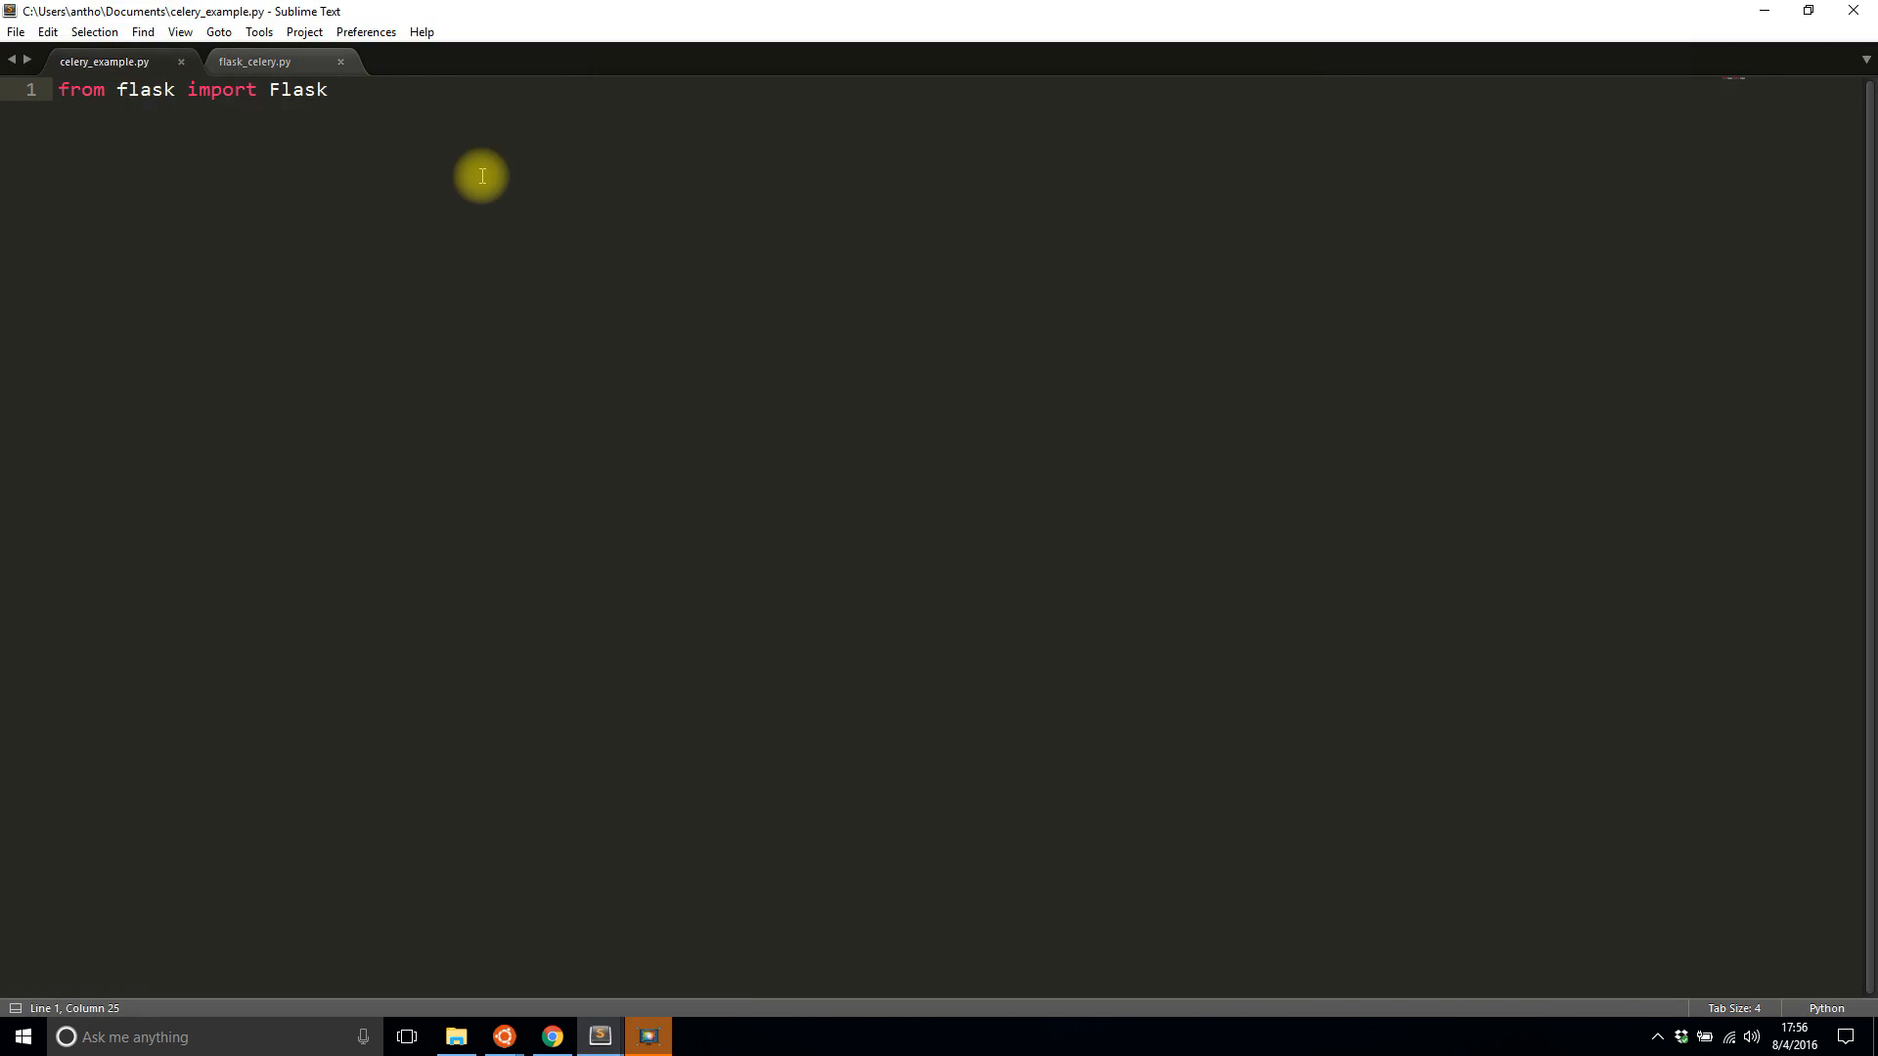
{"action": "type", "text": "f"}
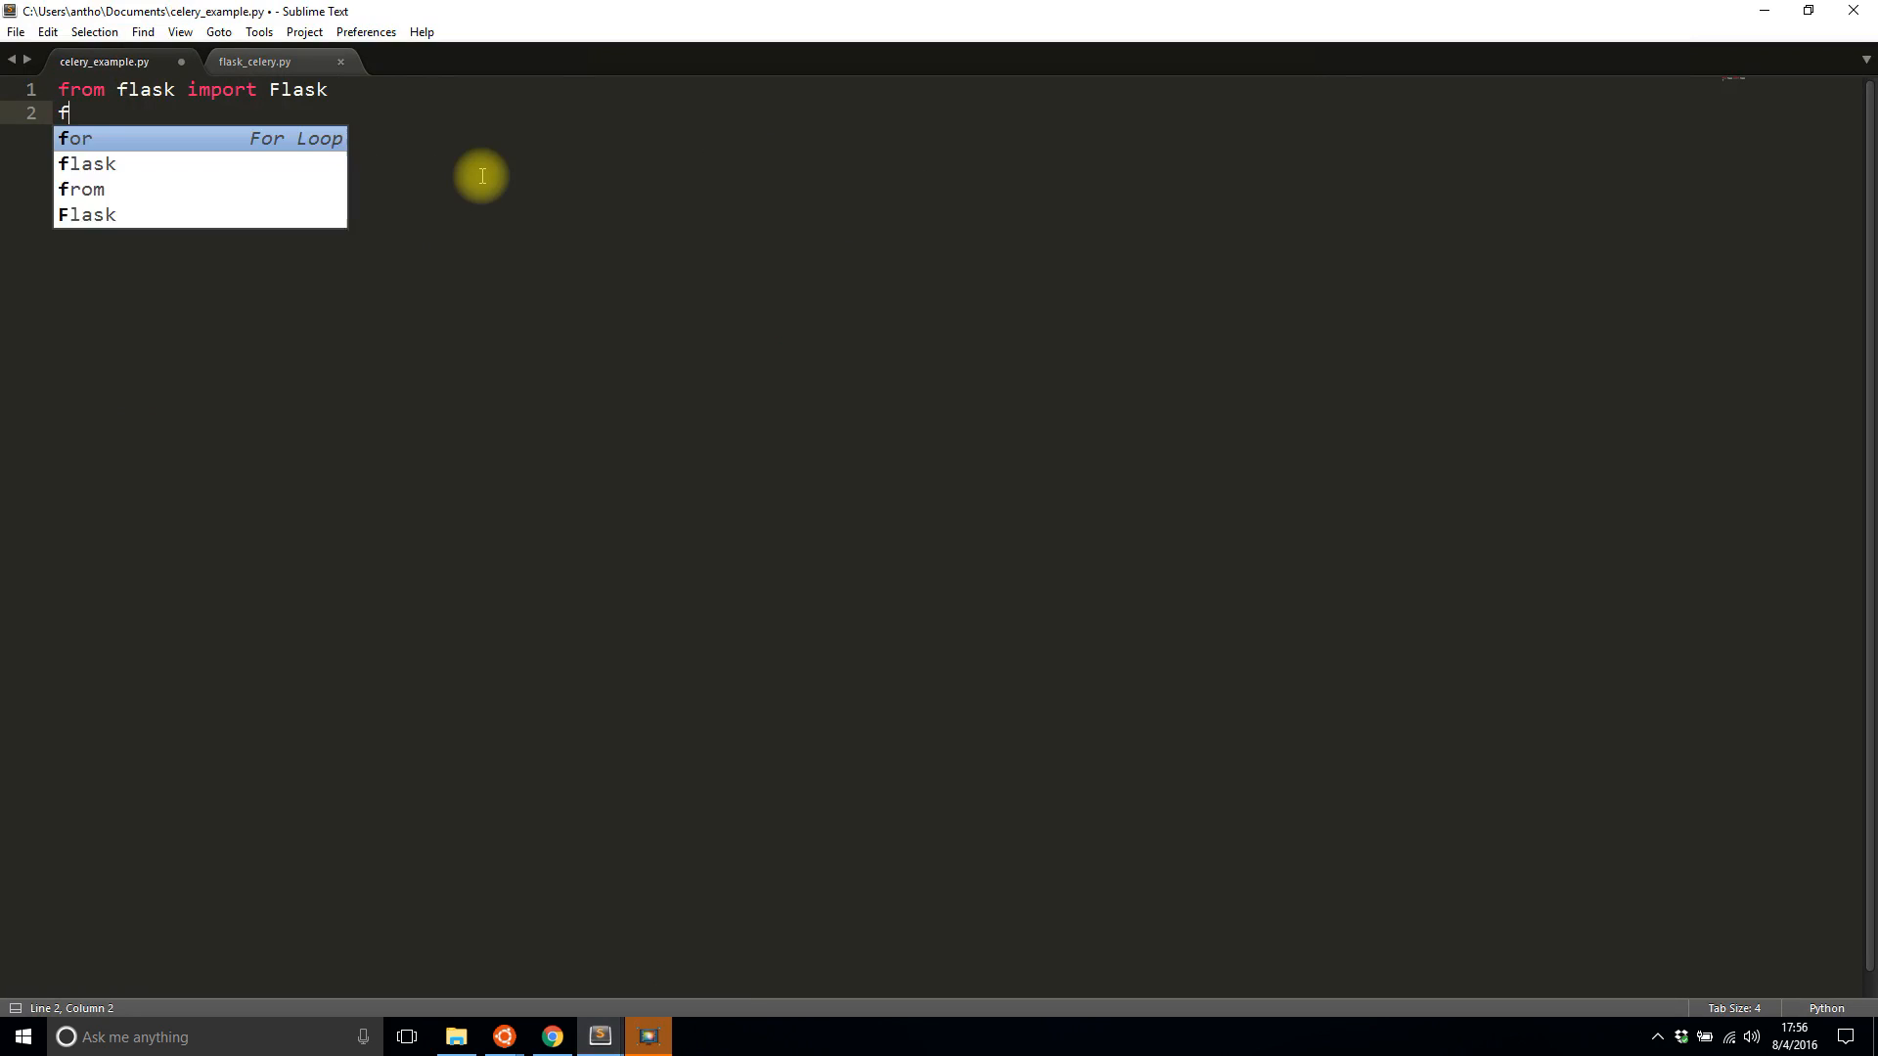
{"action": "type", "text": "rom flask_cel"}
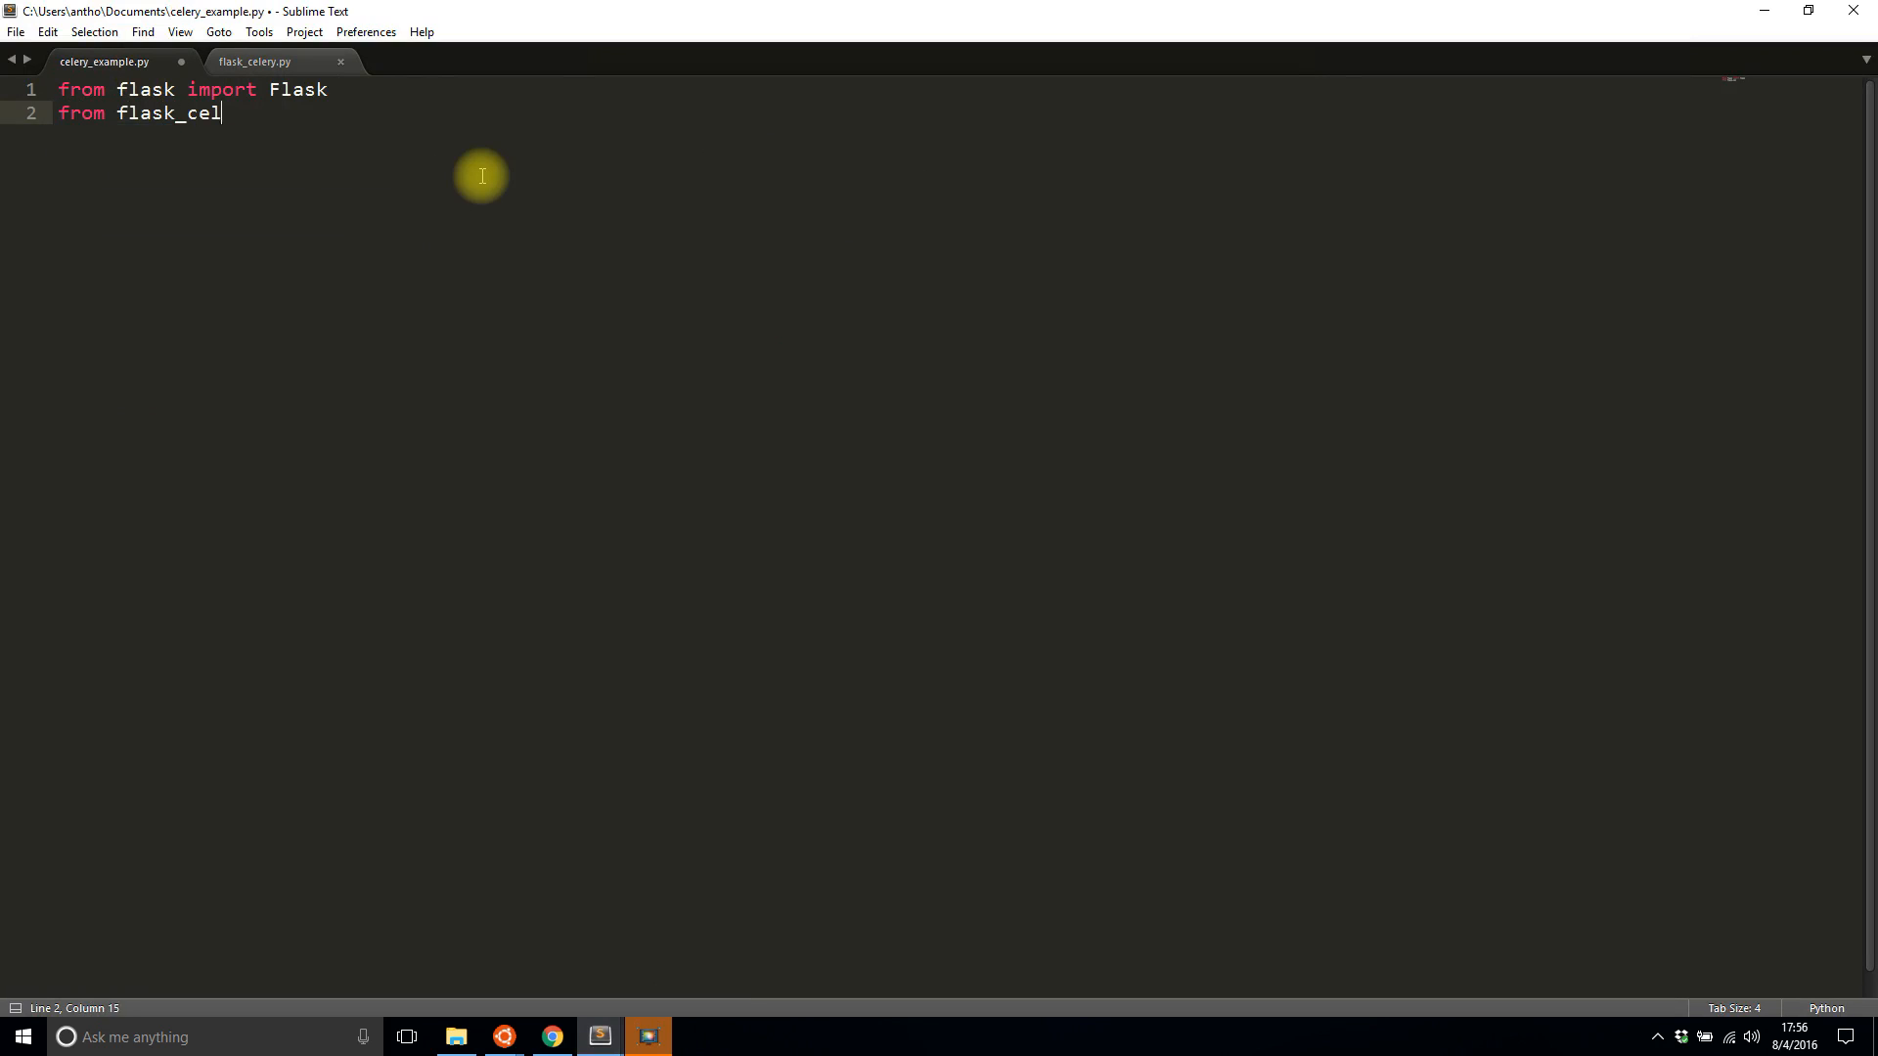
{"action": "type", "text": "ery import"}
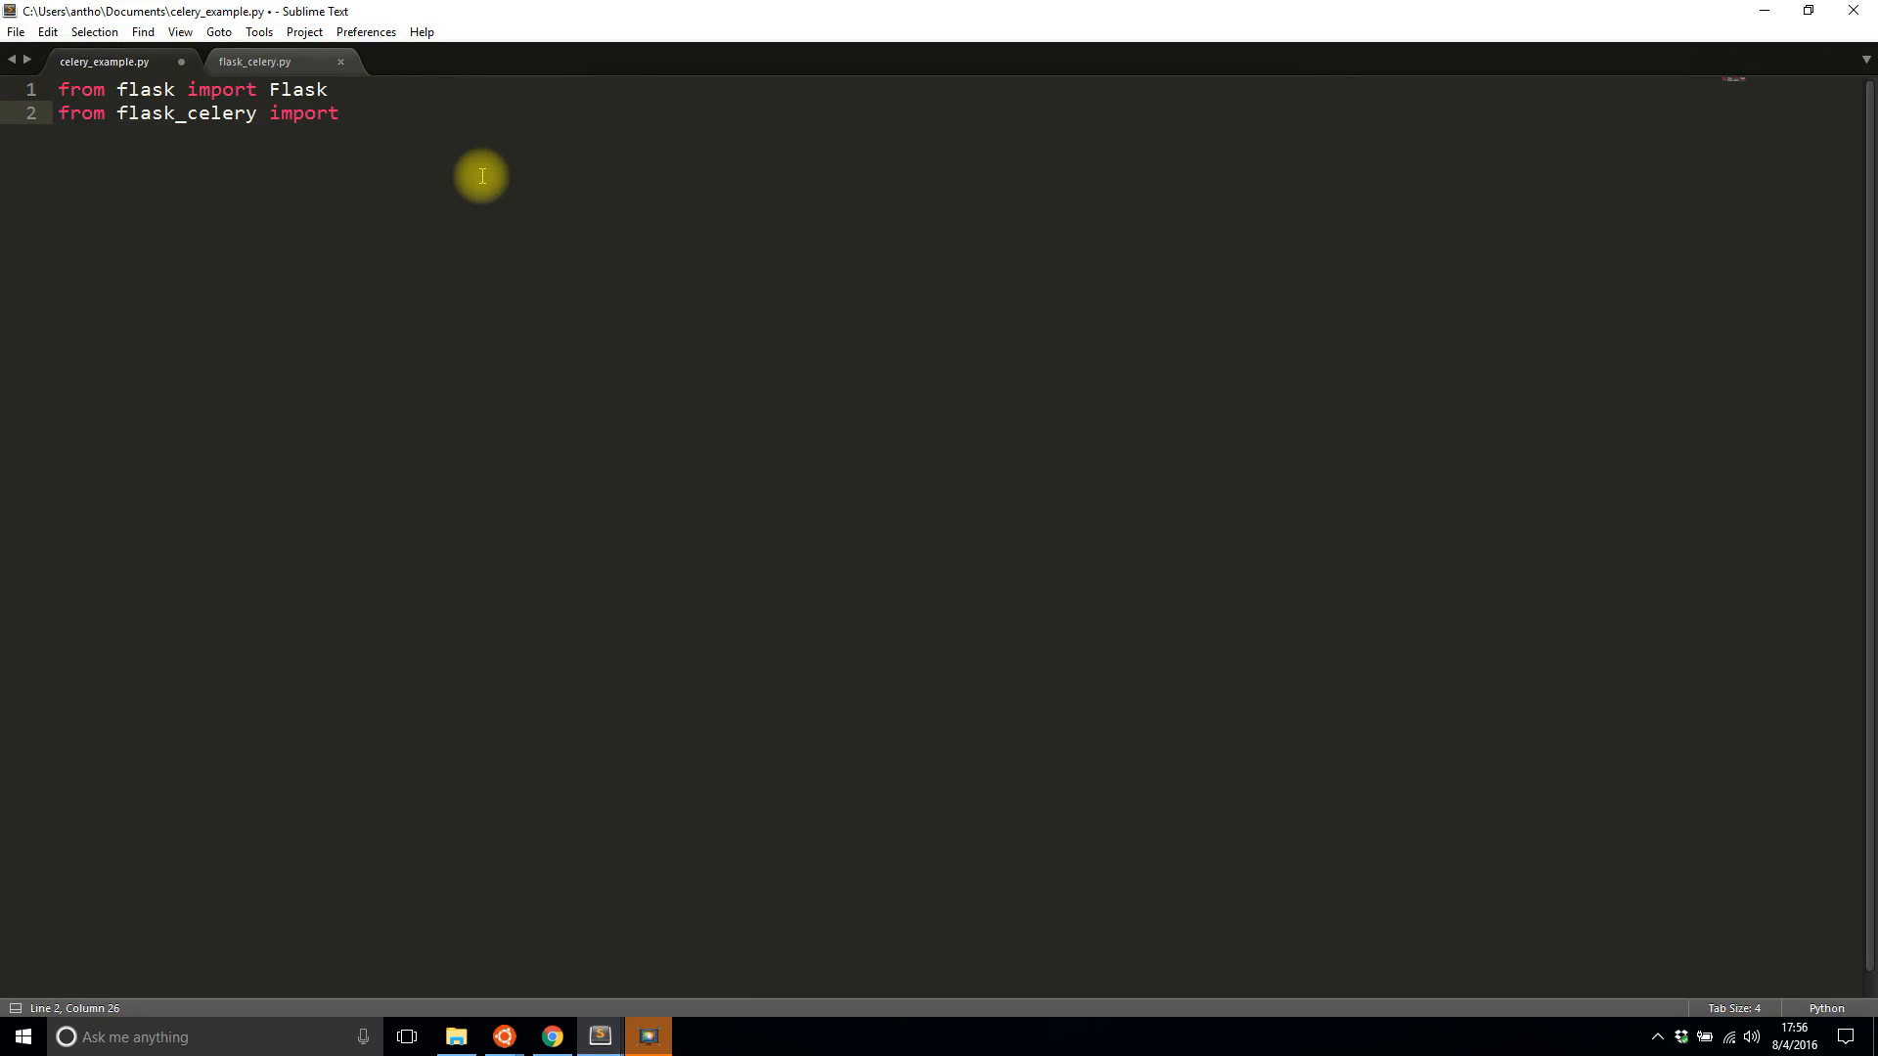
{"action": "type", "text": "make_celery"}
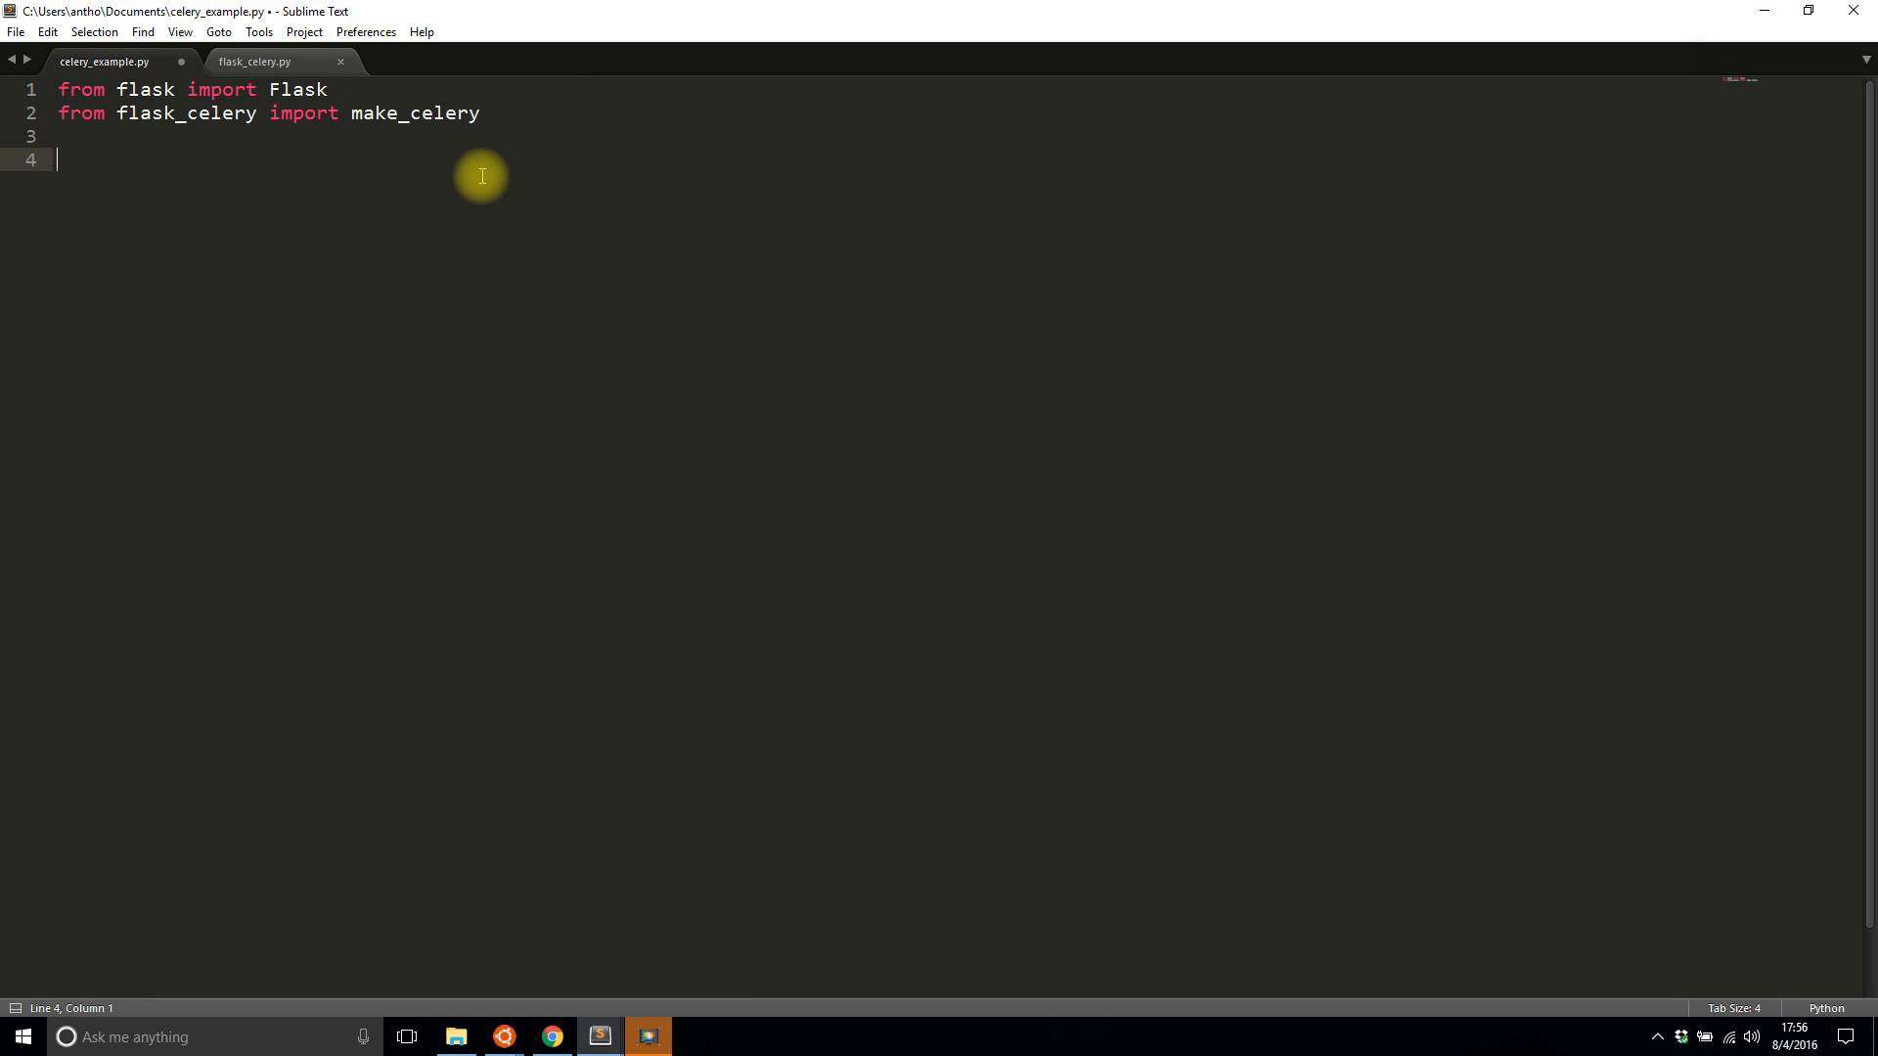
{"action": "type", "text": "app = Flask"}
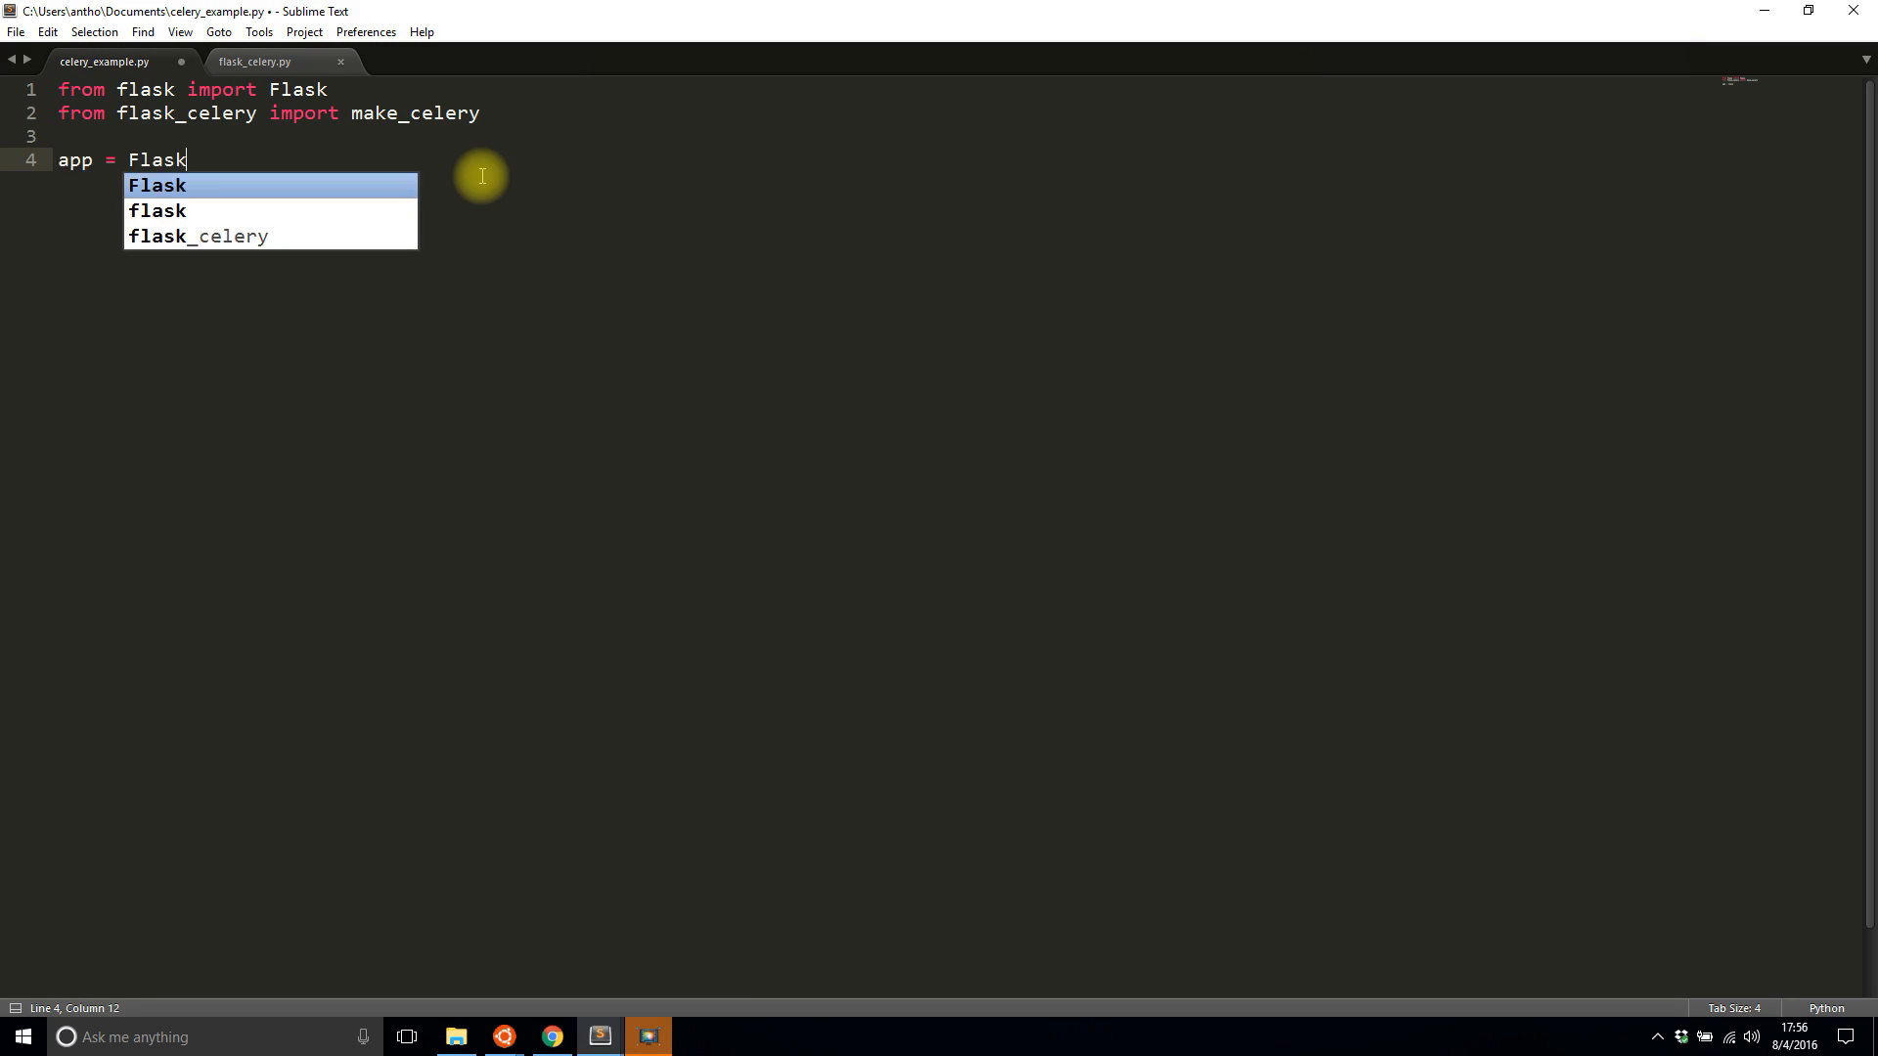
{"action": "type", "text": "(__name__"}
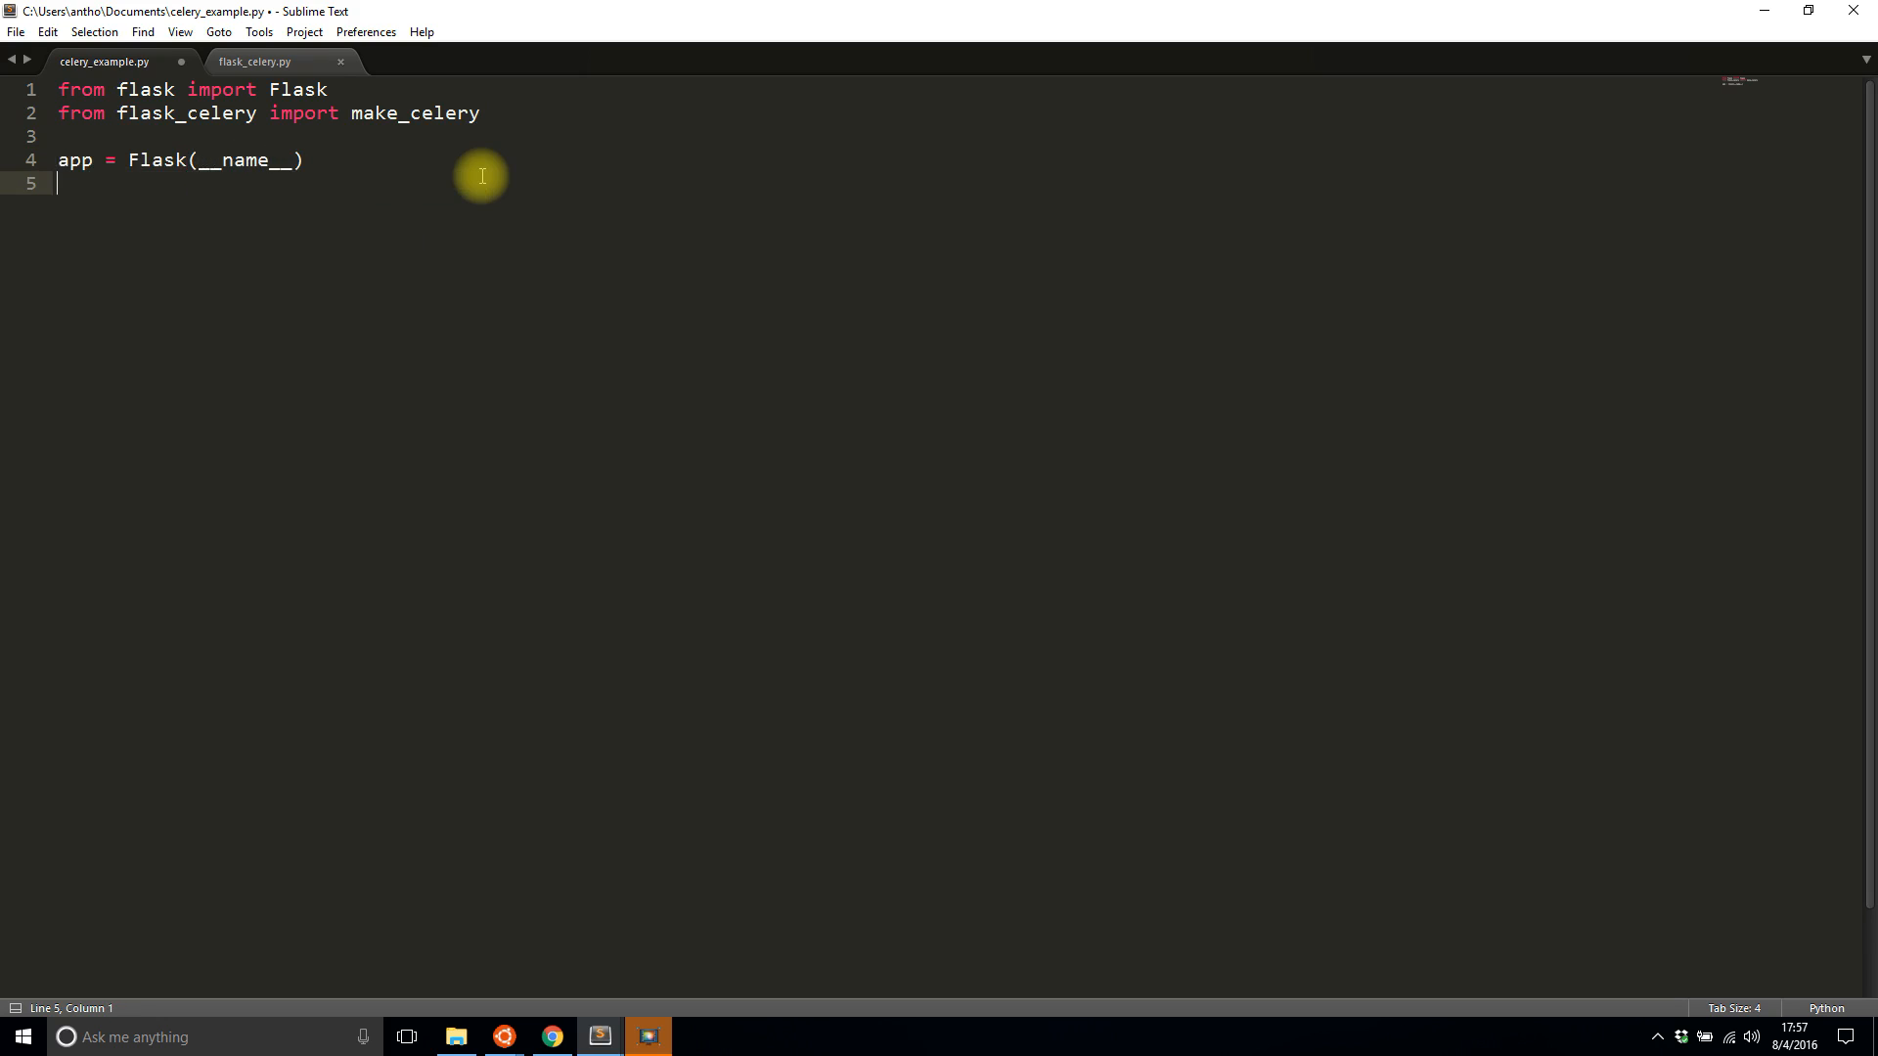
Set CELERY_BROKER_URL to amqp://localhost// and start a CELERY_BACKEND config key.
{"action": "type", "text": "app.config["}
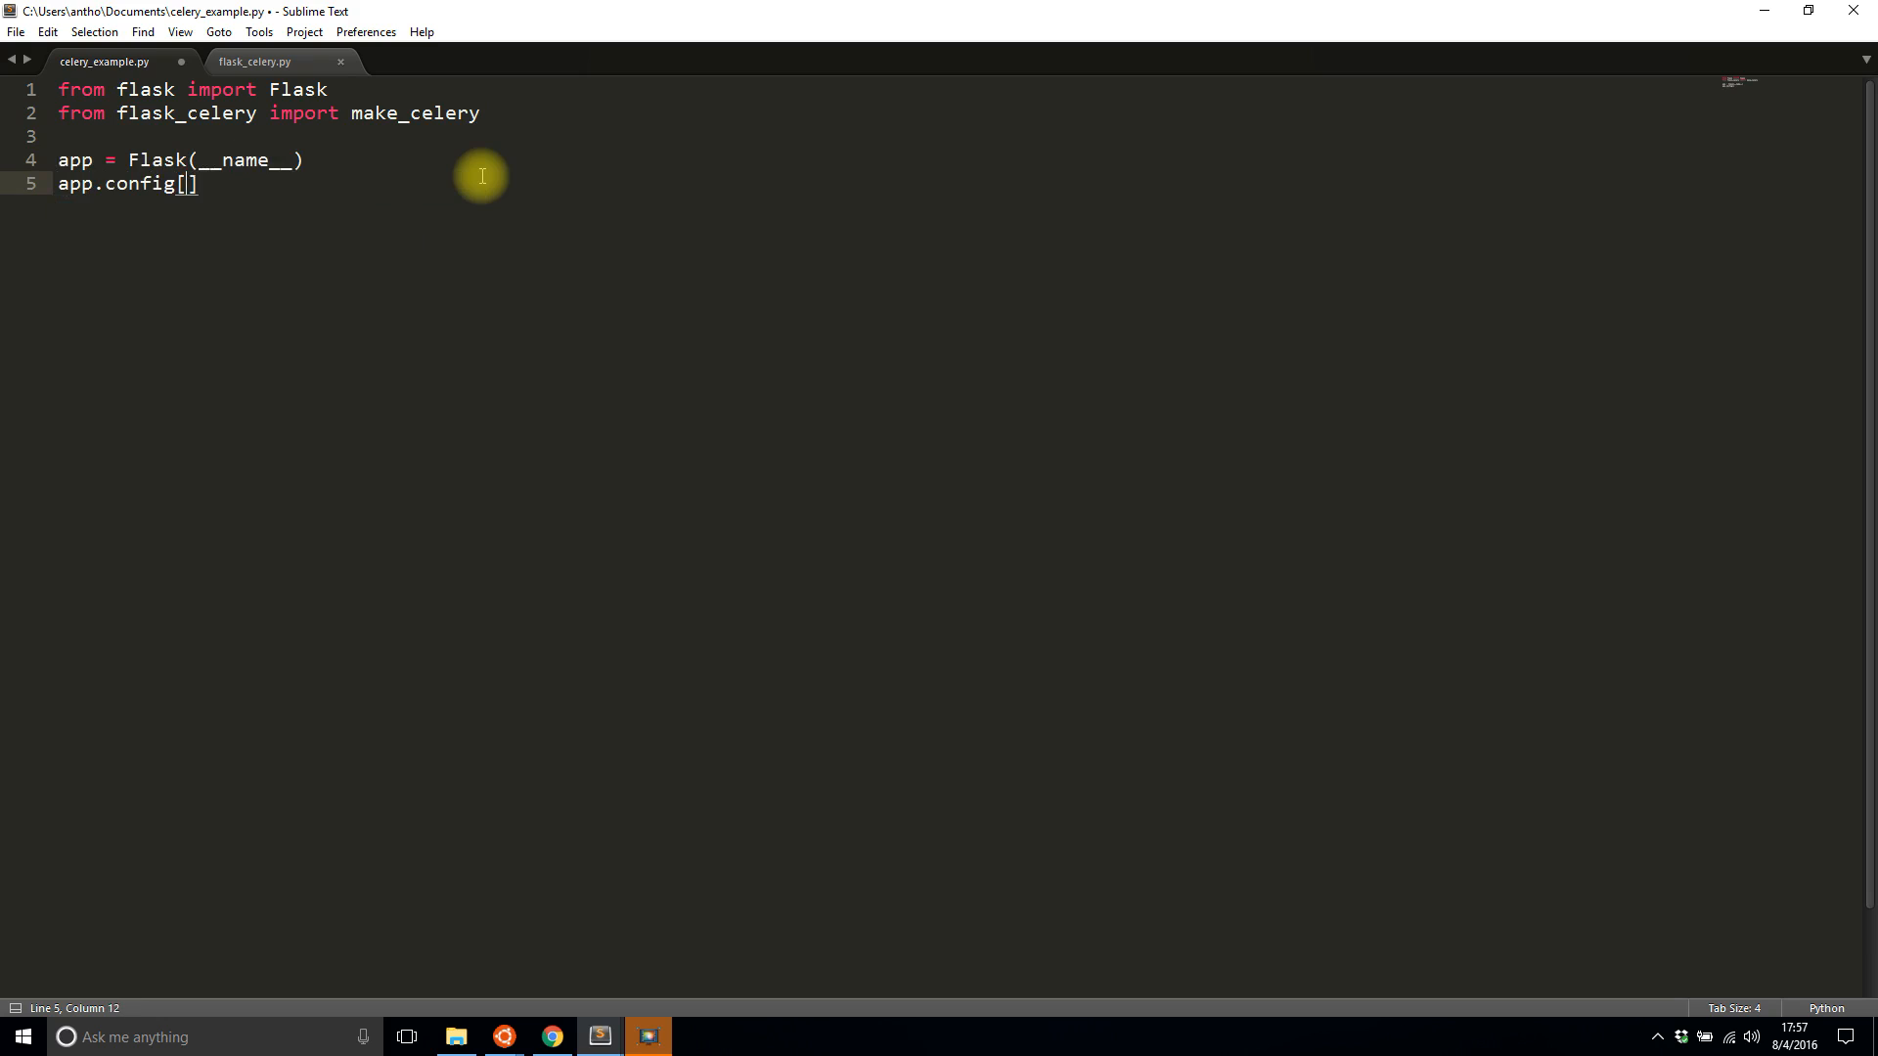
{"action": "type", "text": "'CELERY'"}
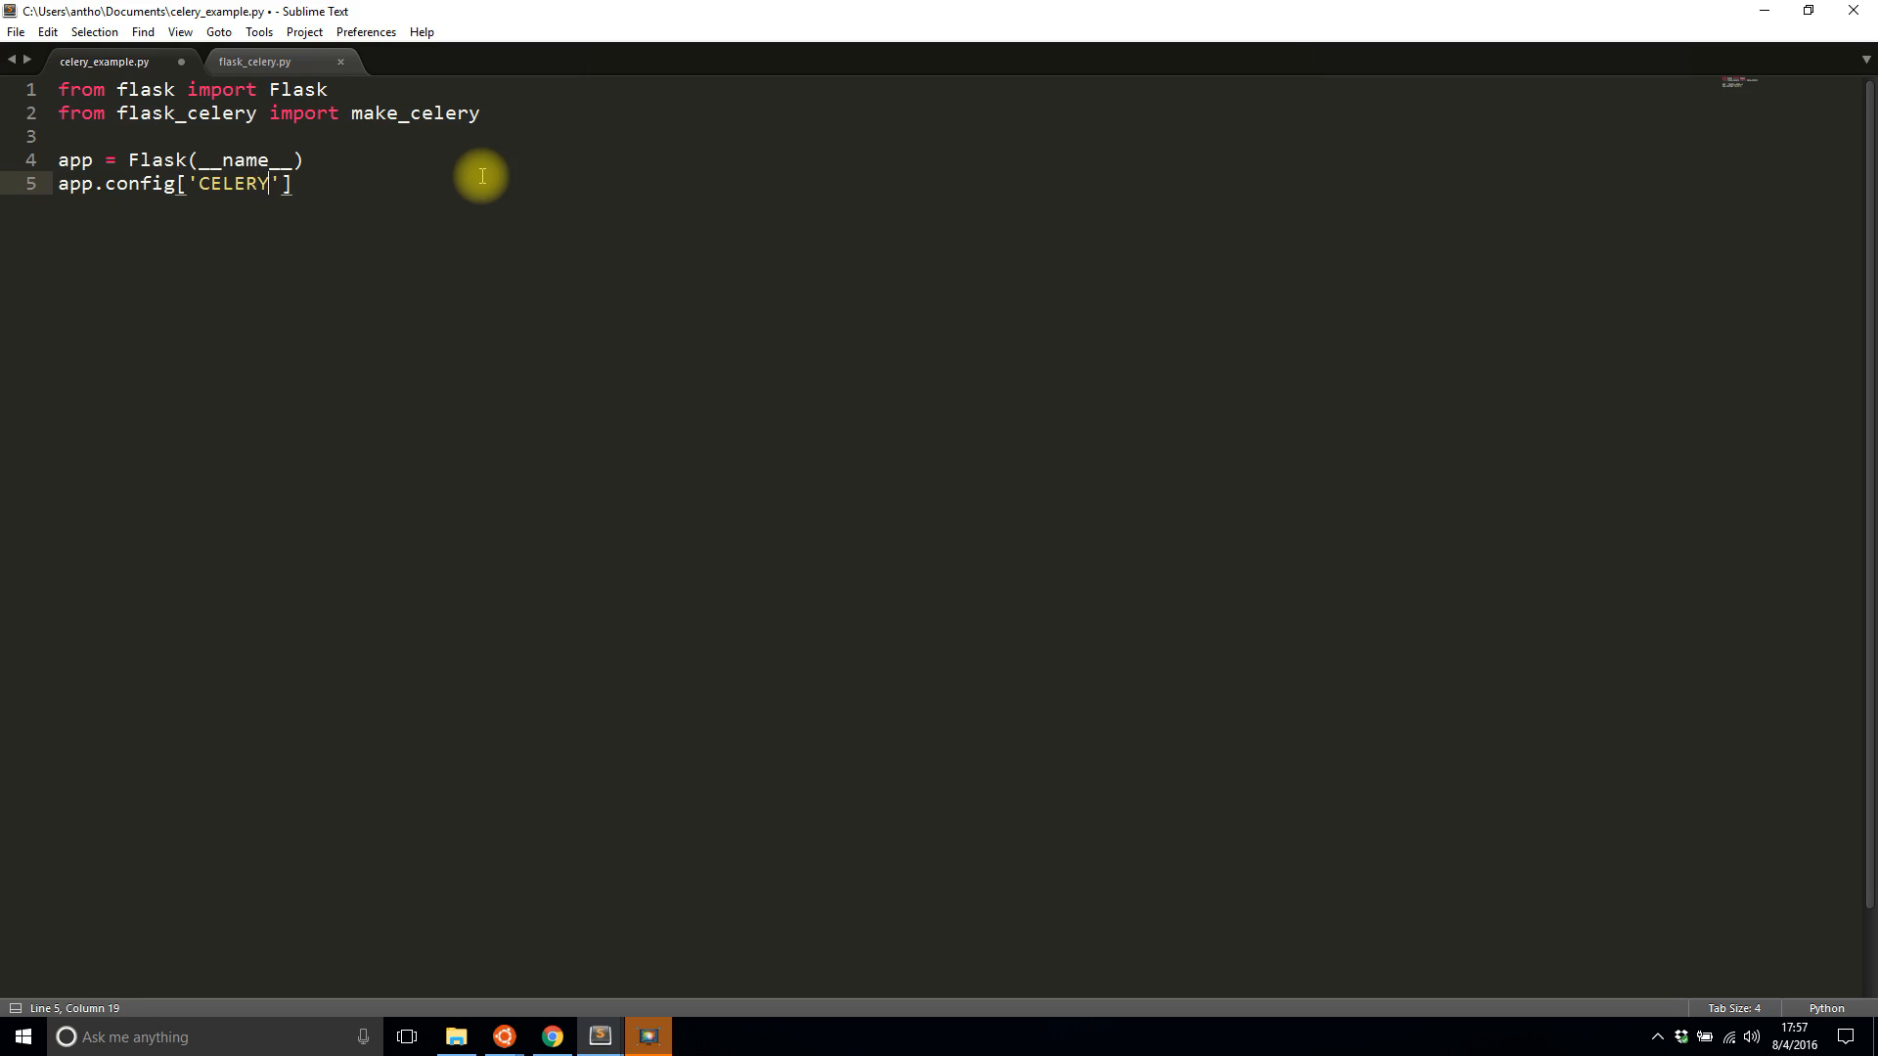
{"action": "type", "text": "_BROKER_URL"}
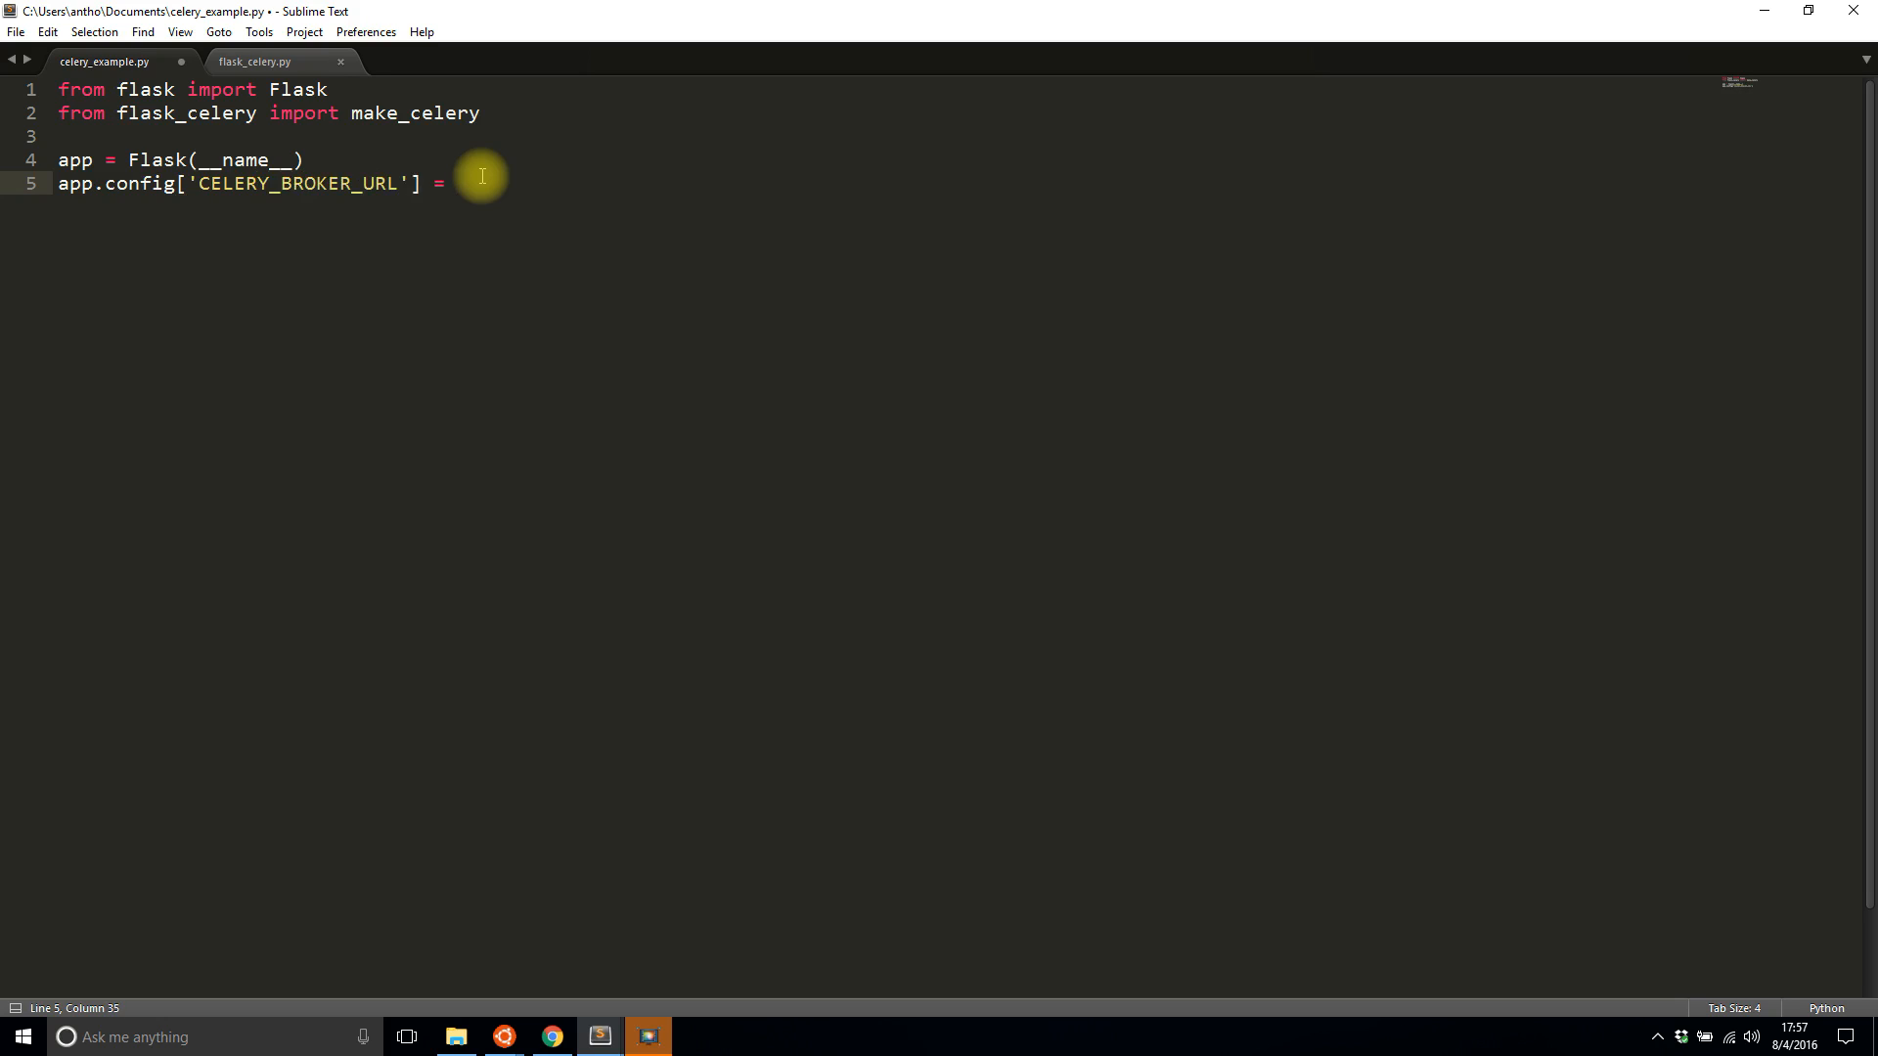
{"action": "type", "text": "'a'"}
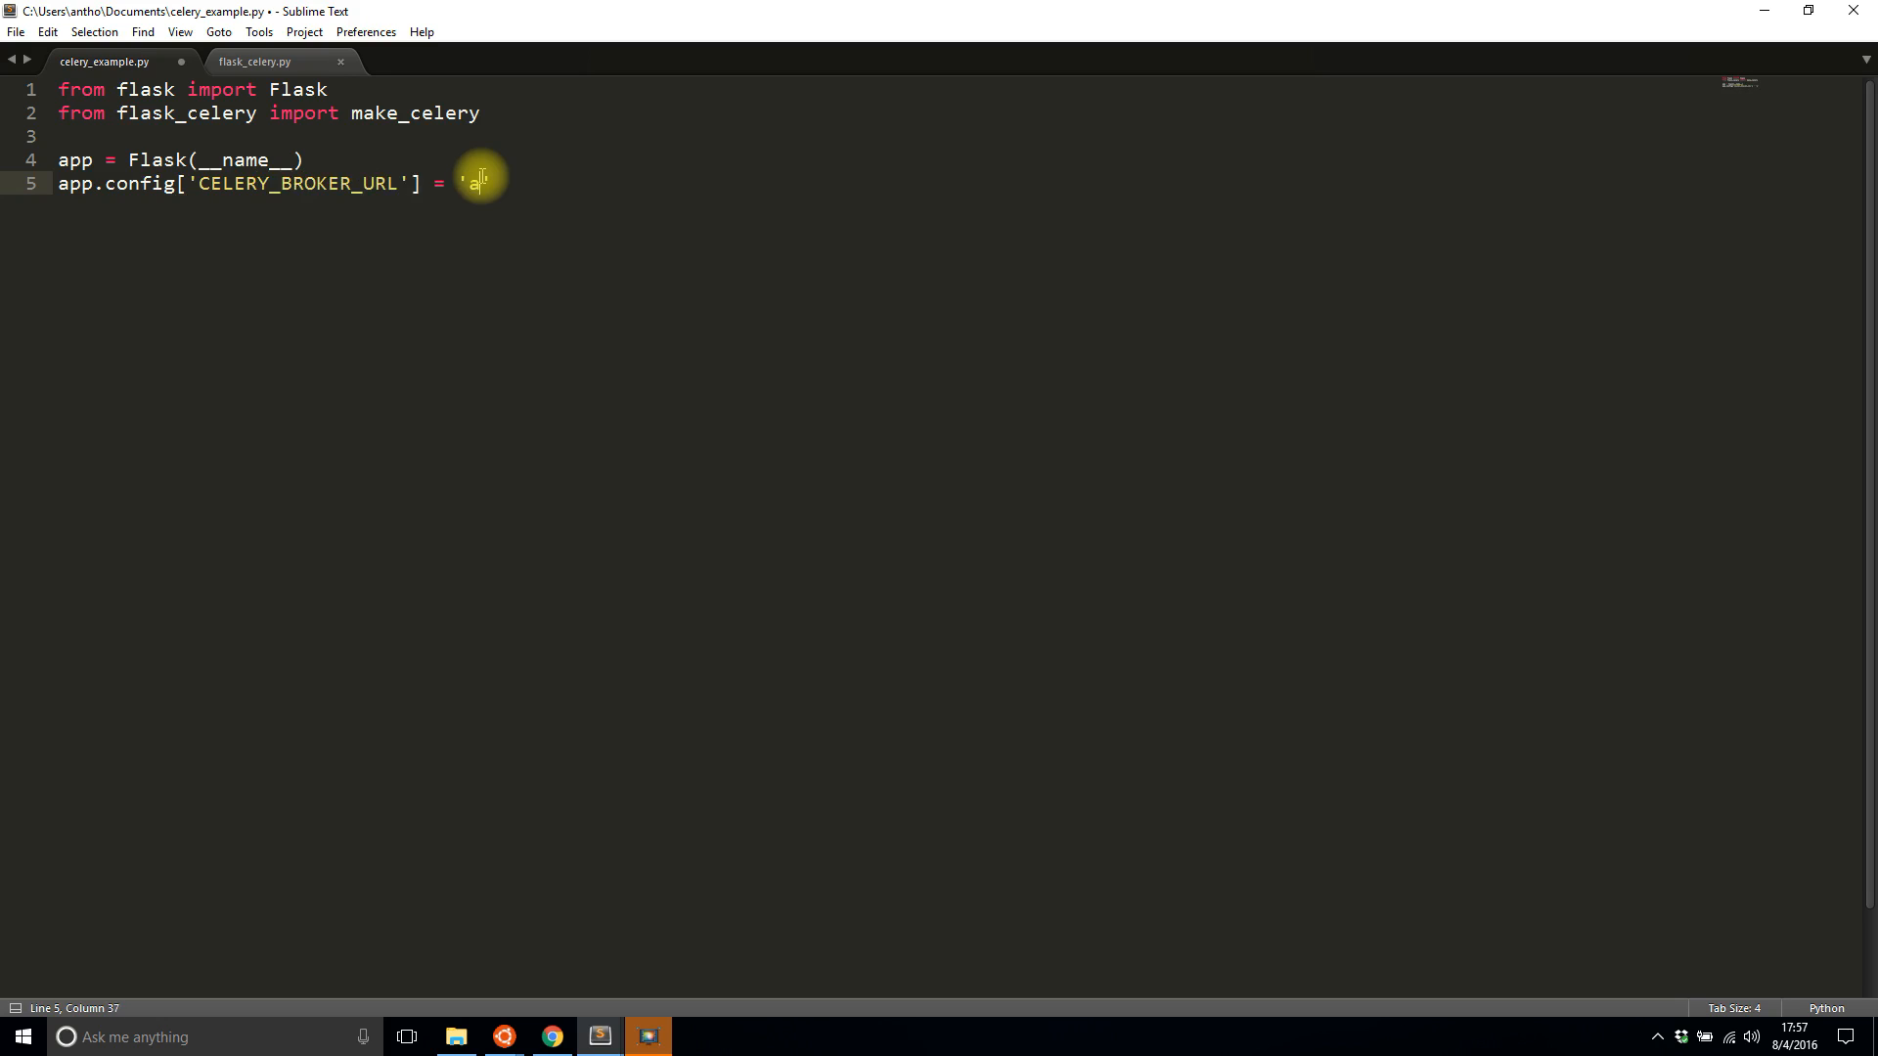
{"action": "type", "text": "mqb://"}
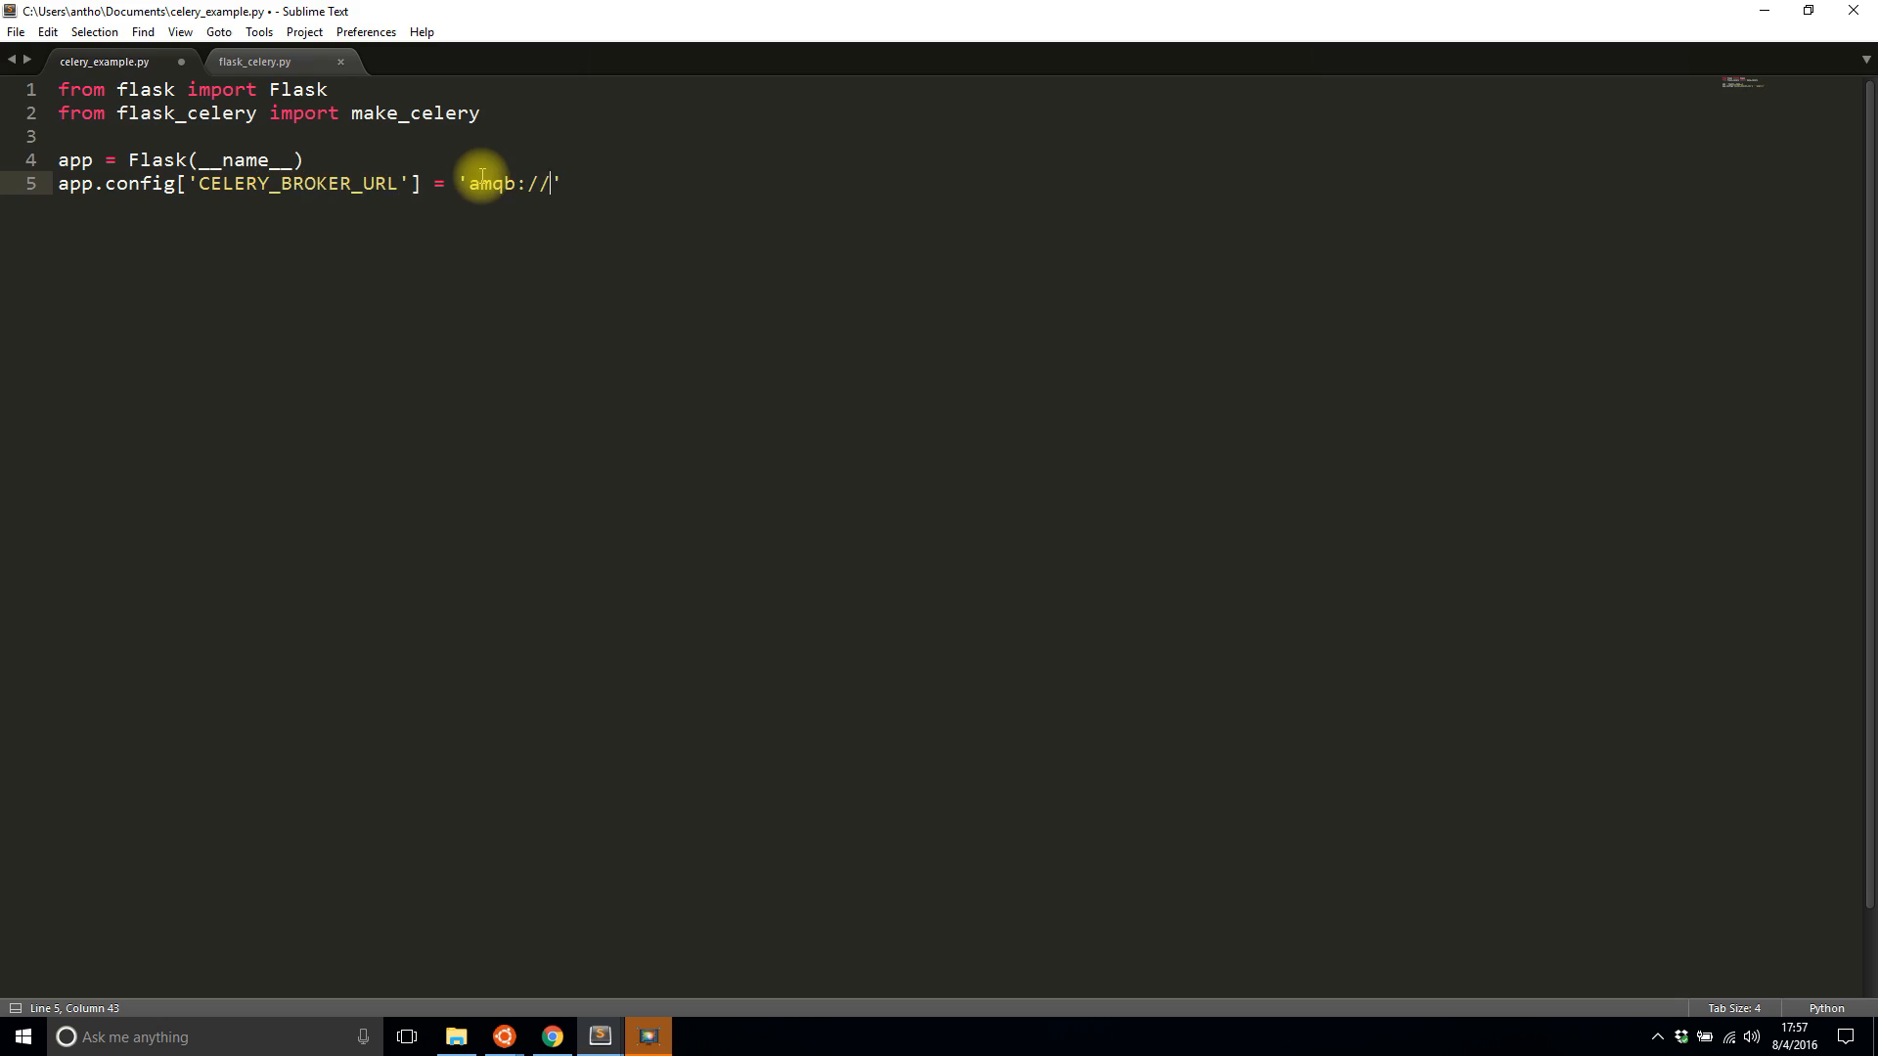
{"action": "type", "text": "localhost//"}
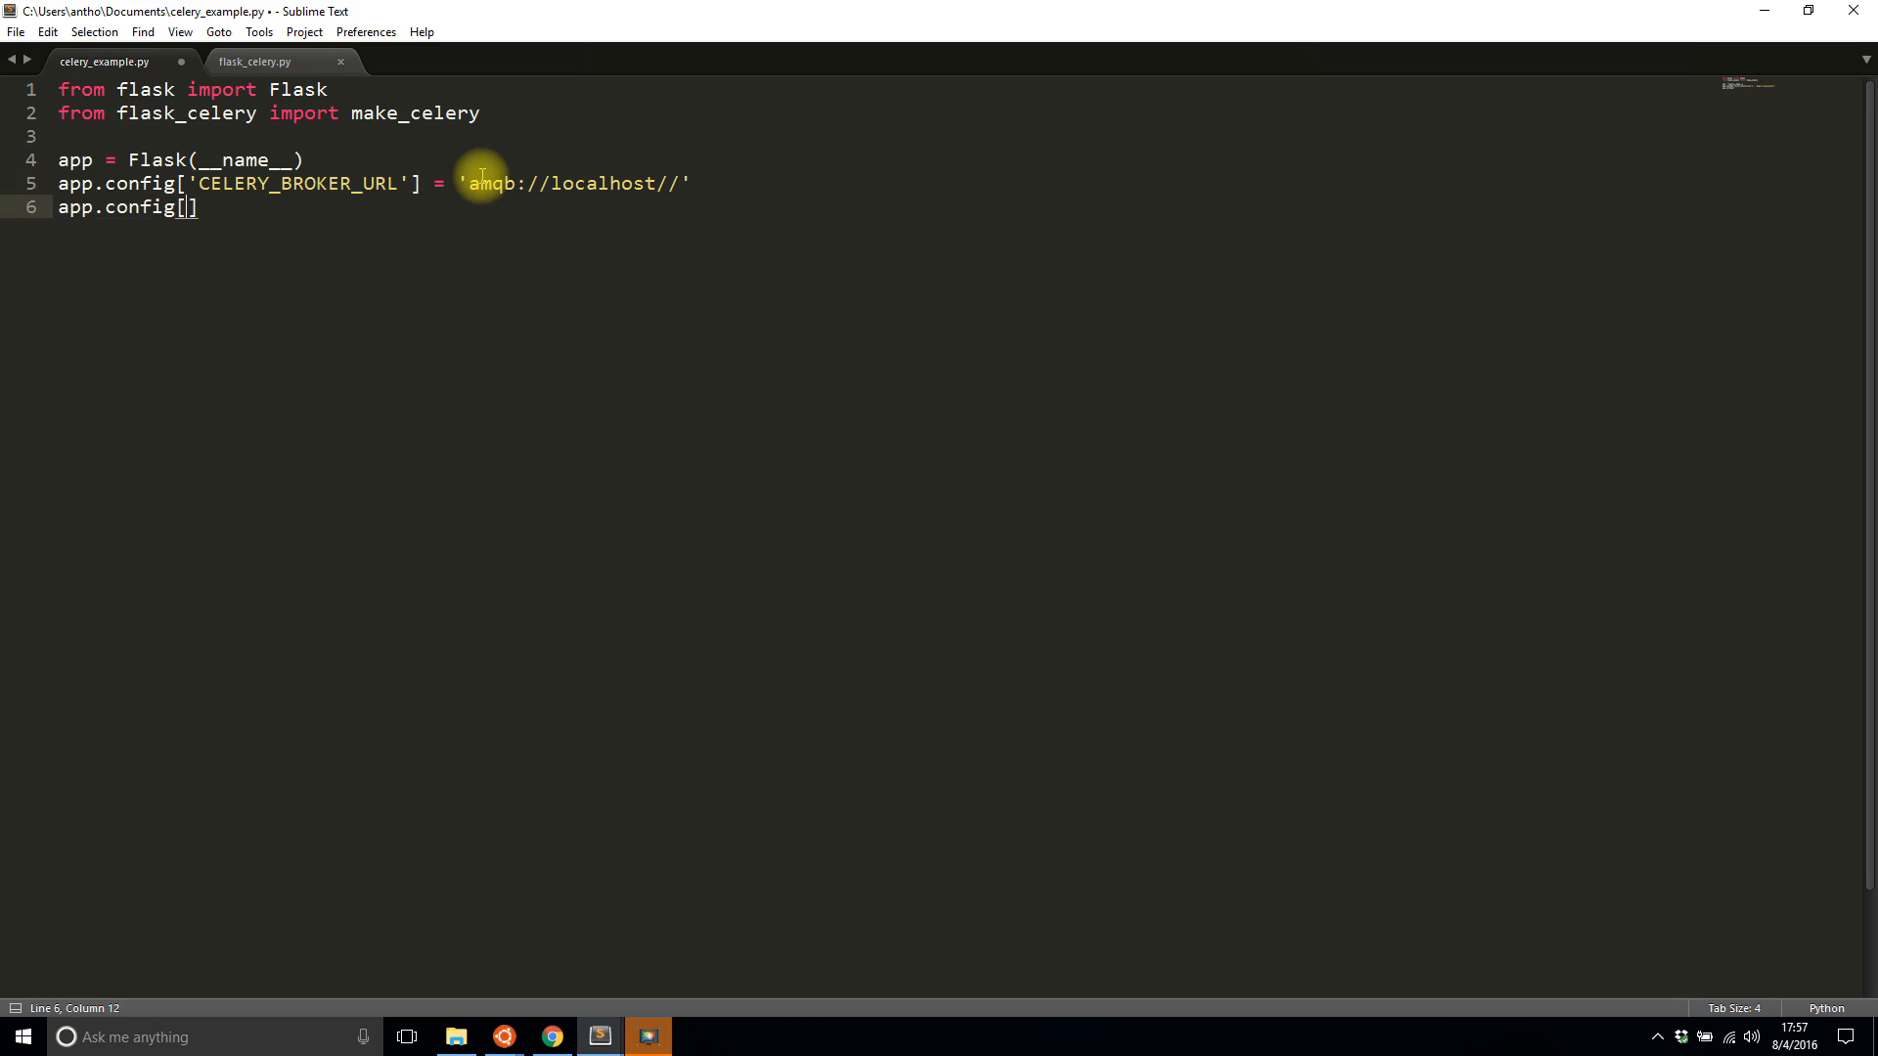
{"action": "type", "text": "'CELERY"}
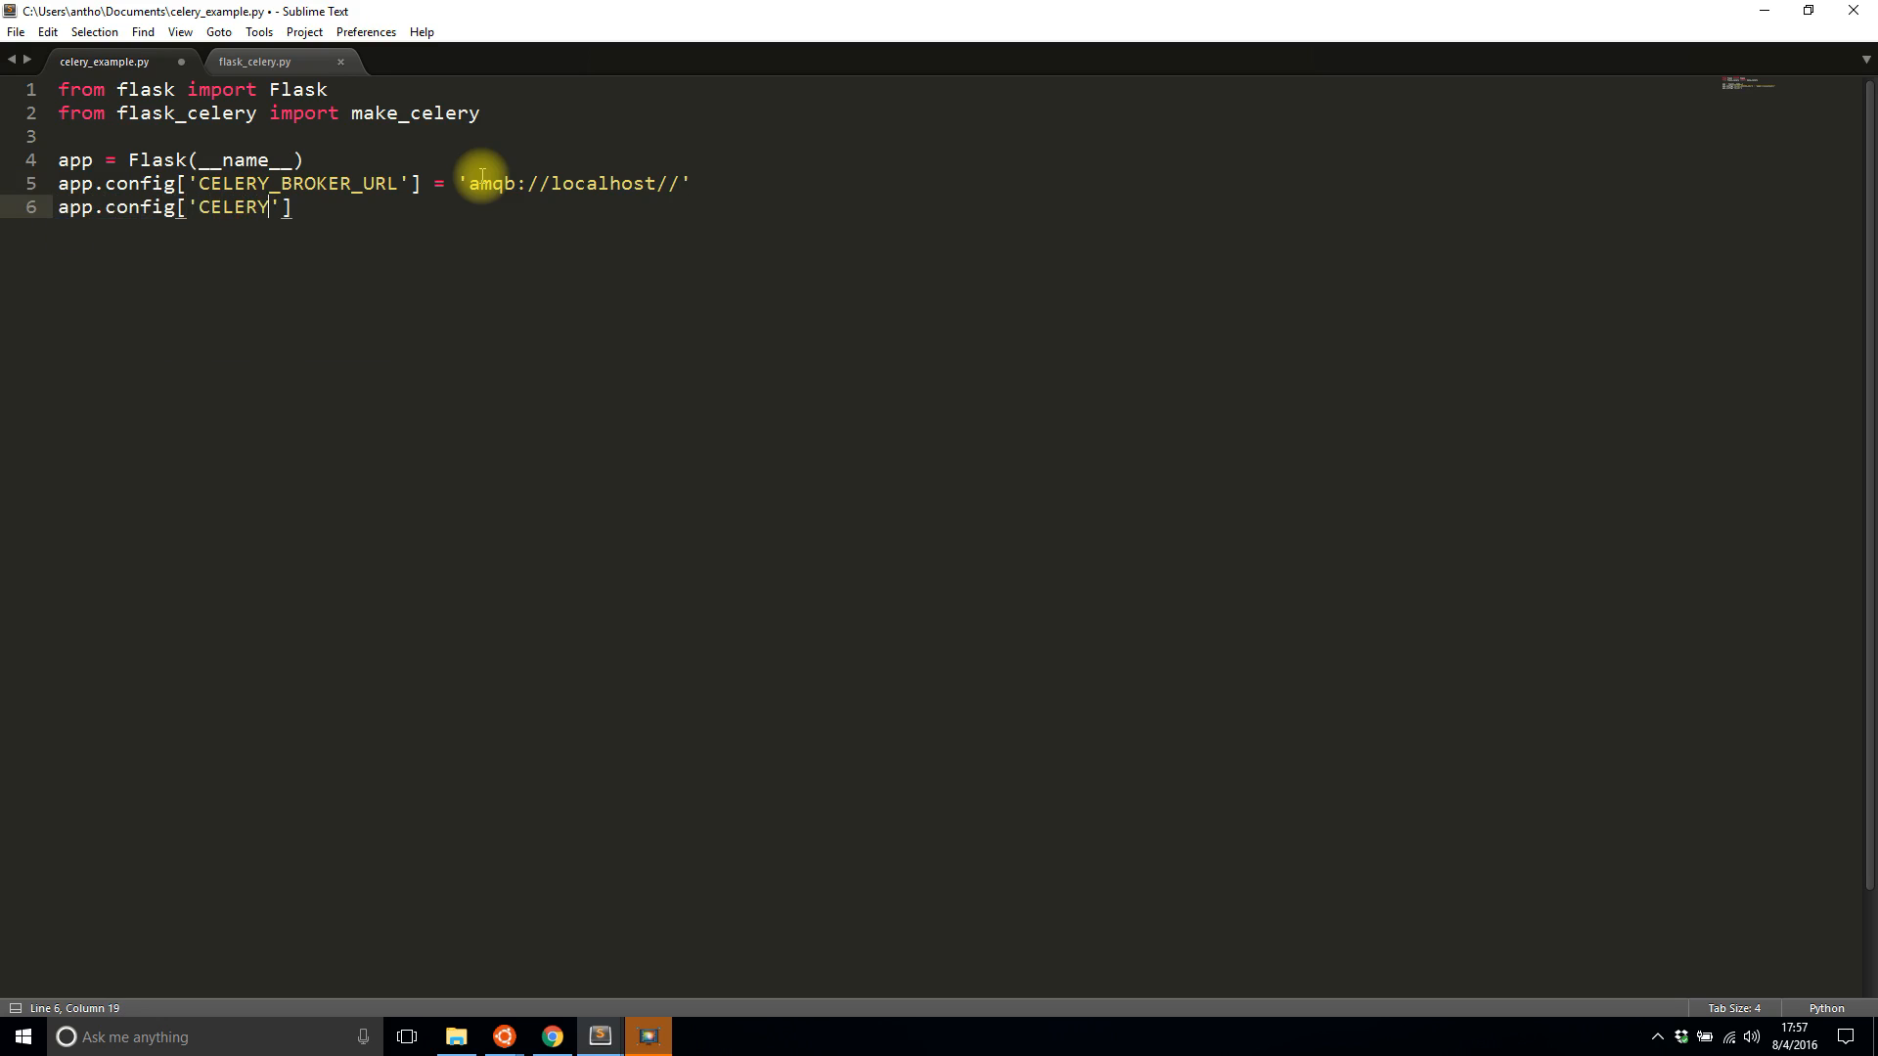
{"action": "type", "text": "_BACKEND"}
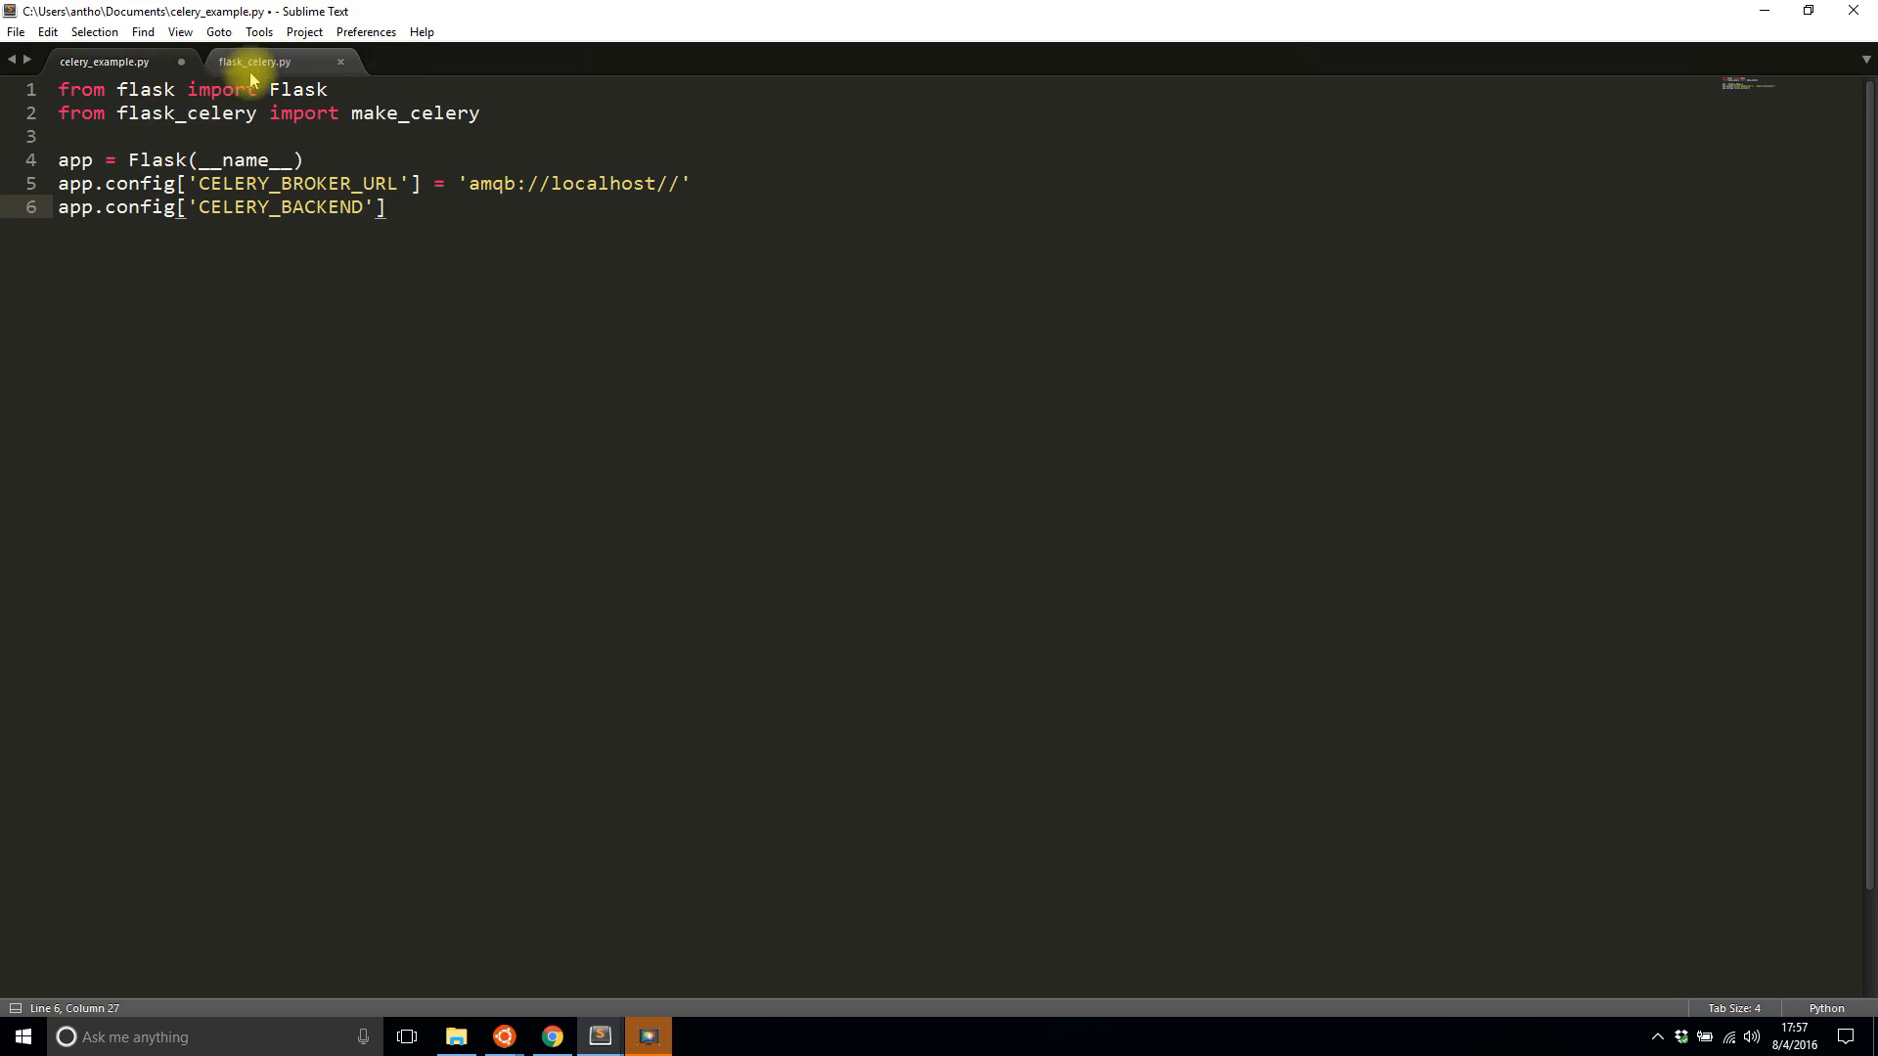
Check the backend key name in flask_celery.py, then assign CELERY_BACKEND = ''.
{"action": "left_click", "coordinate": [253, 61]}
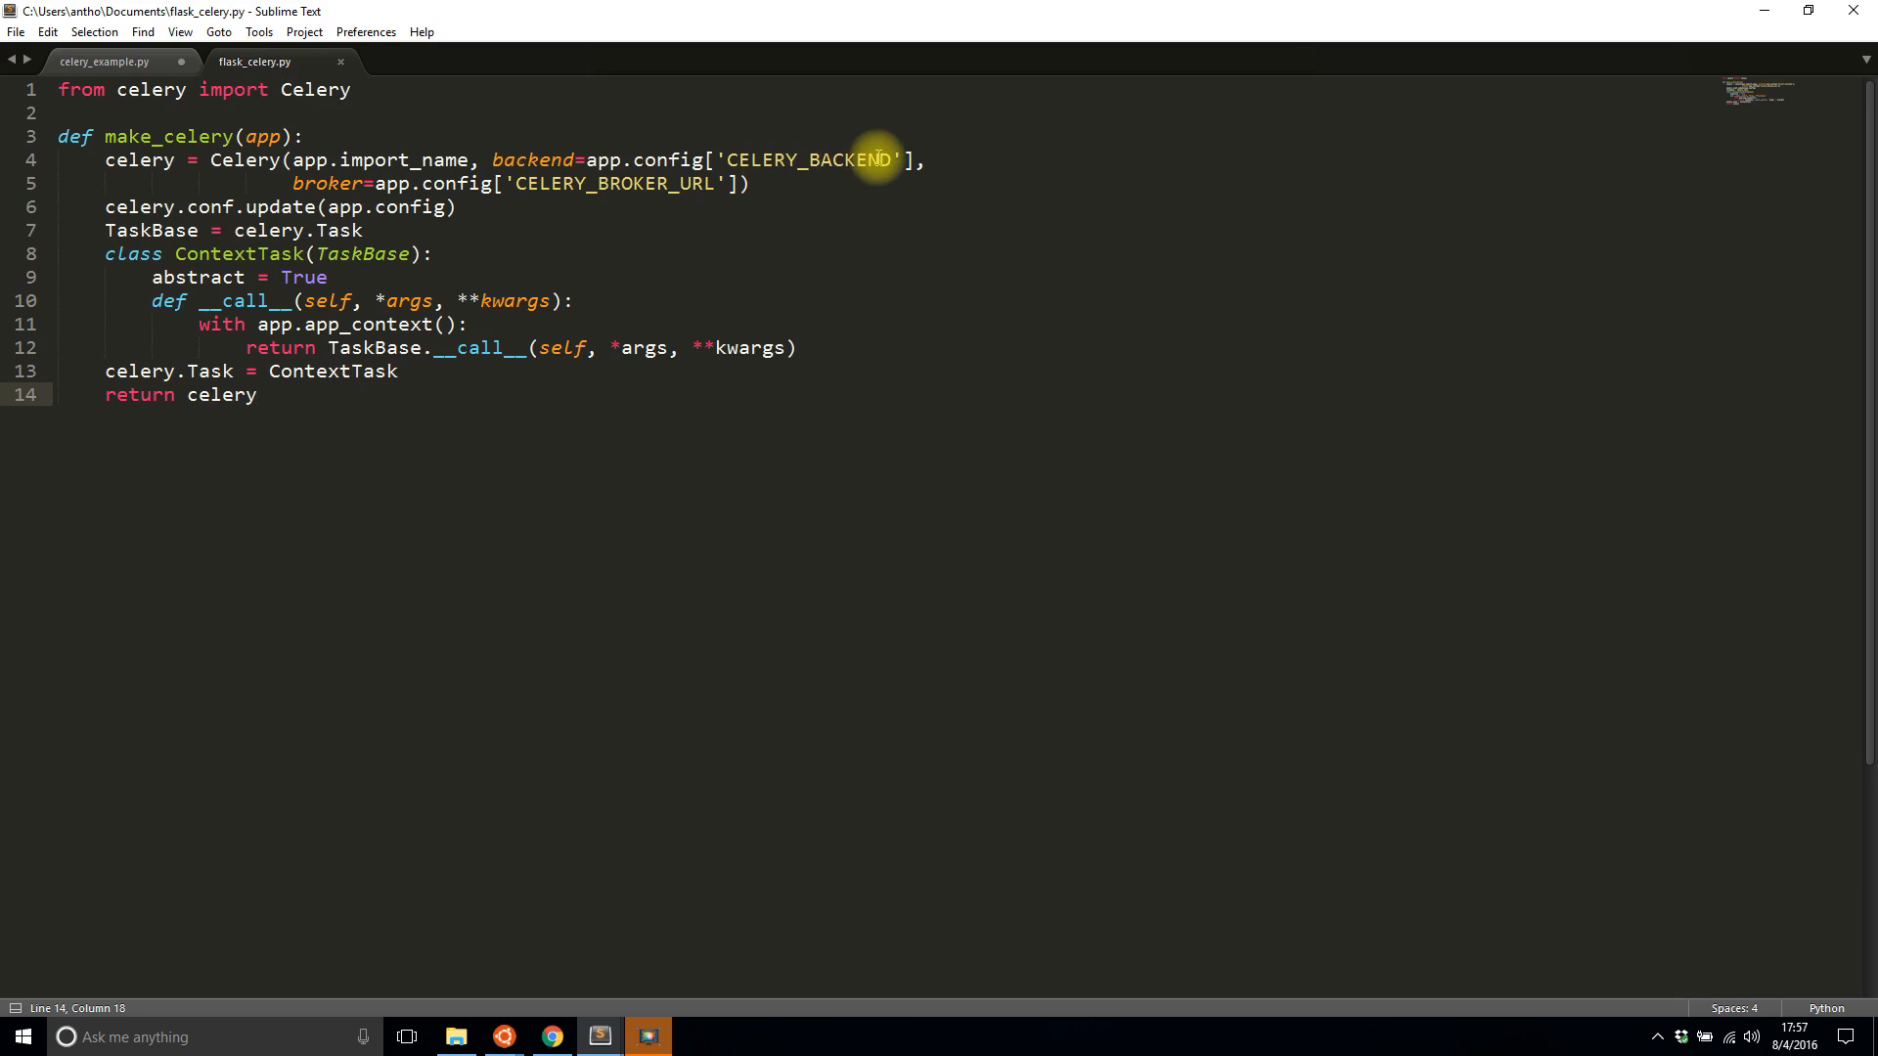
{"action": "left_click", "coordinate": [105, 61]}
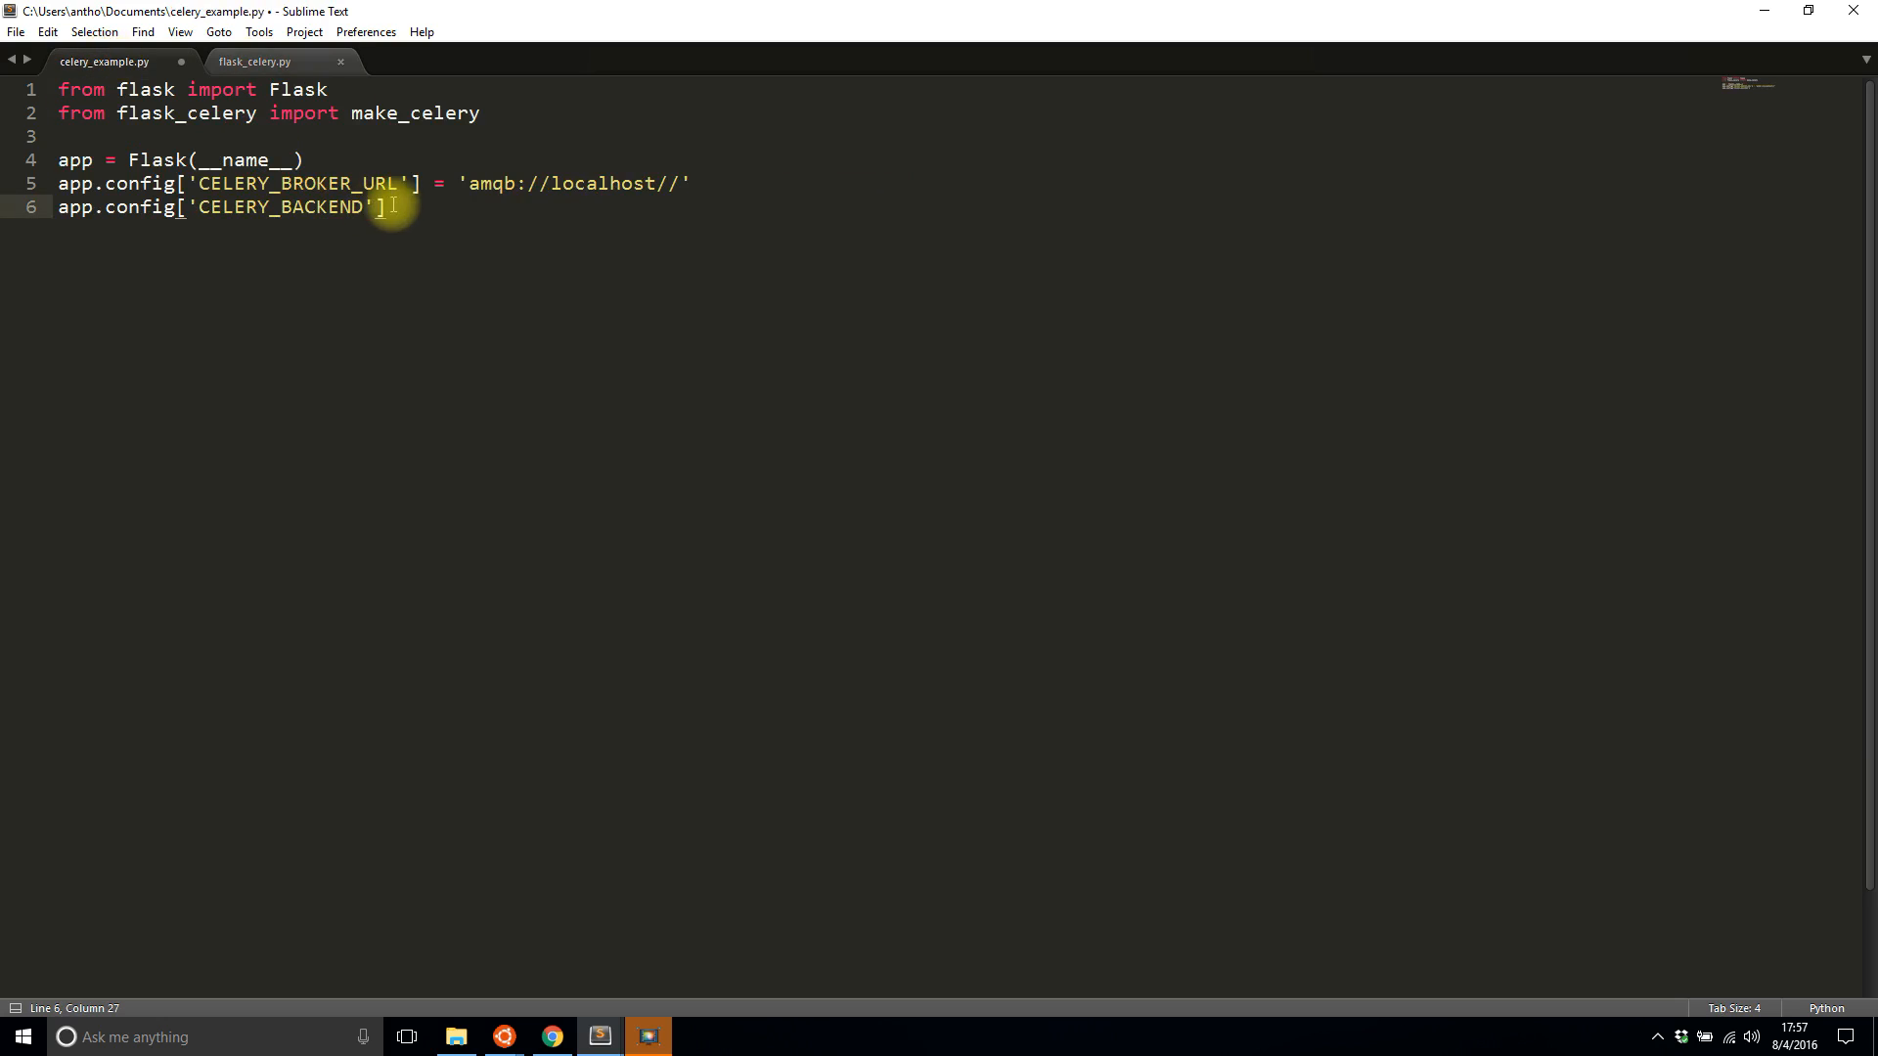
{"action": "type", "text": "= ''"}
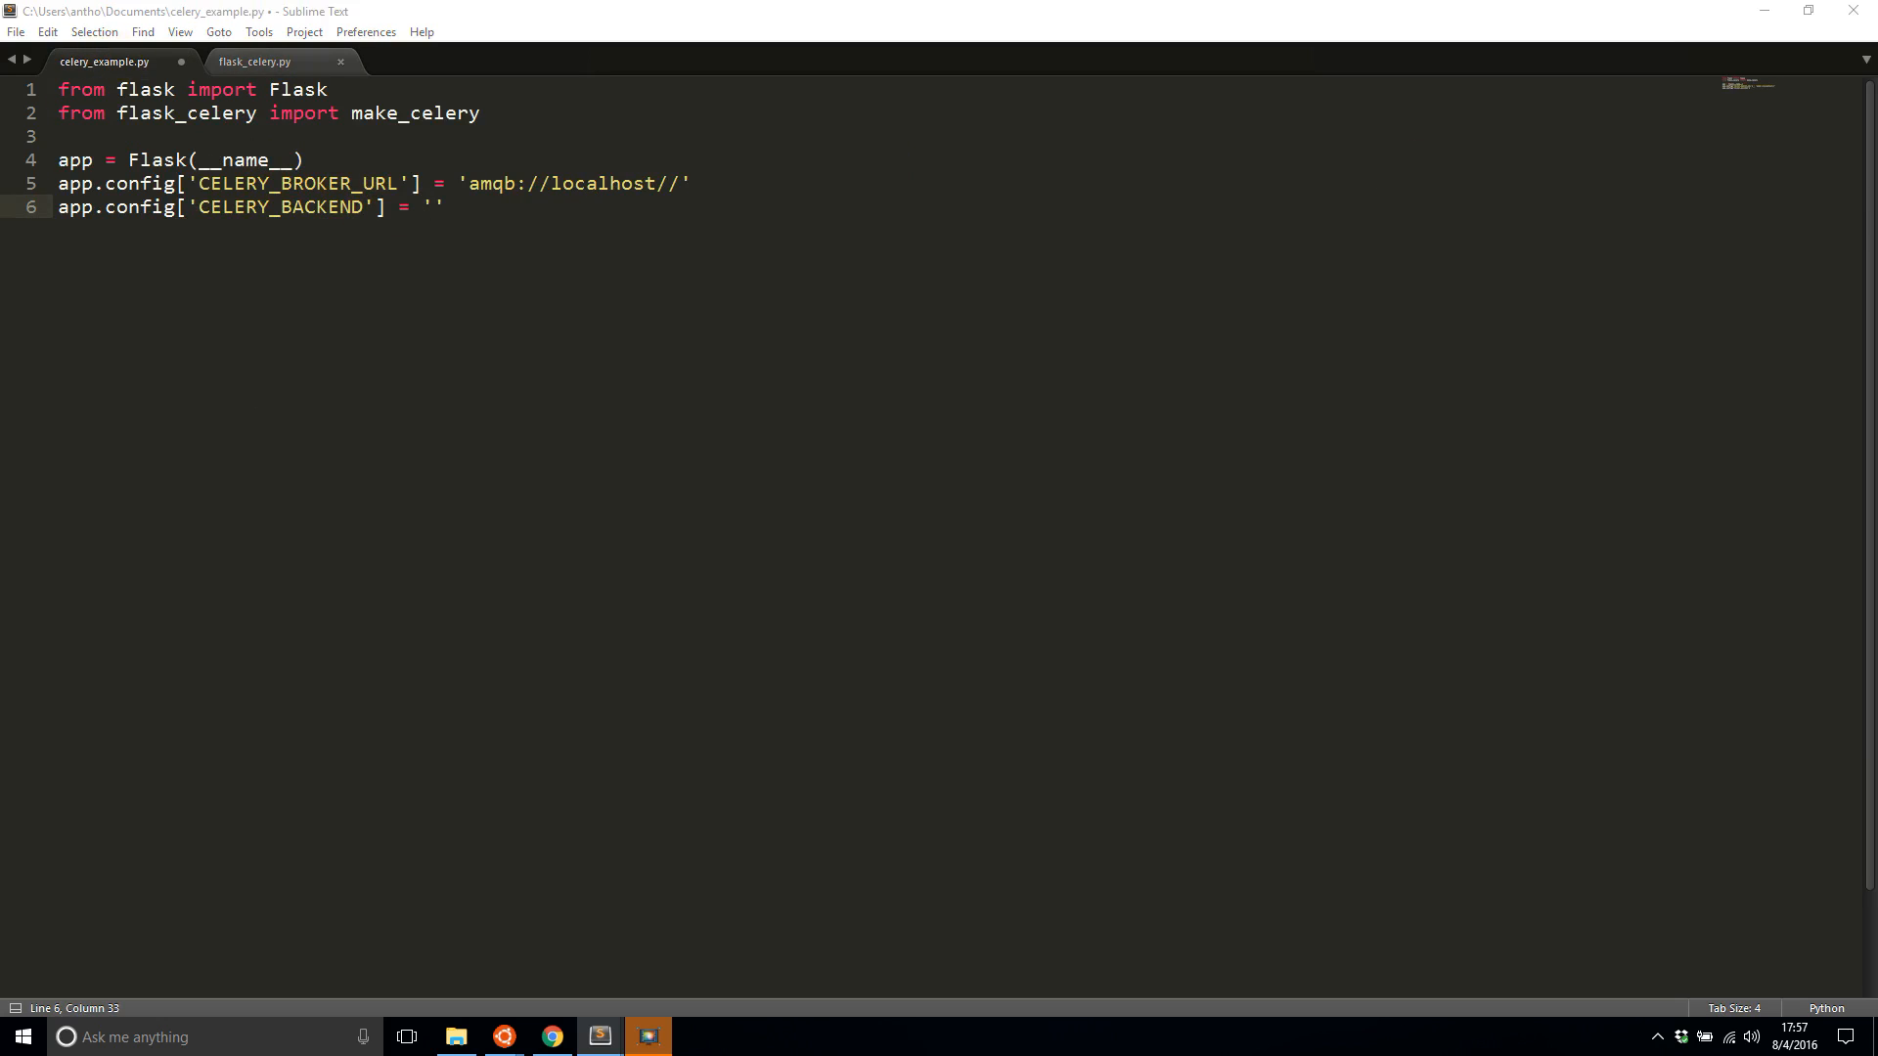
{"action": "mouse_move", "coordinate": [692, 57]}
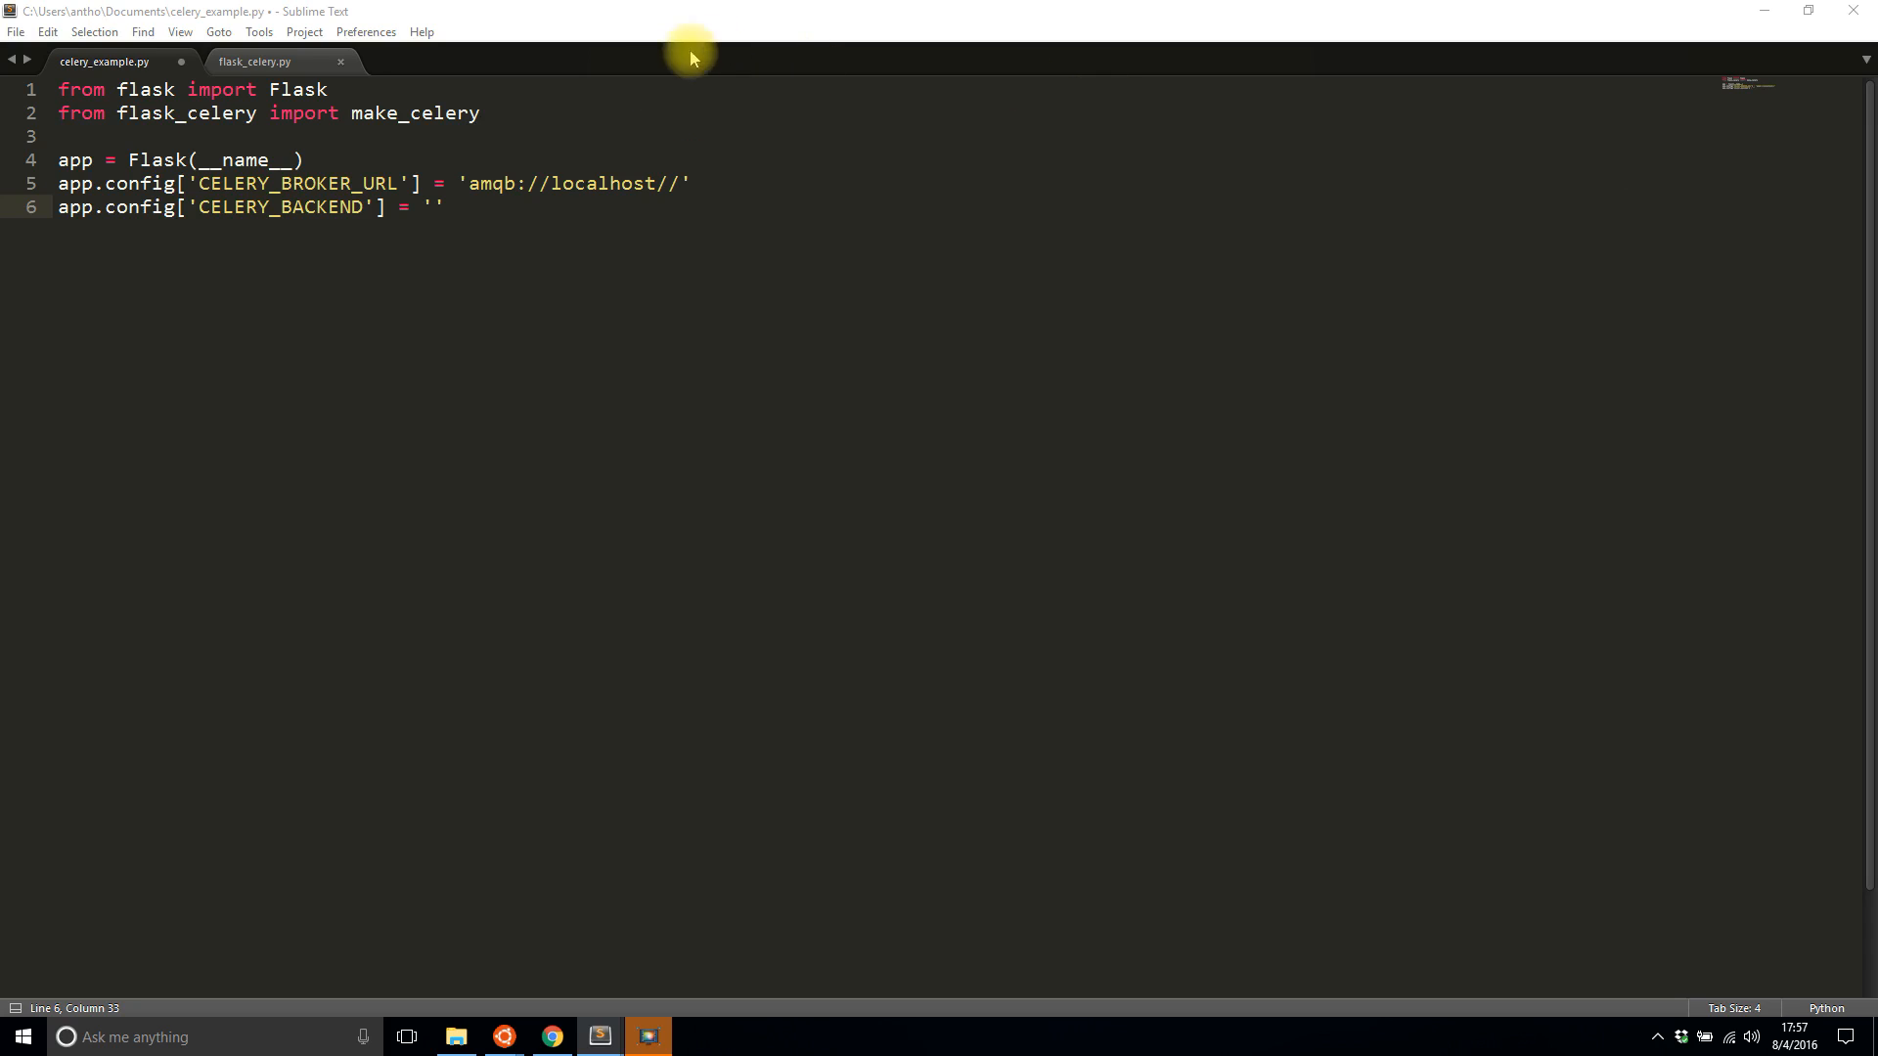
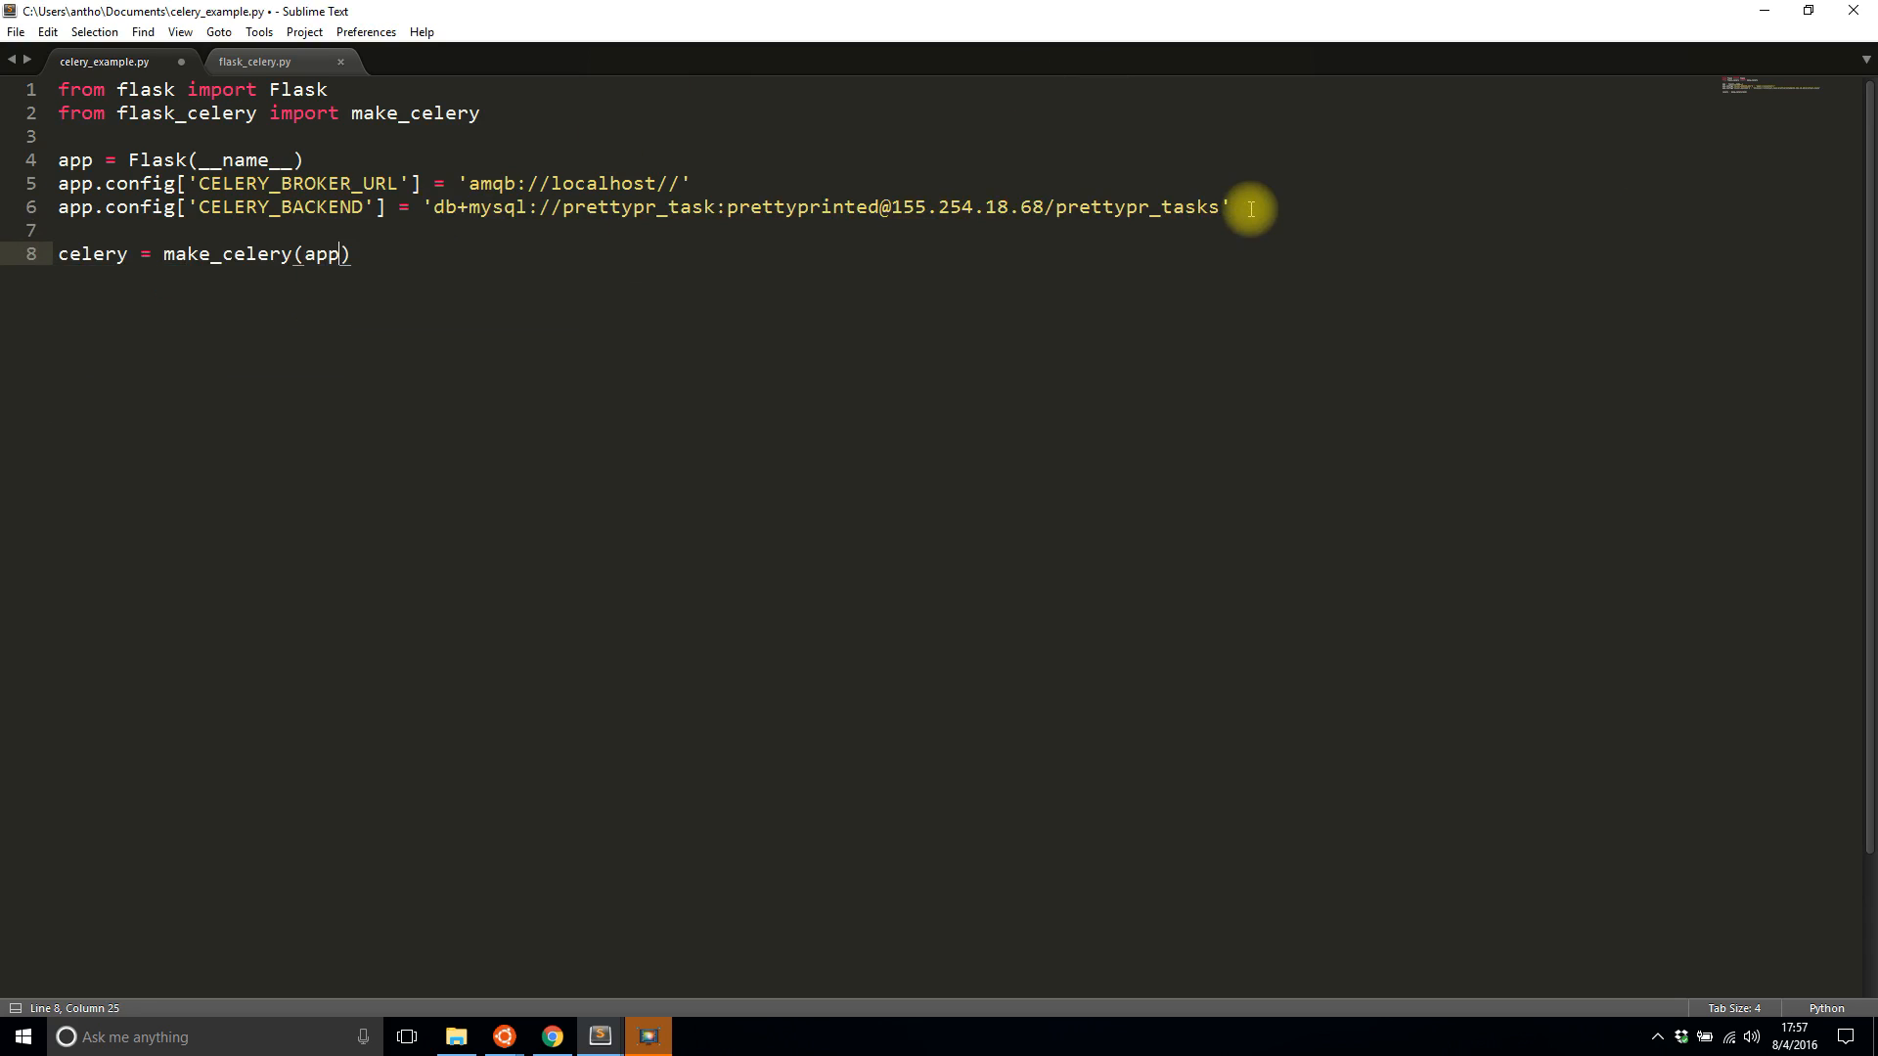
Set CELERY_BACKEND to the prettypr_tasks MySQL URL and add celery = make_celery(app).
{"action": "key", "text": "ctrl+s"}
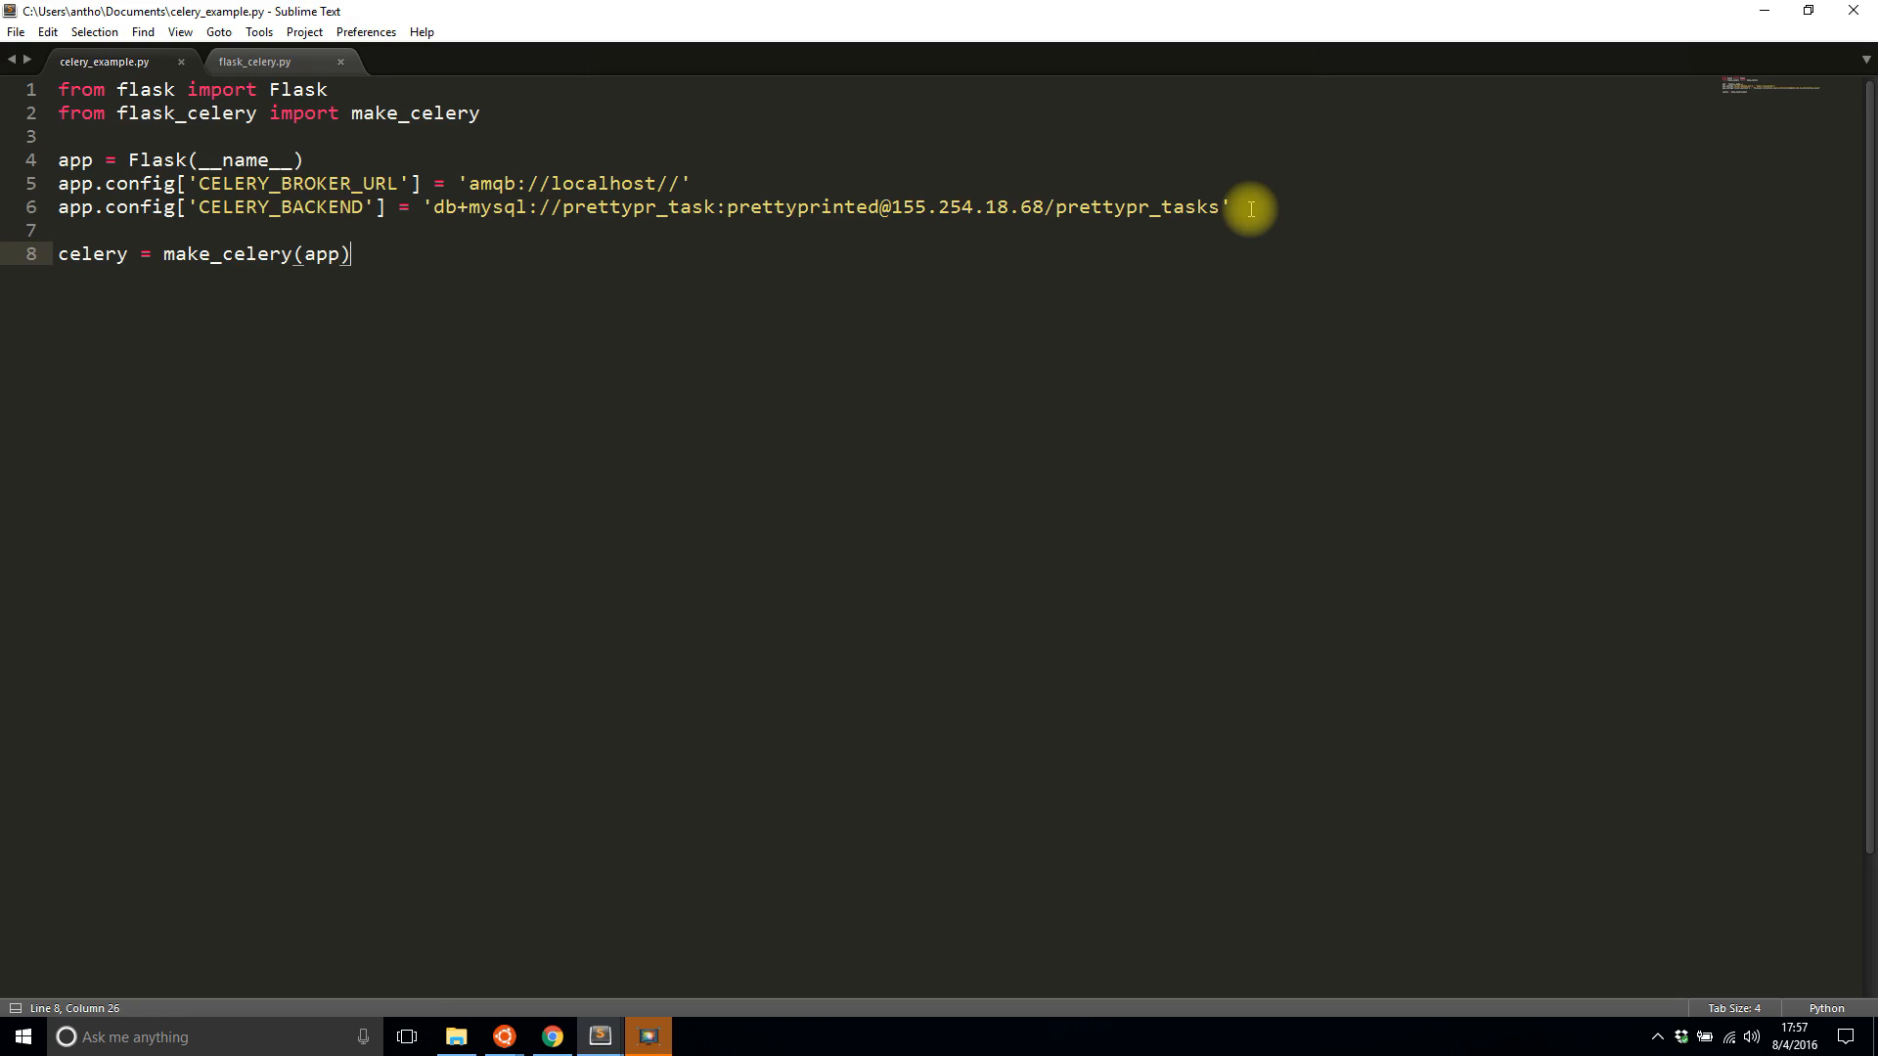
Add a /process/<name> route returning name and an app.run(debug=True) main block.
{"action": "type", "text": "@"}
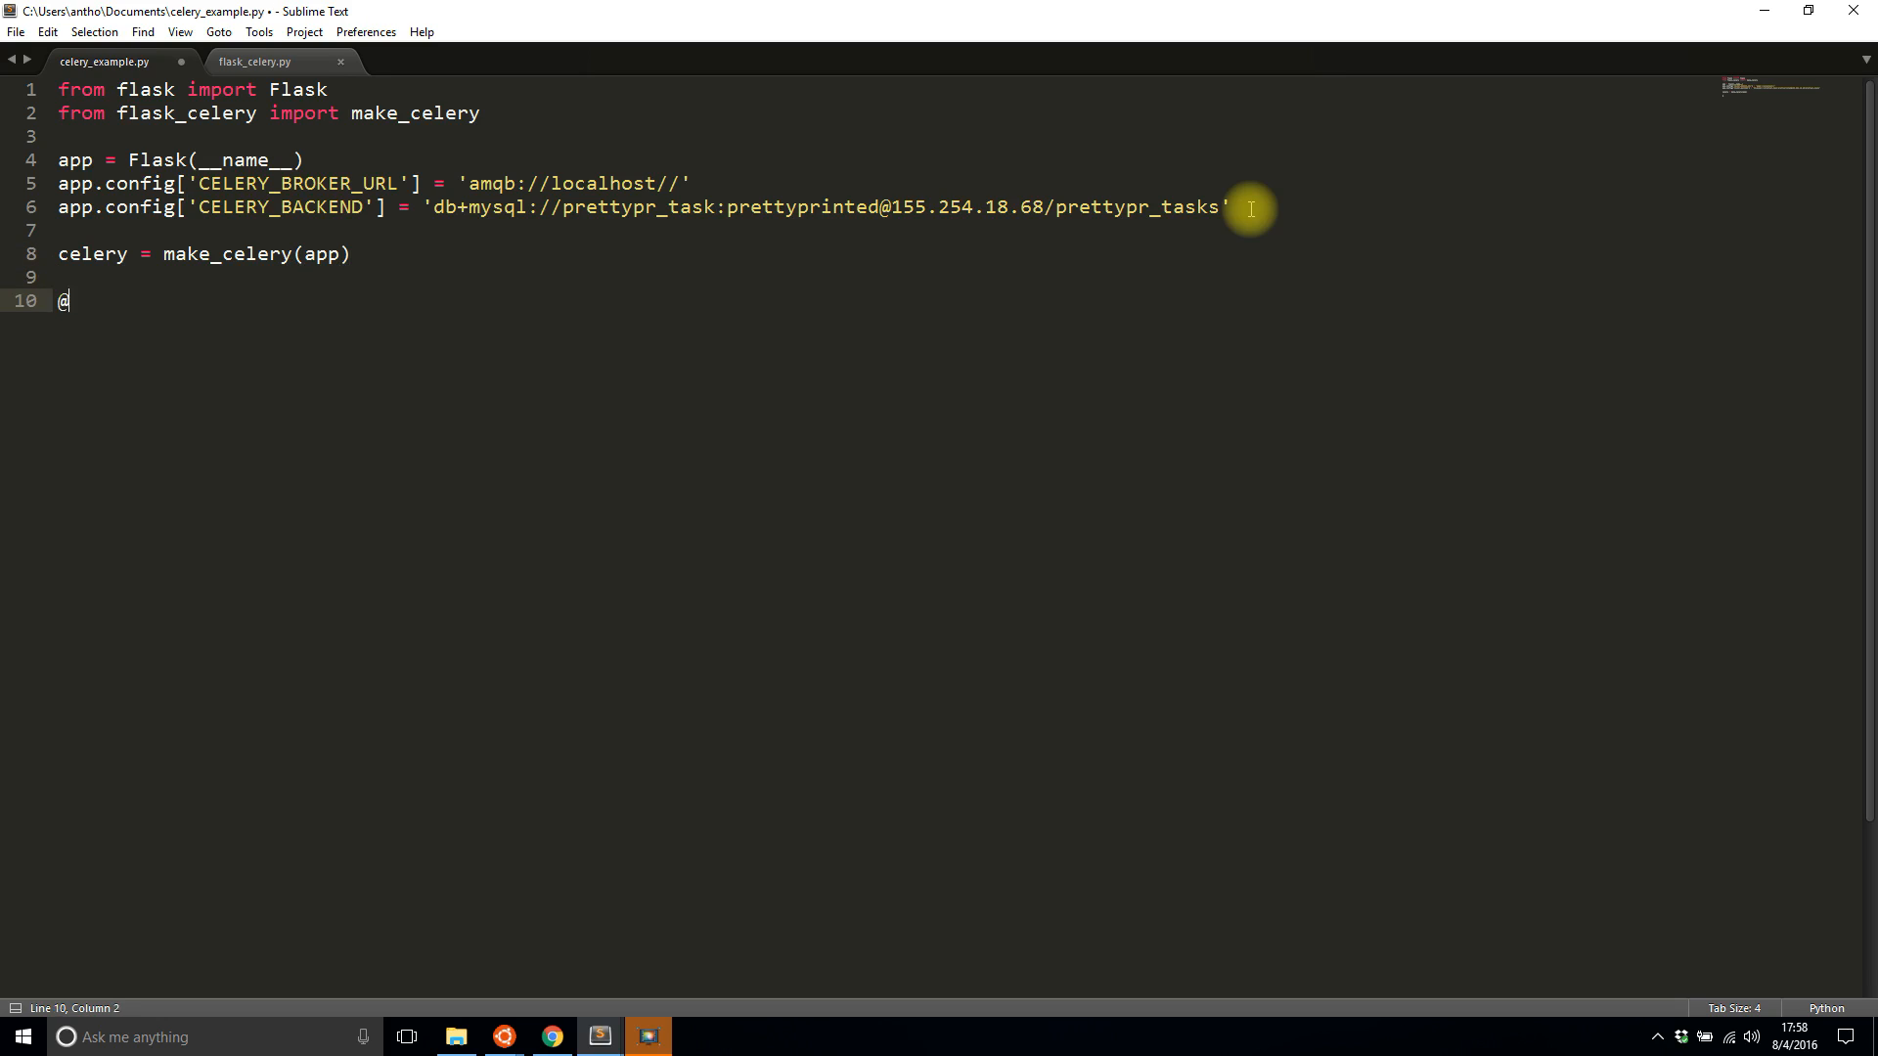
{"action": "type", "text": "app.route('/')"}
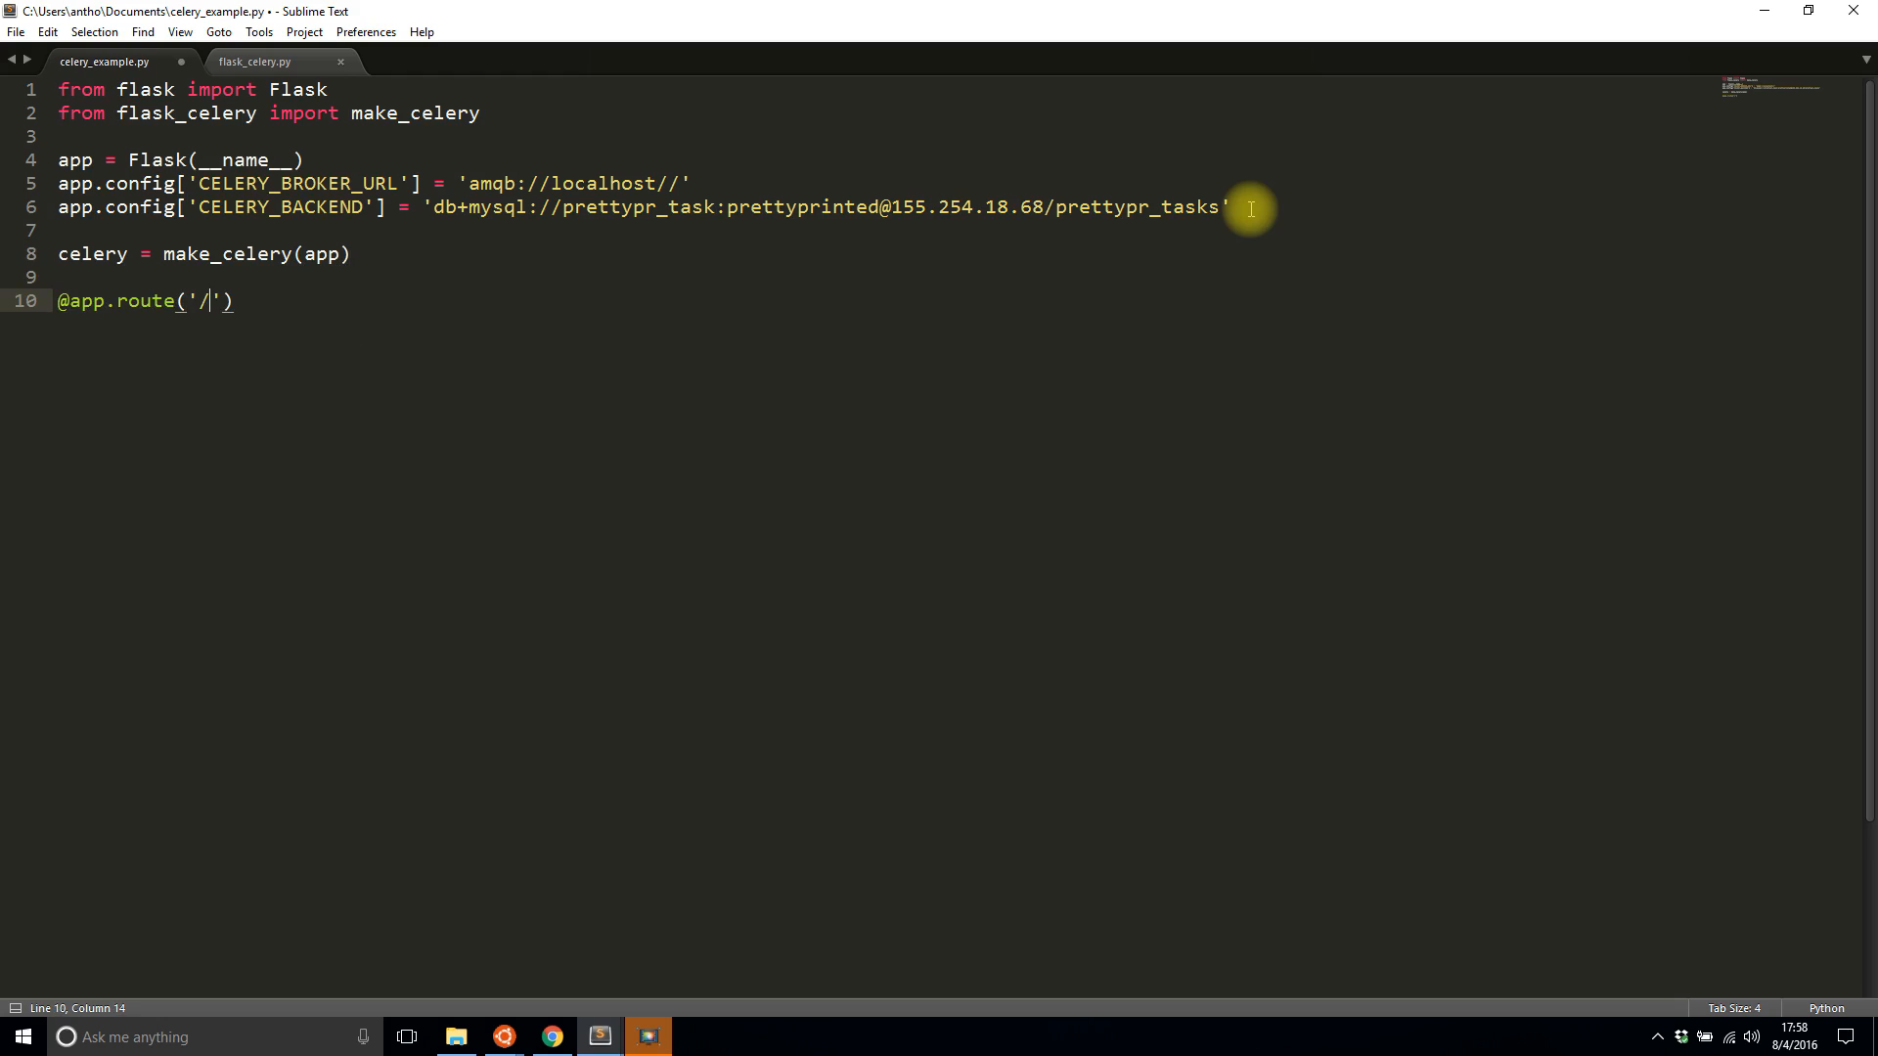
{"action": "type", "text": "process"}
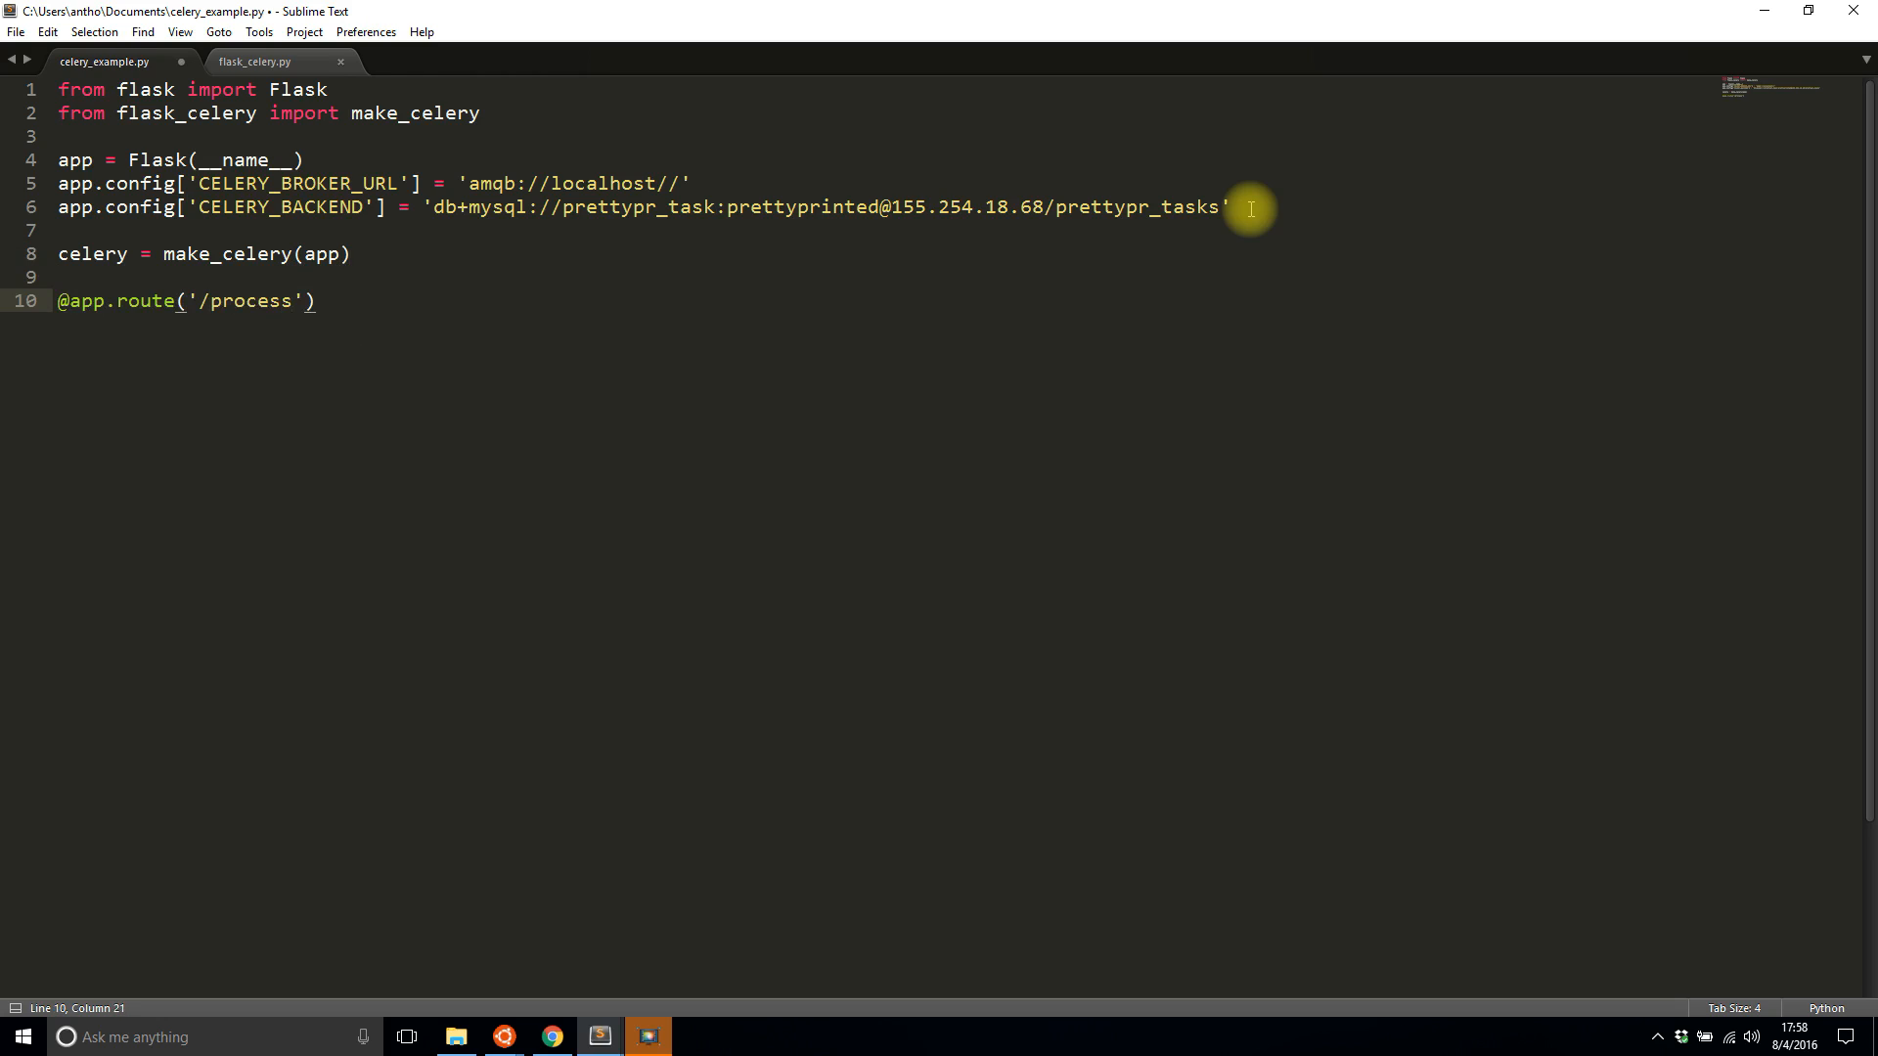
{"action": "type", "text": "<name>"}
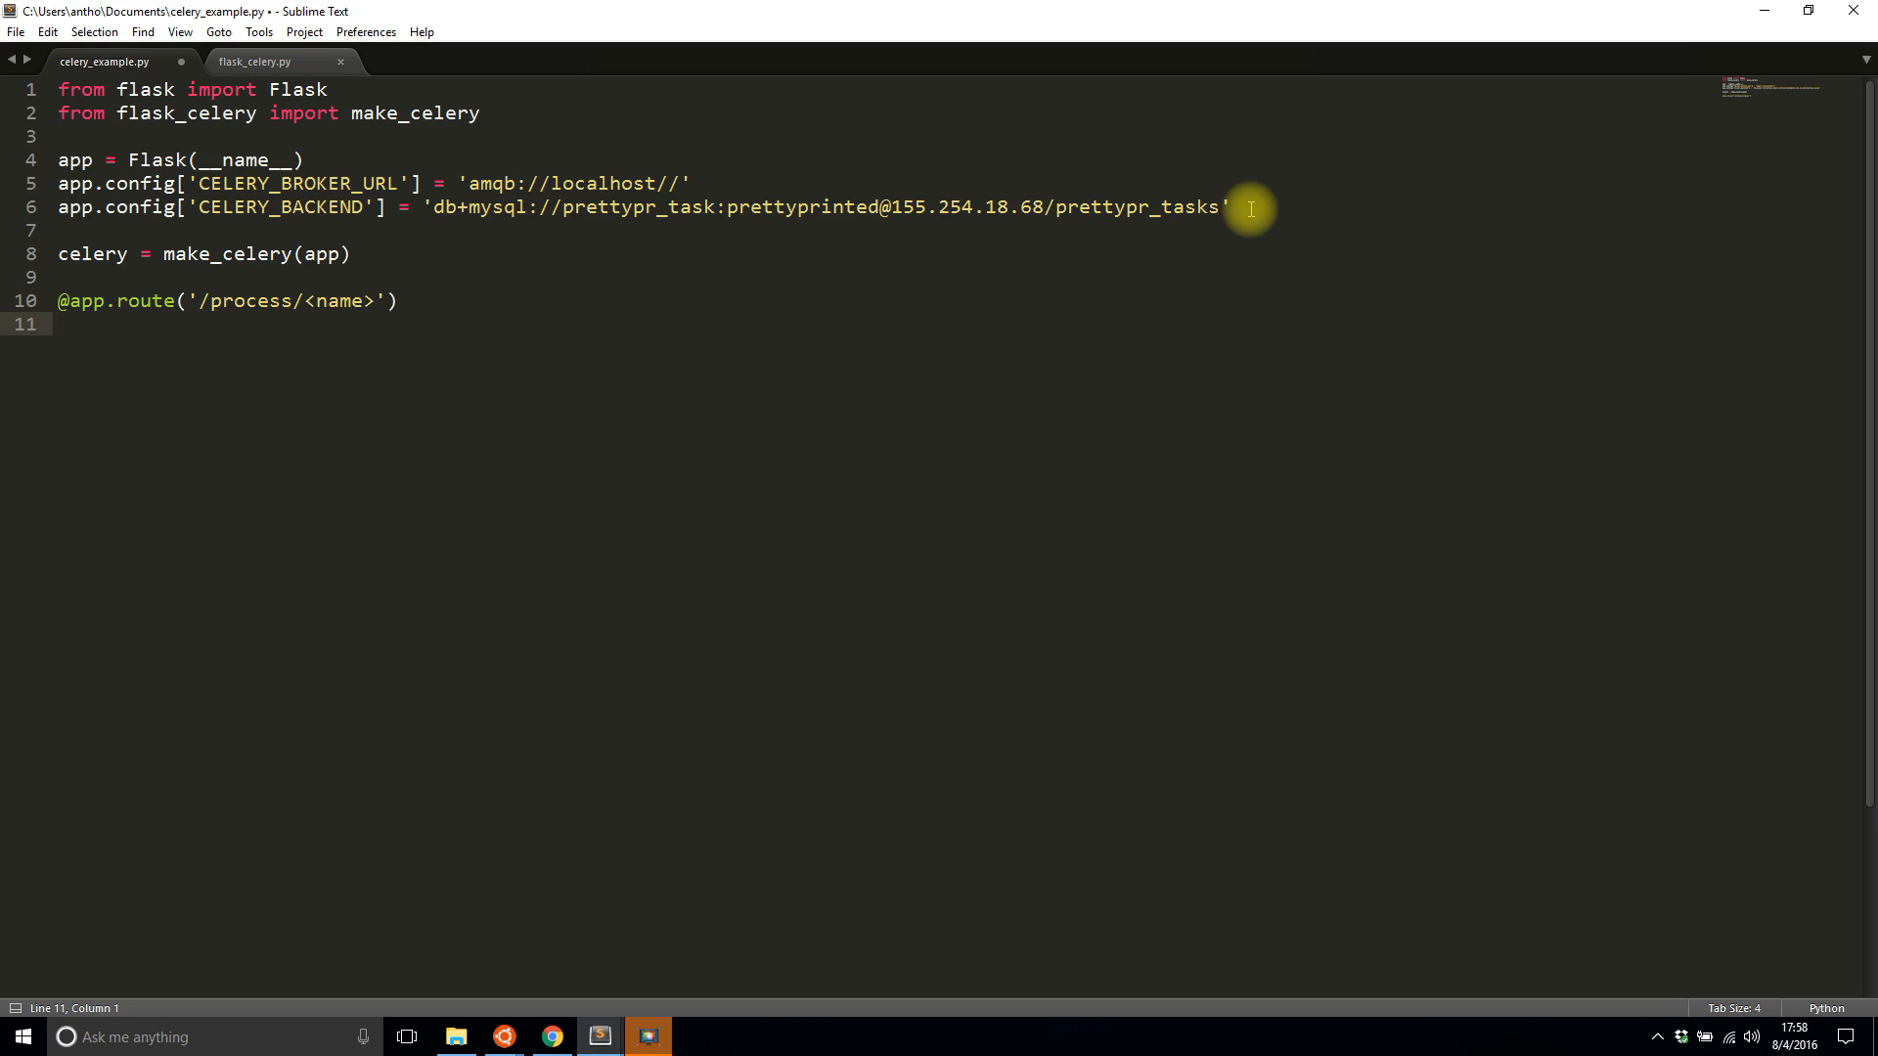
{"action": "type", "text": "def proce"}
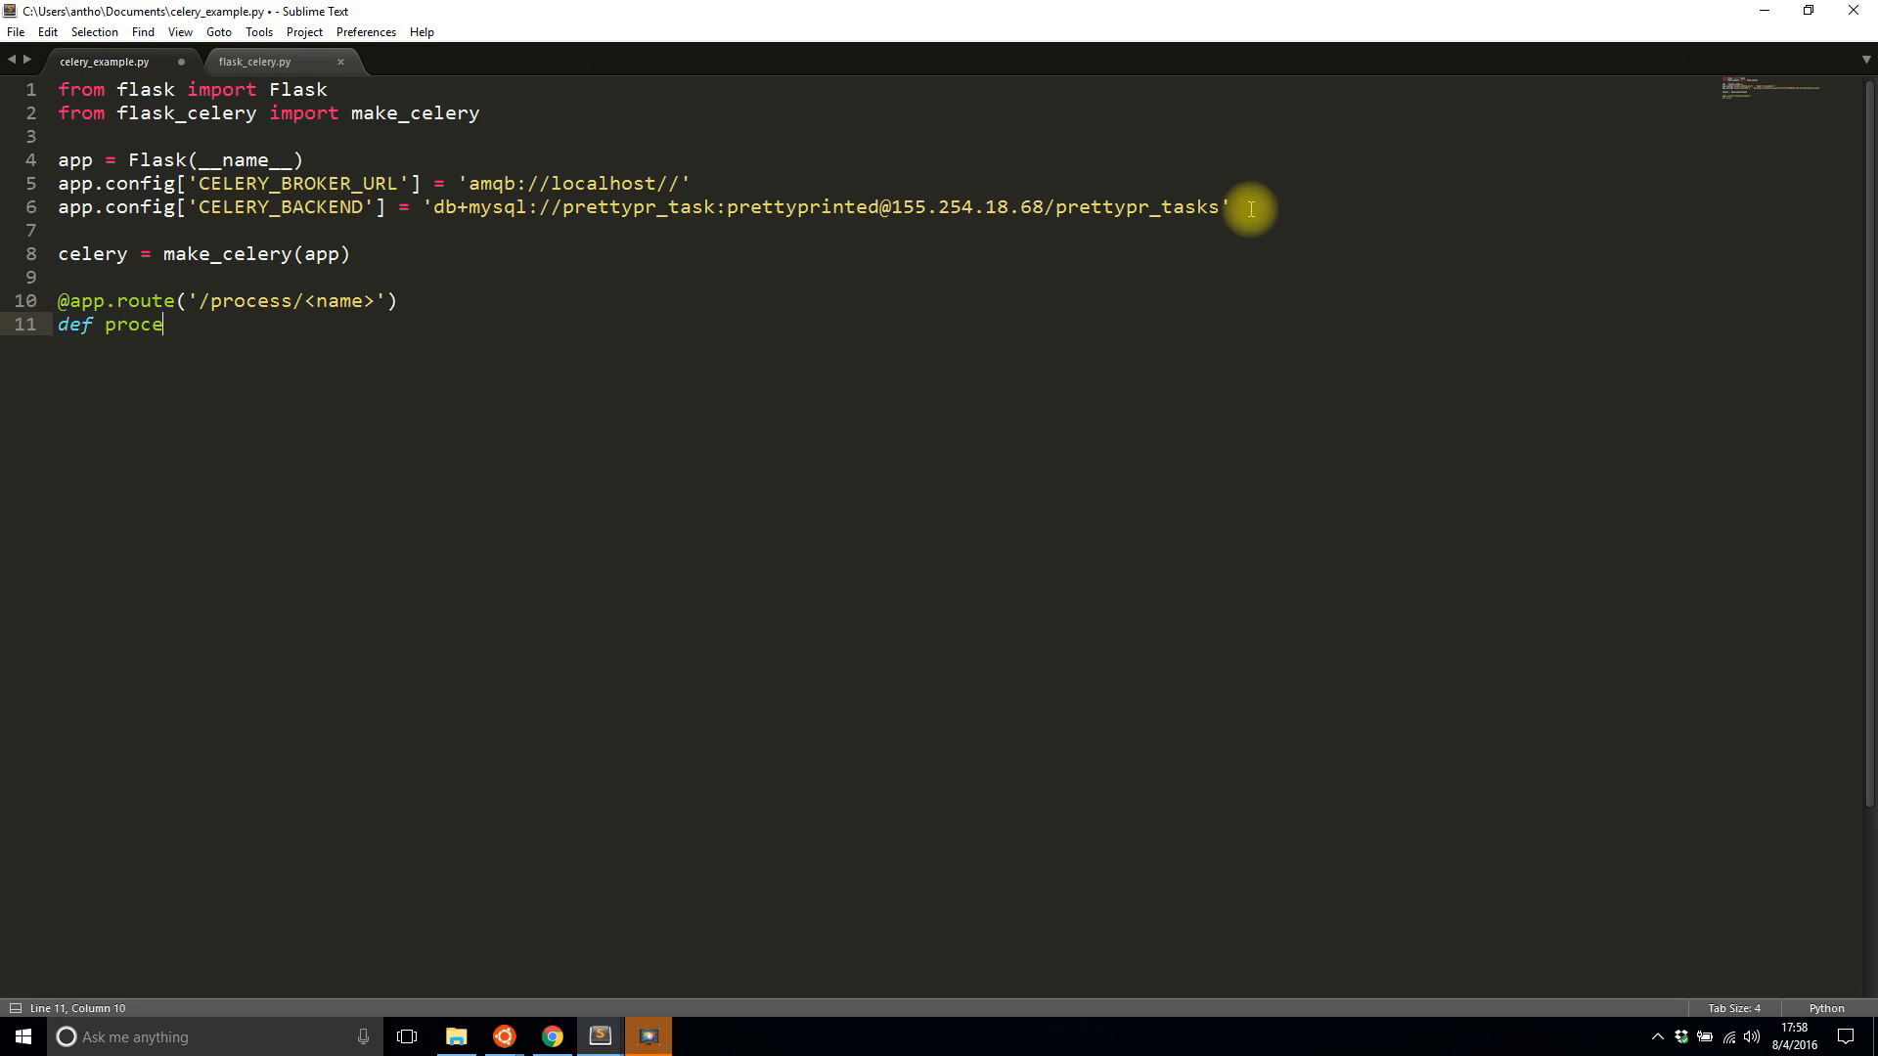
{"action": "type", "text": "ss(name)"}
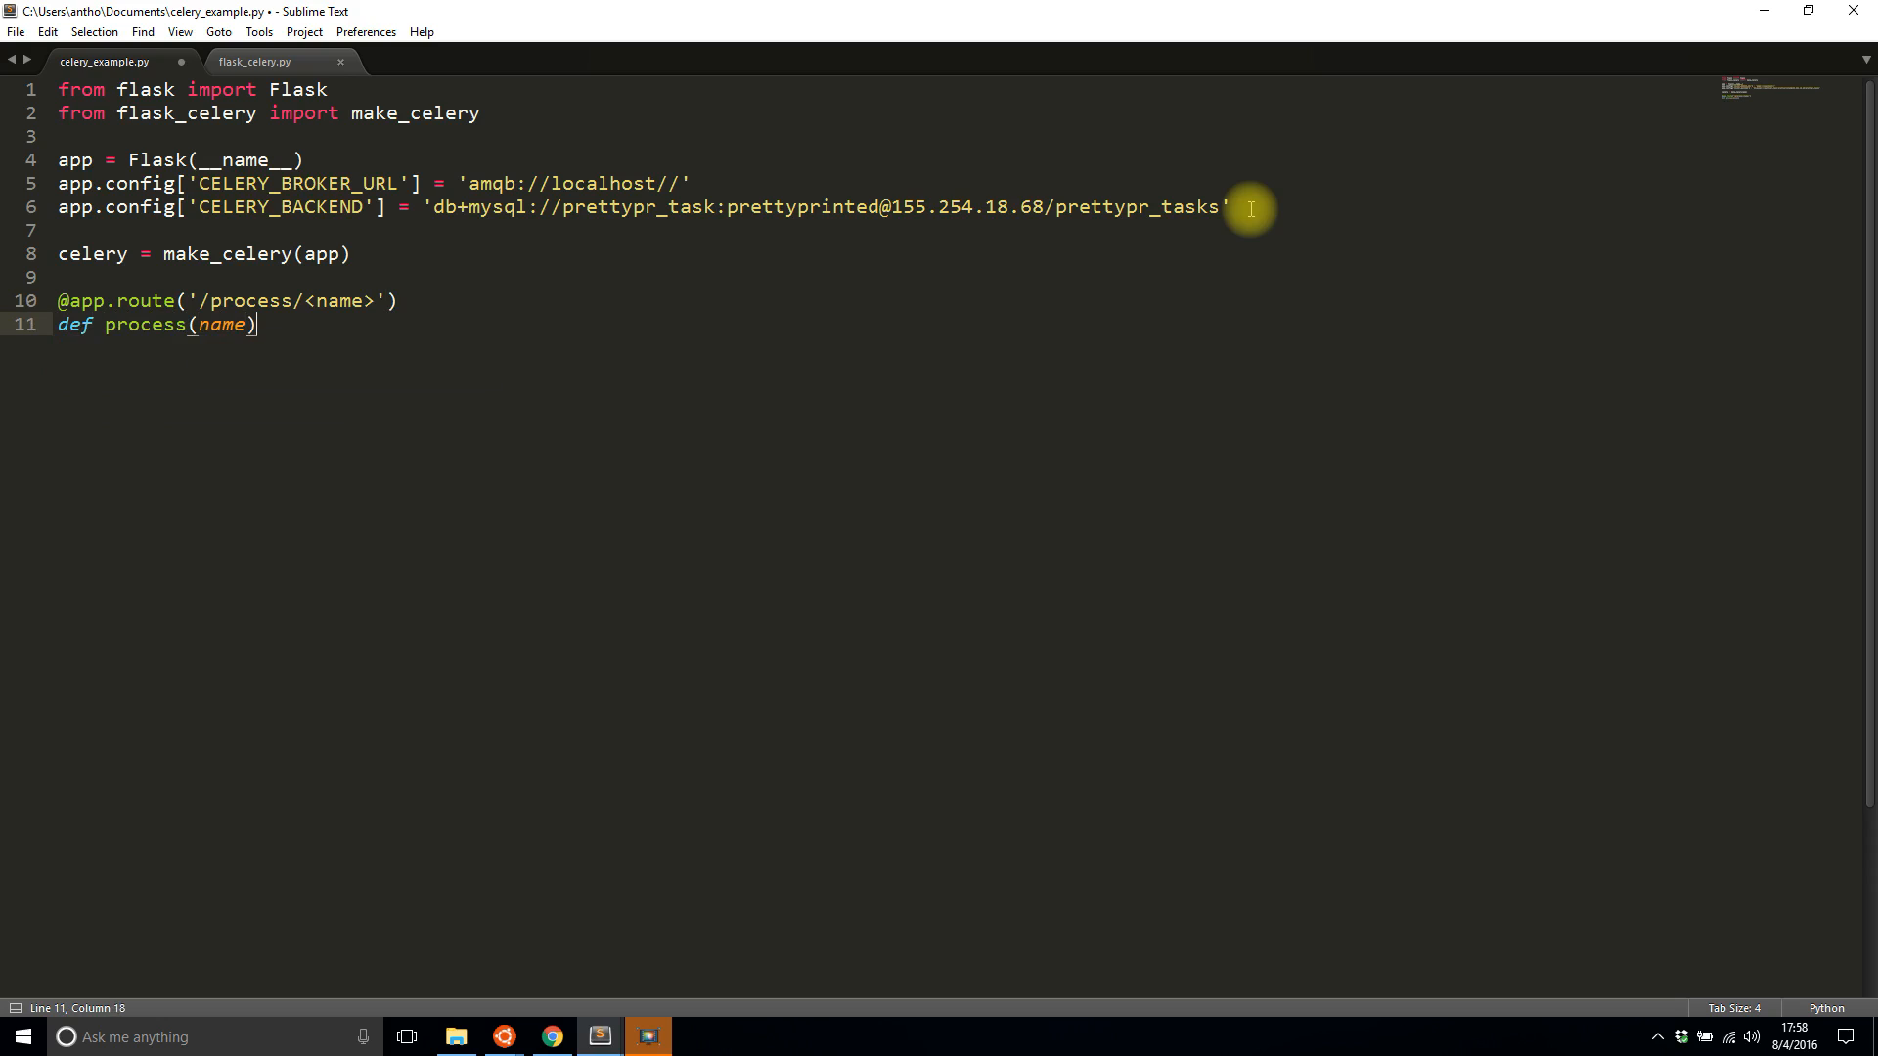
{"action": "type", "text": ":"}
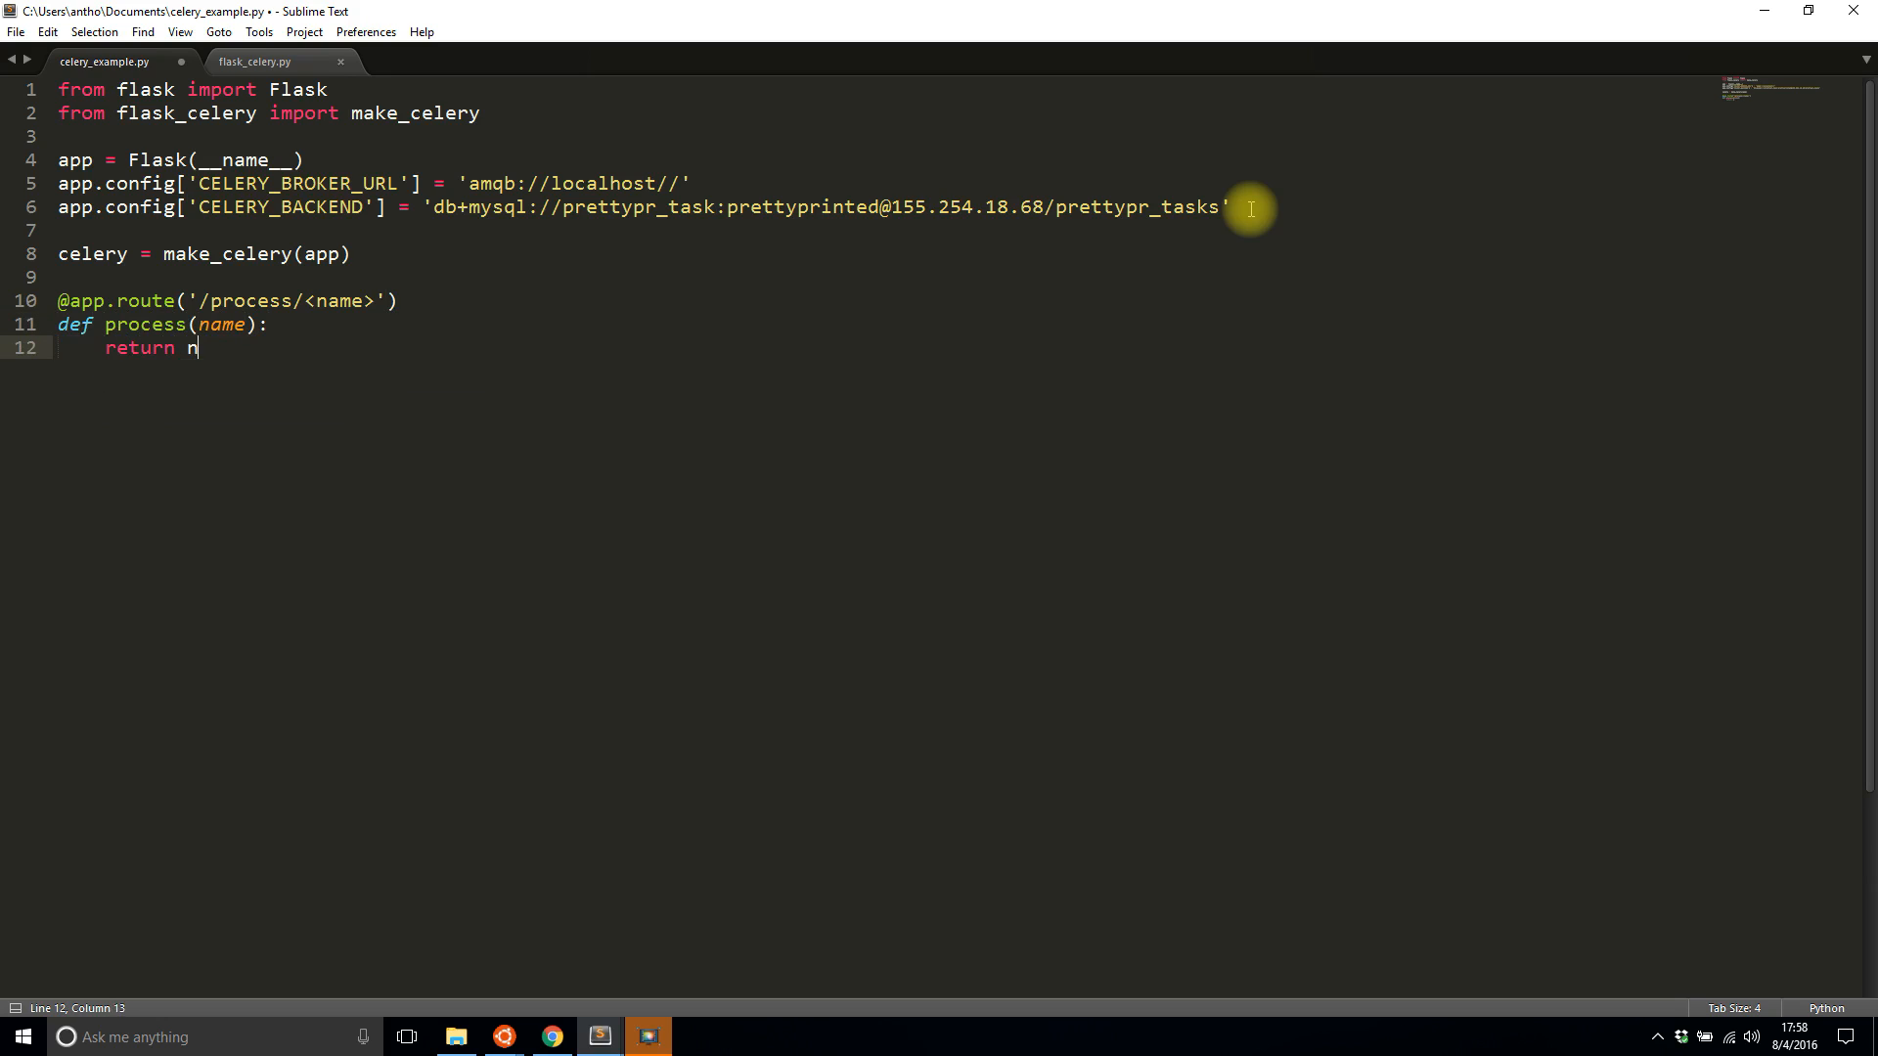
{"action": "type", "text": "ame"}
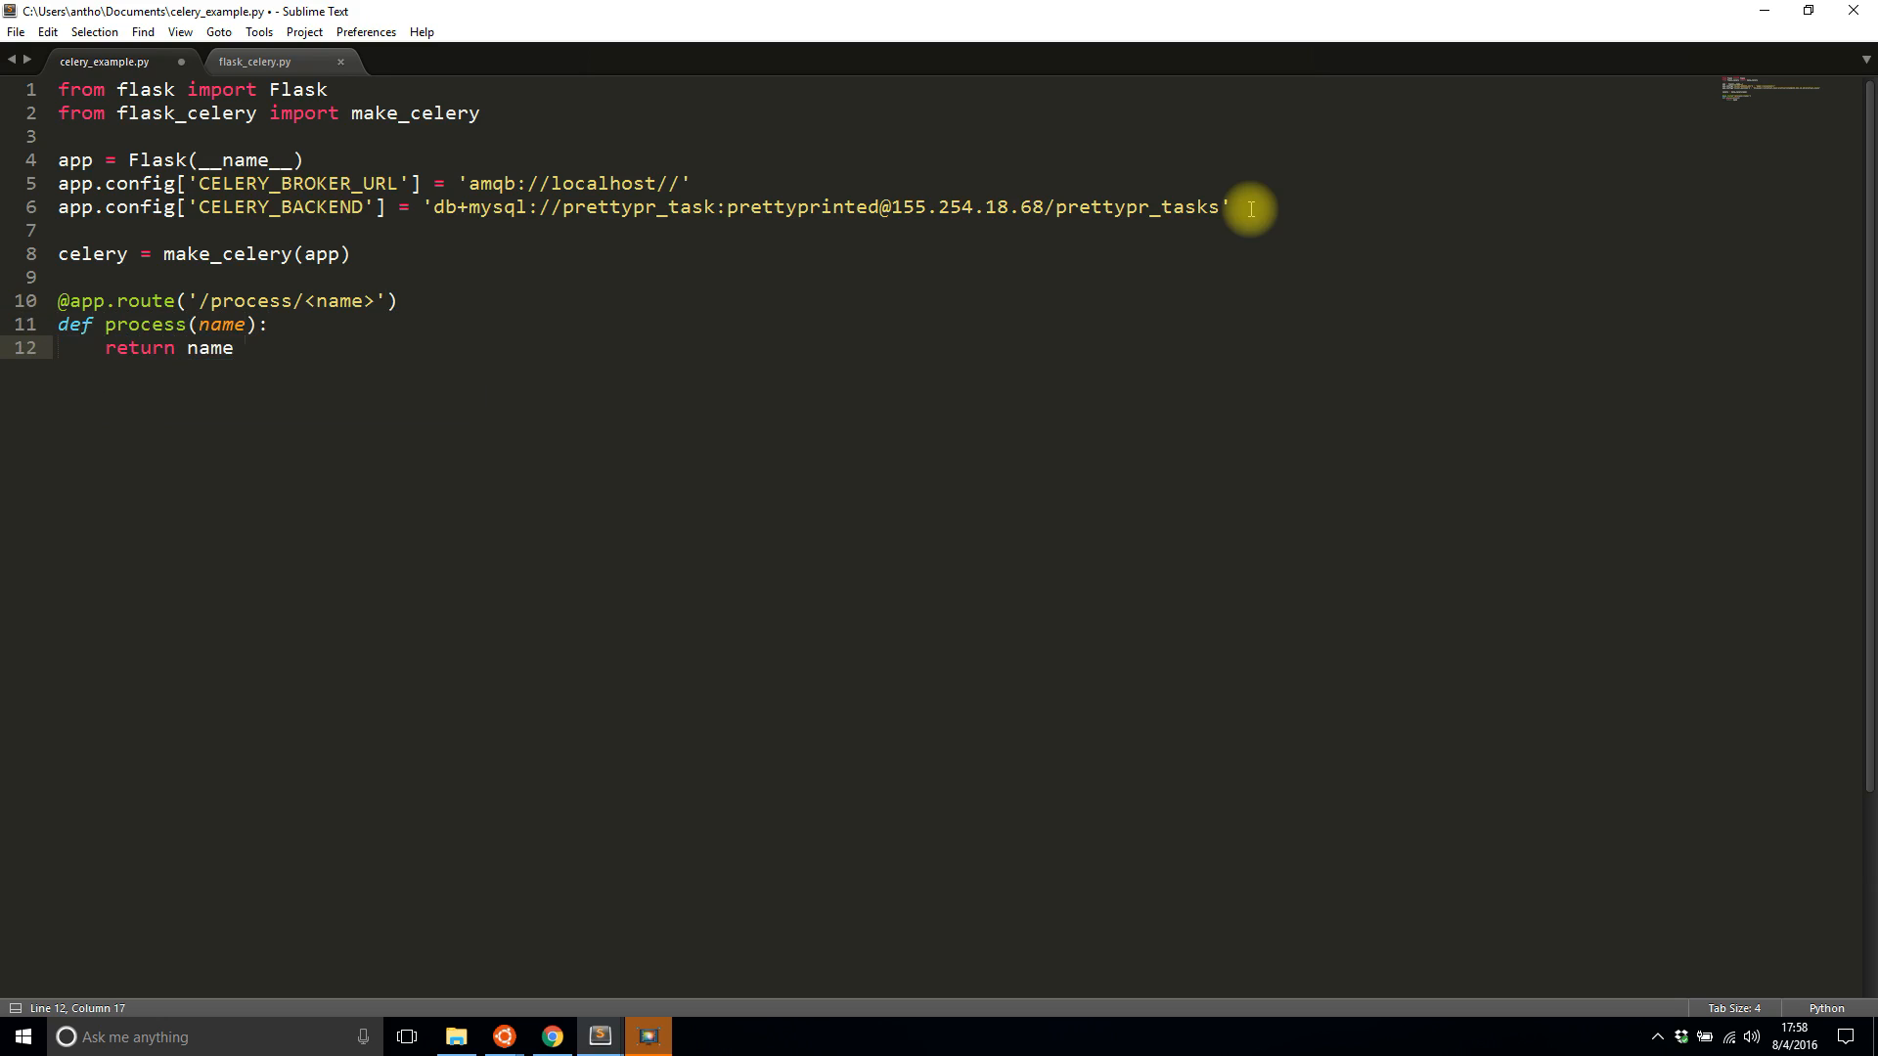
{"action": "type", "text": "if __name__ == '__main__':"}
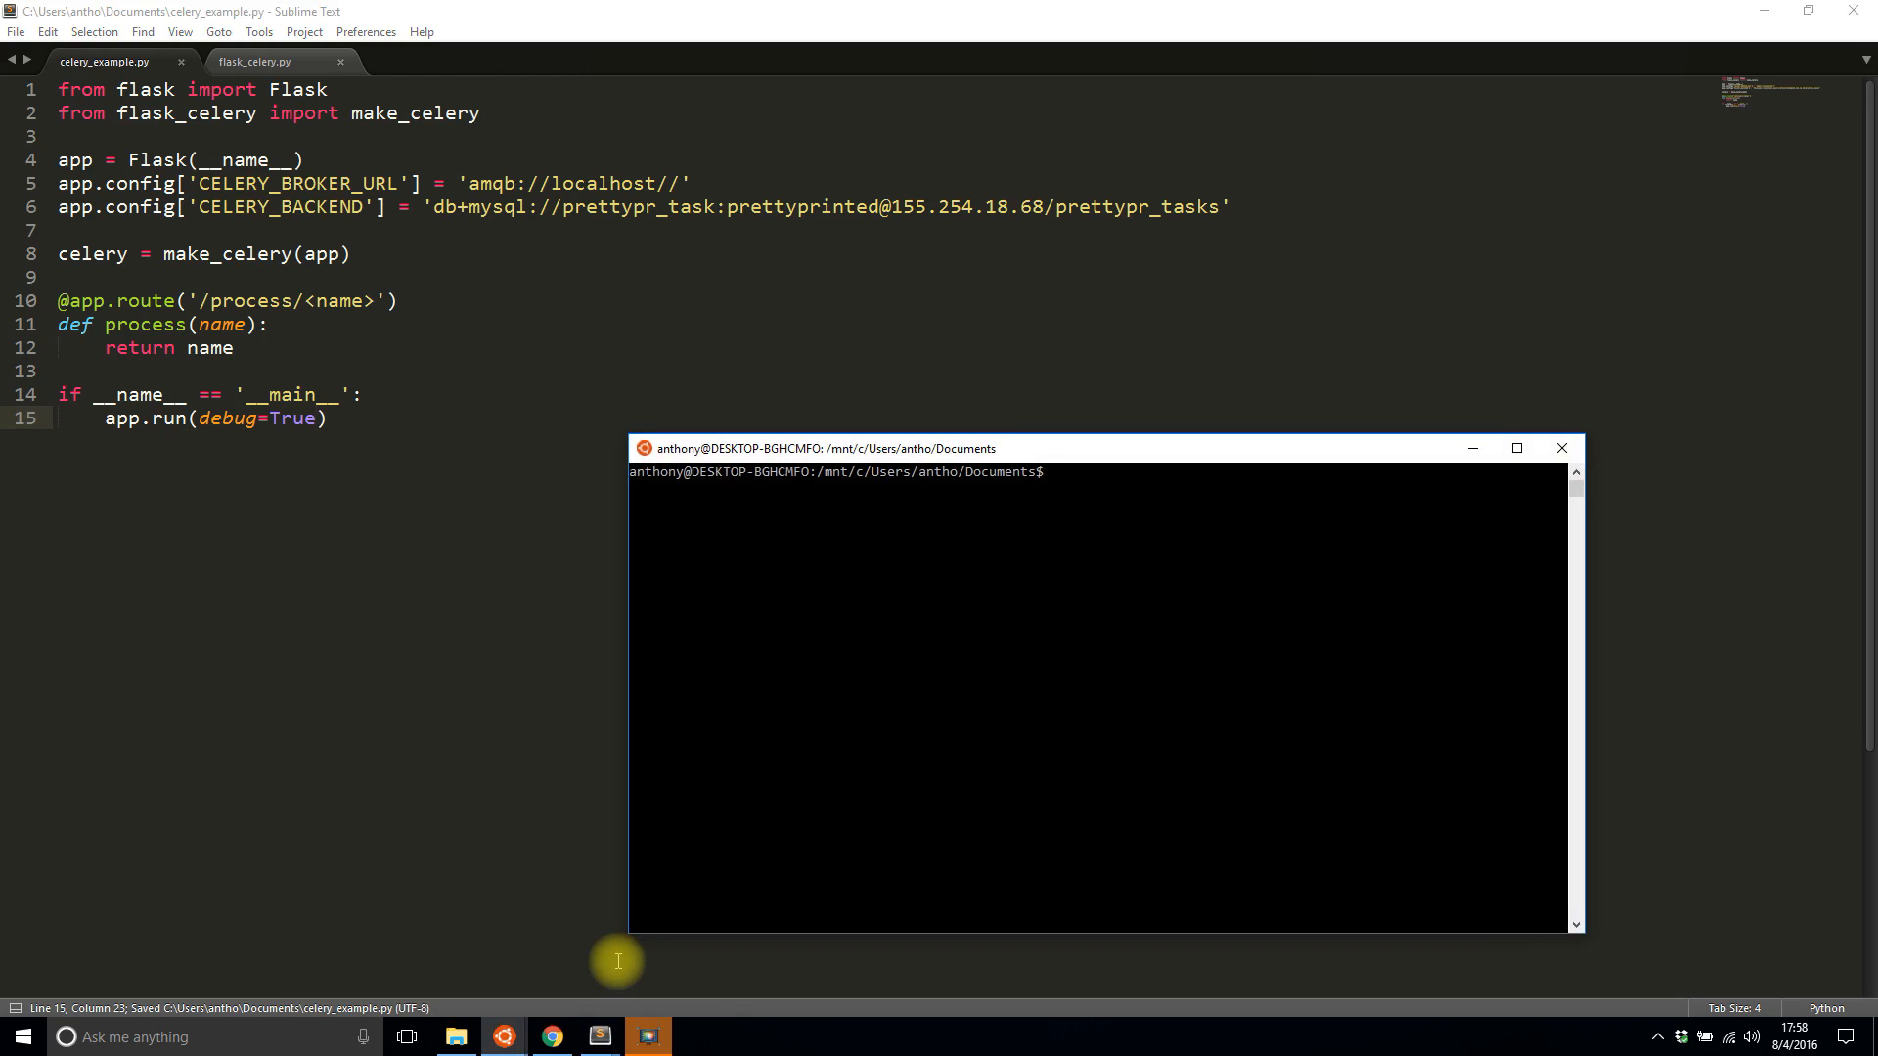
Run python celery_example.py in the Bash terminal.
{"action": "type", "text": "python c"}
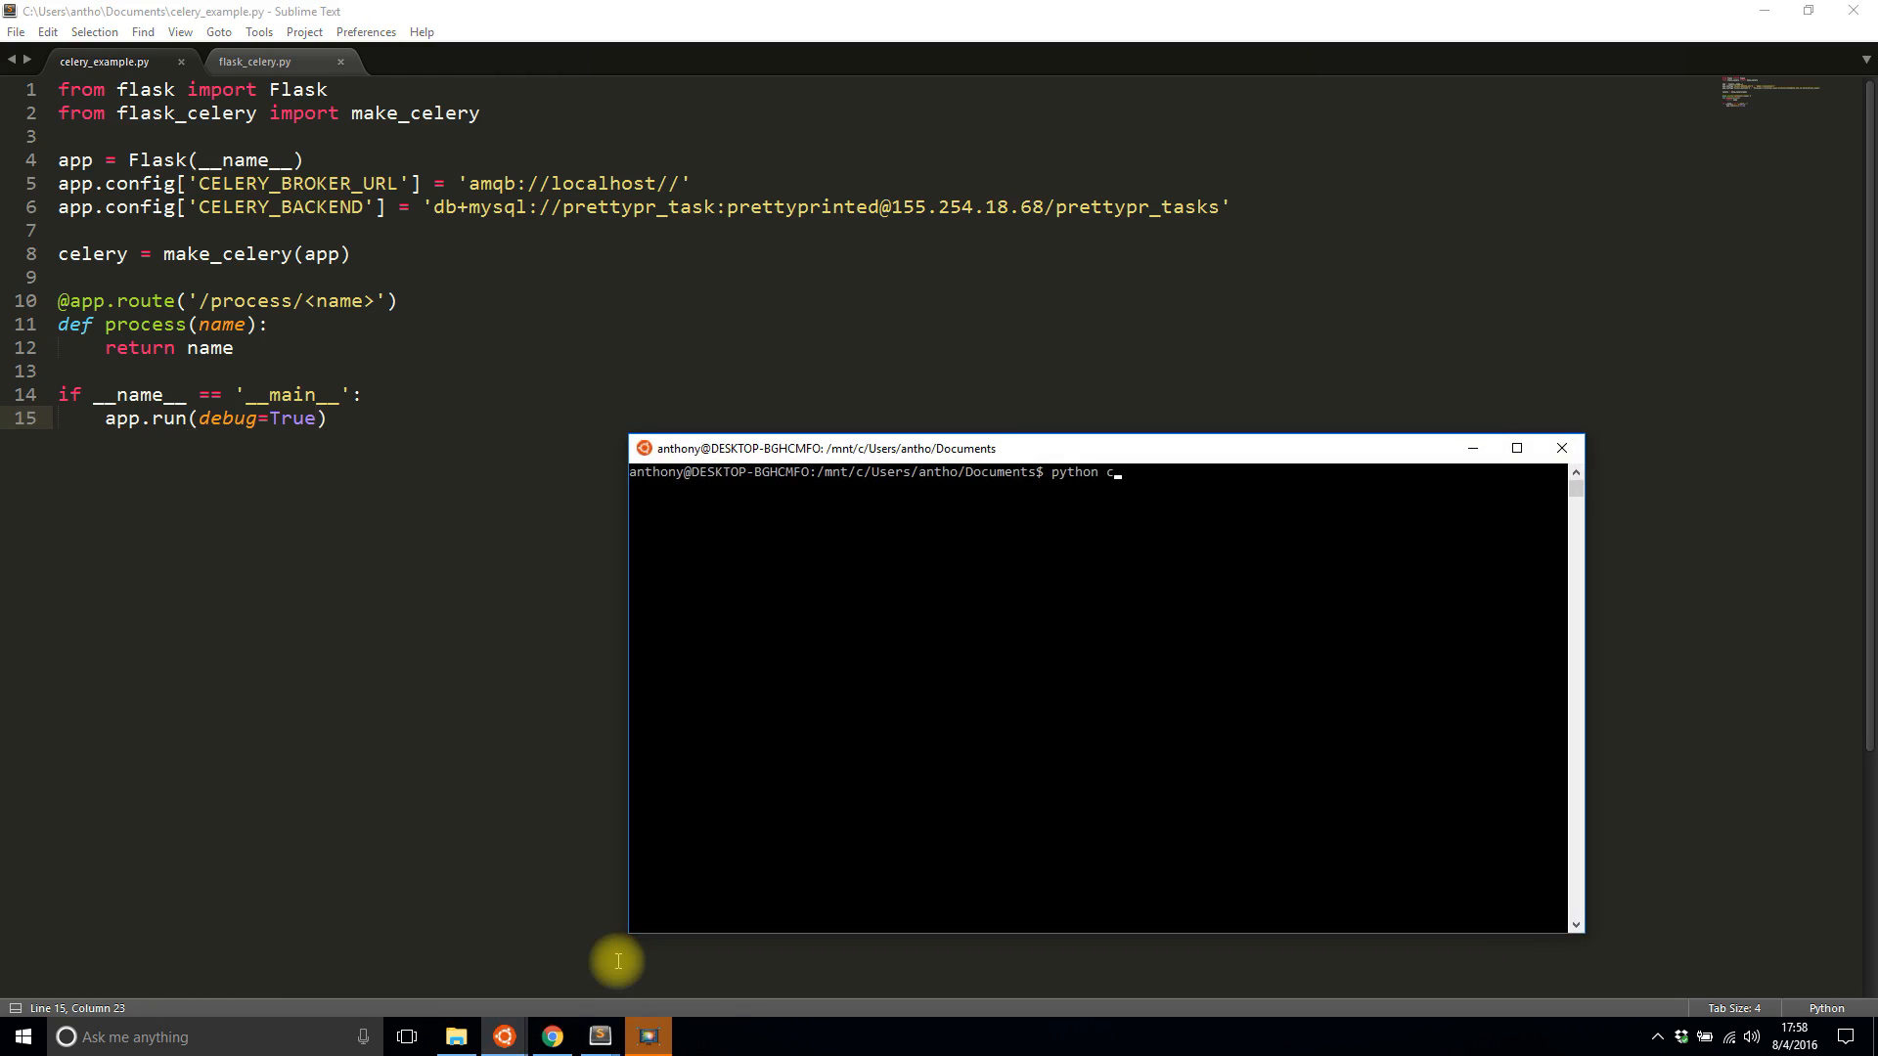
{"action": "key", "text": "Return"}
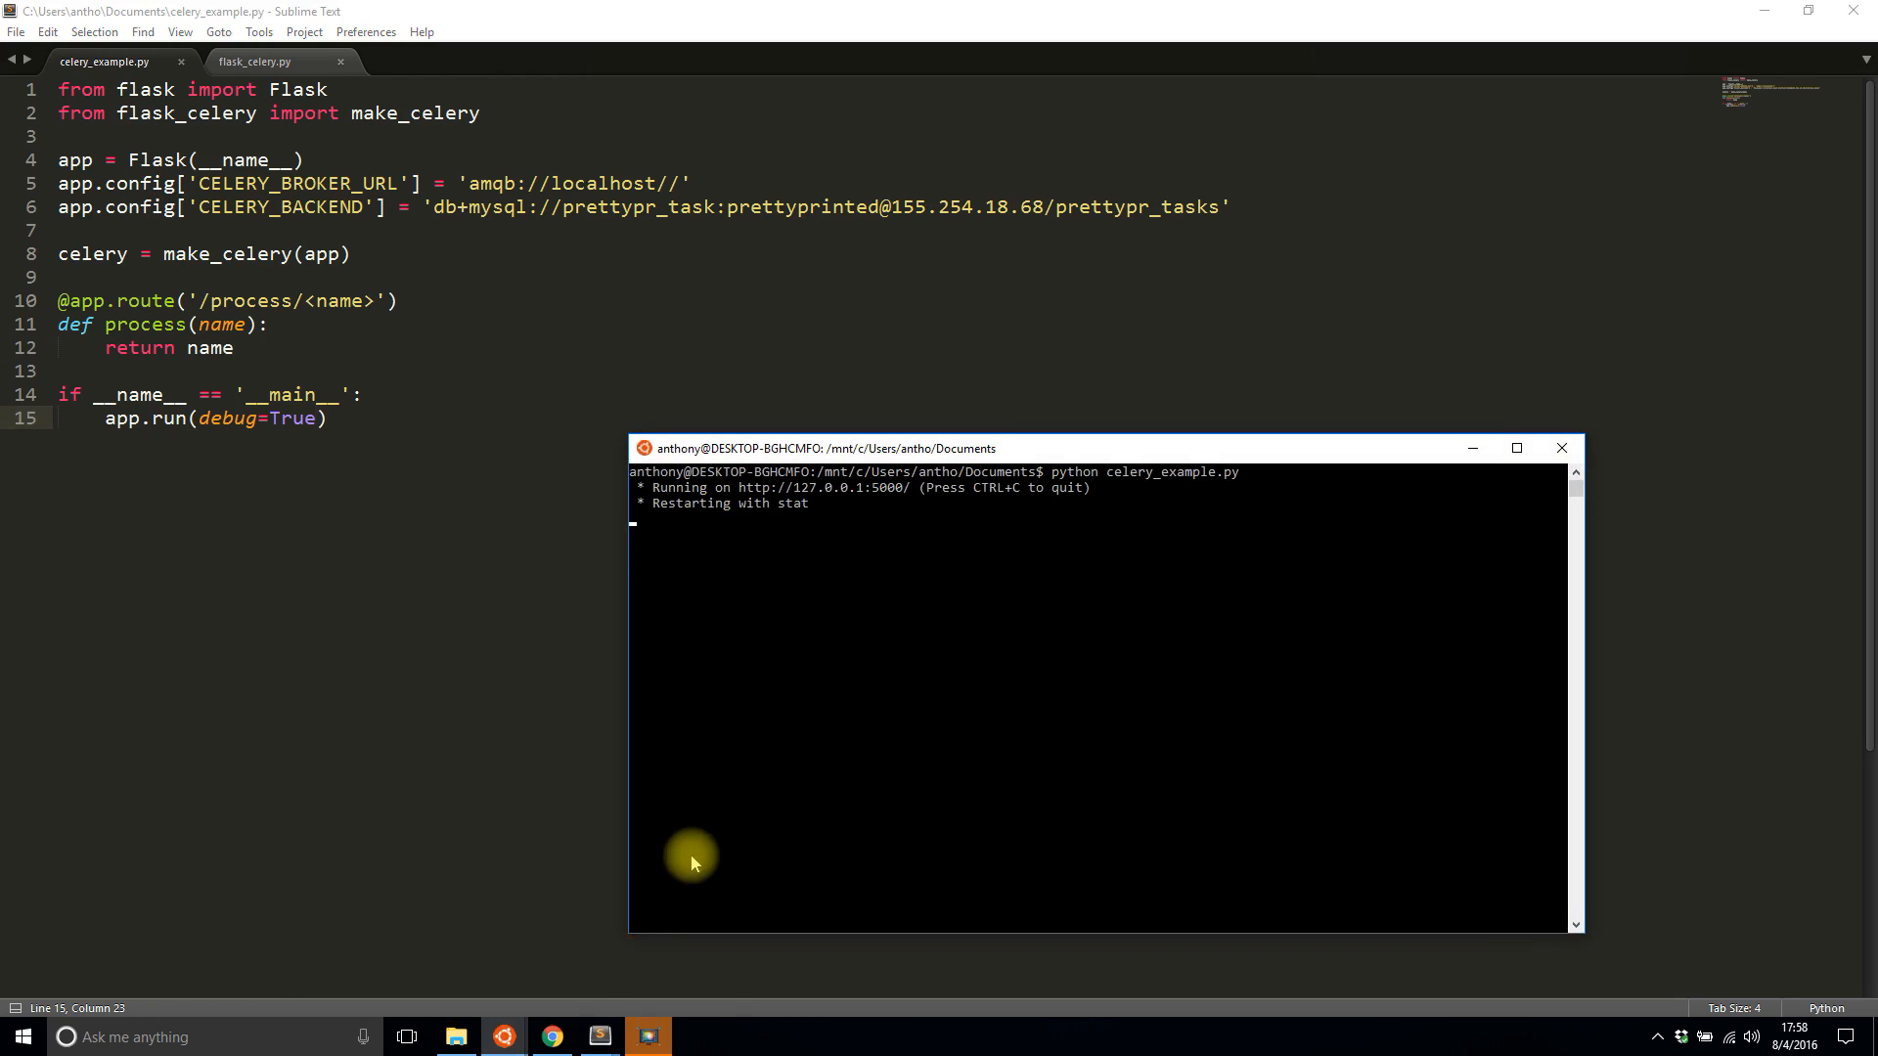
{"action": "left_click", "coordinate": [550, 1037]}
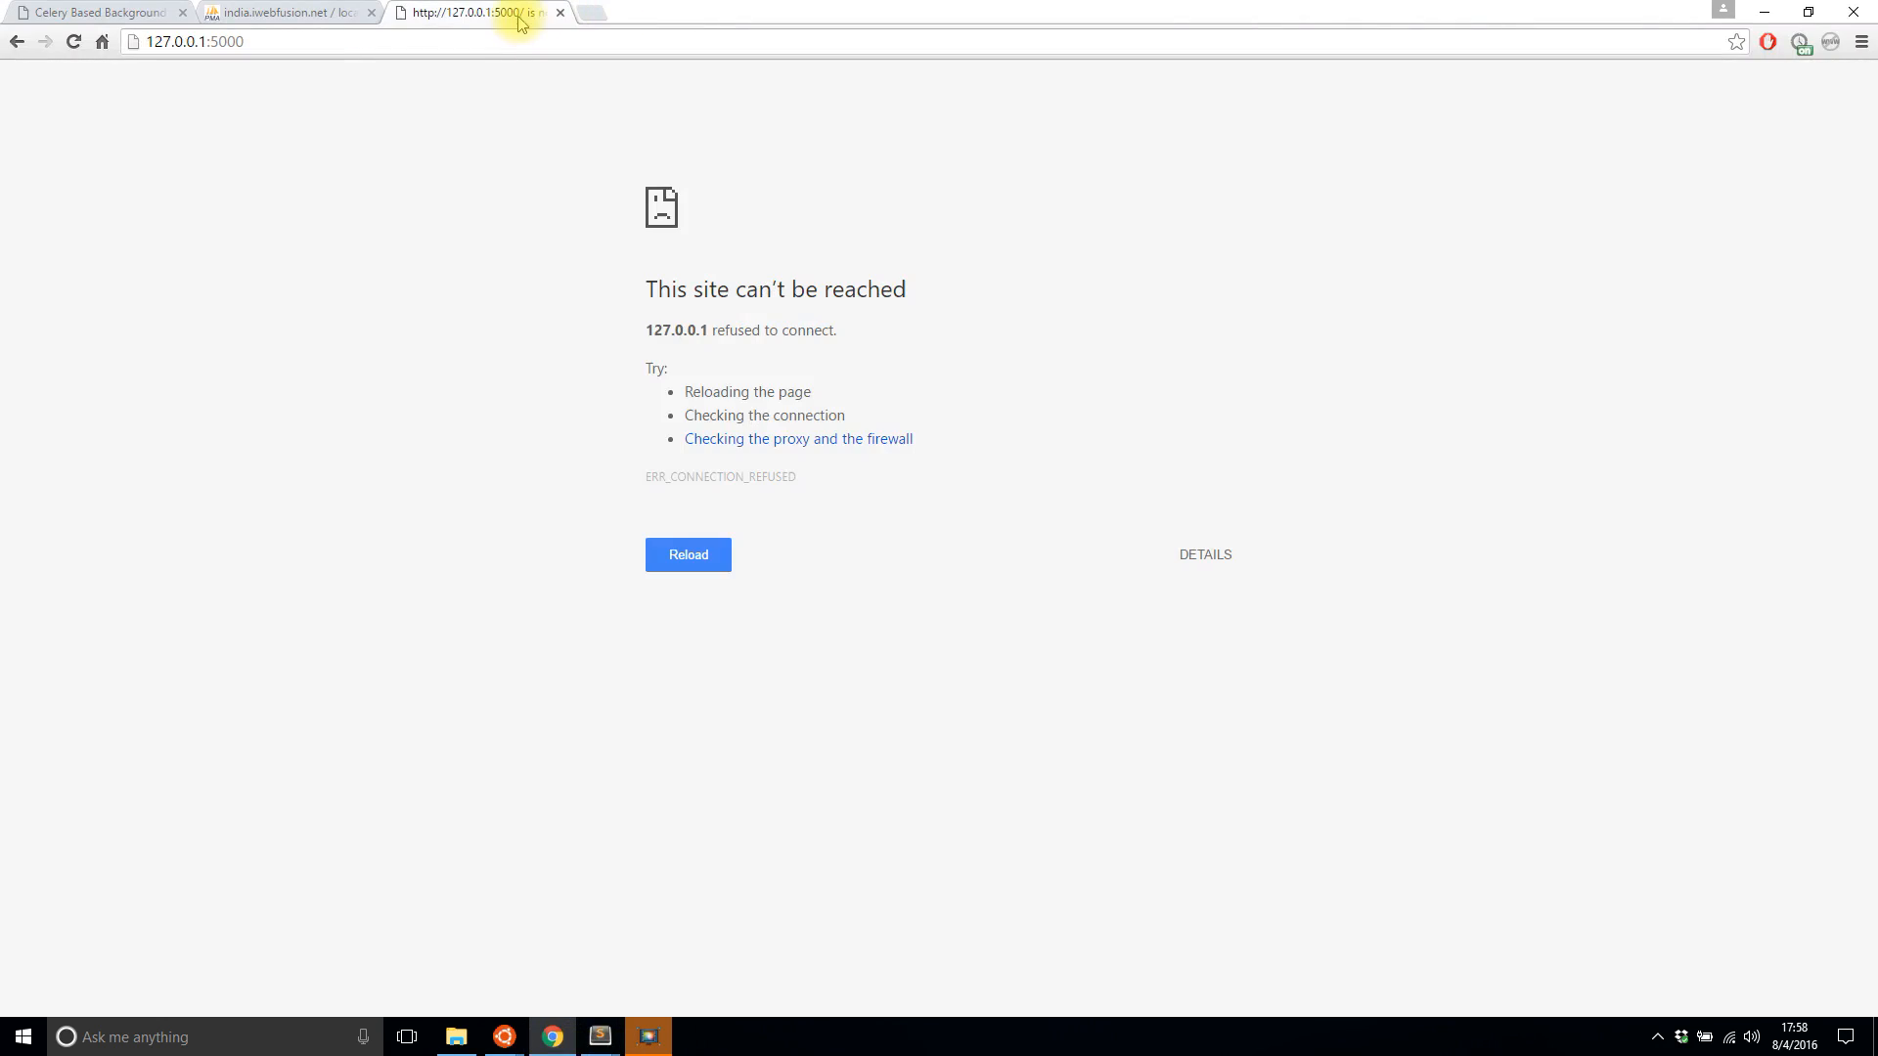
Load 127.0.0.1:5000/process/A in Chrome.
{"action": "left_click", "coordinate": [192, 41]}
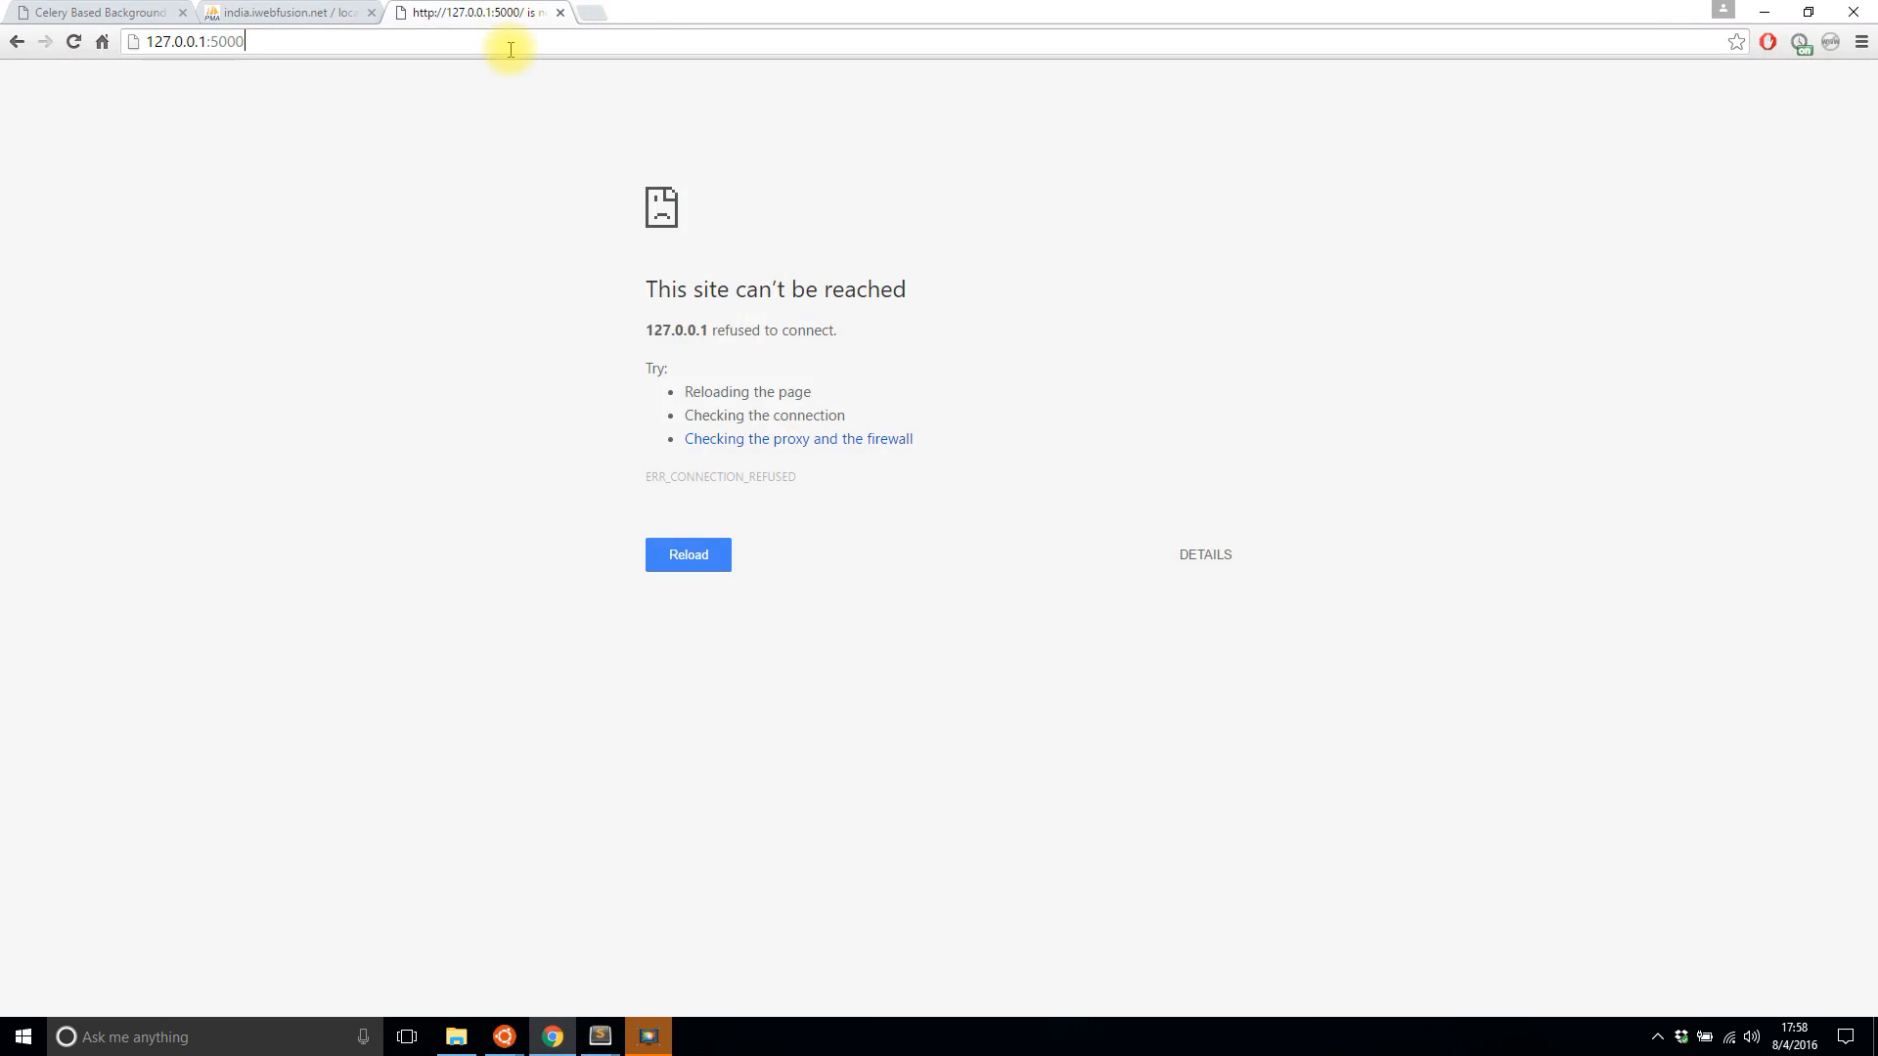
{"action": "type", "text": "/process/A"}
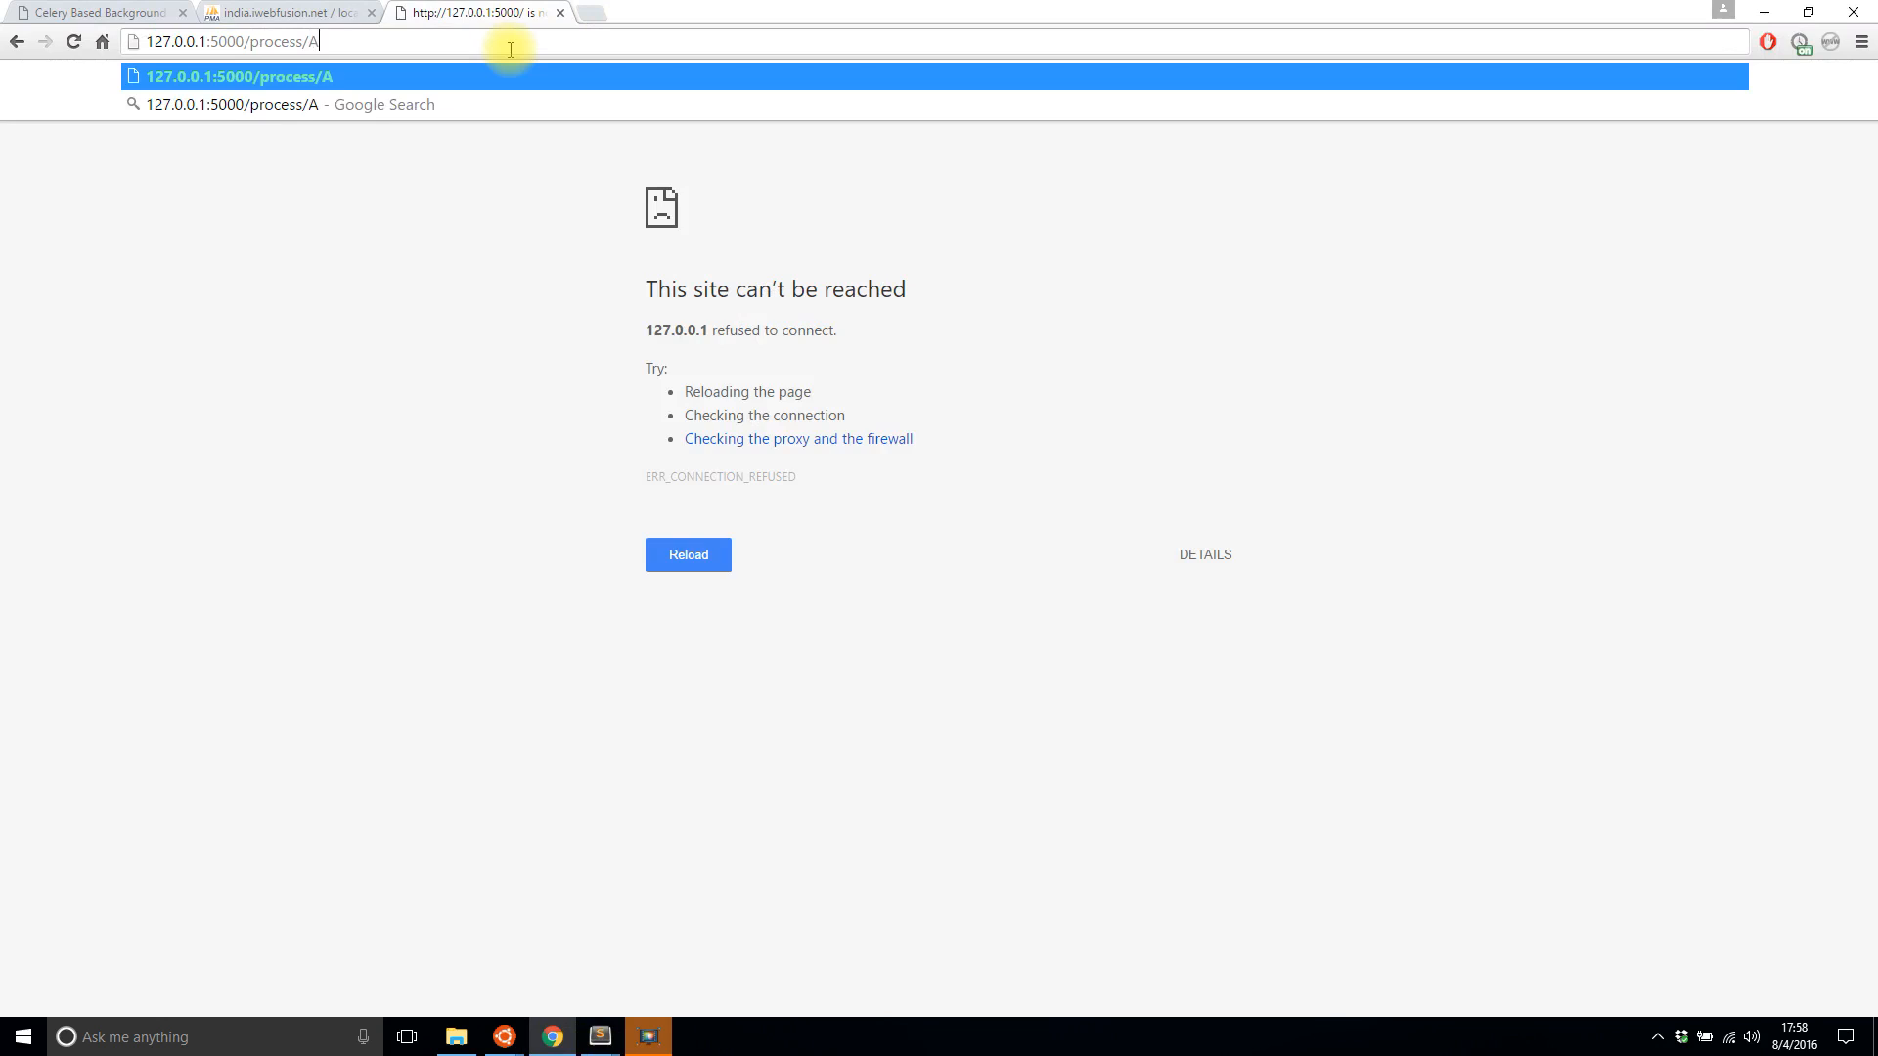
{"action": "left_click", "coordinate": [646, 1036]}
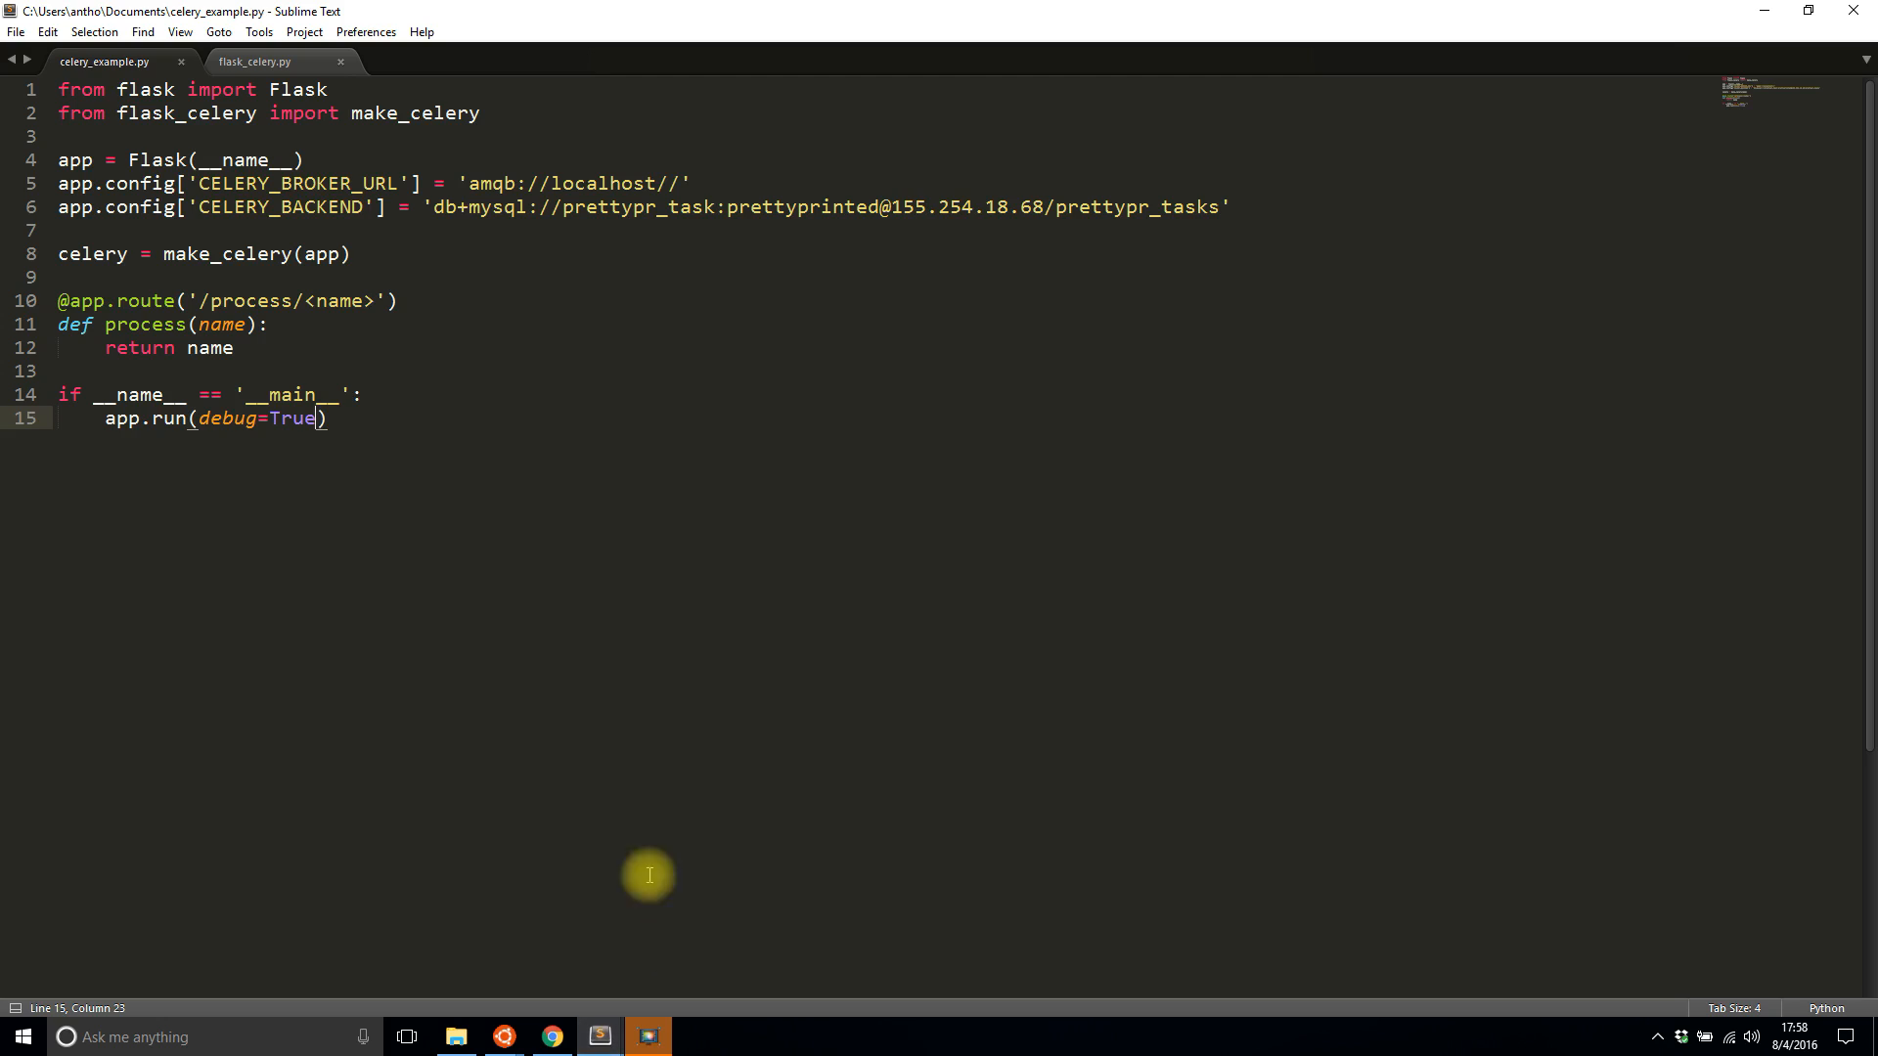
{"action": "mouse_move", "coordinate": [587, 631]}
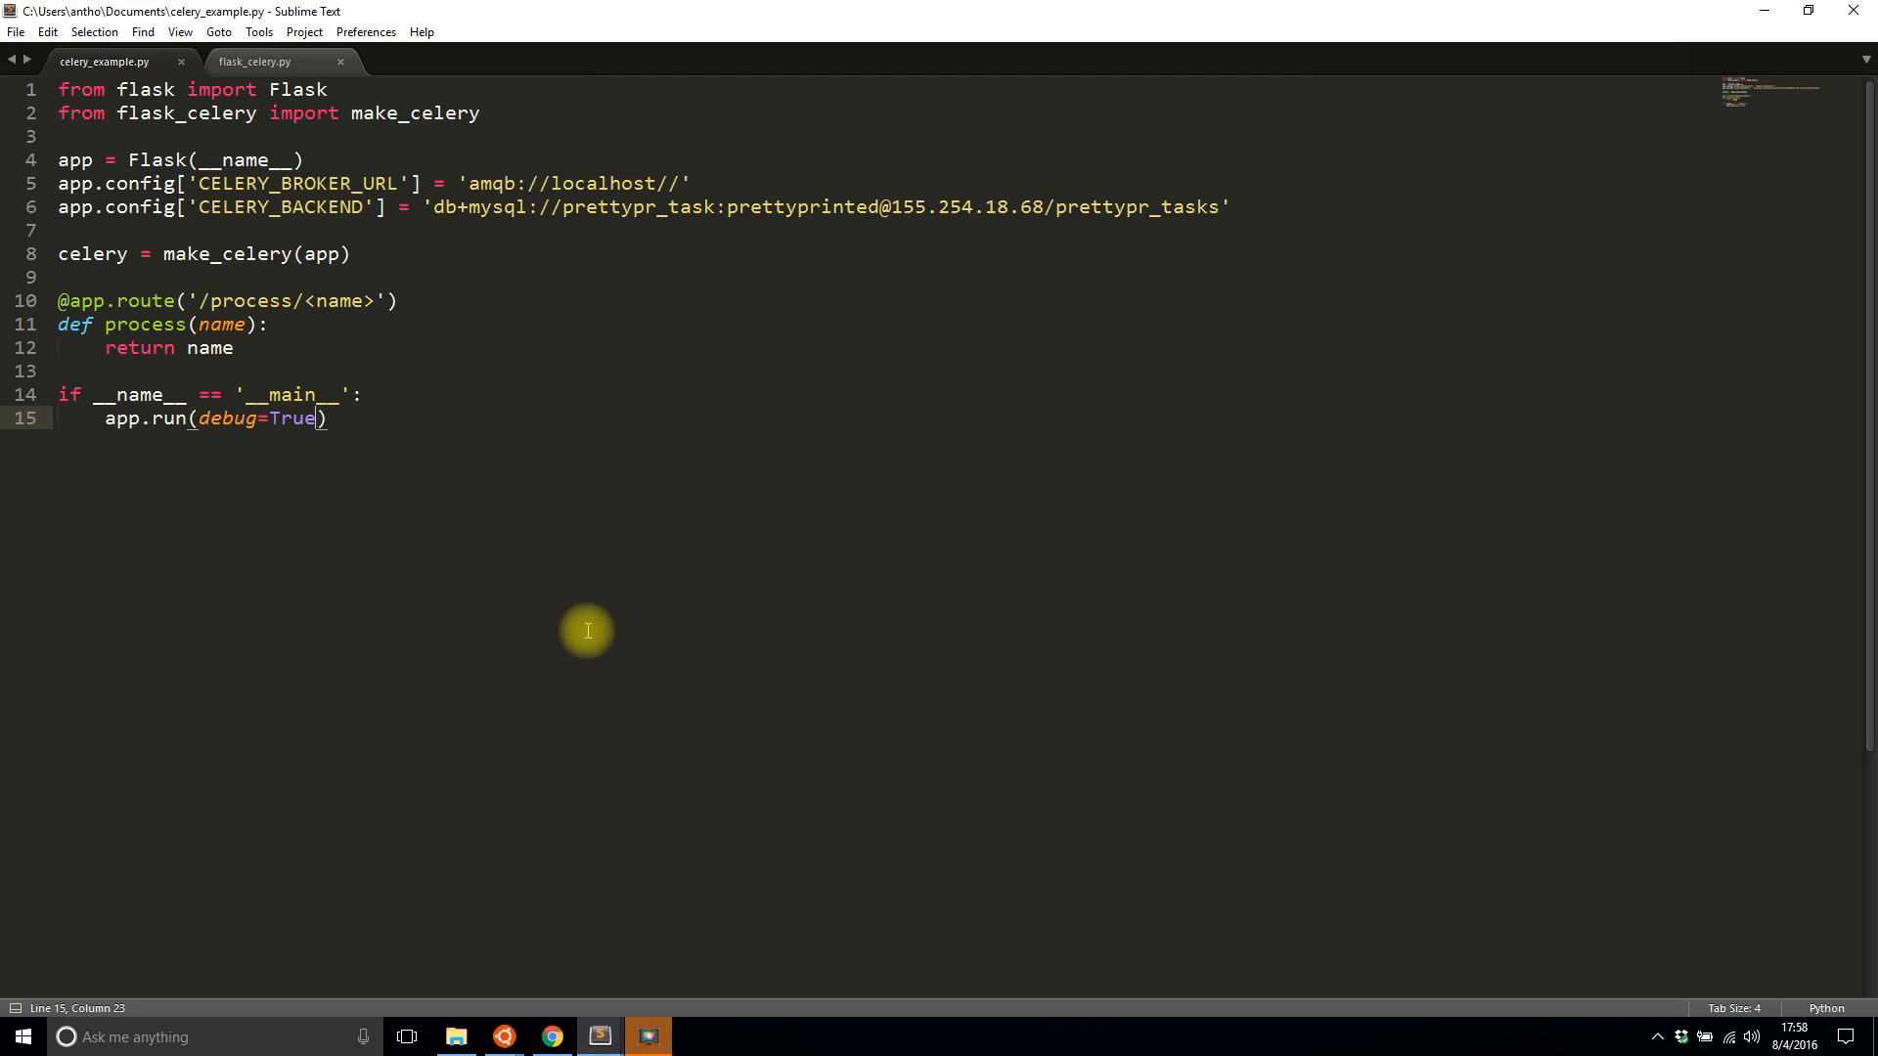
{"action": "left_click", "coordinate": [321, 358]}
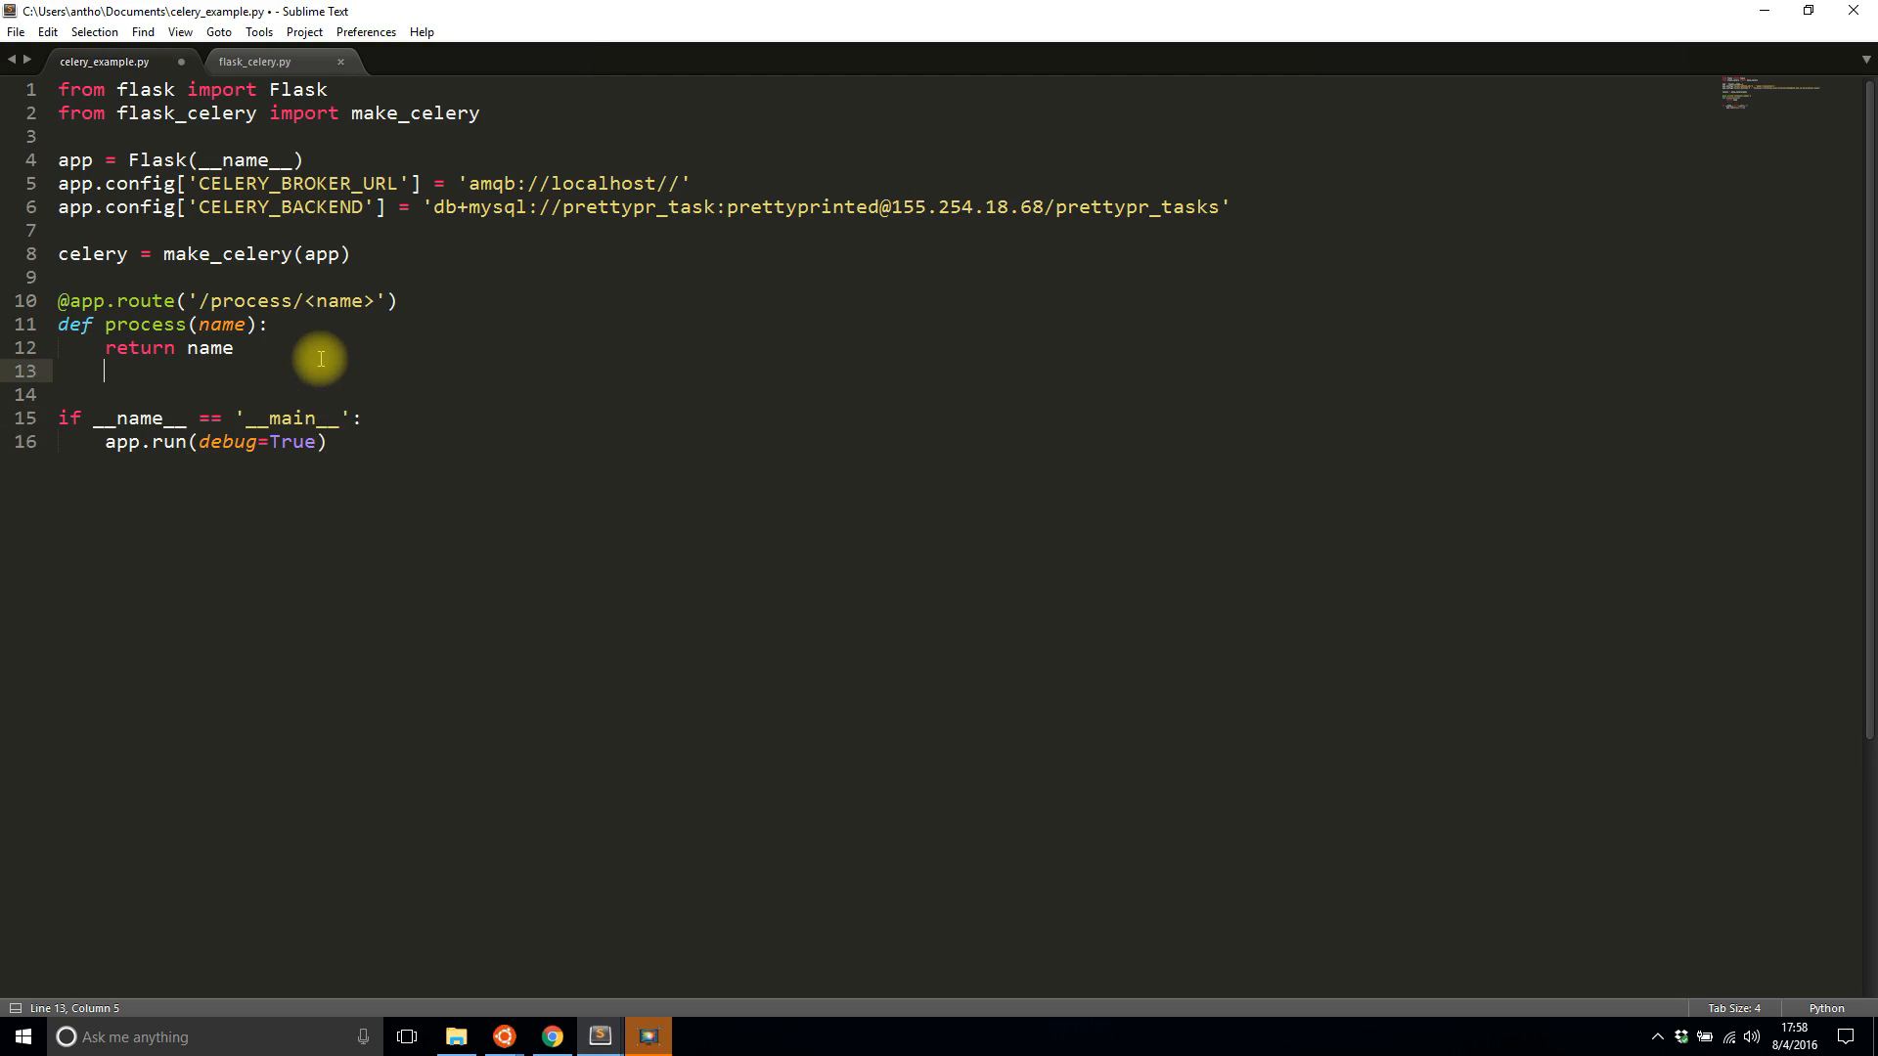
{"action": "type", "text": "@"}
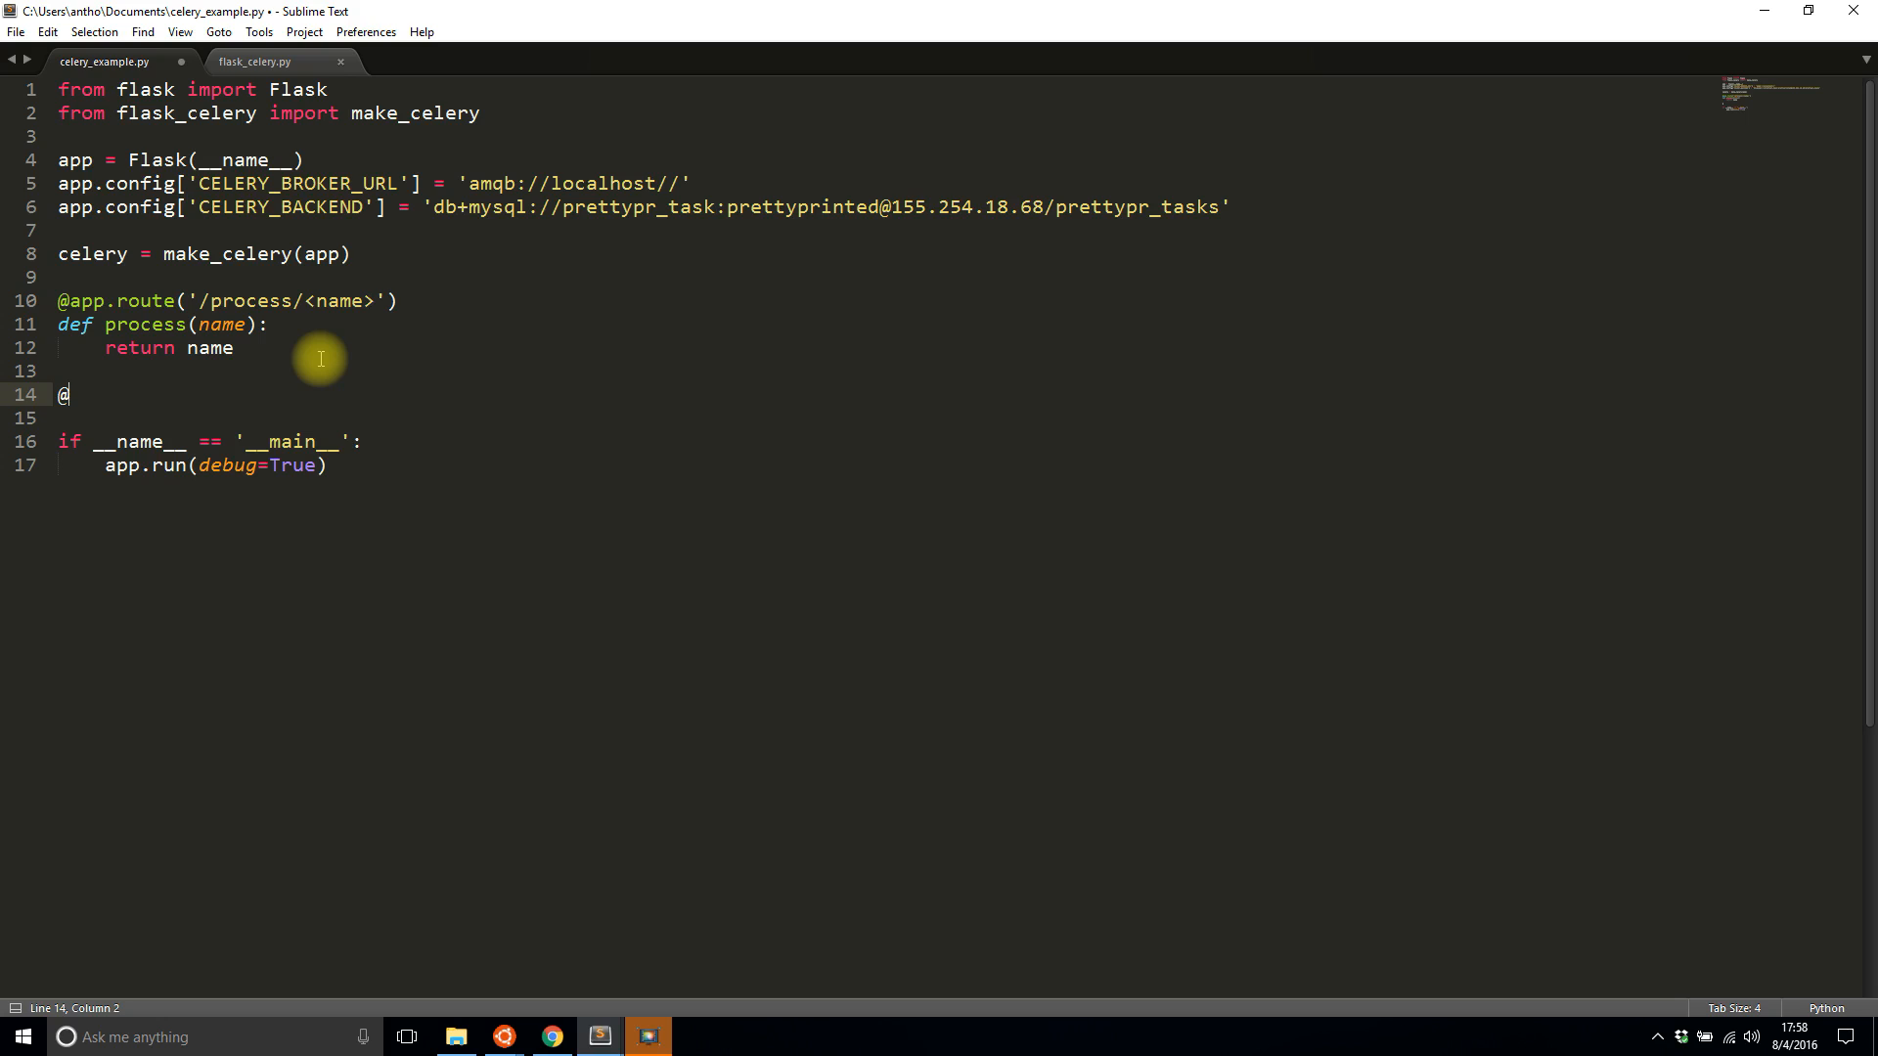
{"action": "type", "text": "app."}
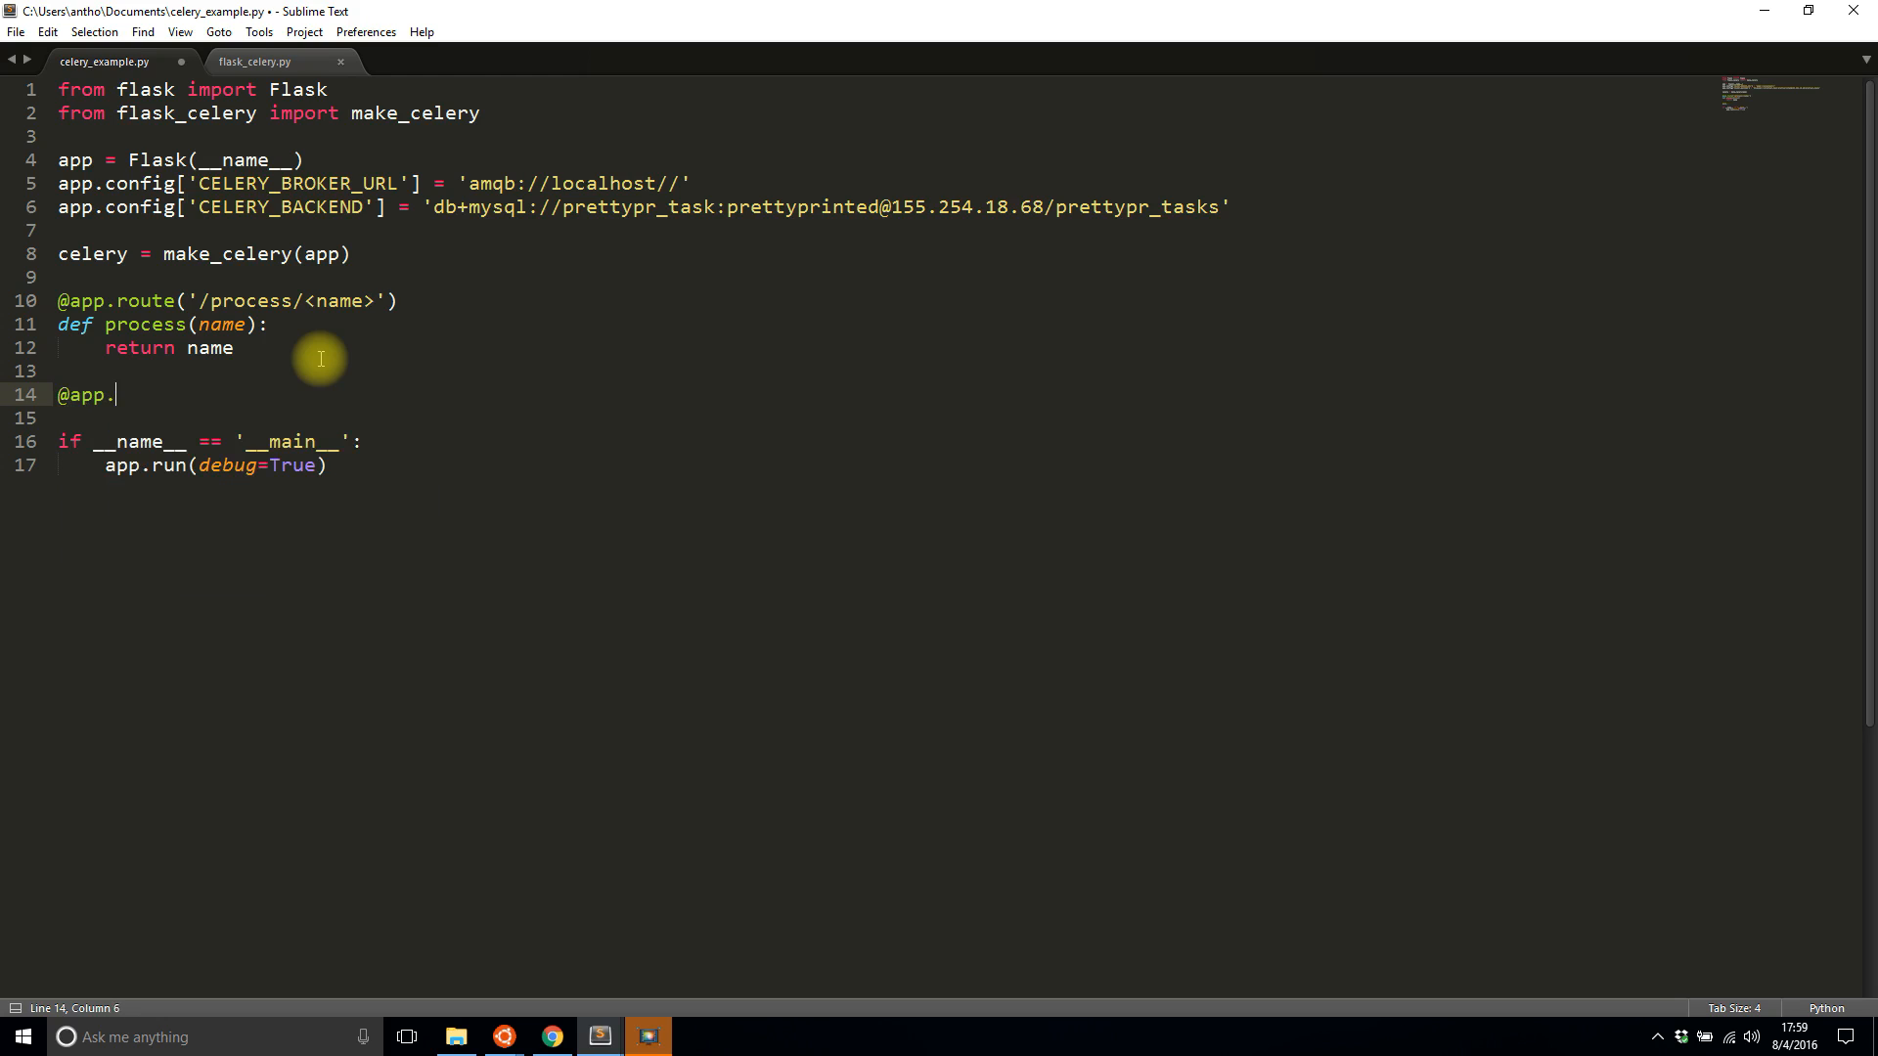
{"action": "type", "text": "celery.t"}
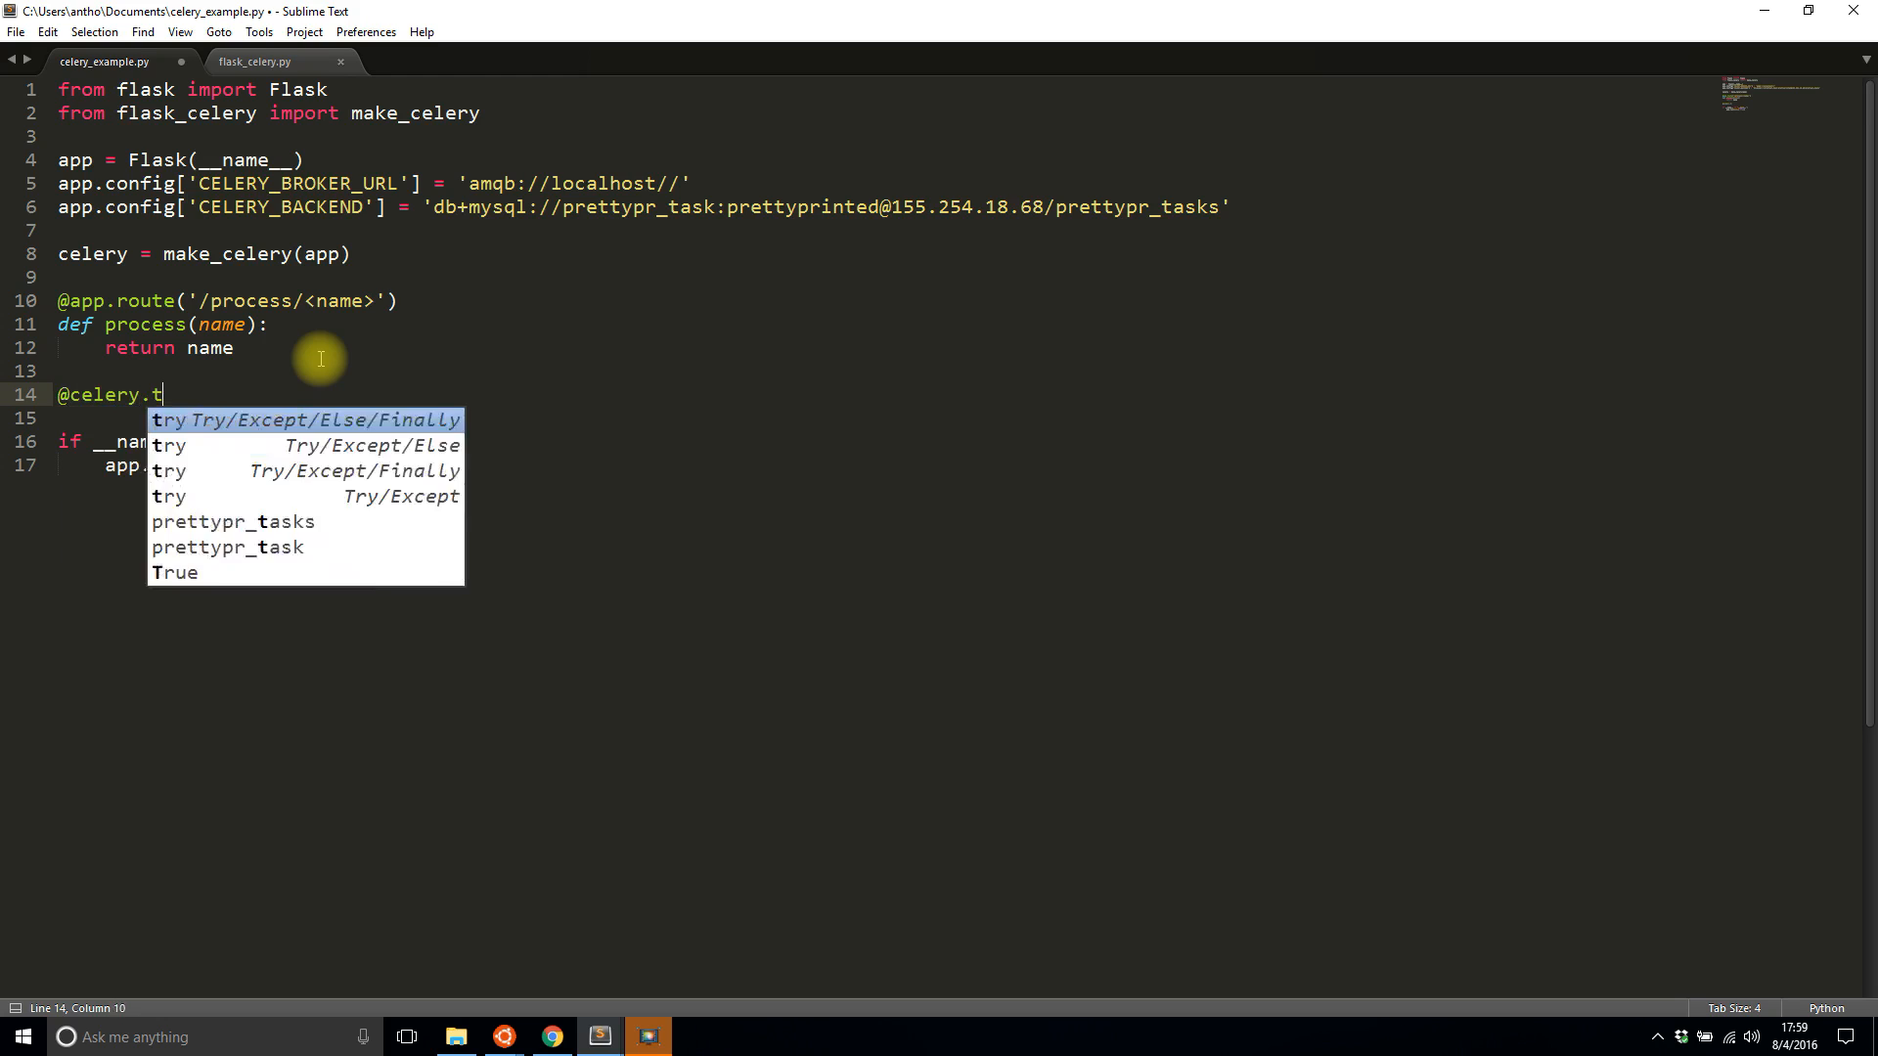
{"action": "type", "text": "ask()"}
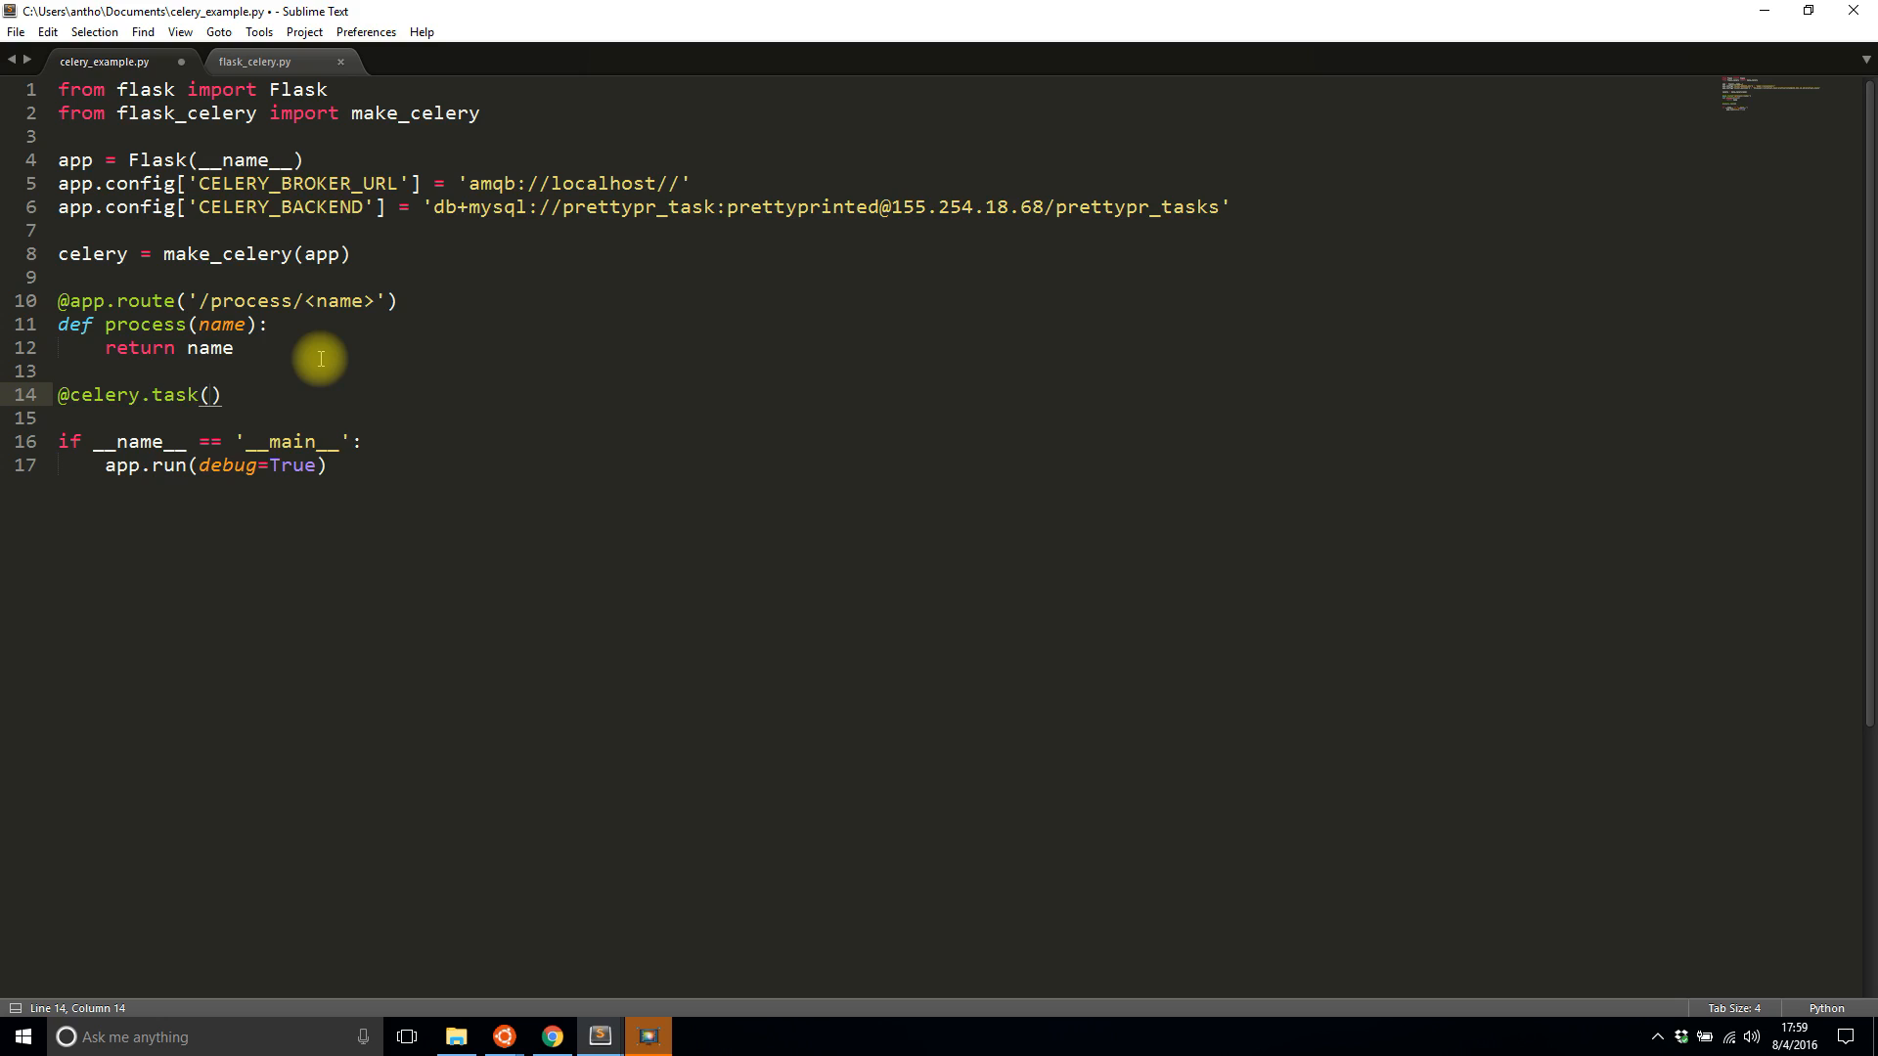
{"action": "type", "text": "name=''"}
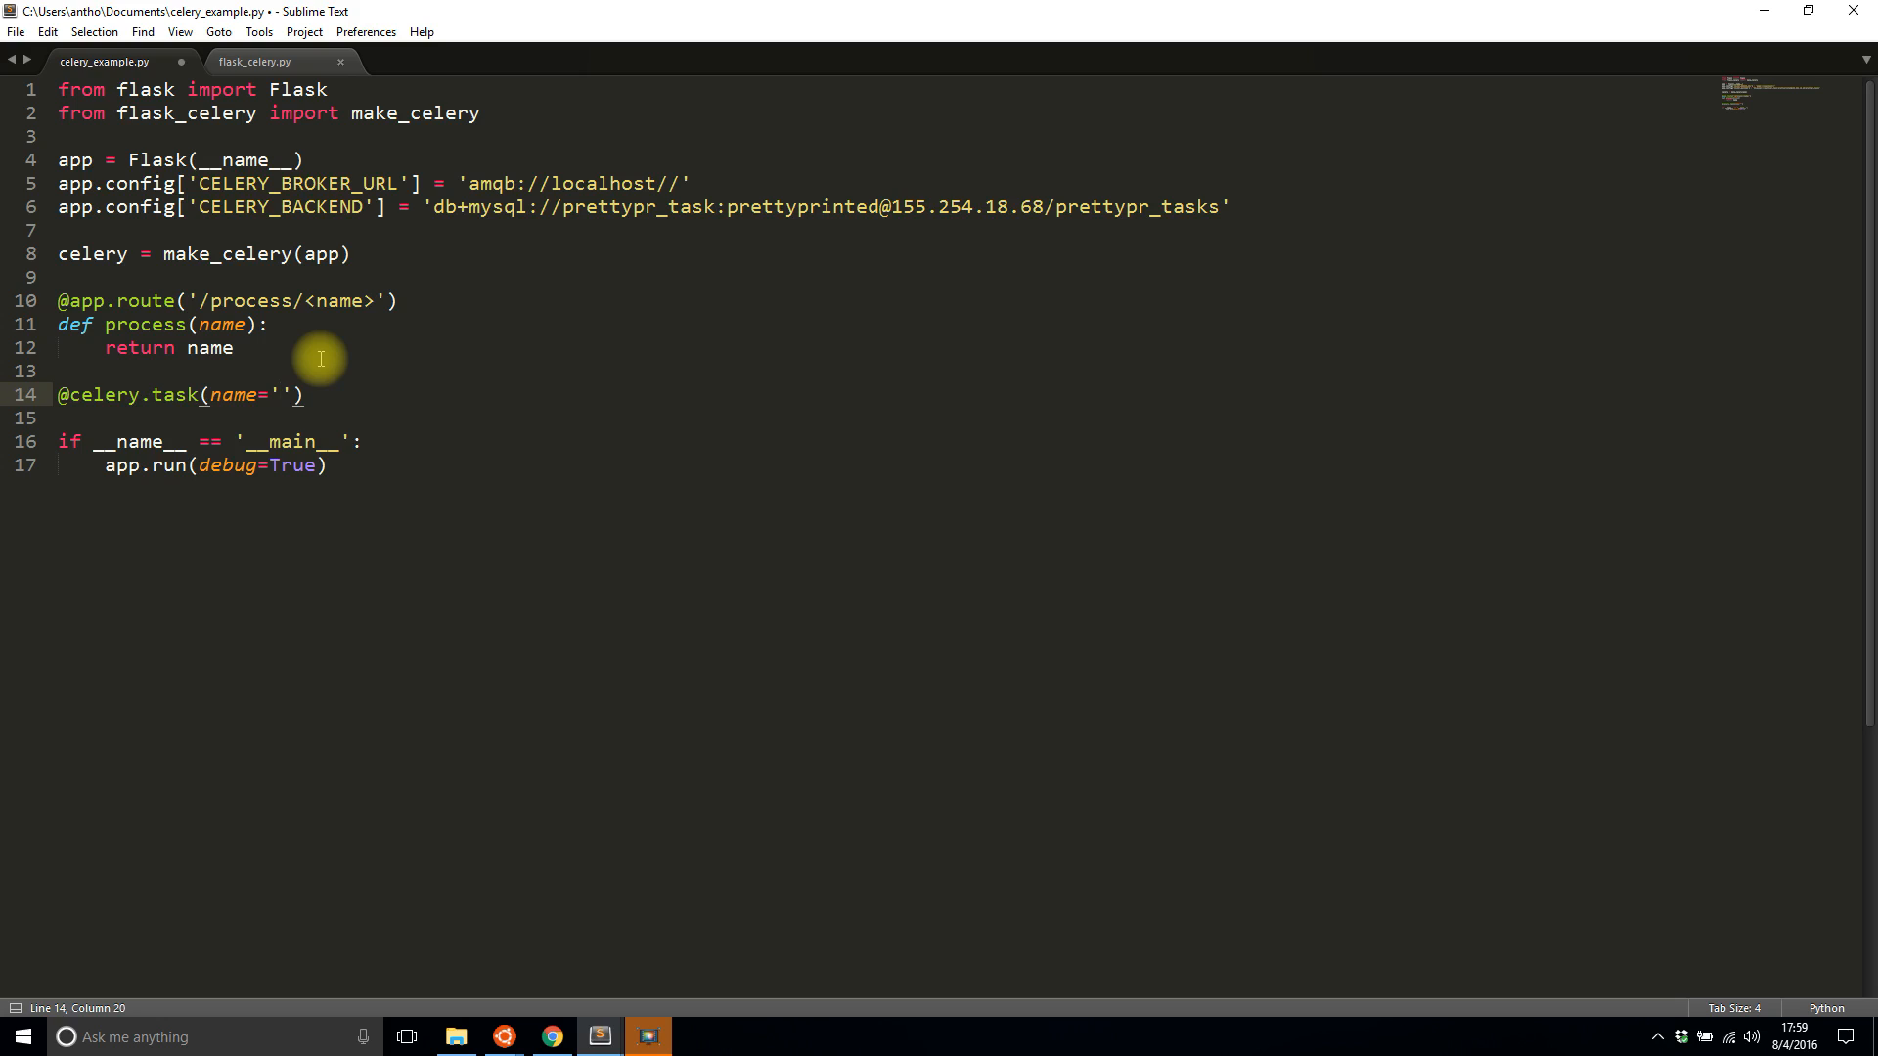
{"action": "type", "text": "c"}
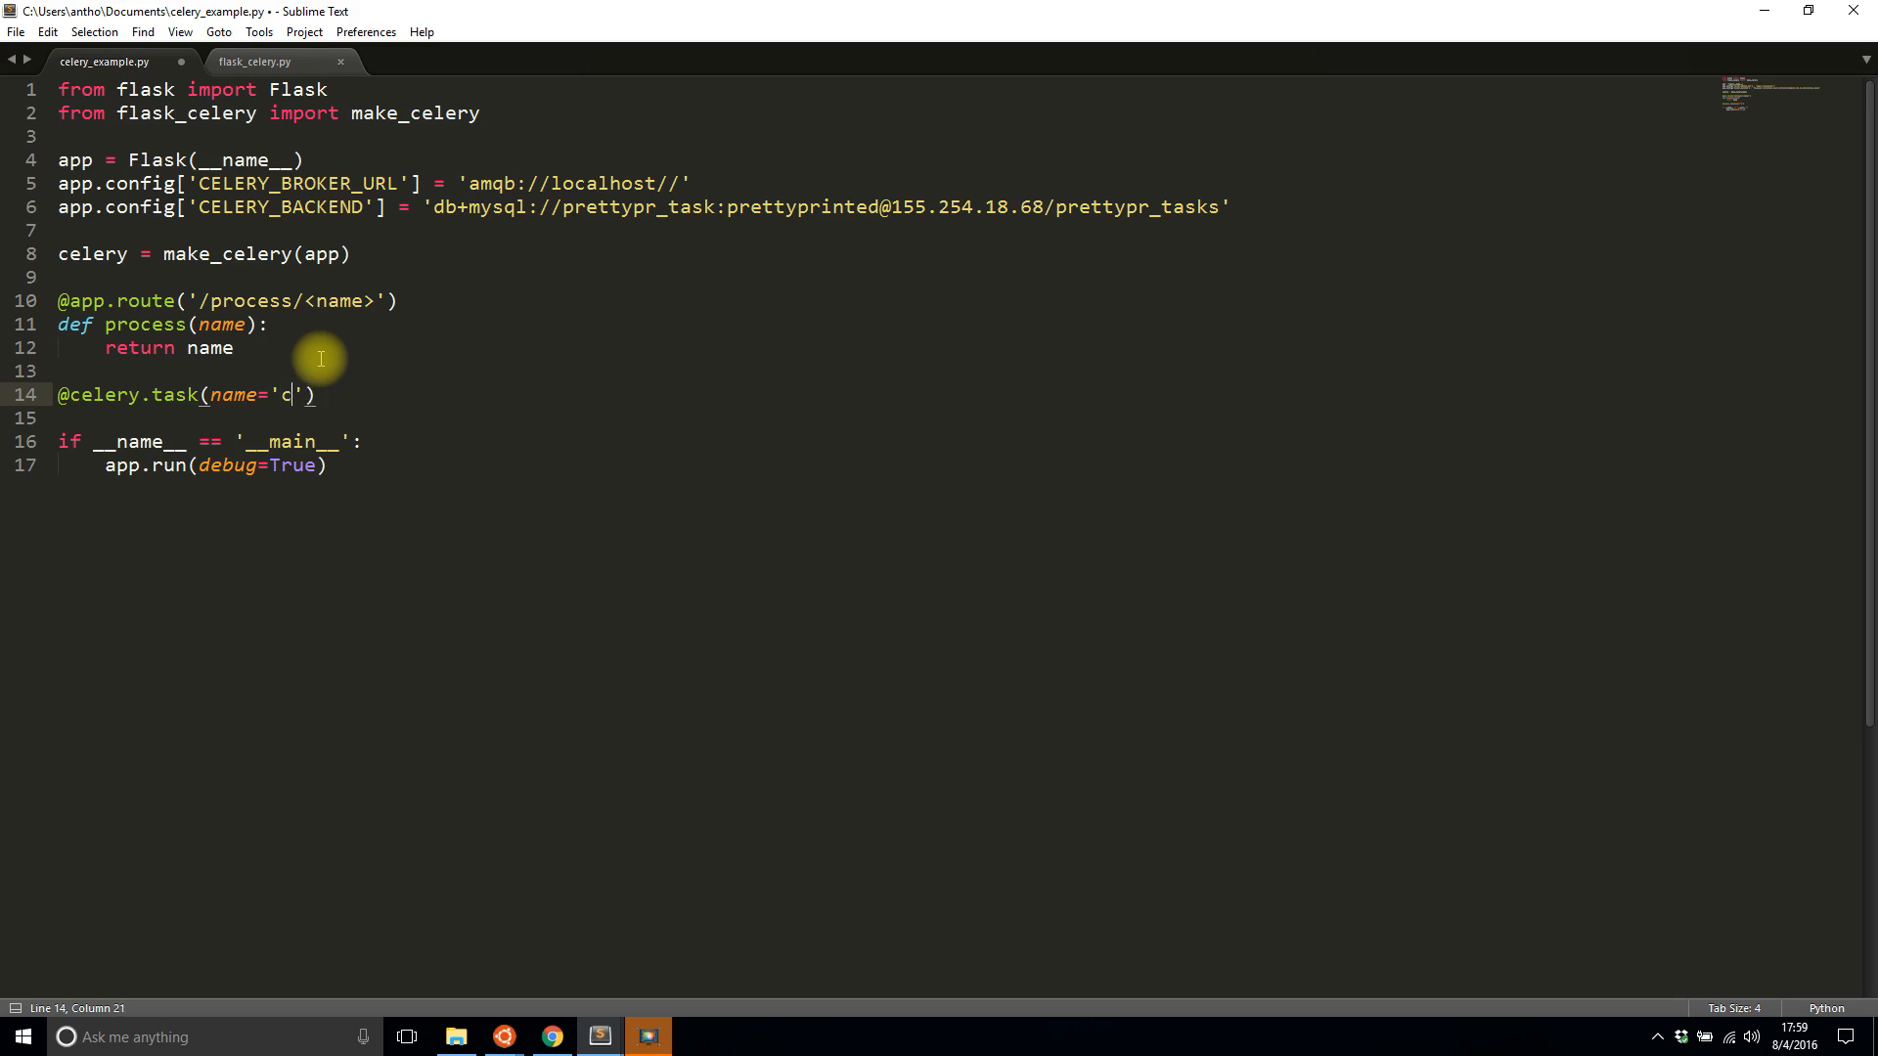
{"action": "type", "text": "elery_exd"}
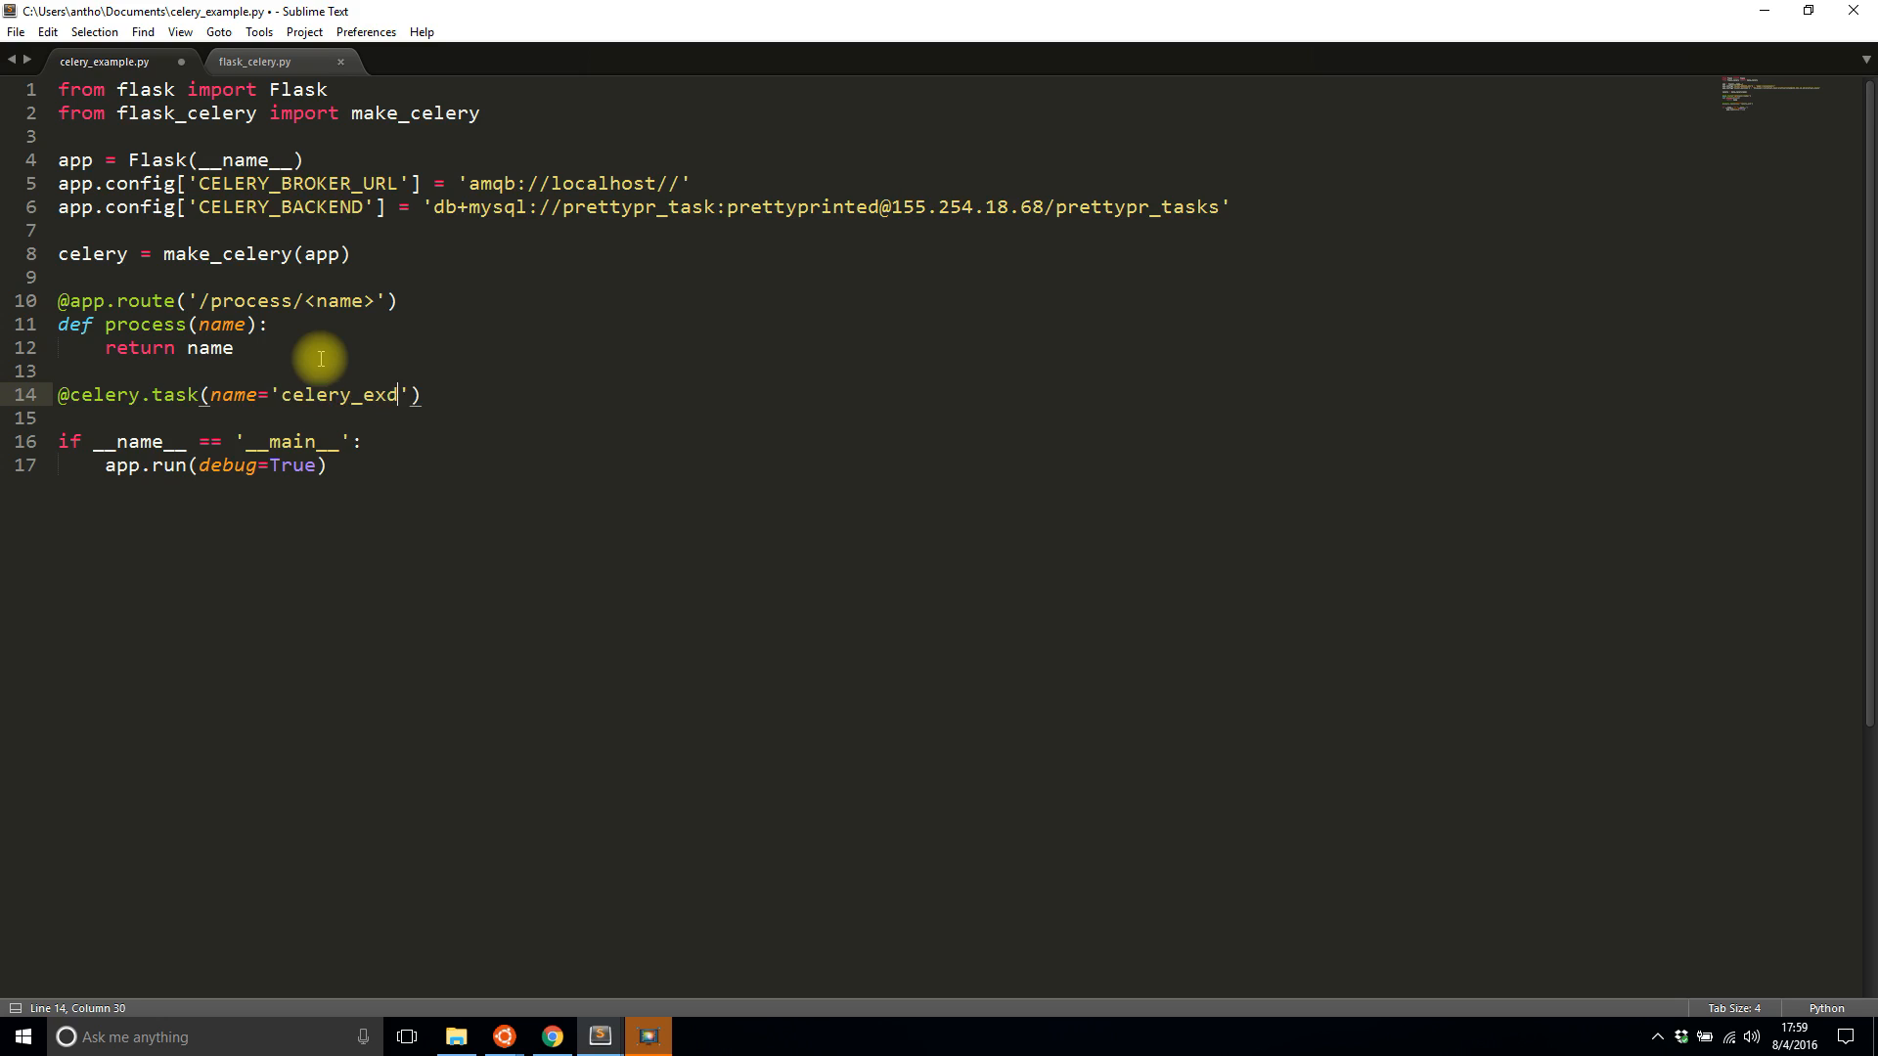
{"action": "type", "text": "ample."}
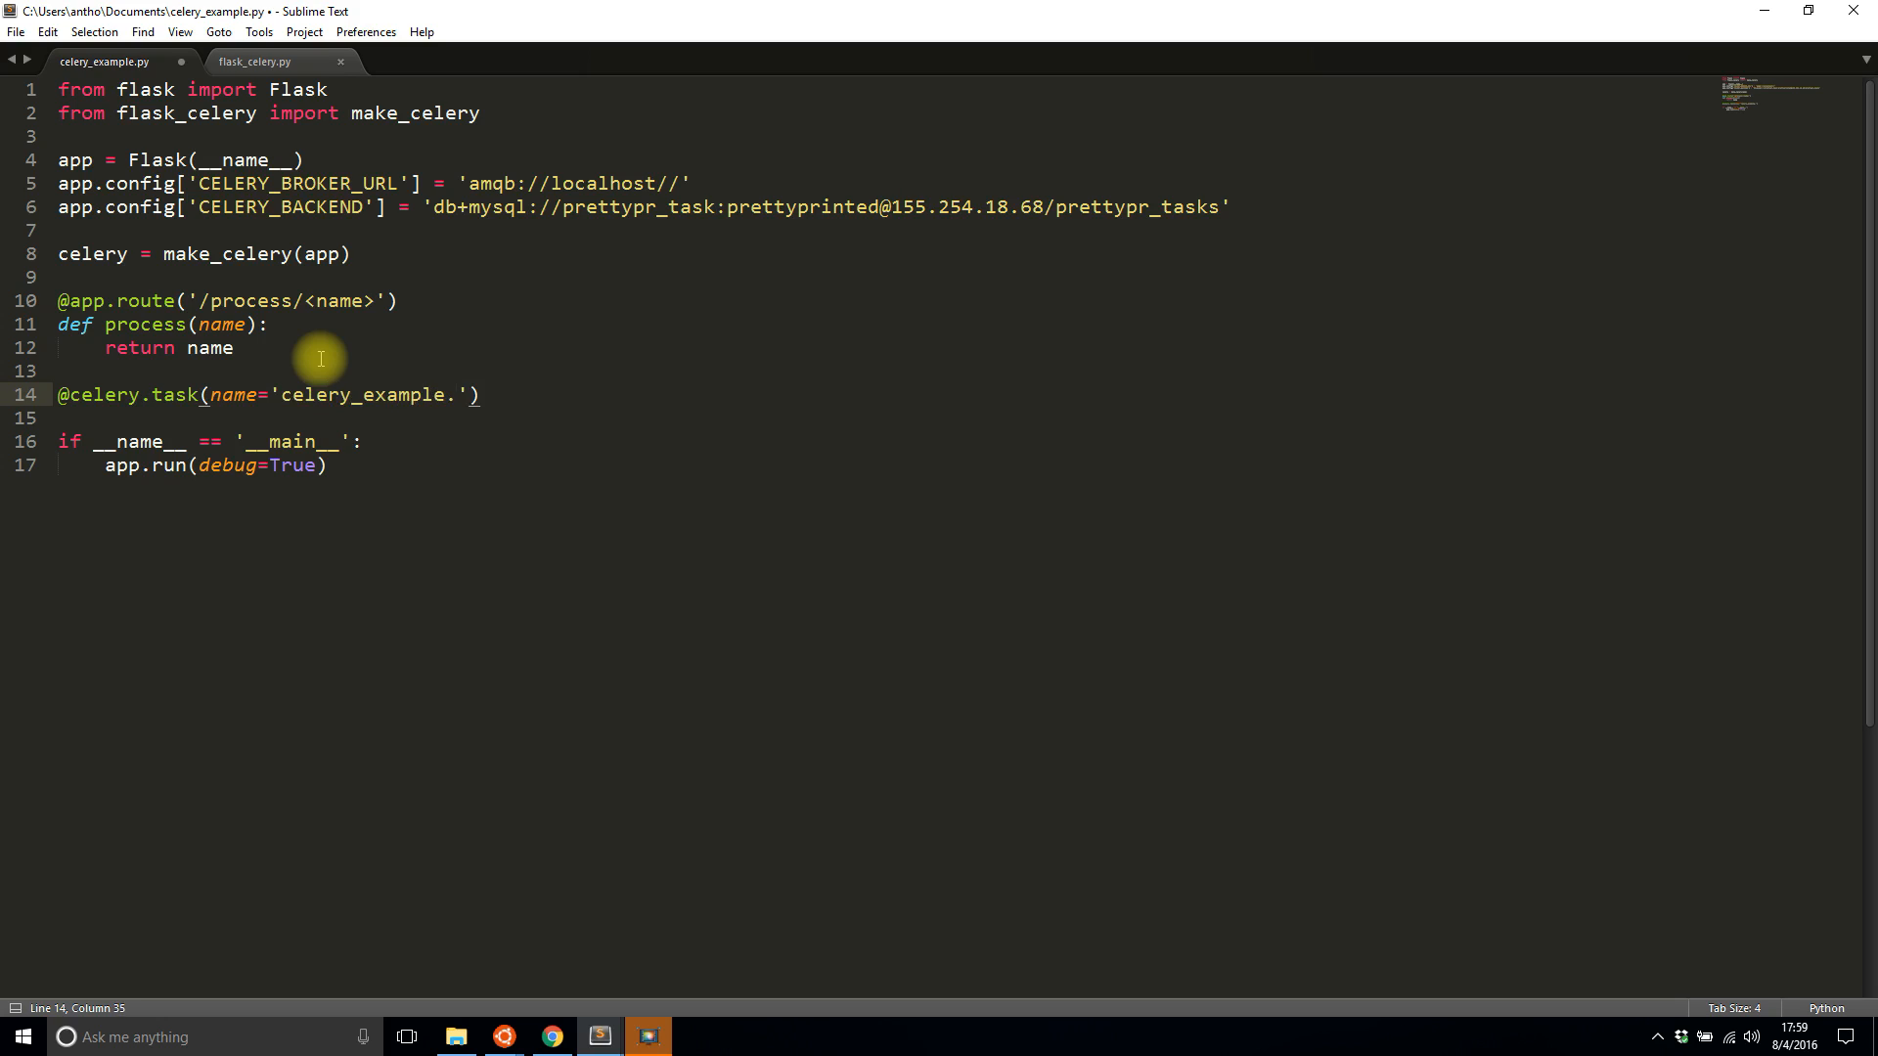
{"action": "type", "text": "reverse"}
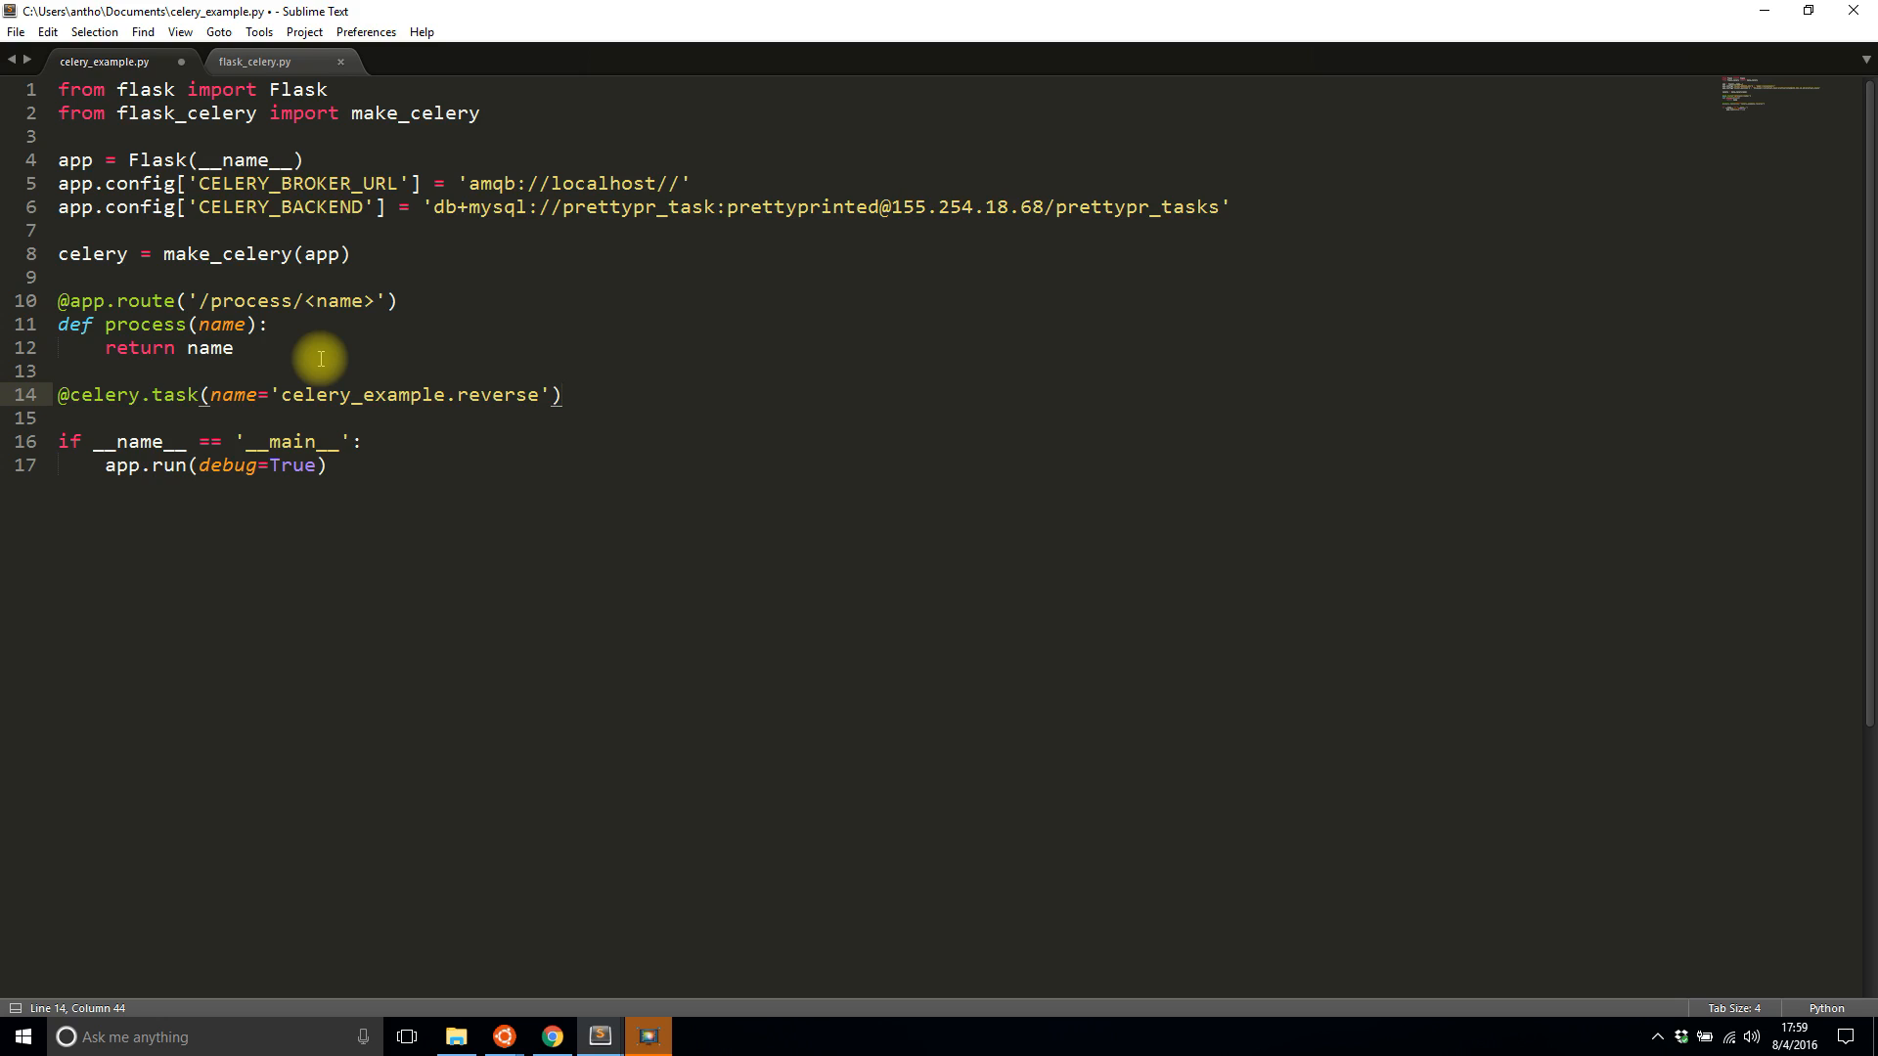
Define reverse(string) returning string[::-1].
{"action": "key", "text": "enter"}
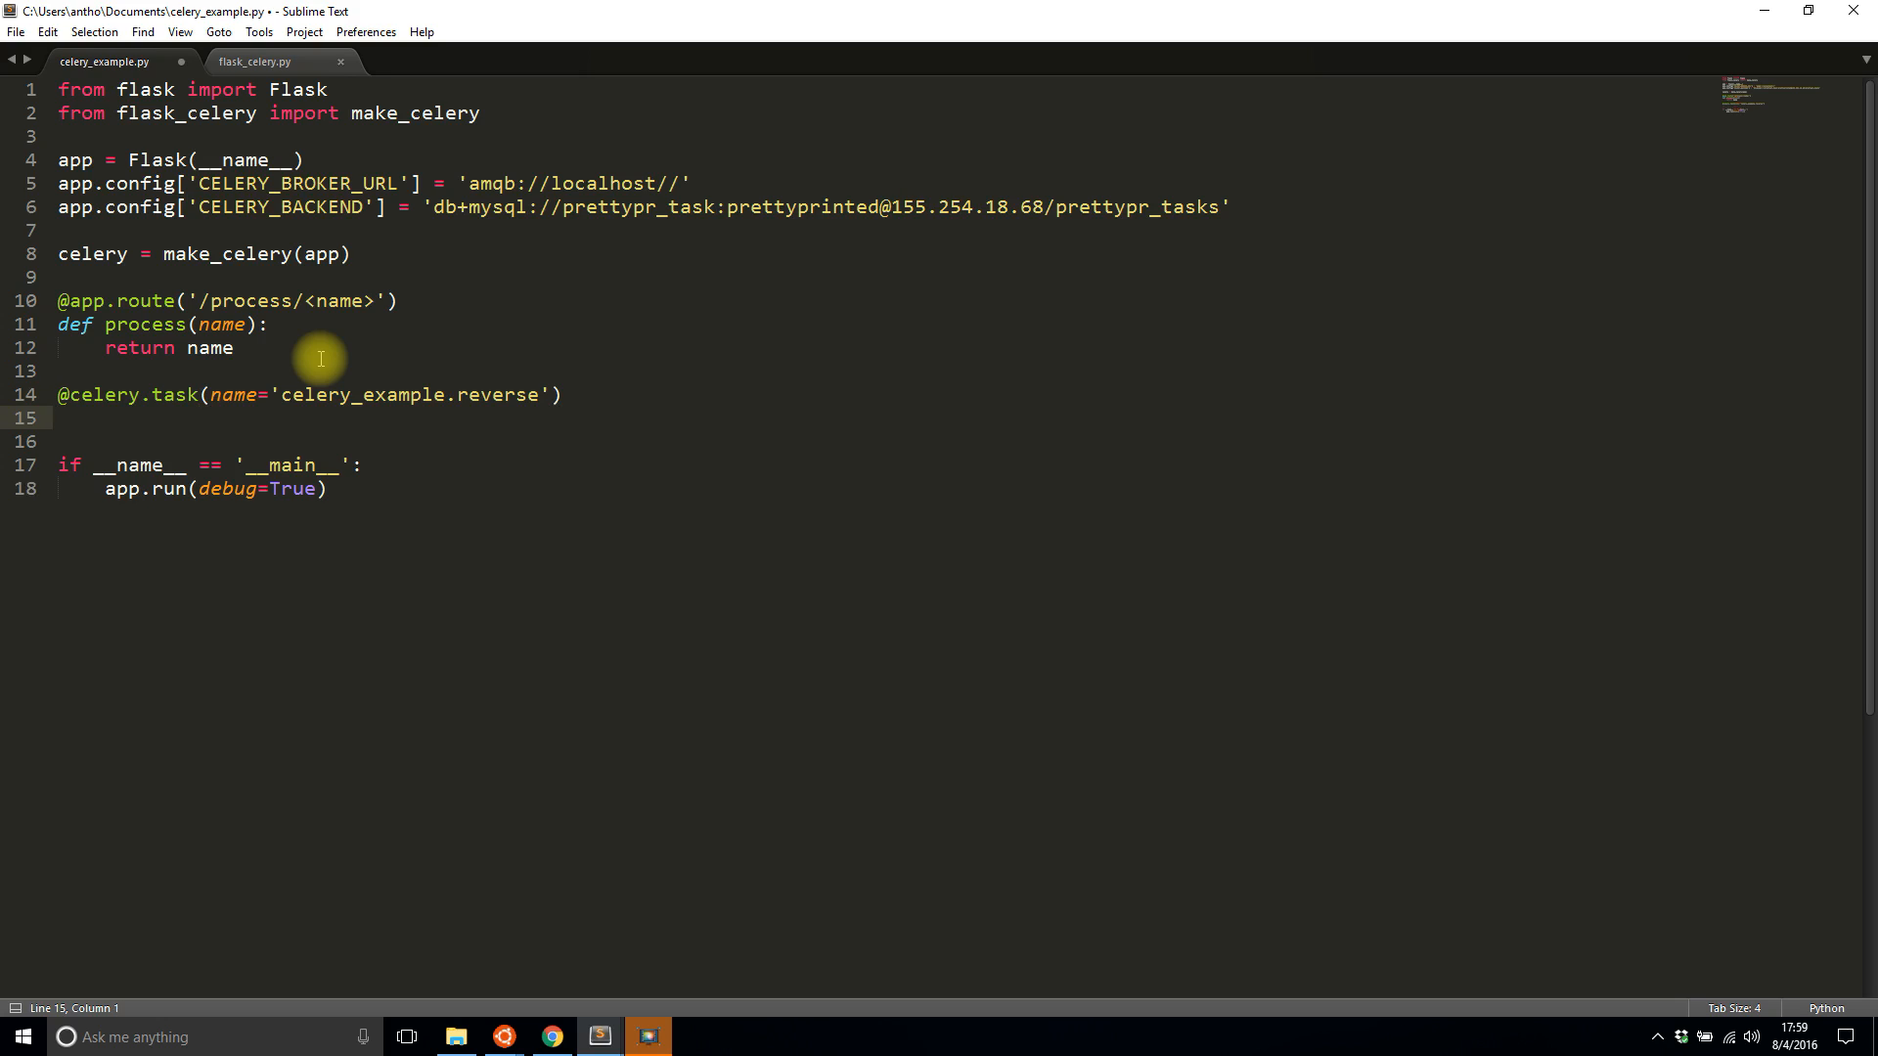
{"action": "type", "text": "def revserse"}
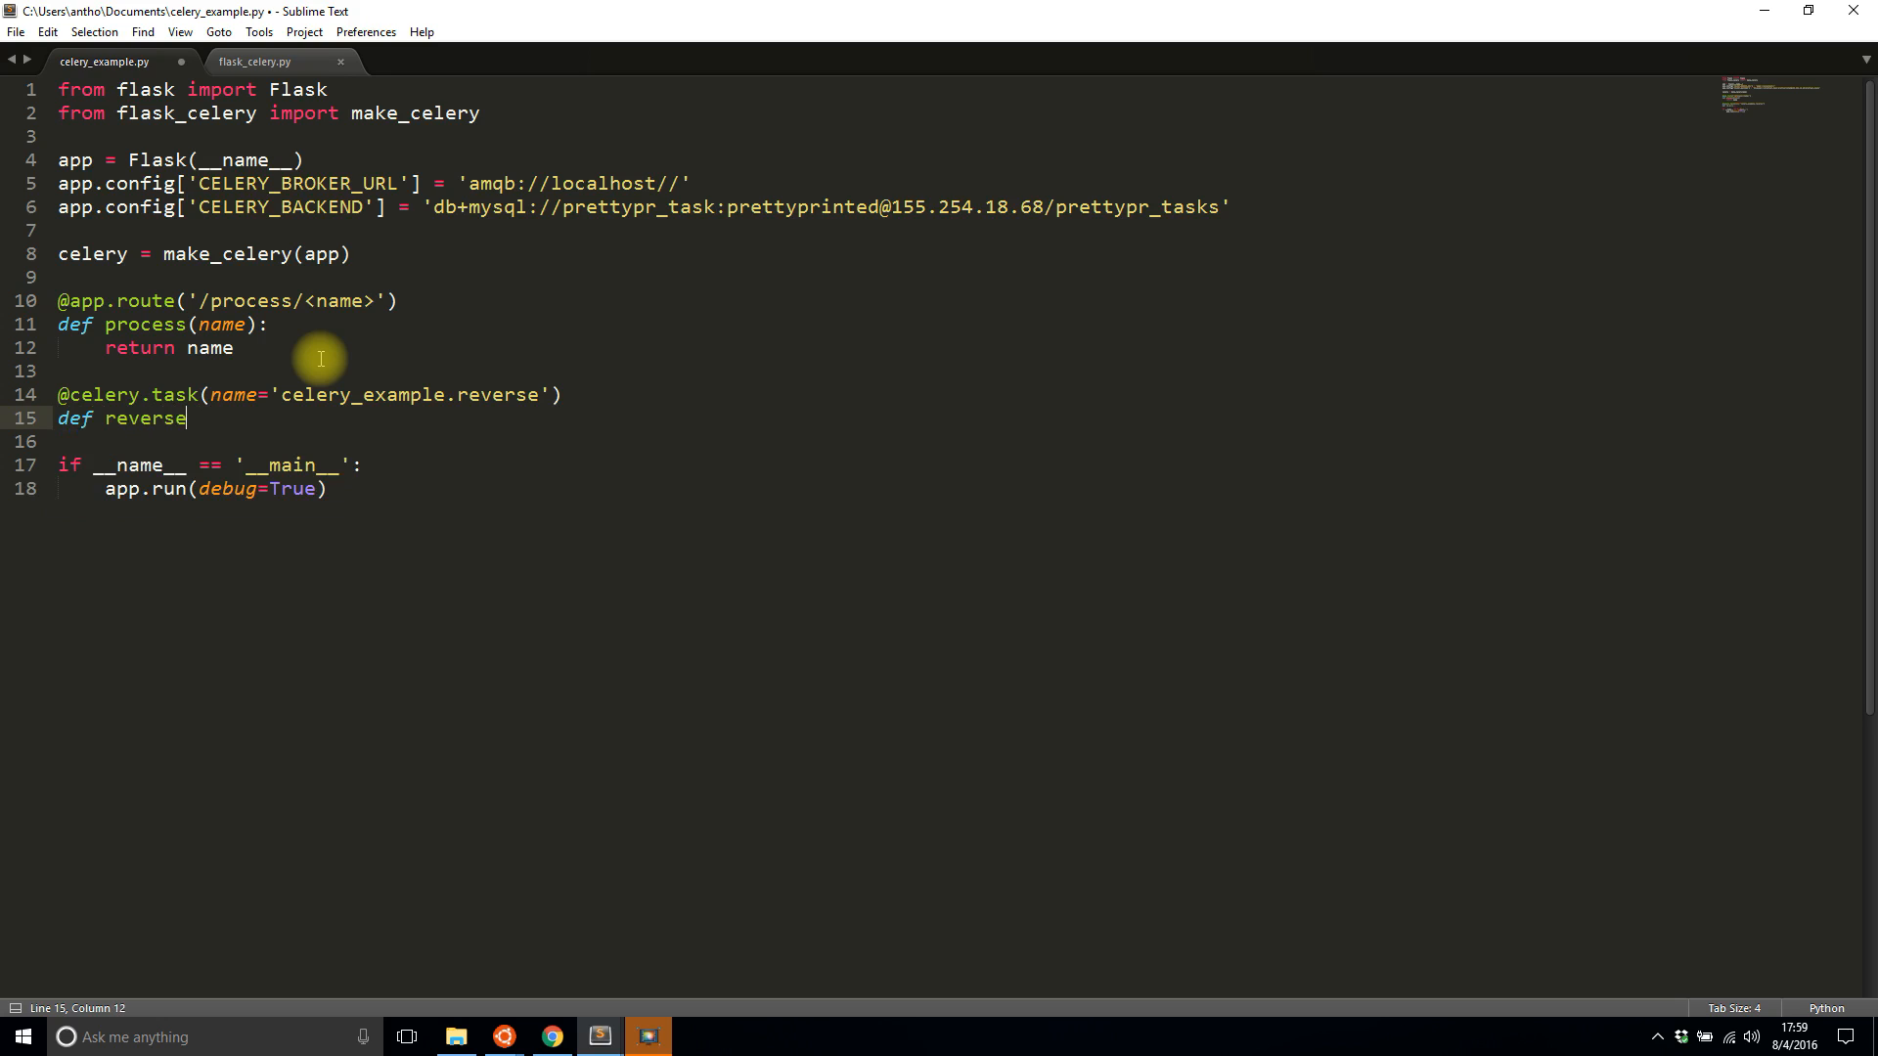
{"action": "type", "text": "(string):"}
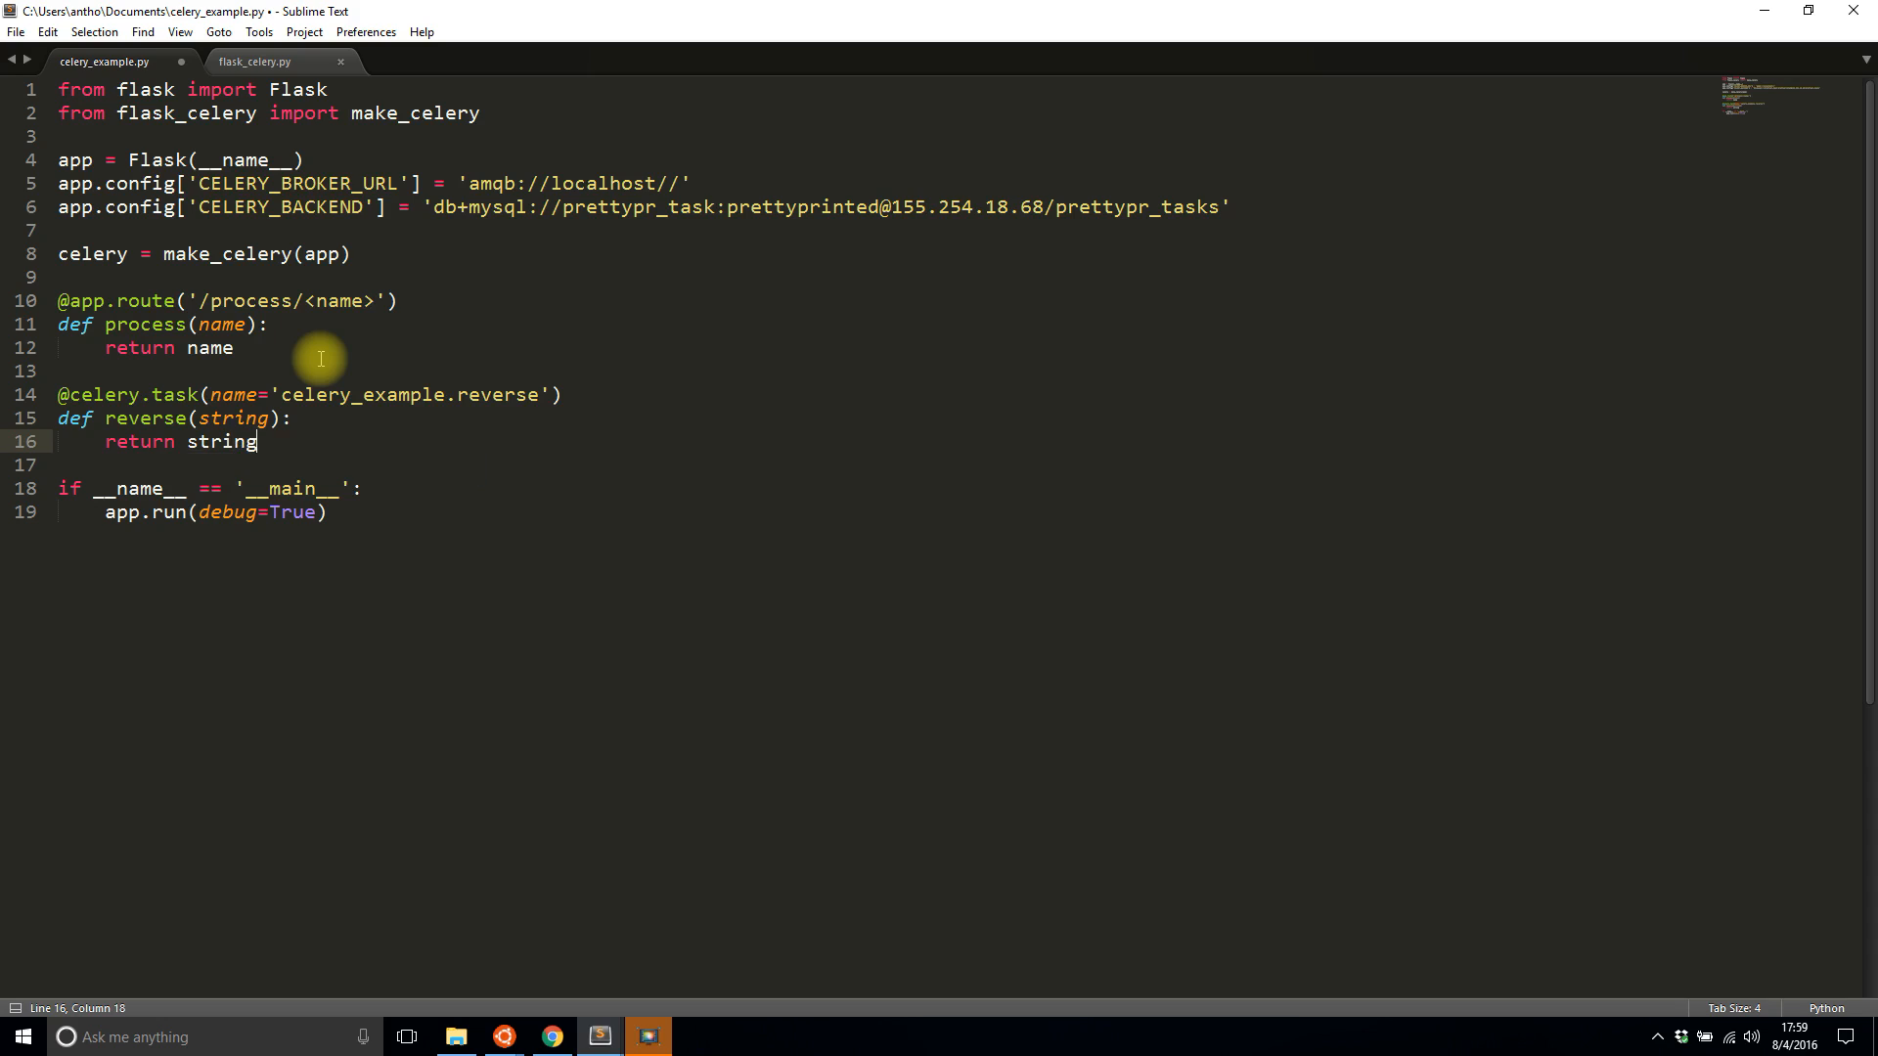
{"action": "type", "text": "[::-1]"}
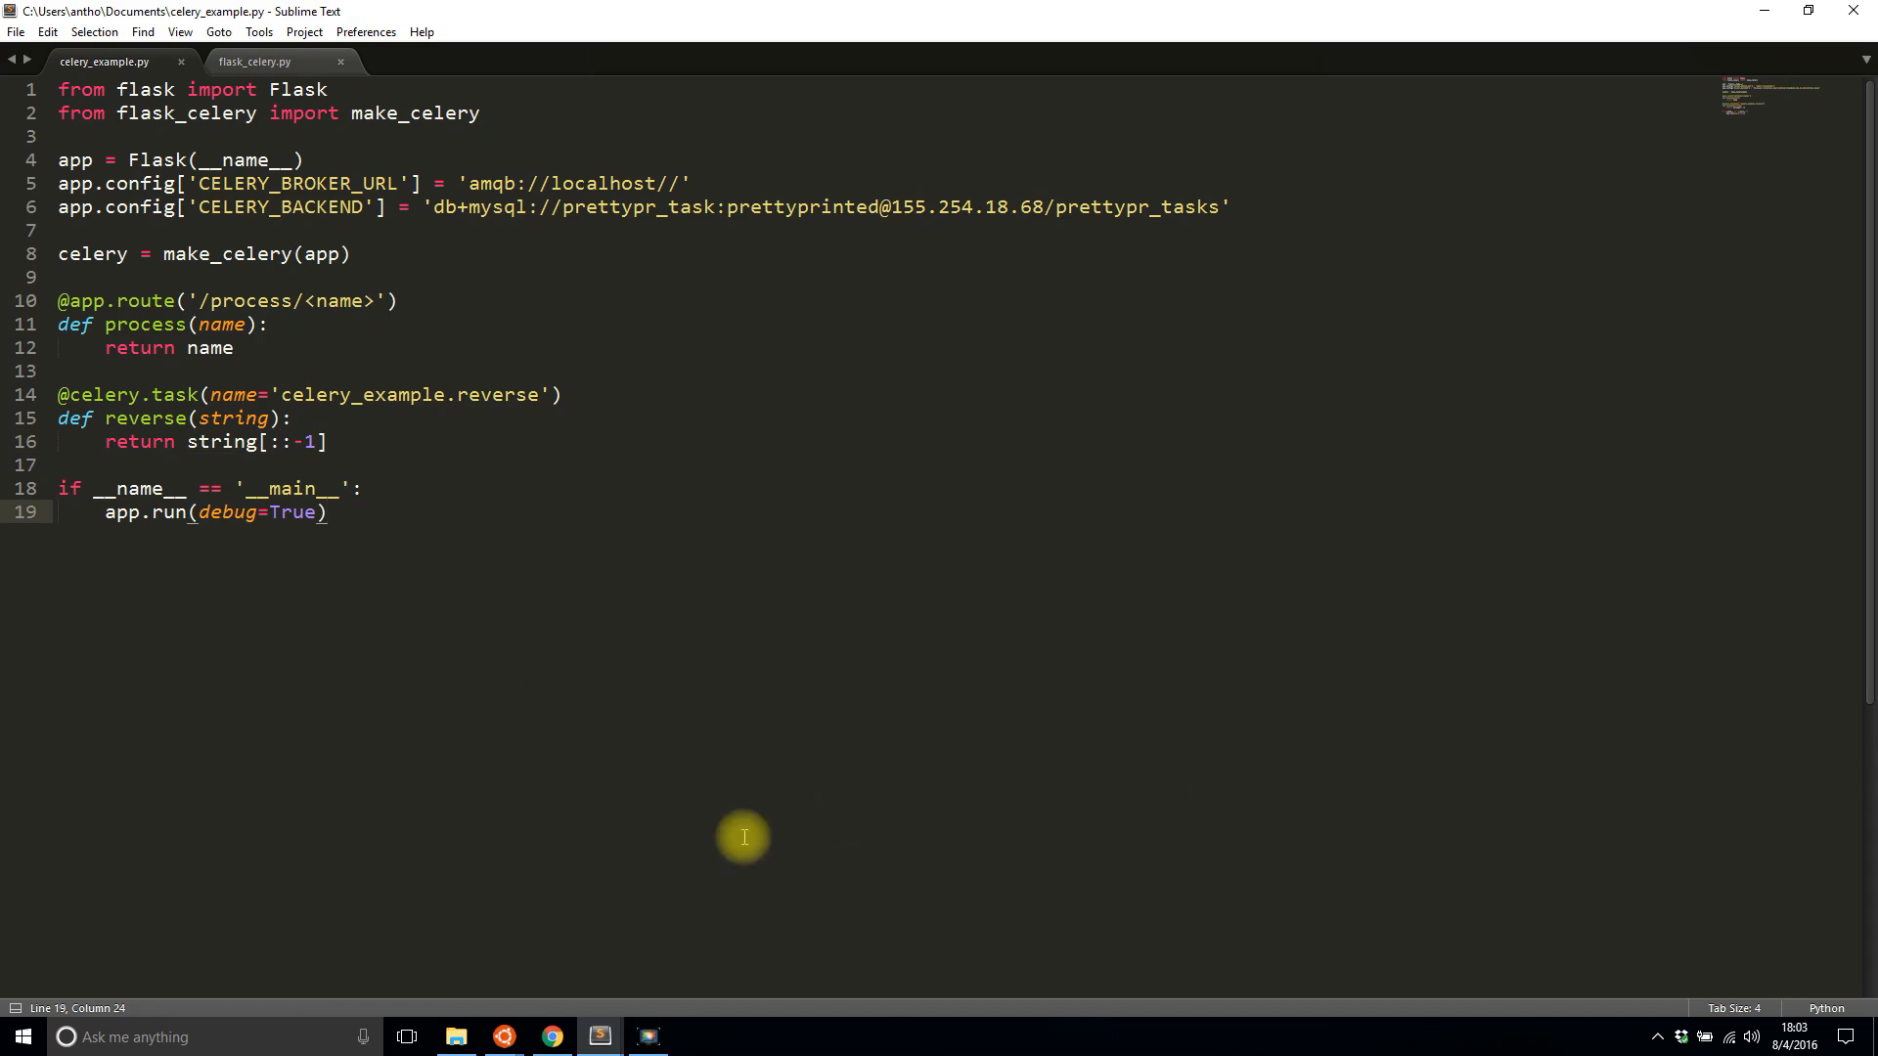
Run celery -A celery_example.celery worker --loglevel=info in the Bash terminal.
{"action": "left_click", "coordinate": [647, 1037]}
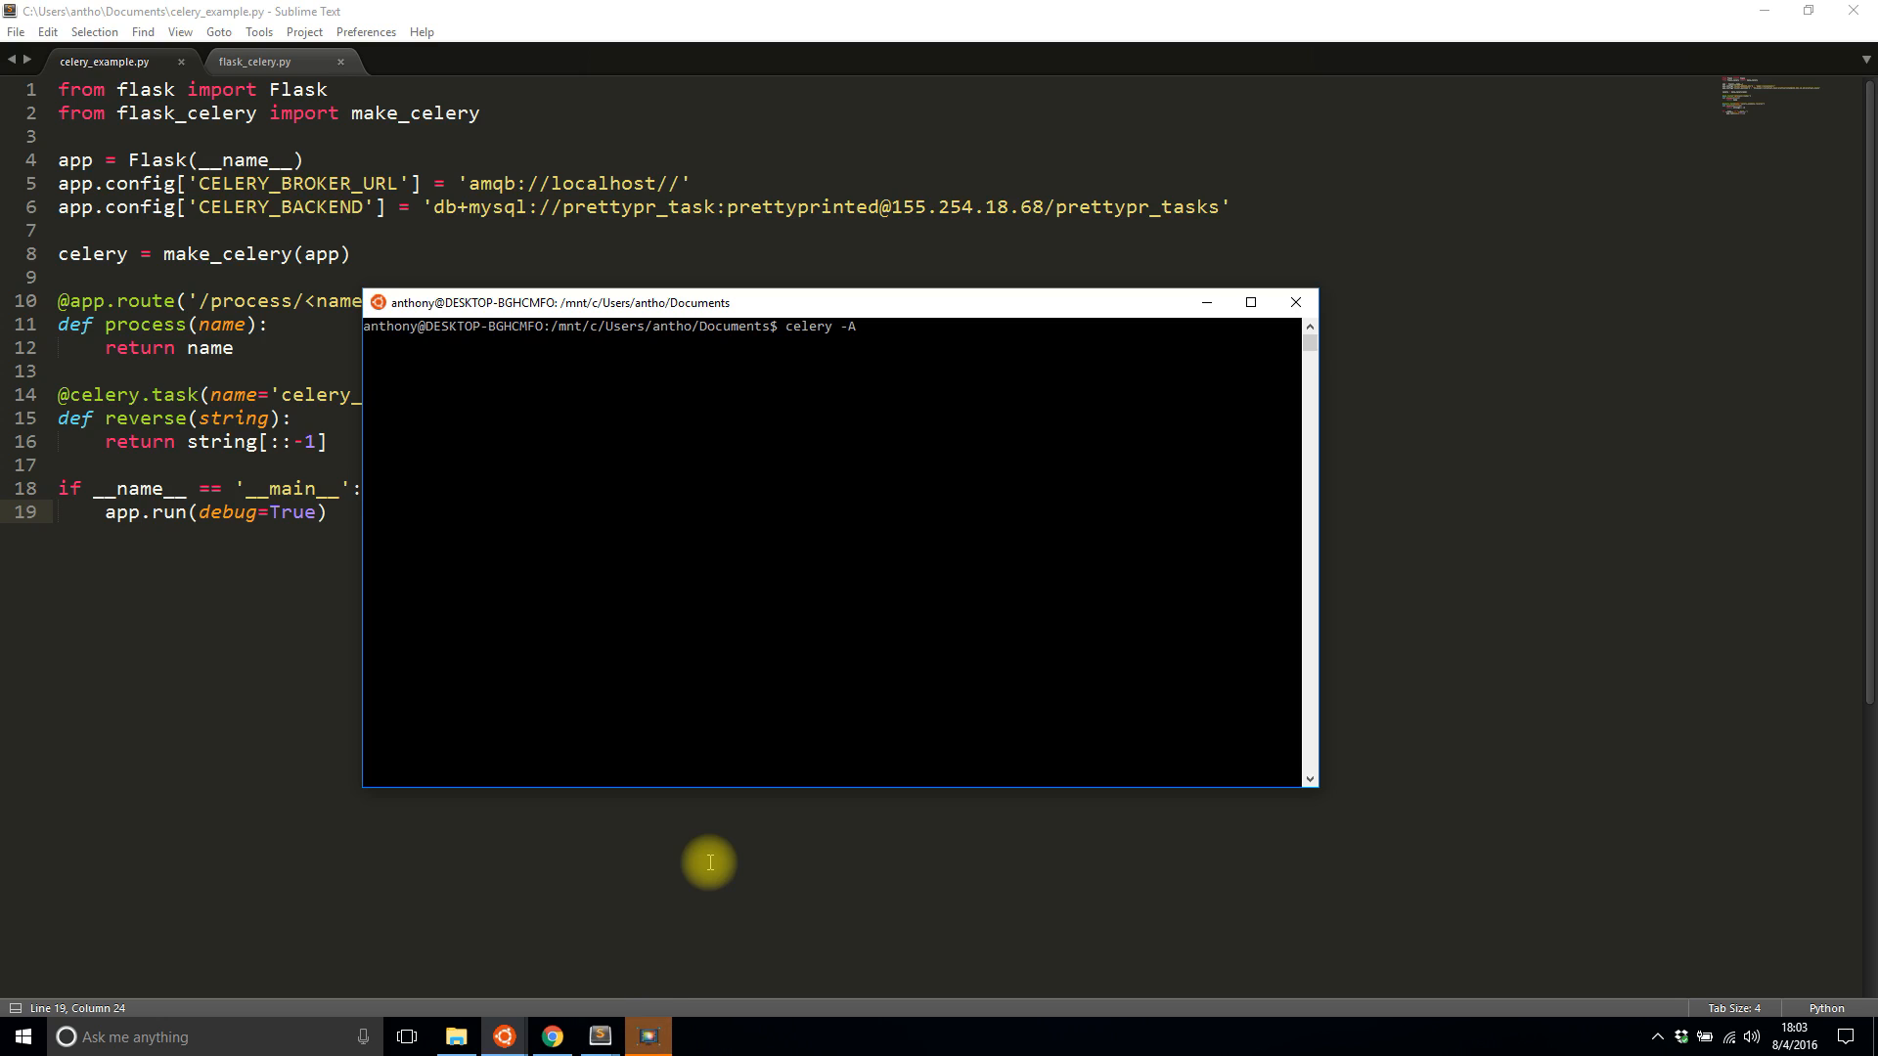
{"action": "type", "text": "celery_example"}
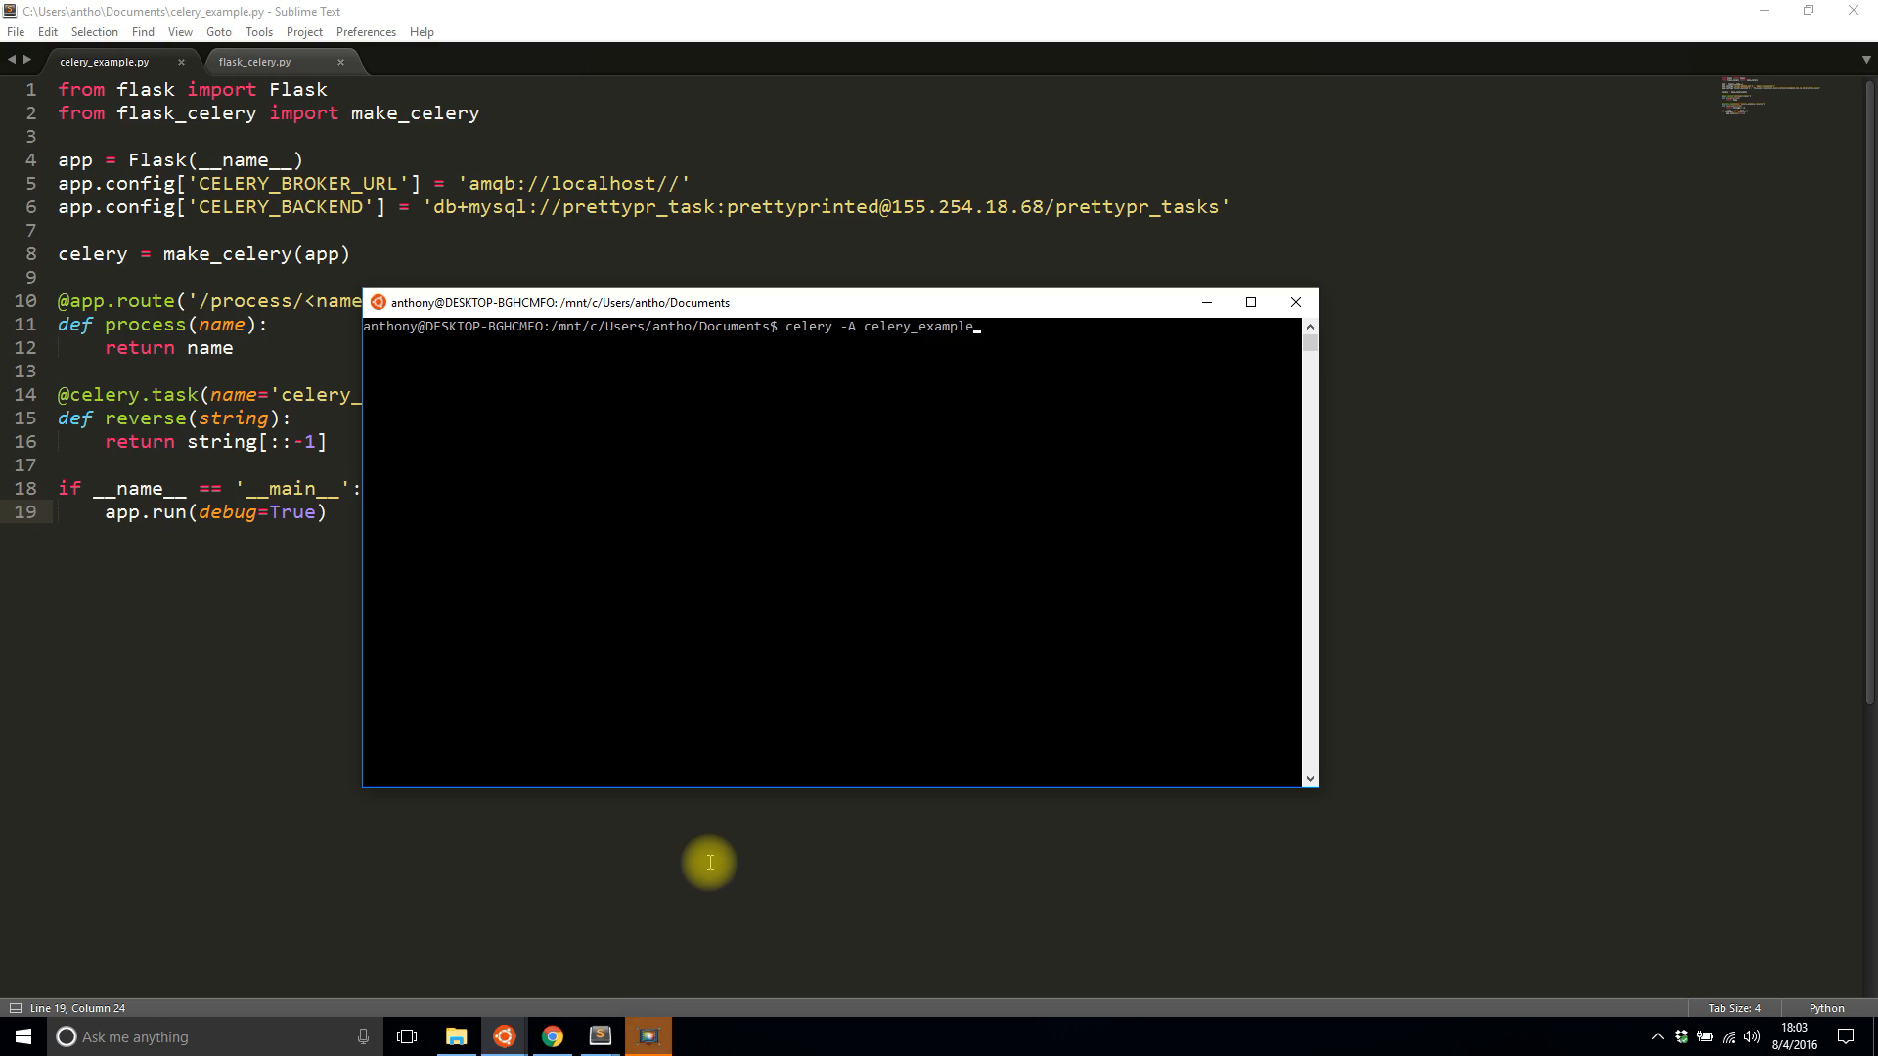
{"action": "type", "text": "."}
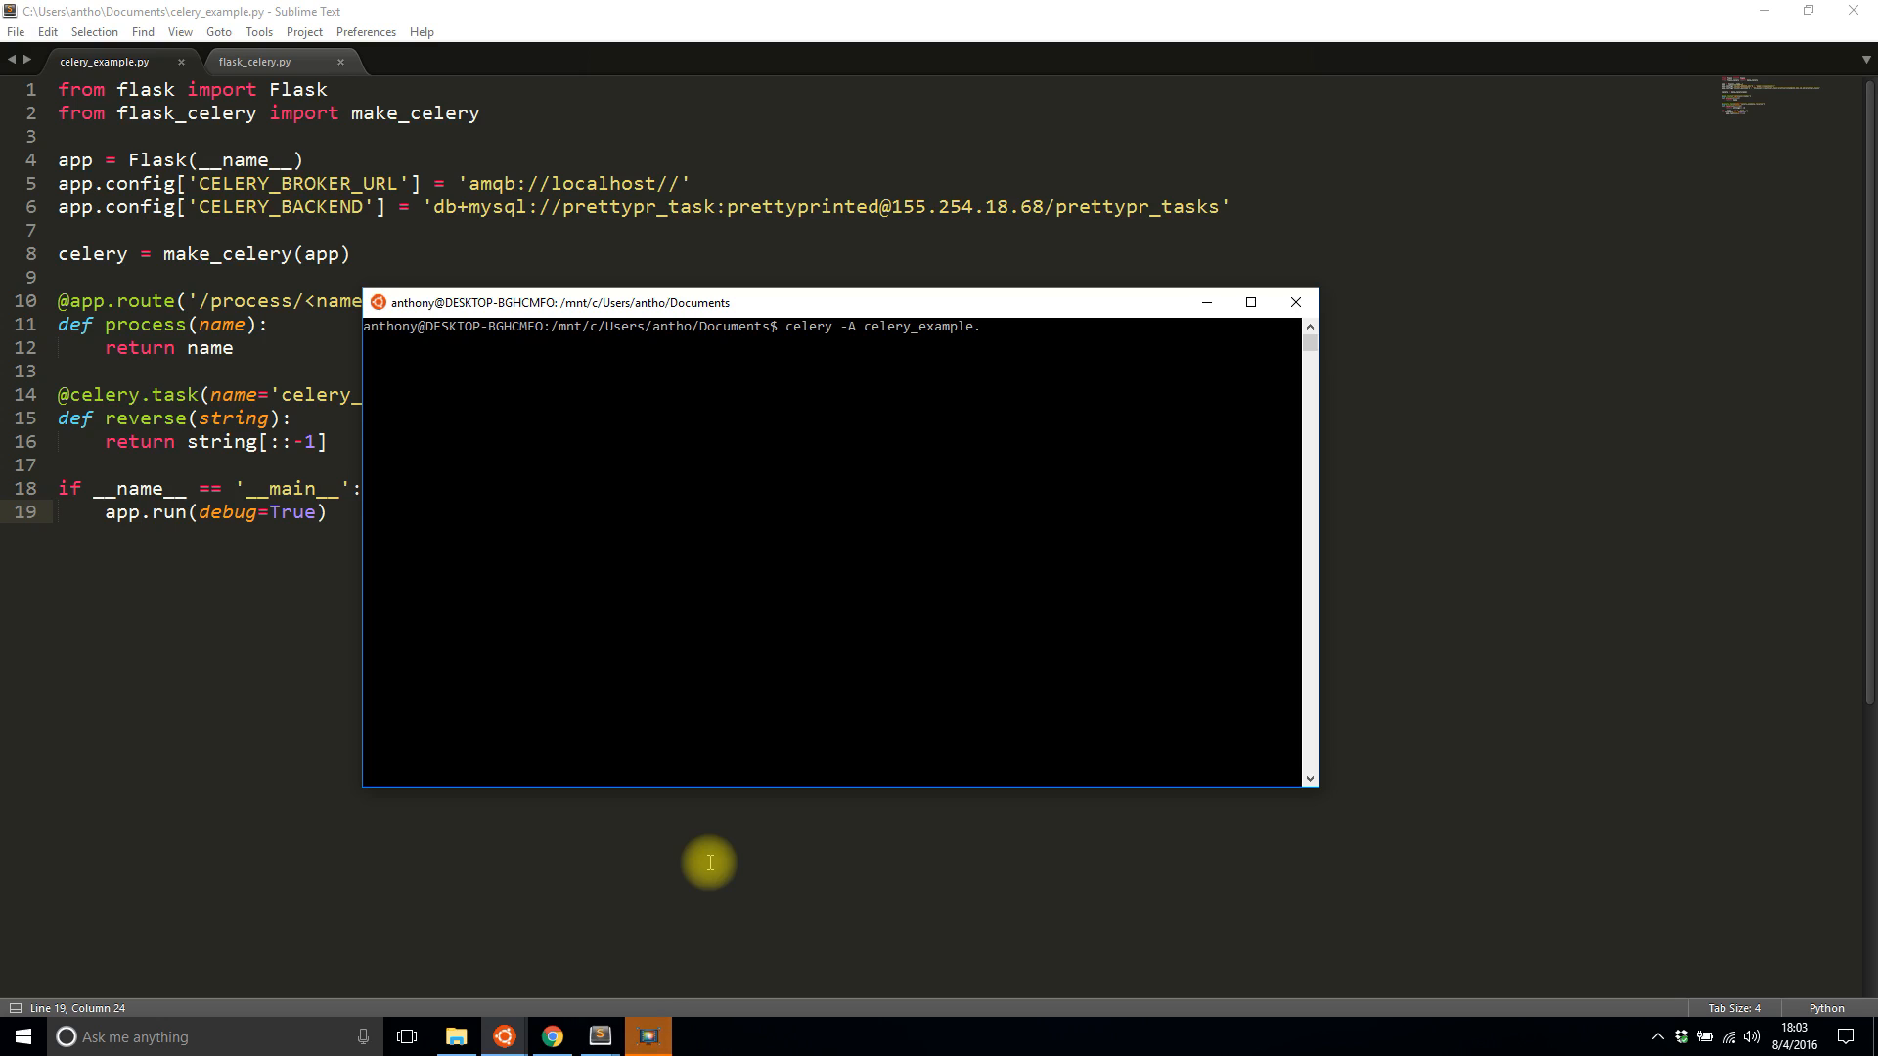
{"action": "type", "text": ".celery worker"}
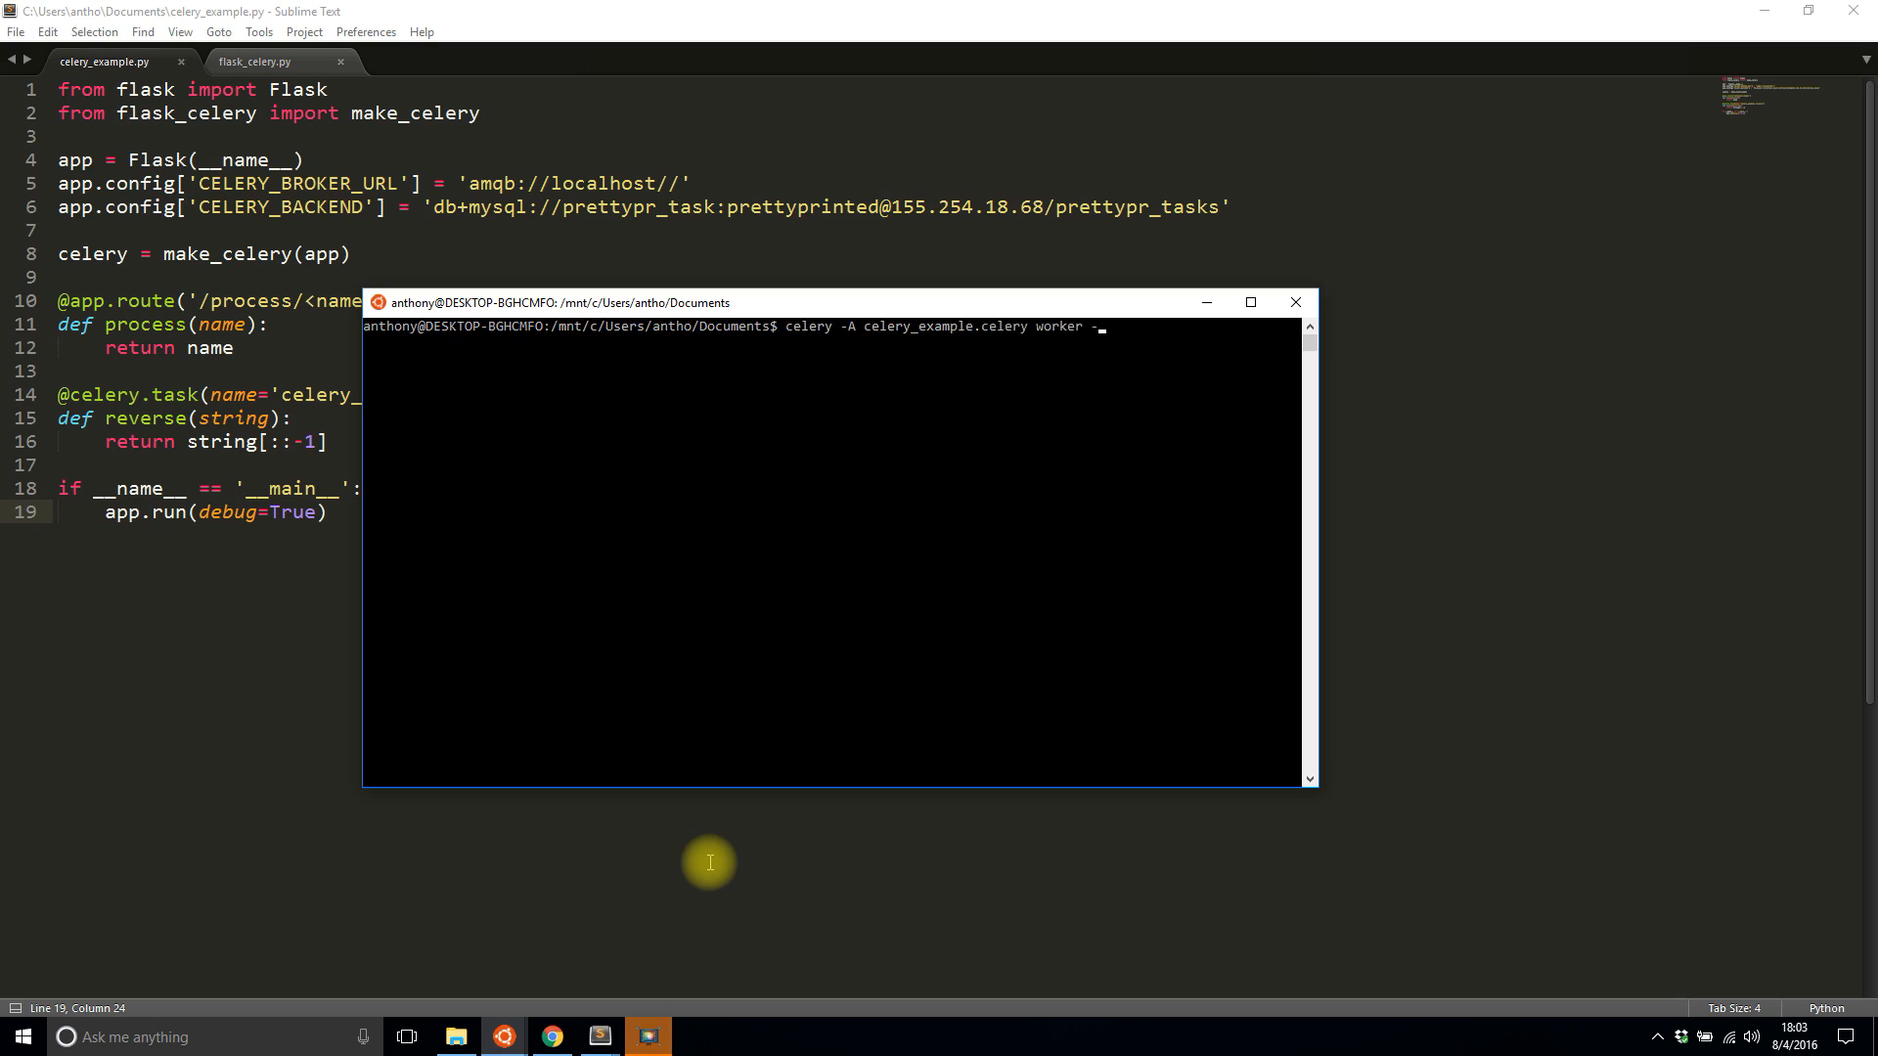
{"action": "type", "text": "-loglevel="}
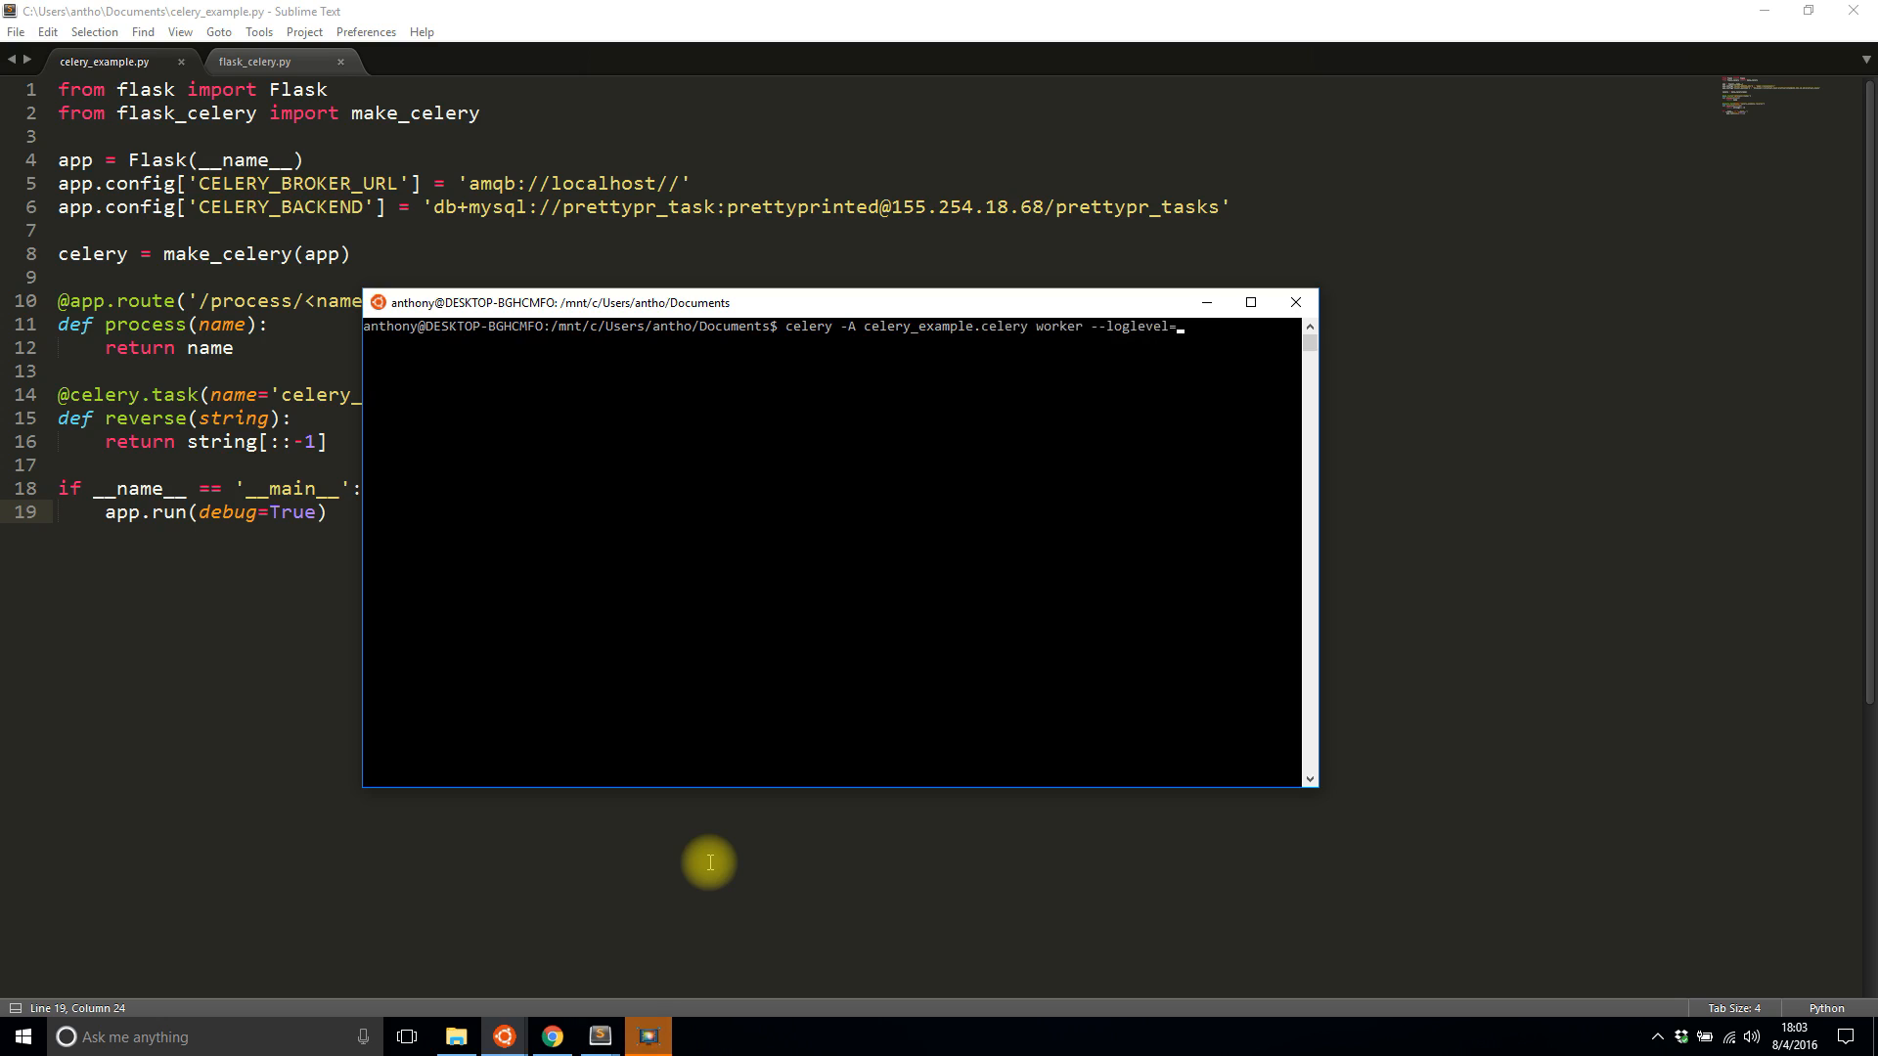
{"action": "key", "text": "Return"}
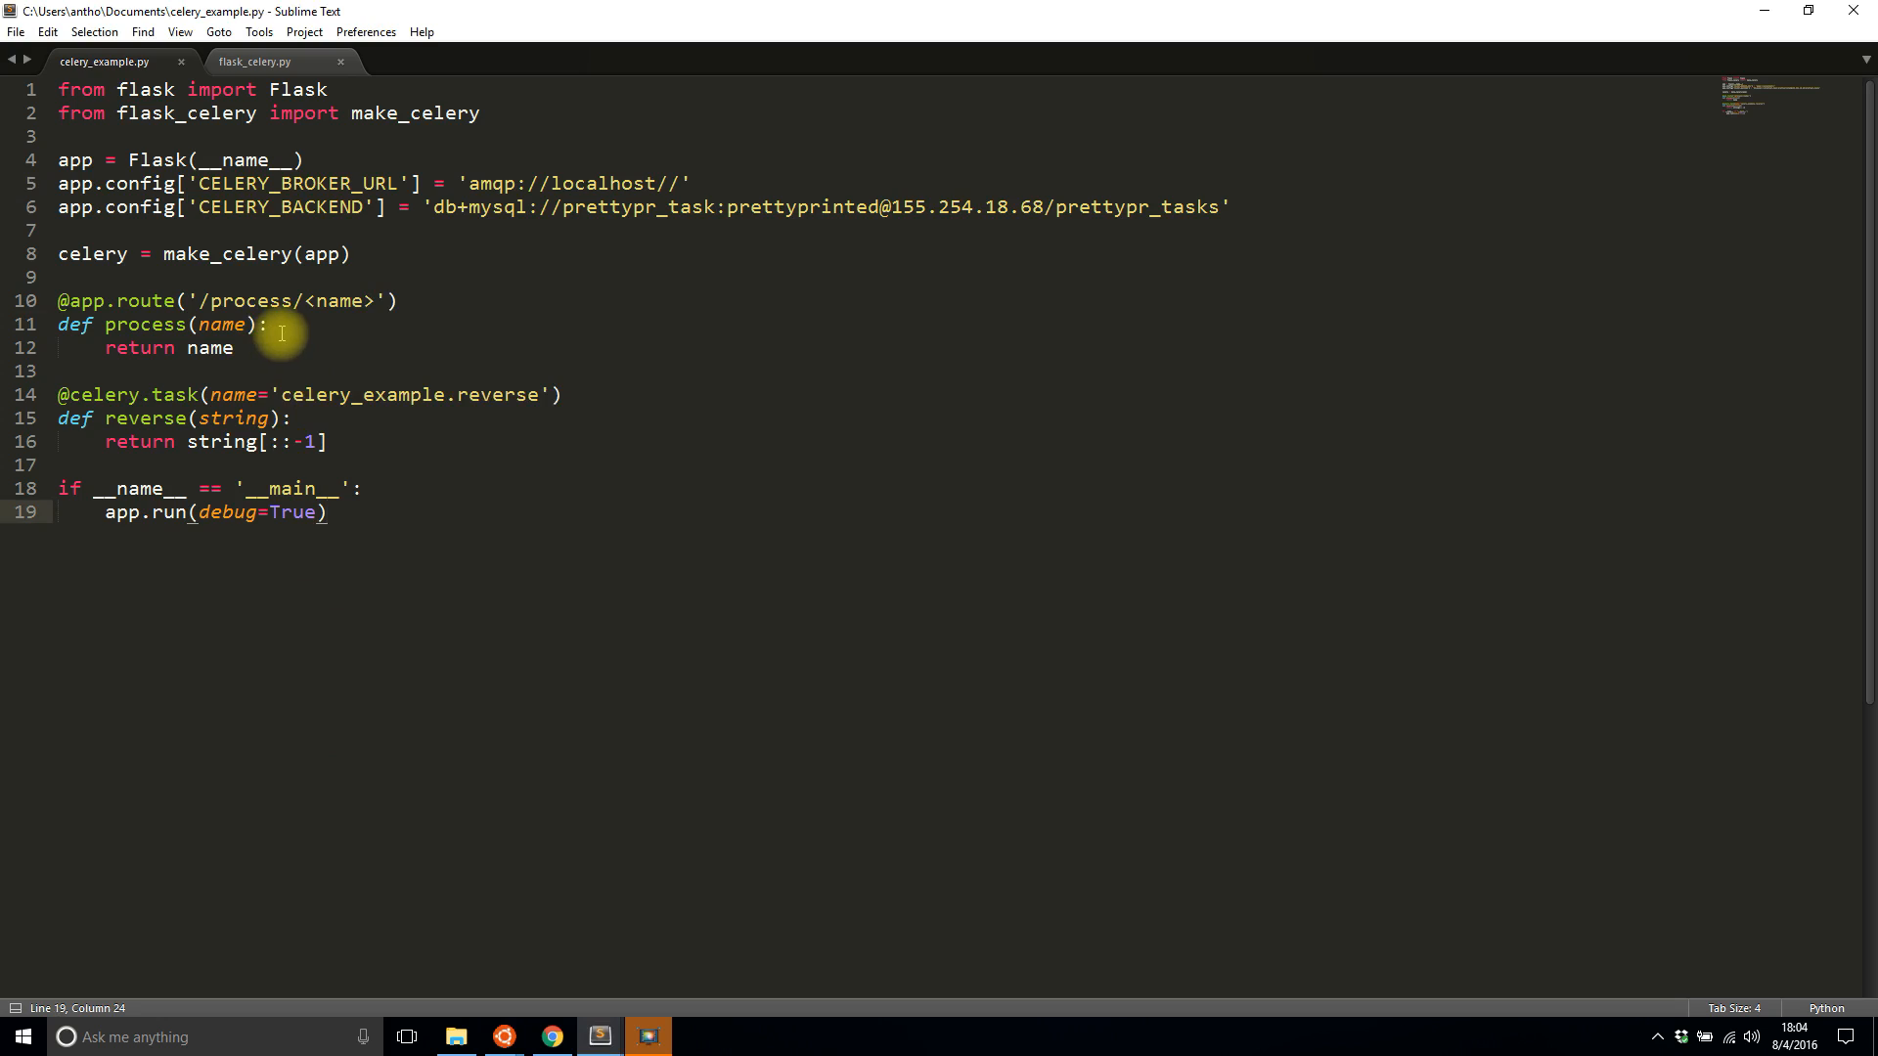
Add a reverse.delay(name) call inside the process route body.
{"action": "left_click", "coordinate": [270, 347]}
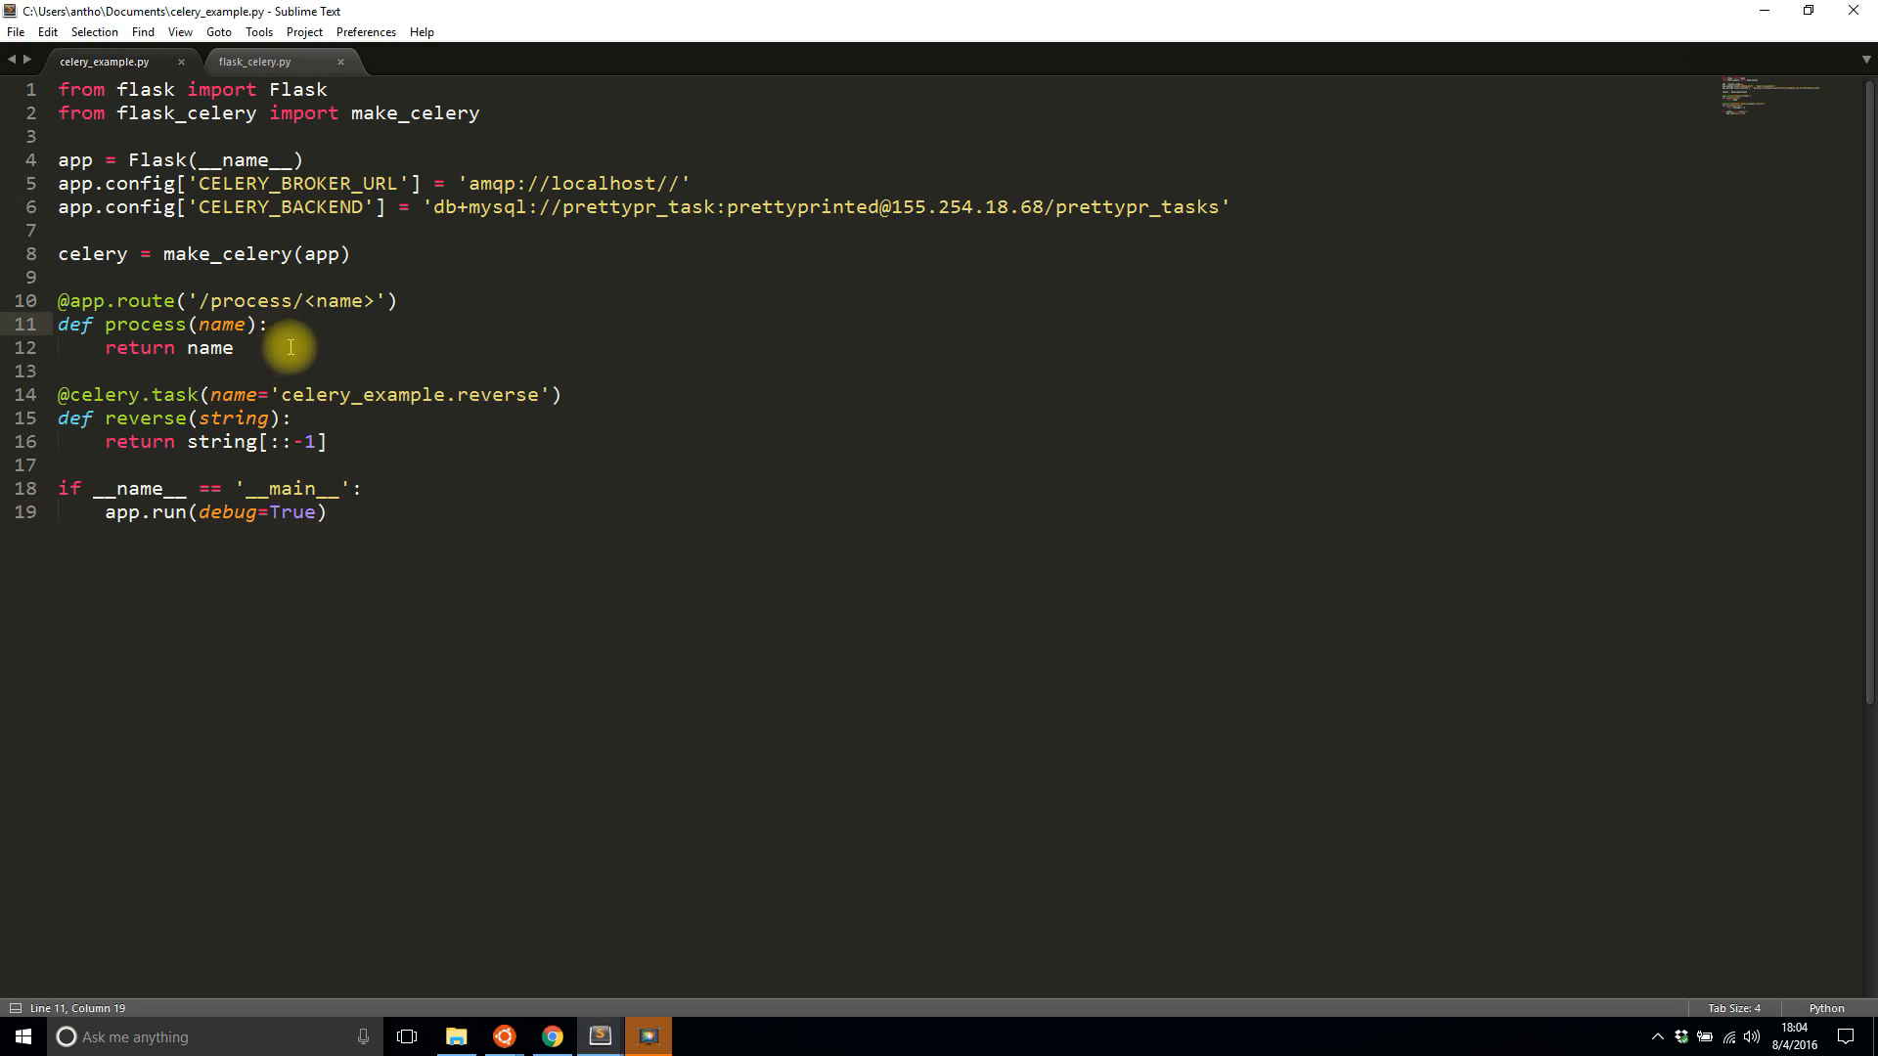
{"action": "key", "text": "enter"}
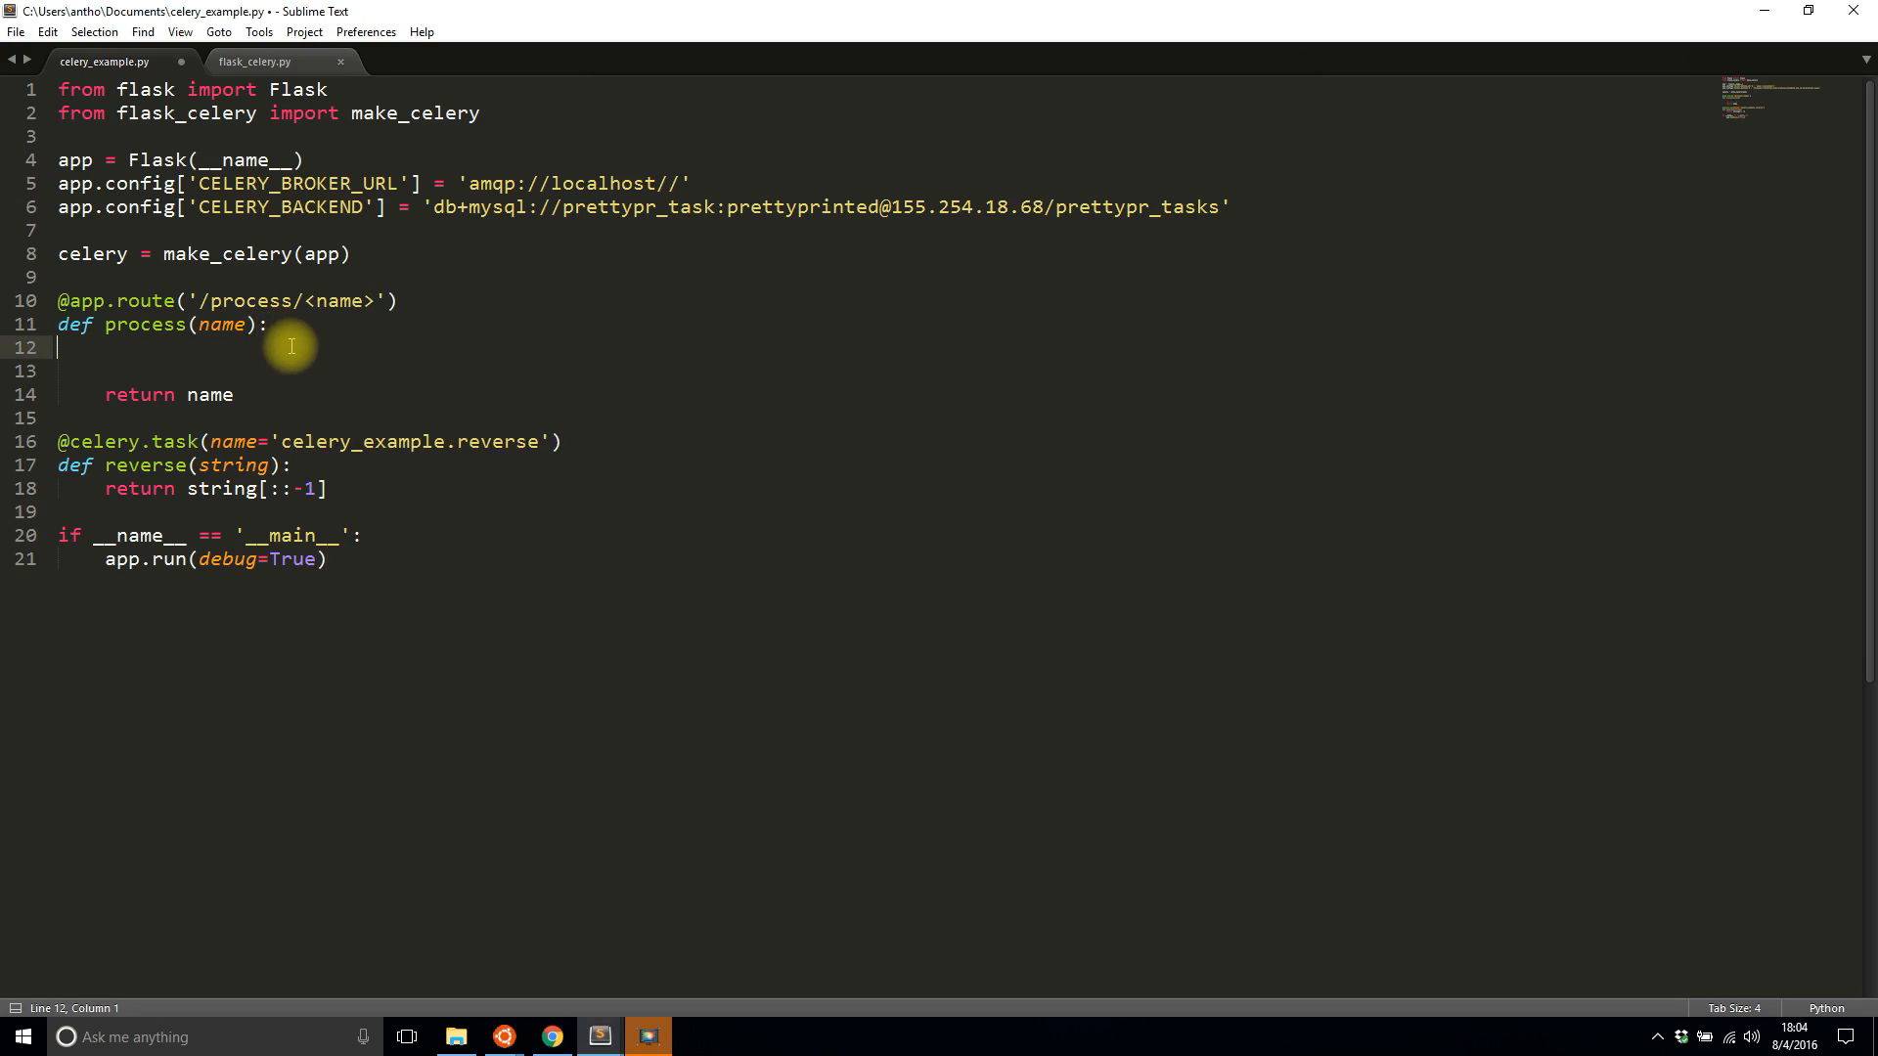
{"action": "type", "text": "revere"}
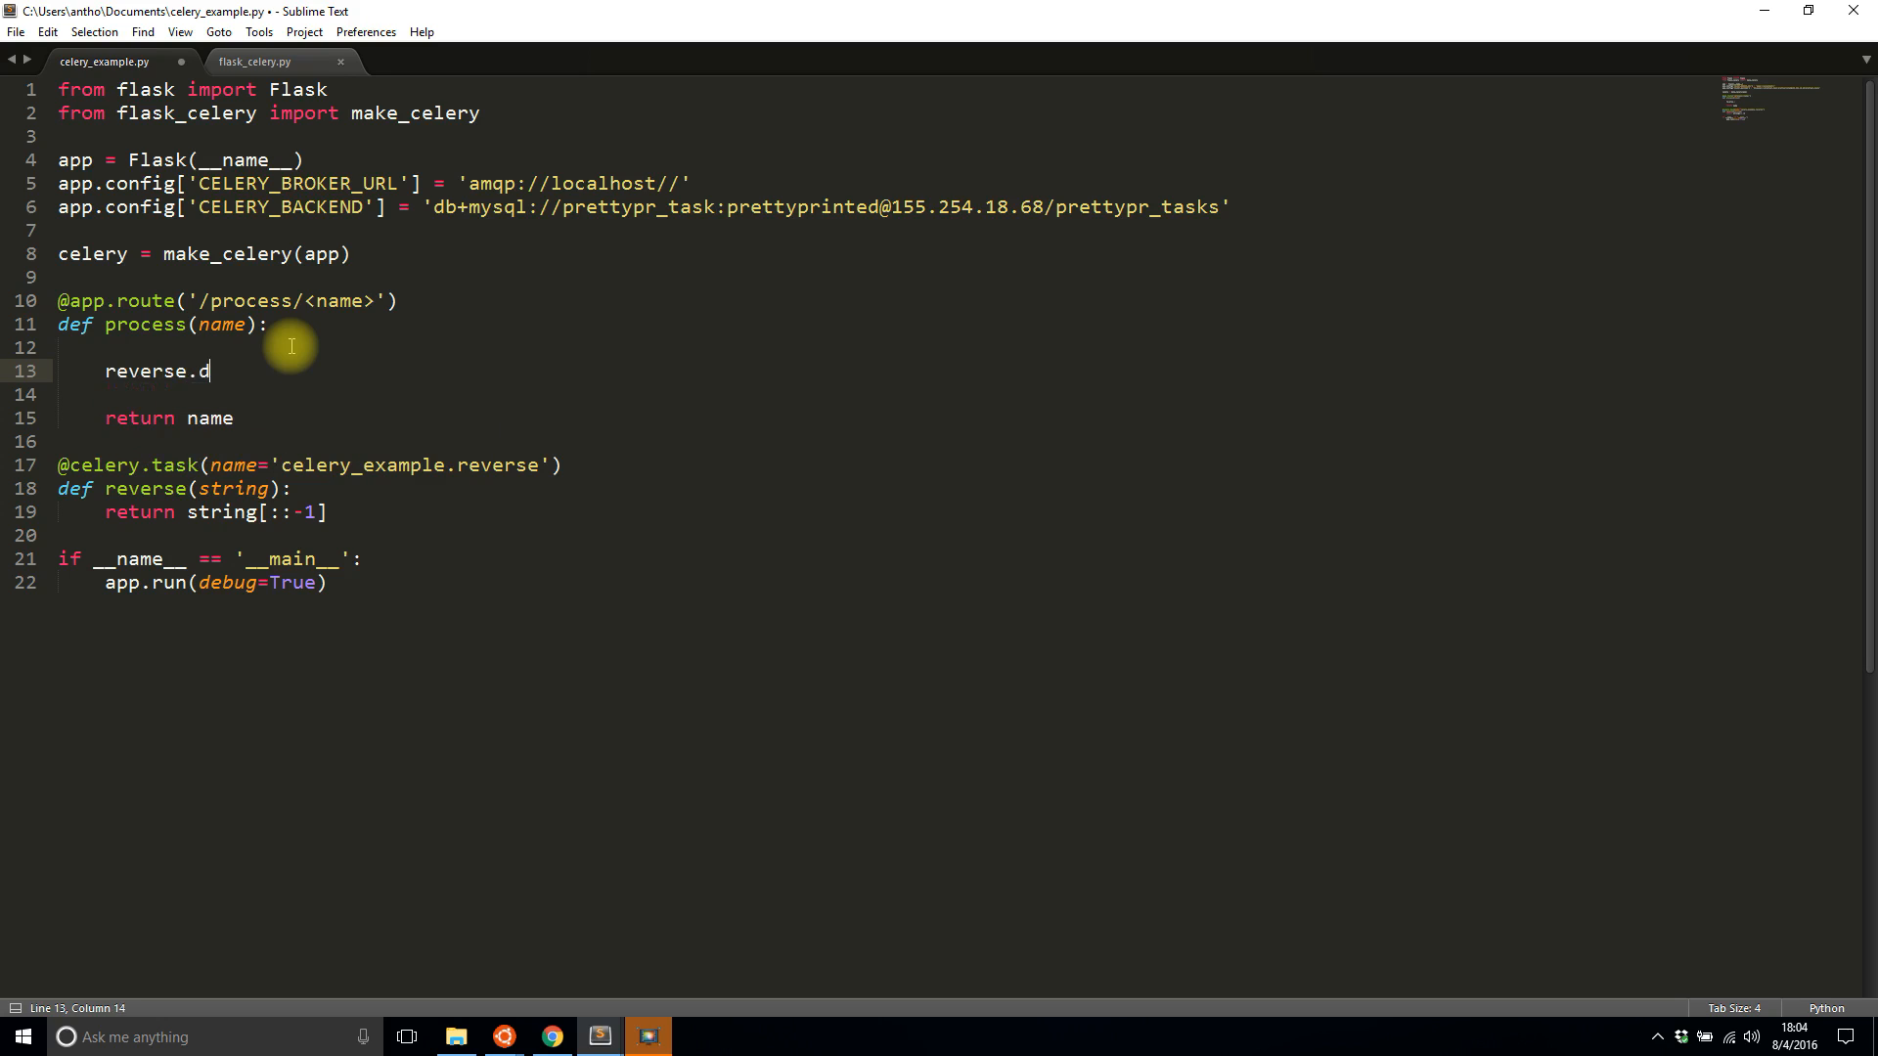
{"action": "type", "text": "elay()"}
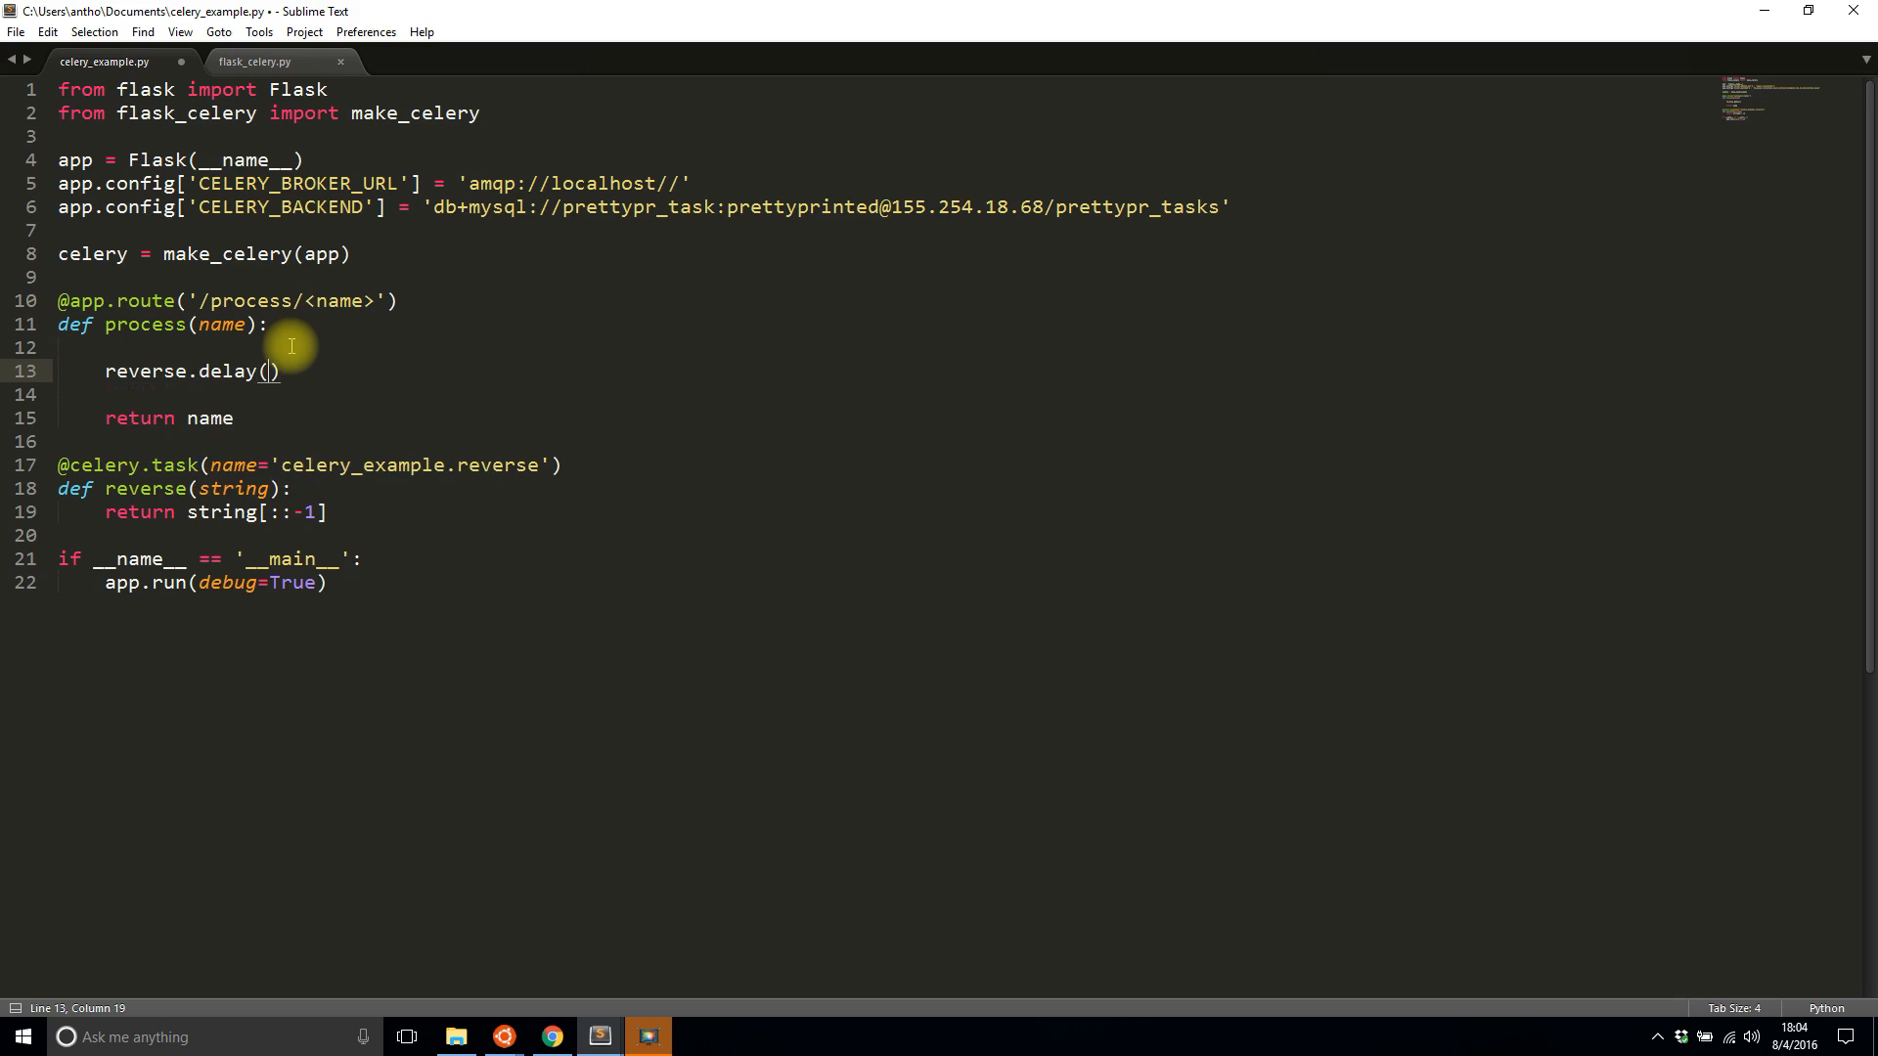
{"action": "type", "text": "name"}
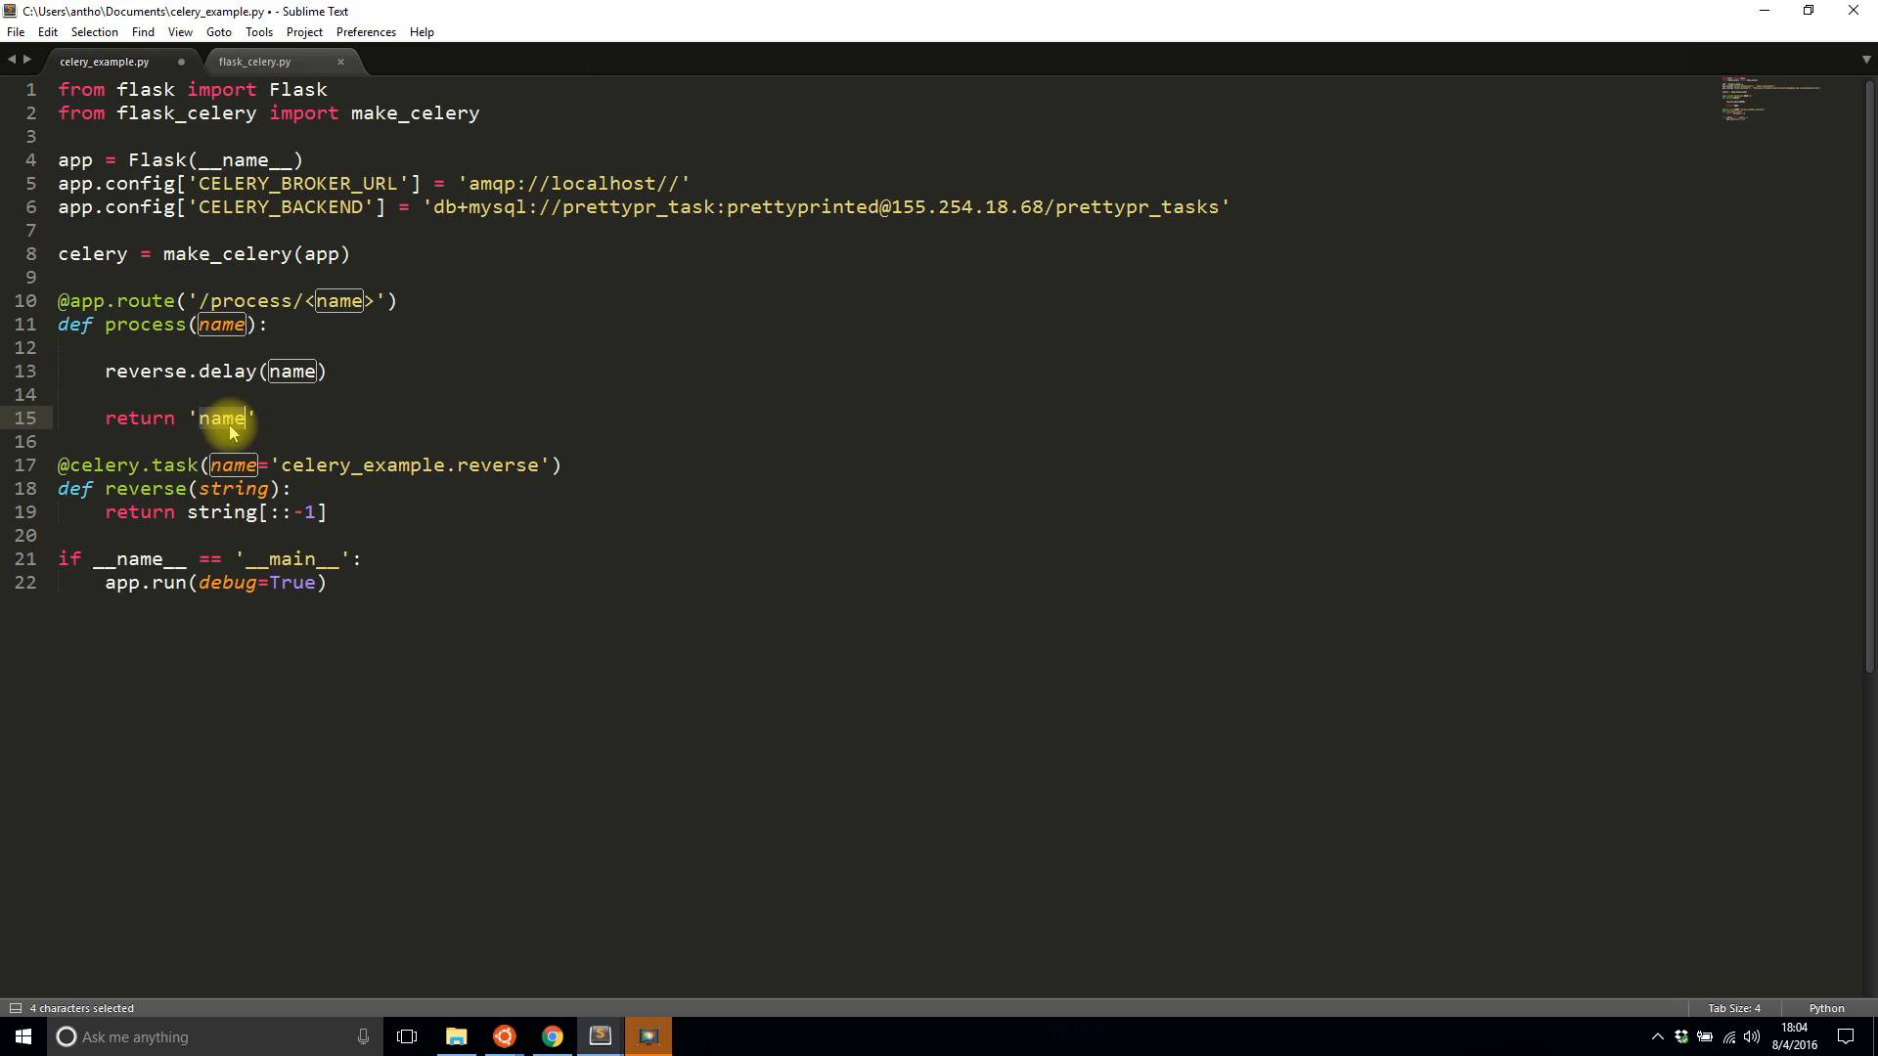
Make the route return 'I sent an async request!' and save celery_example.py.
{"action": "type", "text": "I sent an as"}
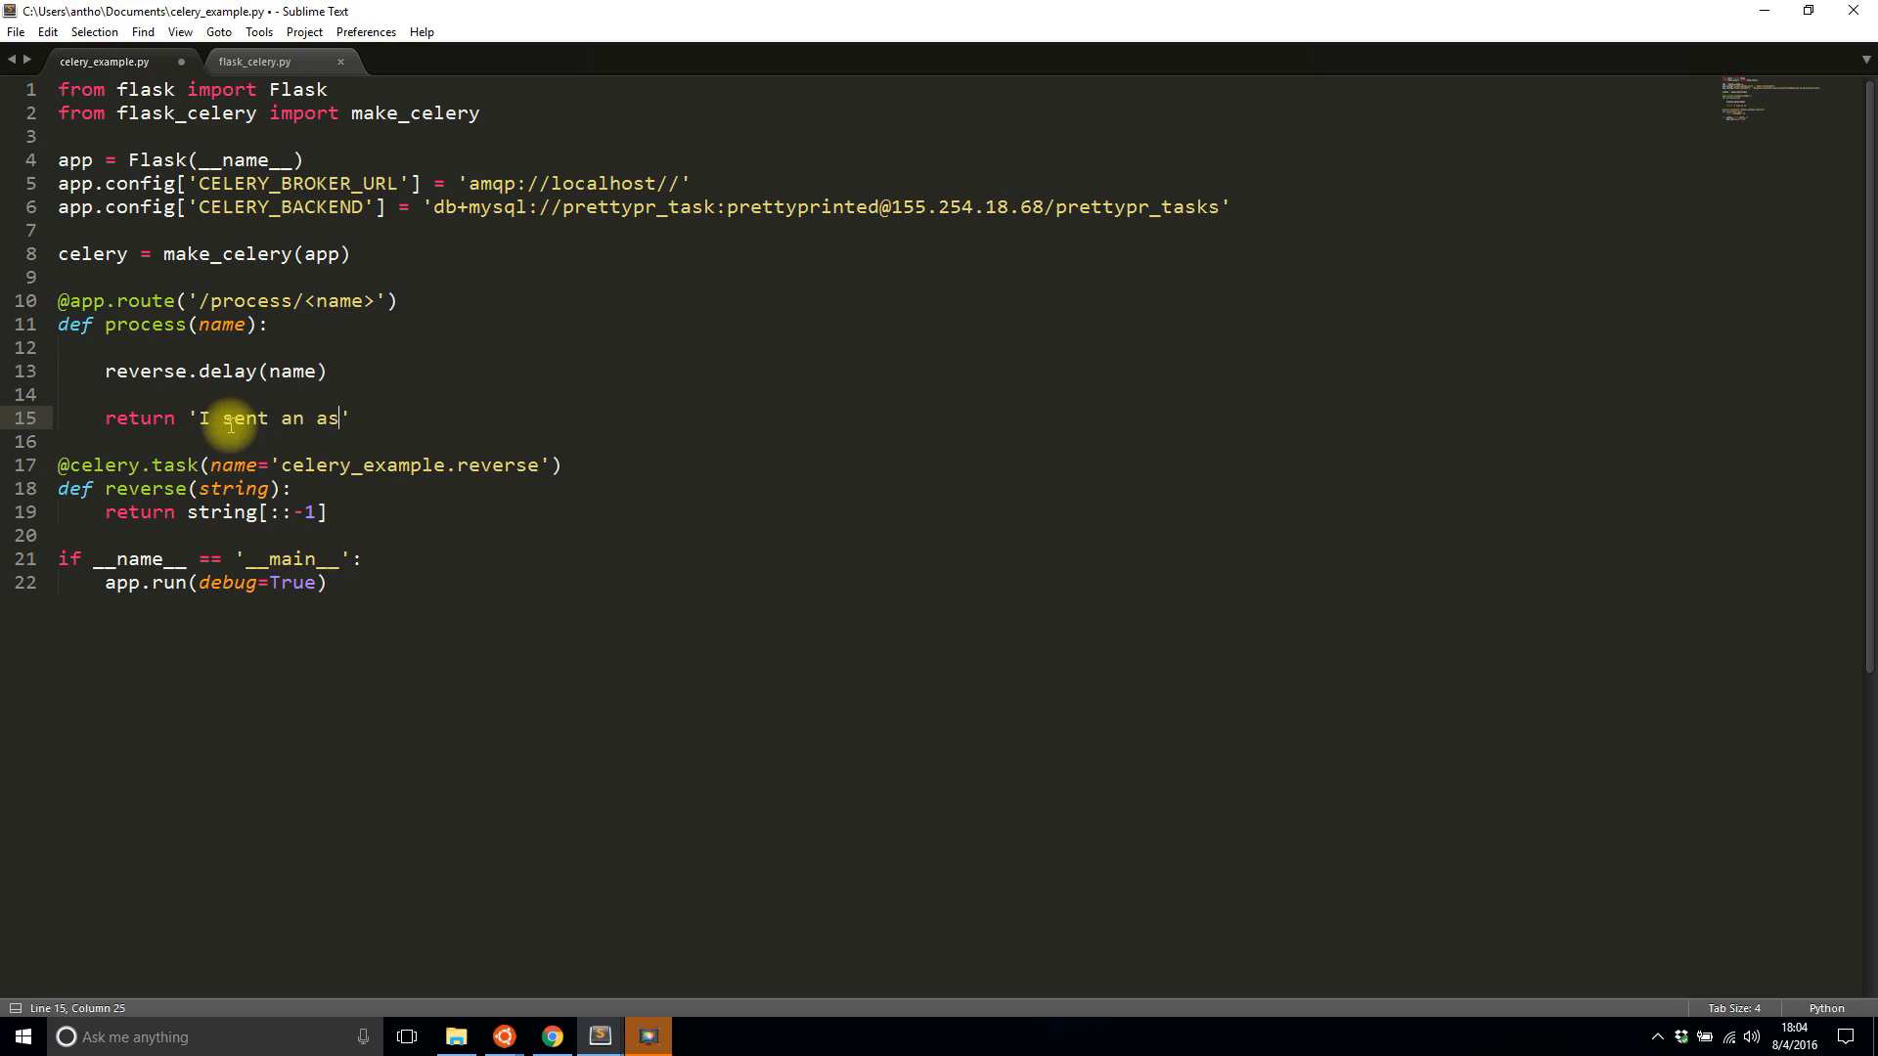
{"action": "type", "text": "yn request!"}
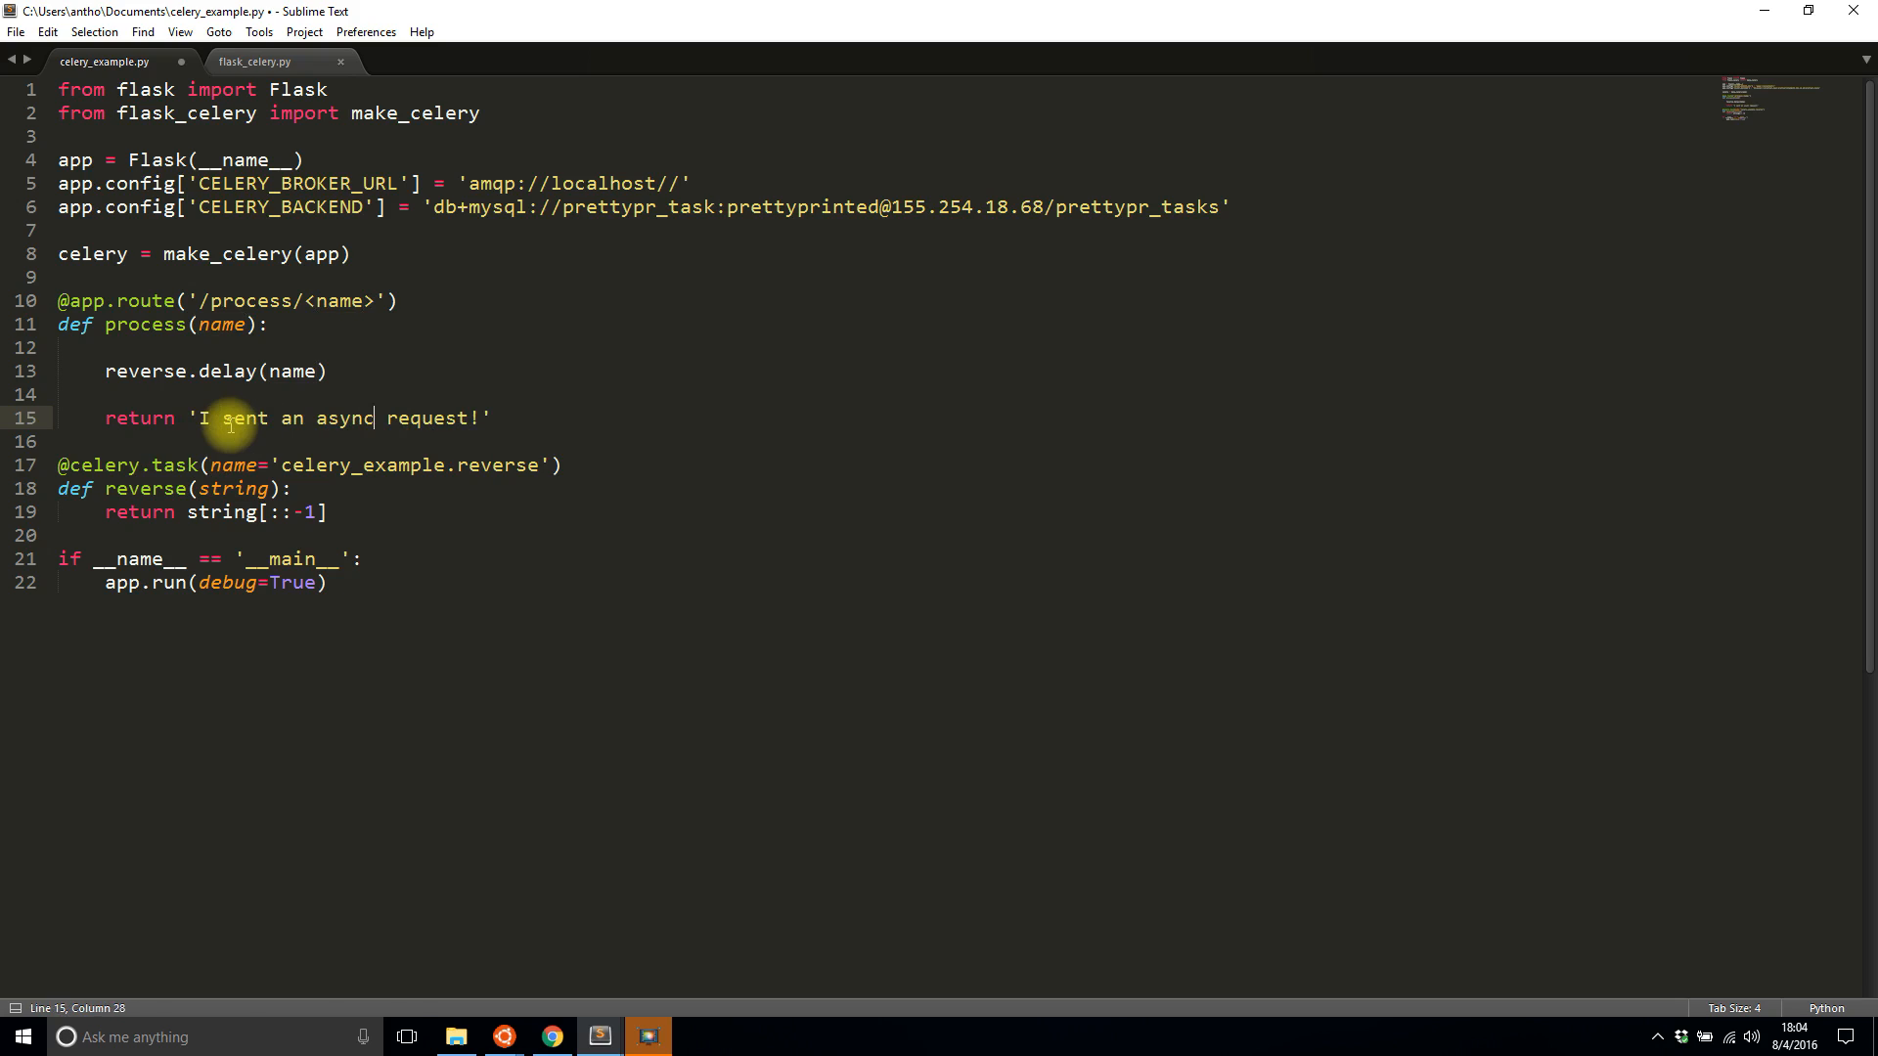
{"action": "key", "text": "ctrl+s"}
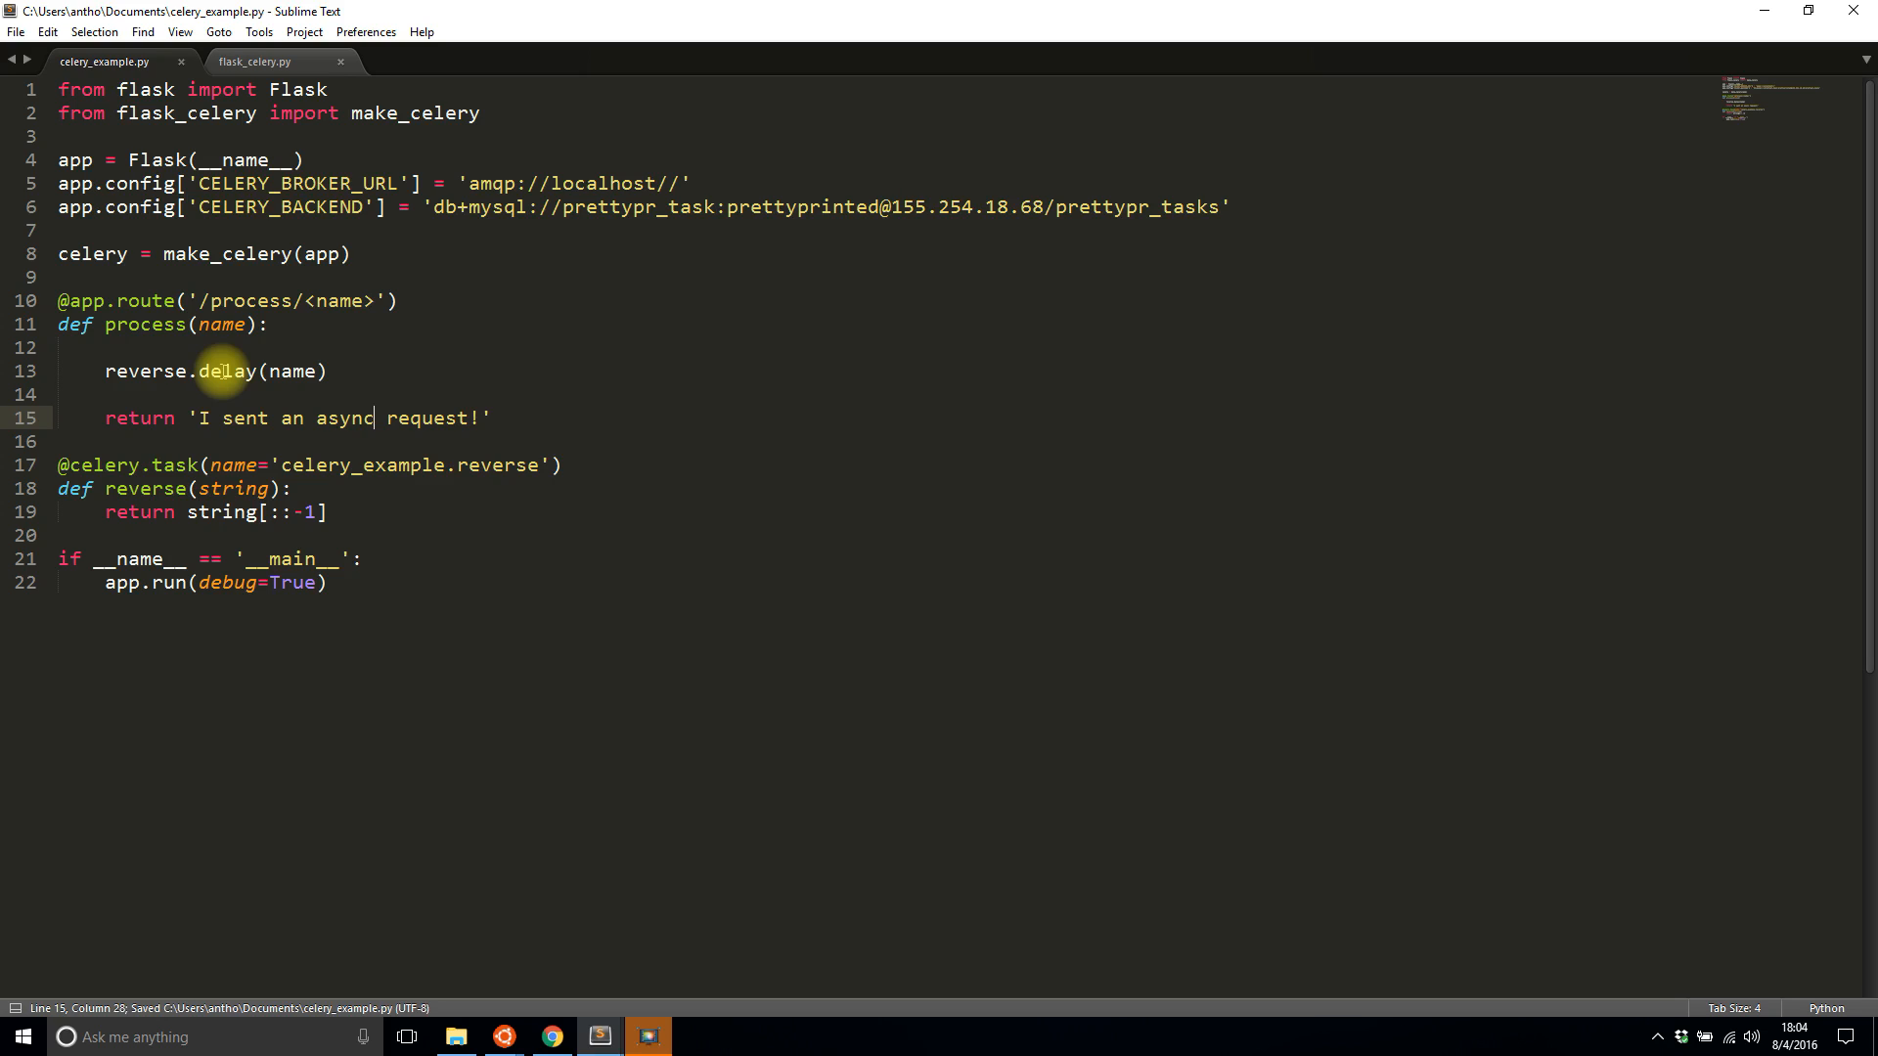
{"action": "mouse_move", "coordinate": [144, 380]}
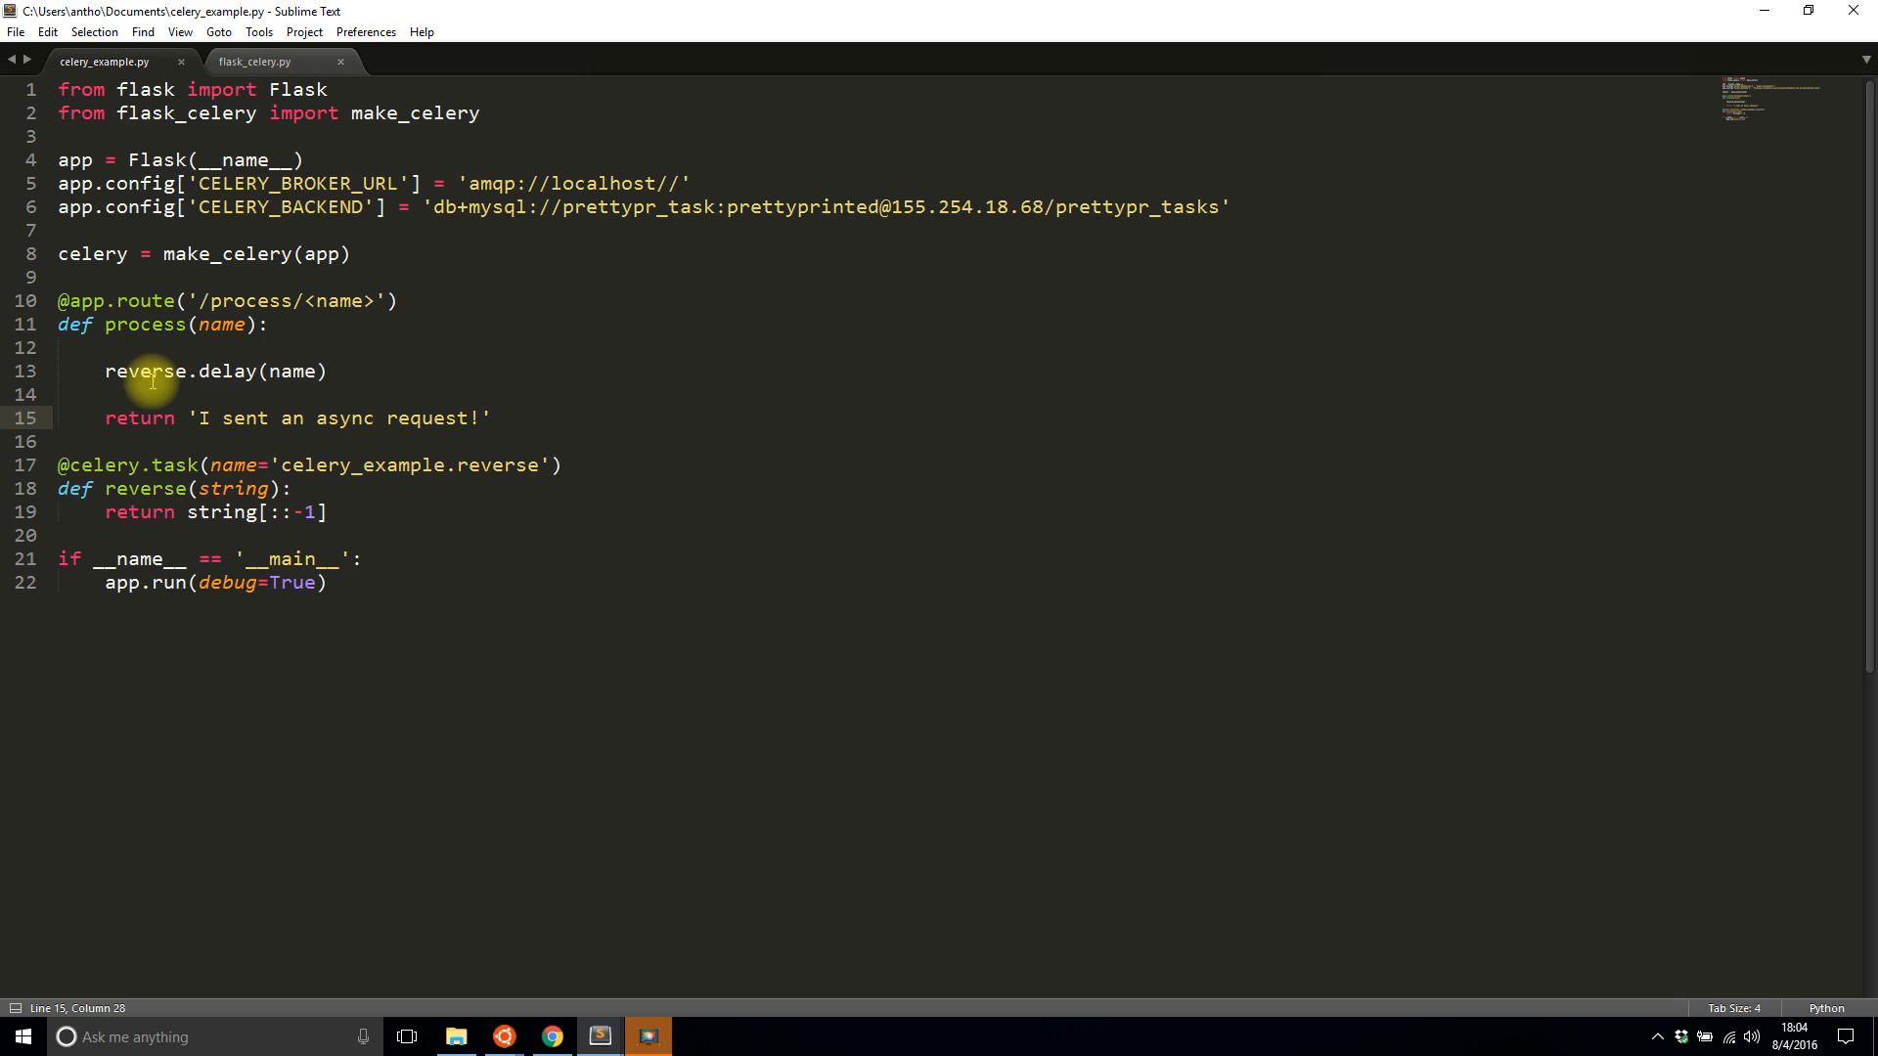
Bring up the worker terminal showing both reverse tasks succeeded, returning 'ynohtnA' and 'nohtyP'.
{"action": "left_click", "coordinate": [330, 372]}
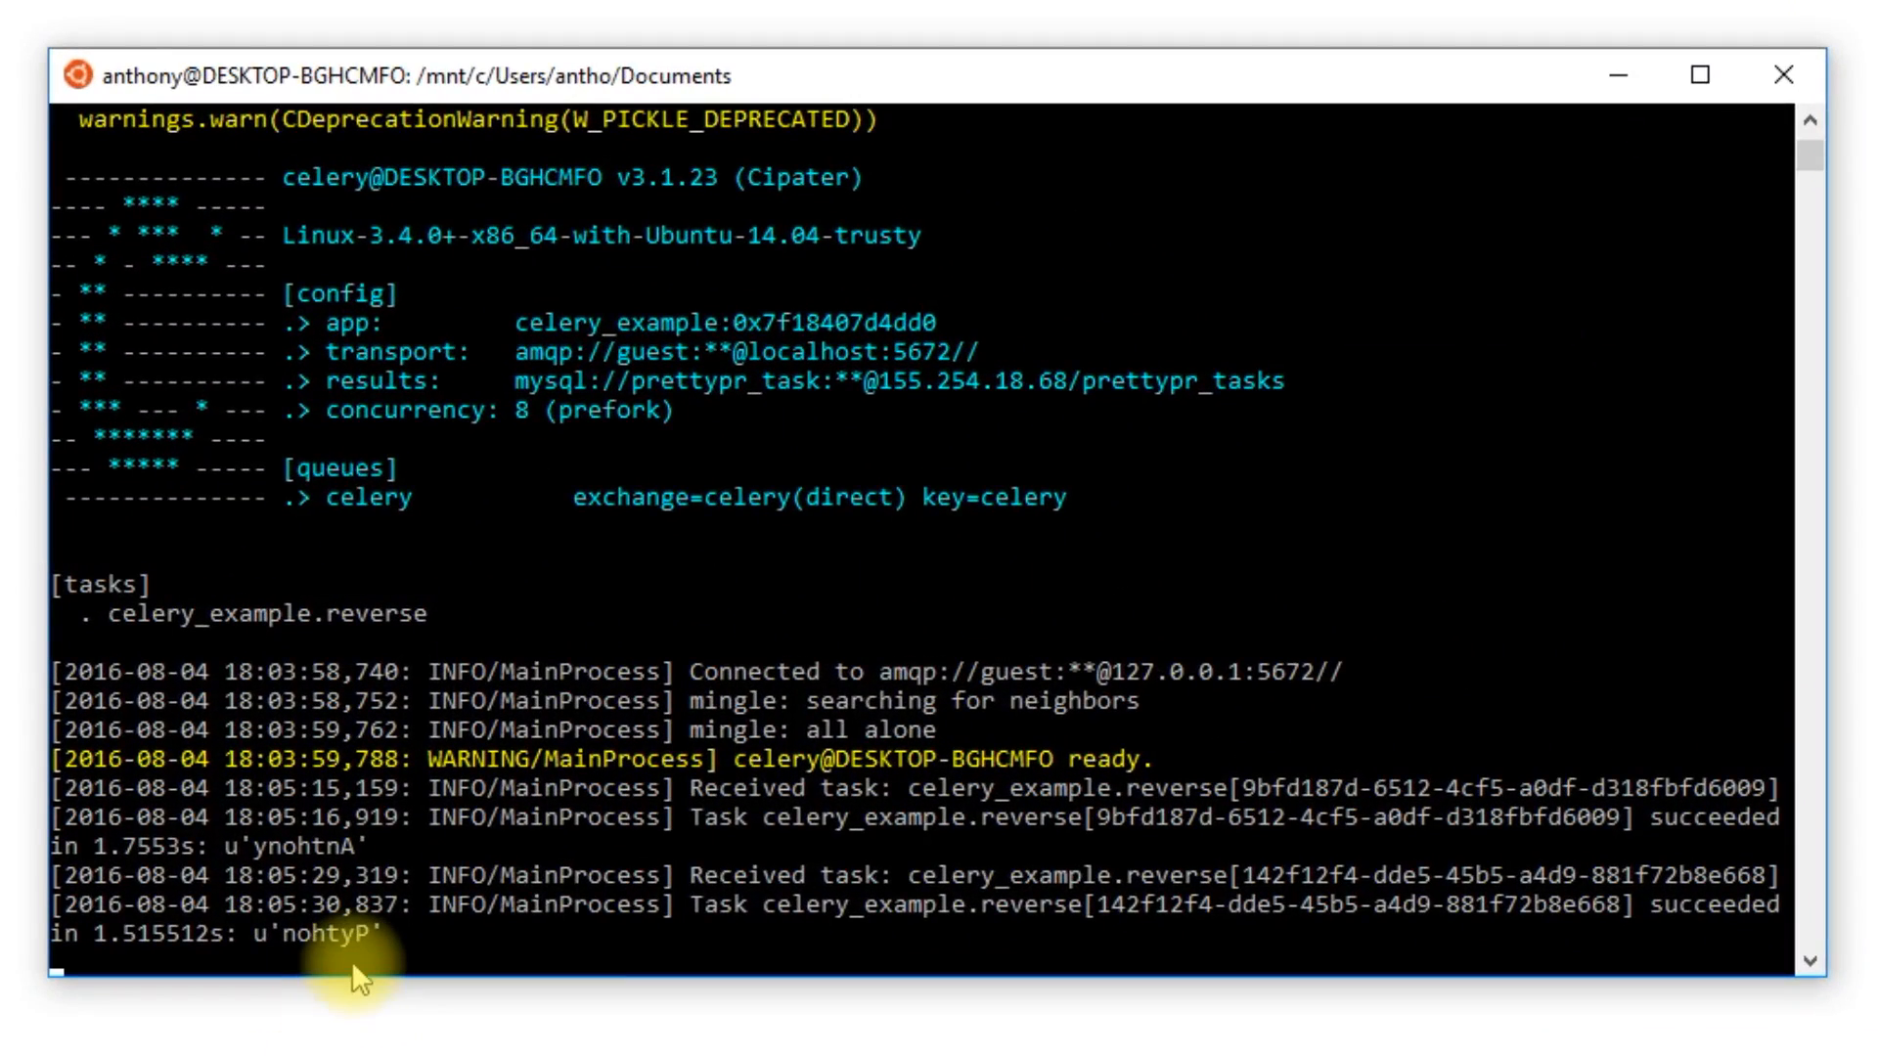
{"action": "mouse_move", "coordinate": [351, 1044]}
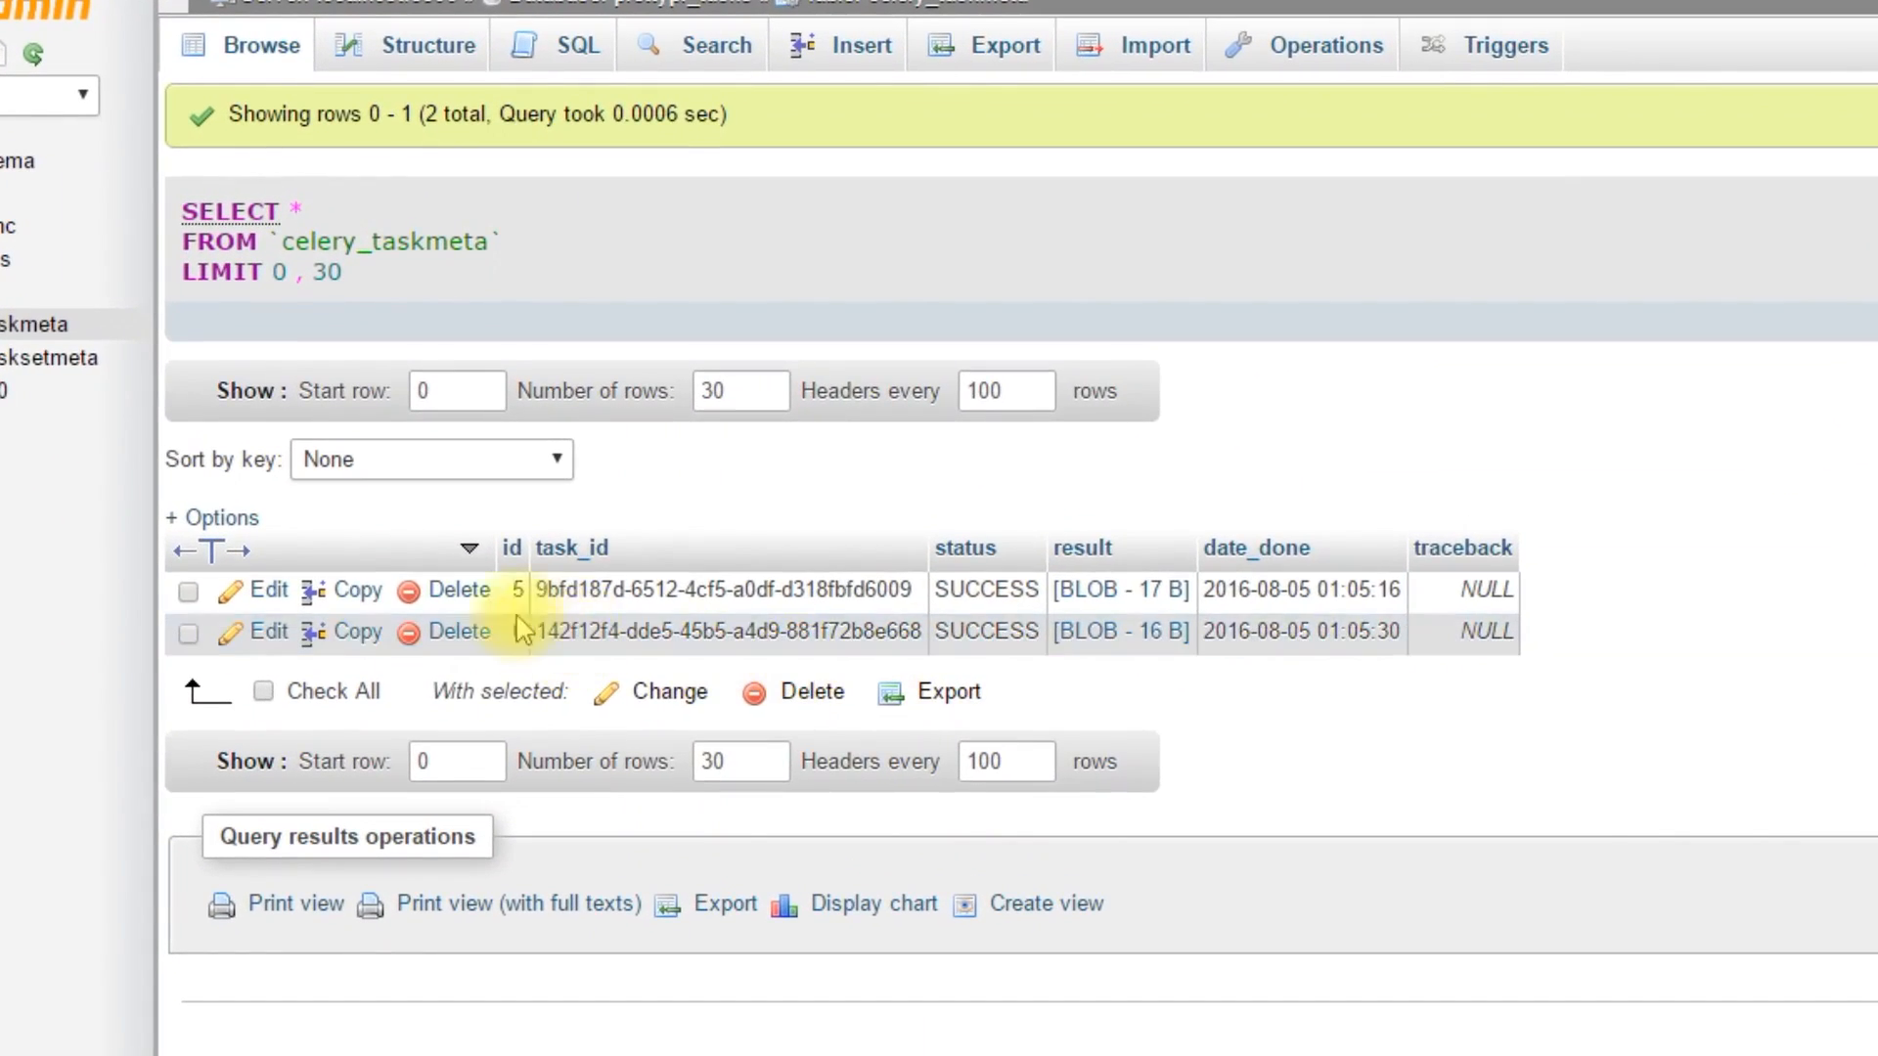
{"action": "mouse_move", "coordinate": [1299, 665]}
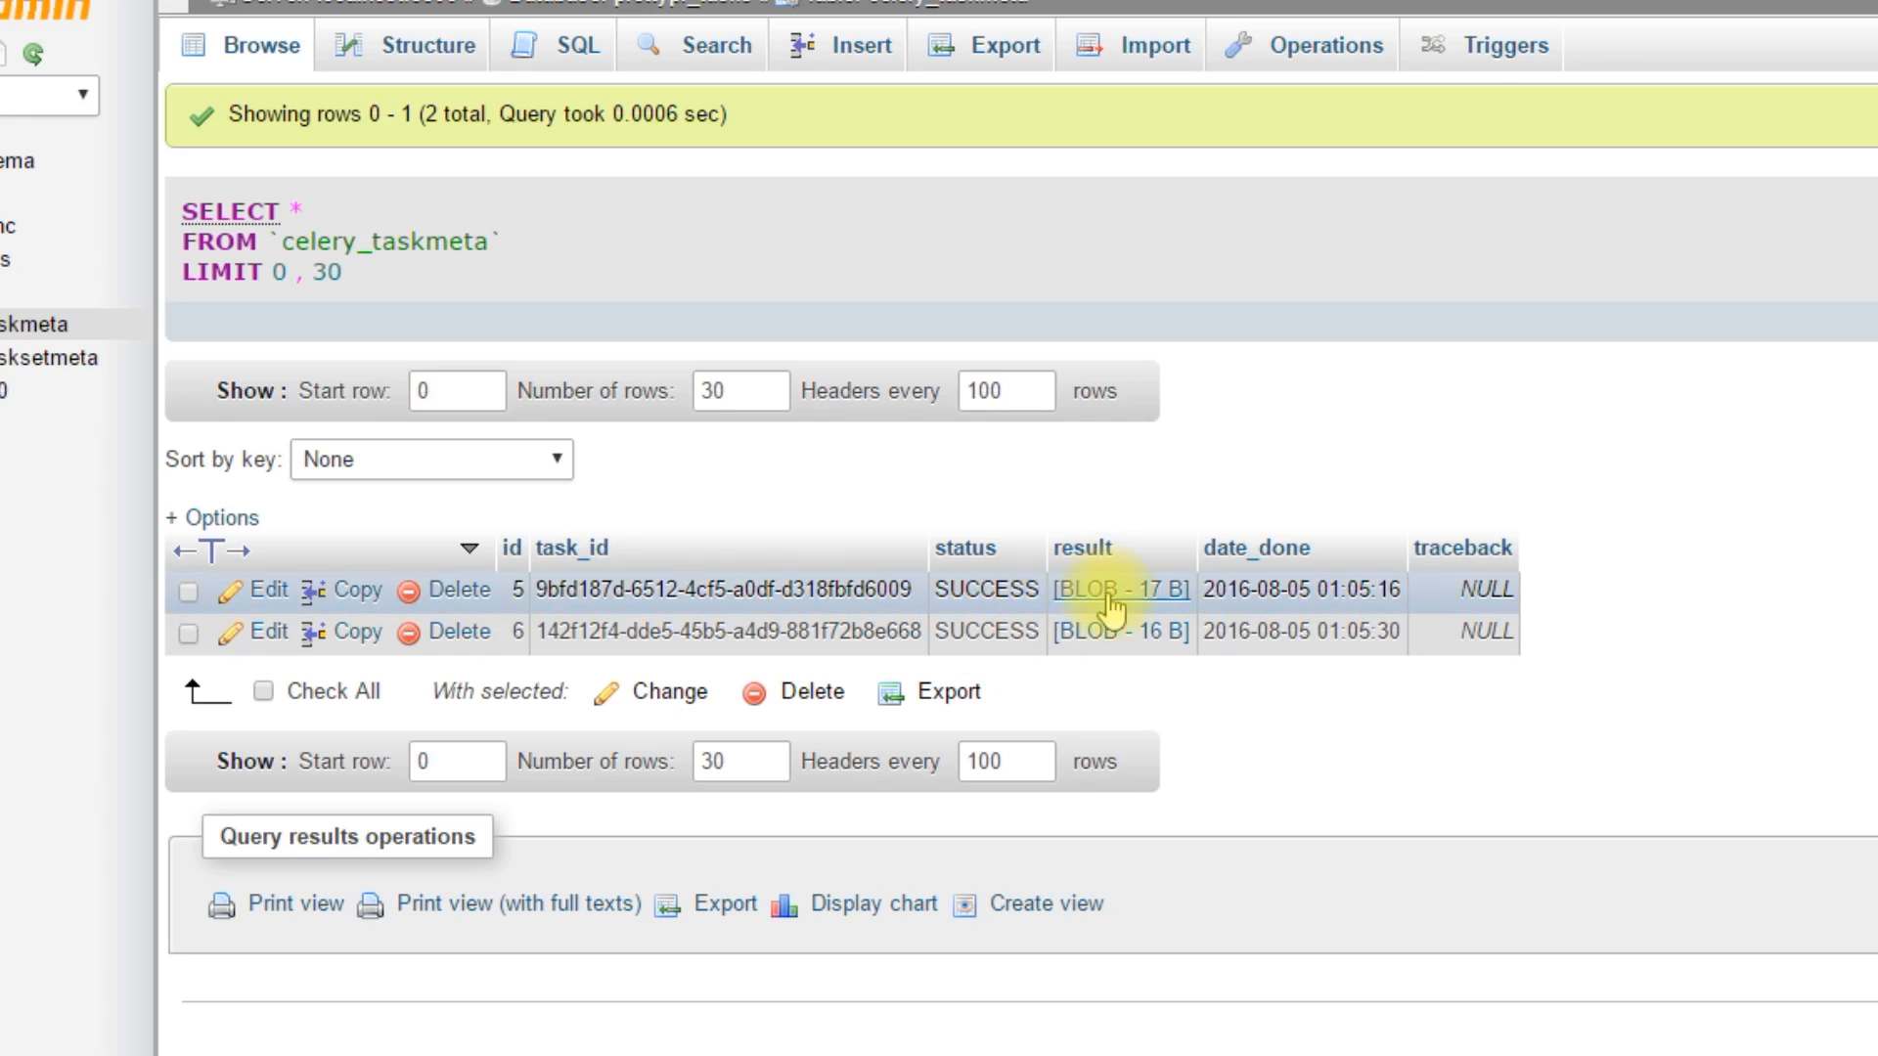
{"action": "mouse_move", "coordinate": [1222, 689]}
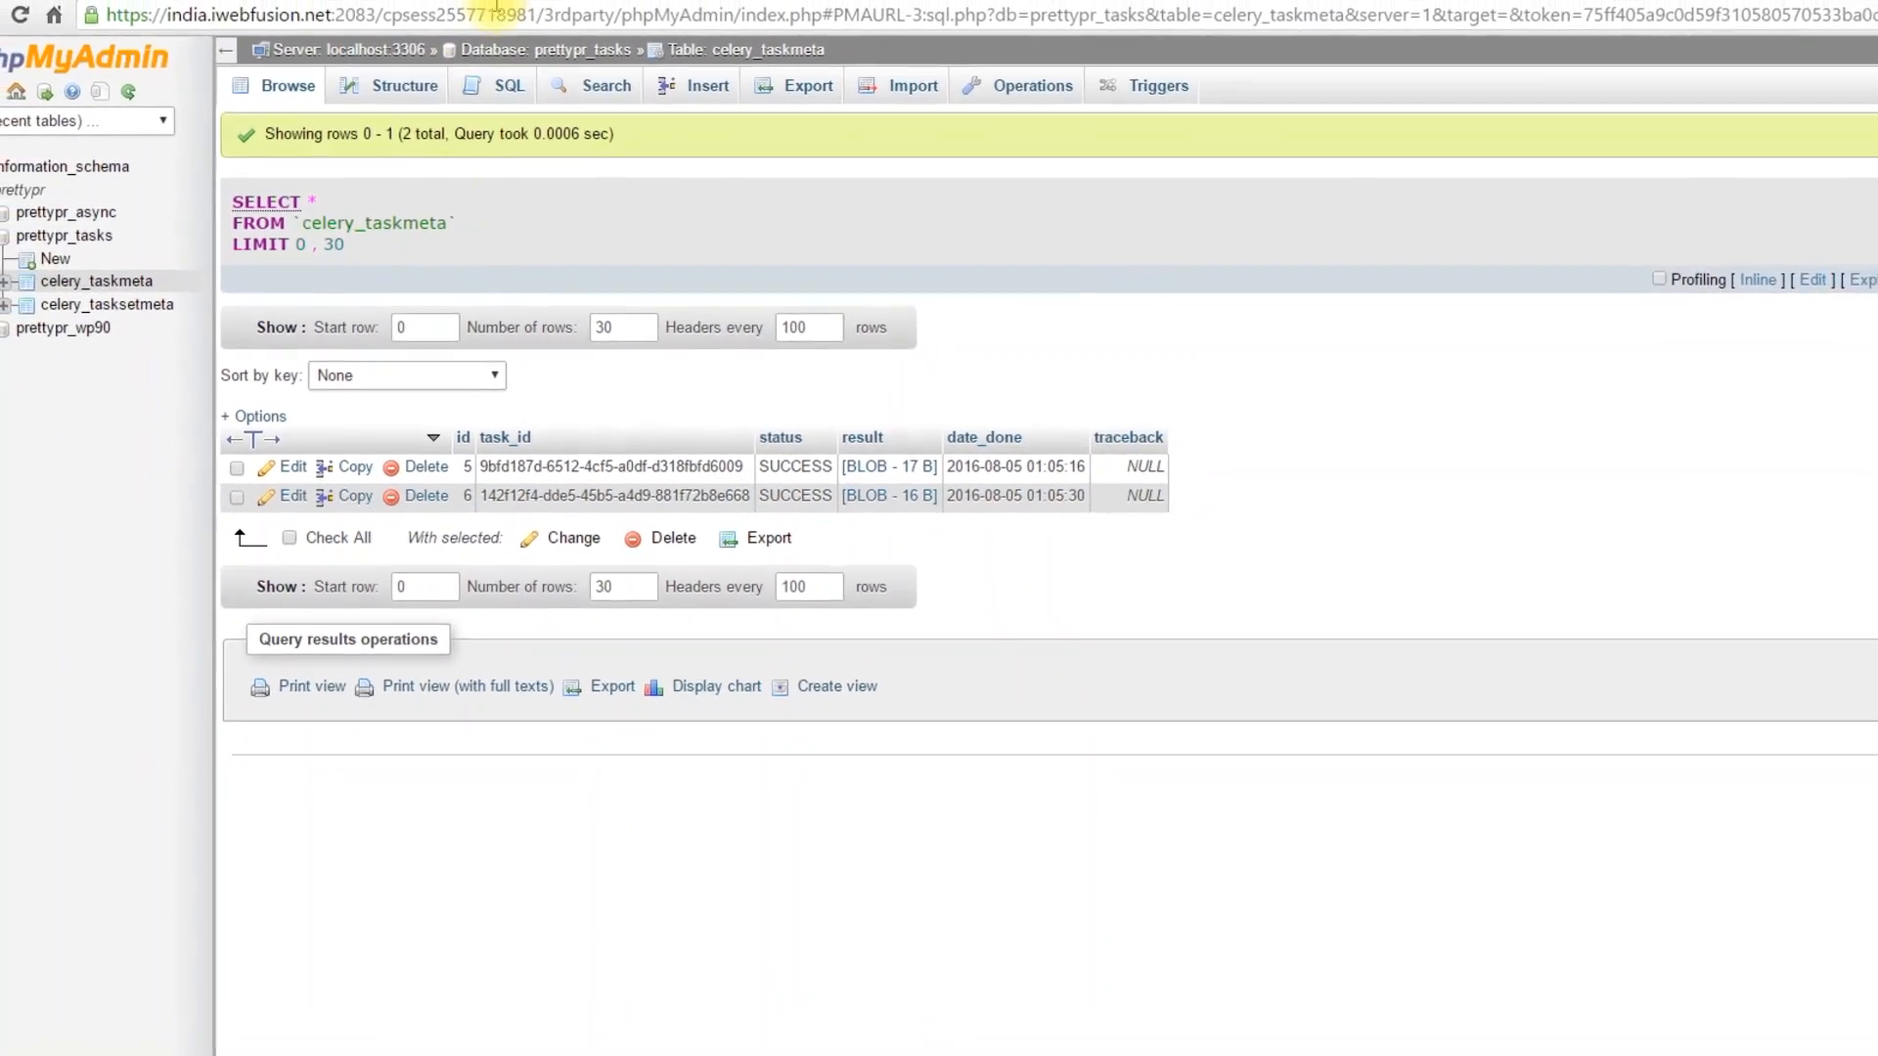
Return to celery_example.py after viewing the SUCCESS rows in celery_taskmeta.
{"action": "left_click", "coordinate": [647, 1037]}
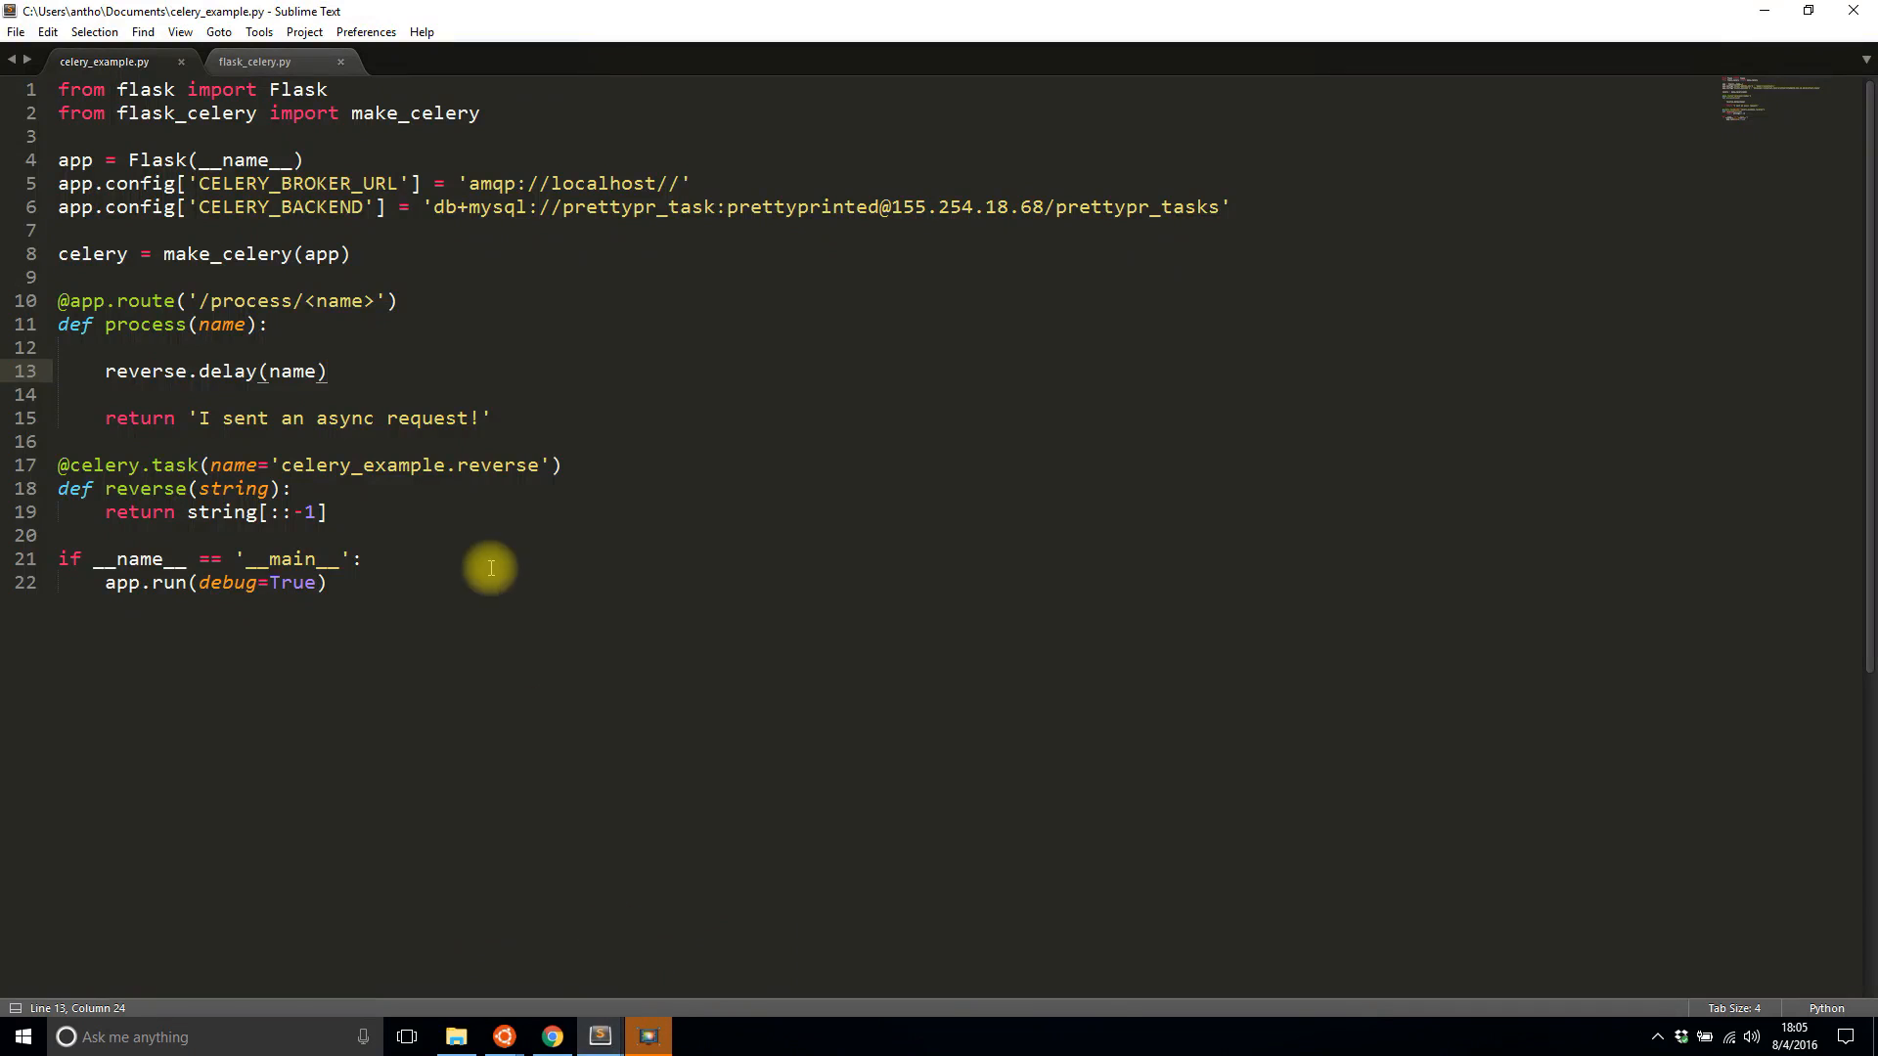
{"action": "mouse_move", "coordinate": [704, 422]}
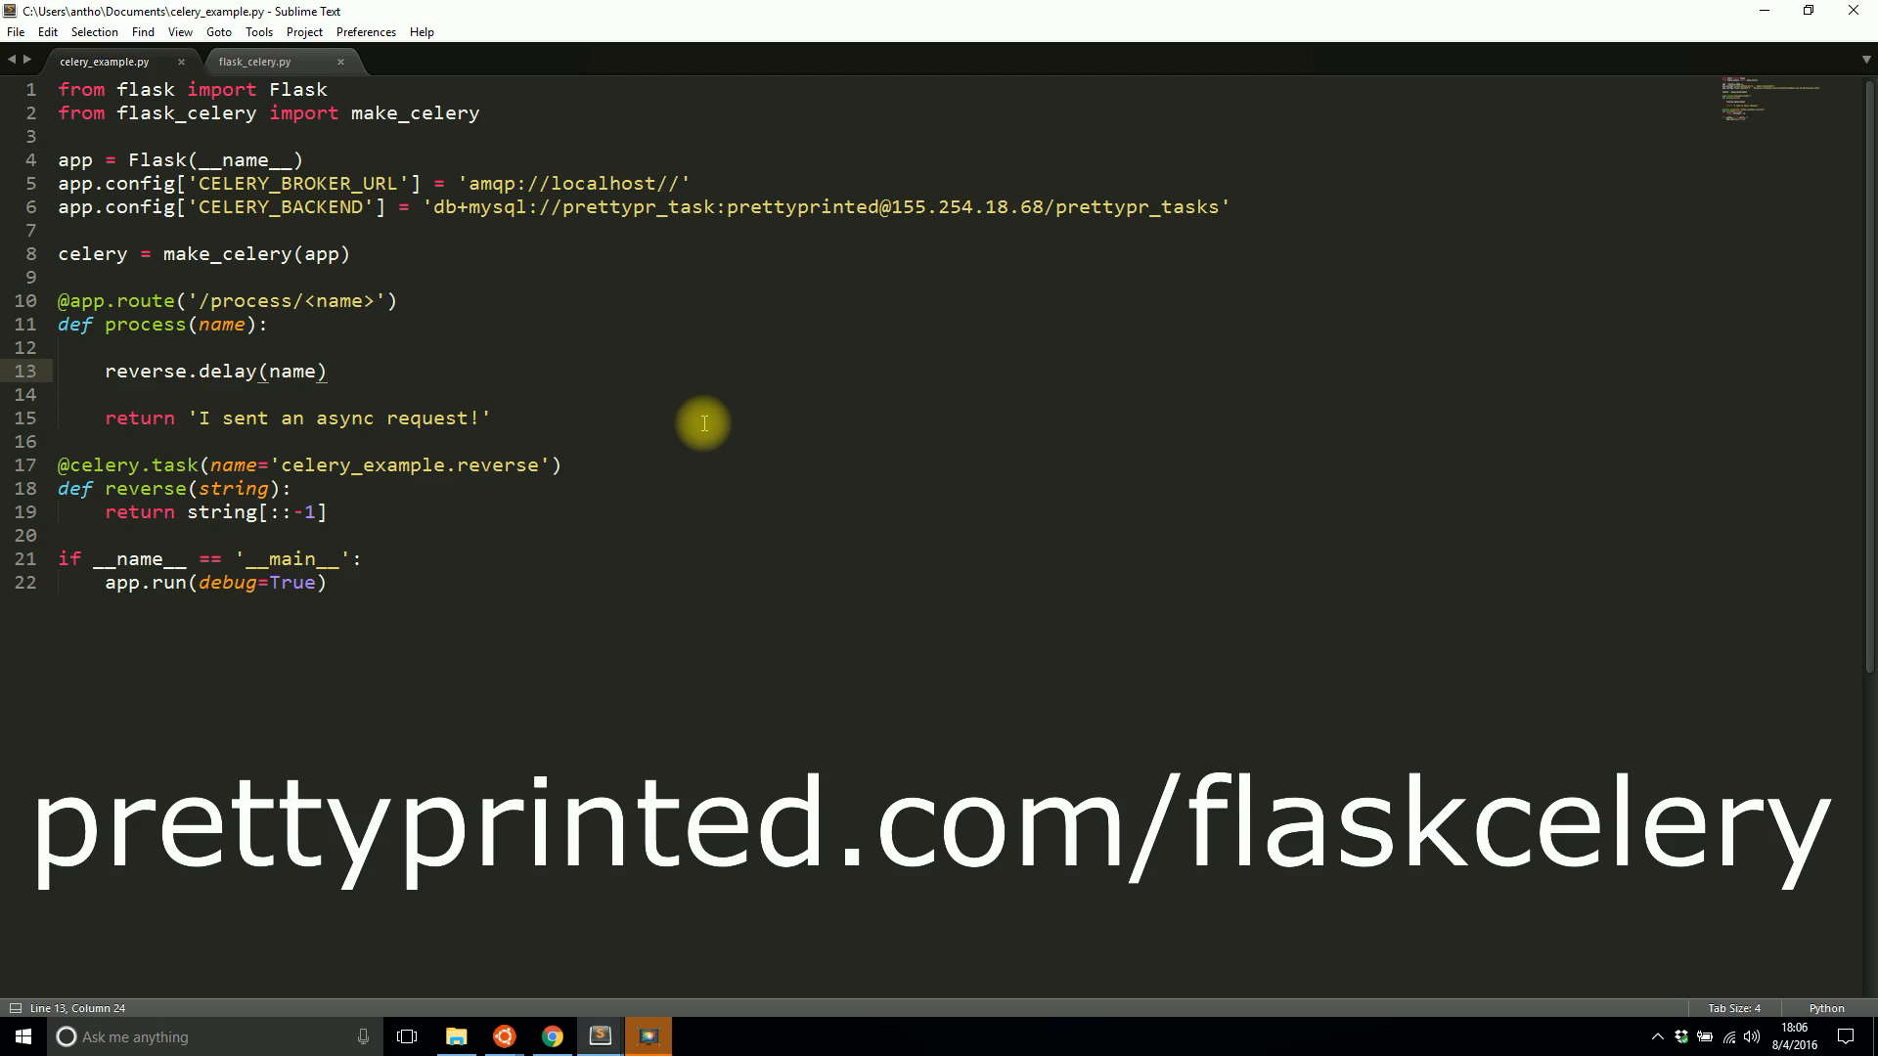
{"action": "left_click", "coordinate": [326, 372]}
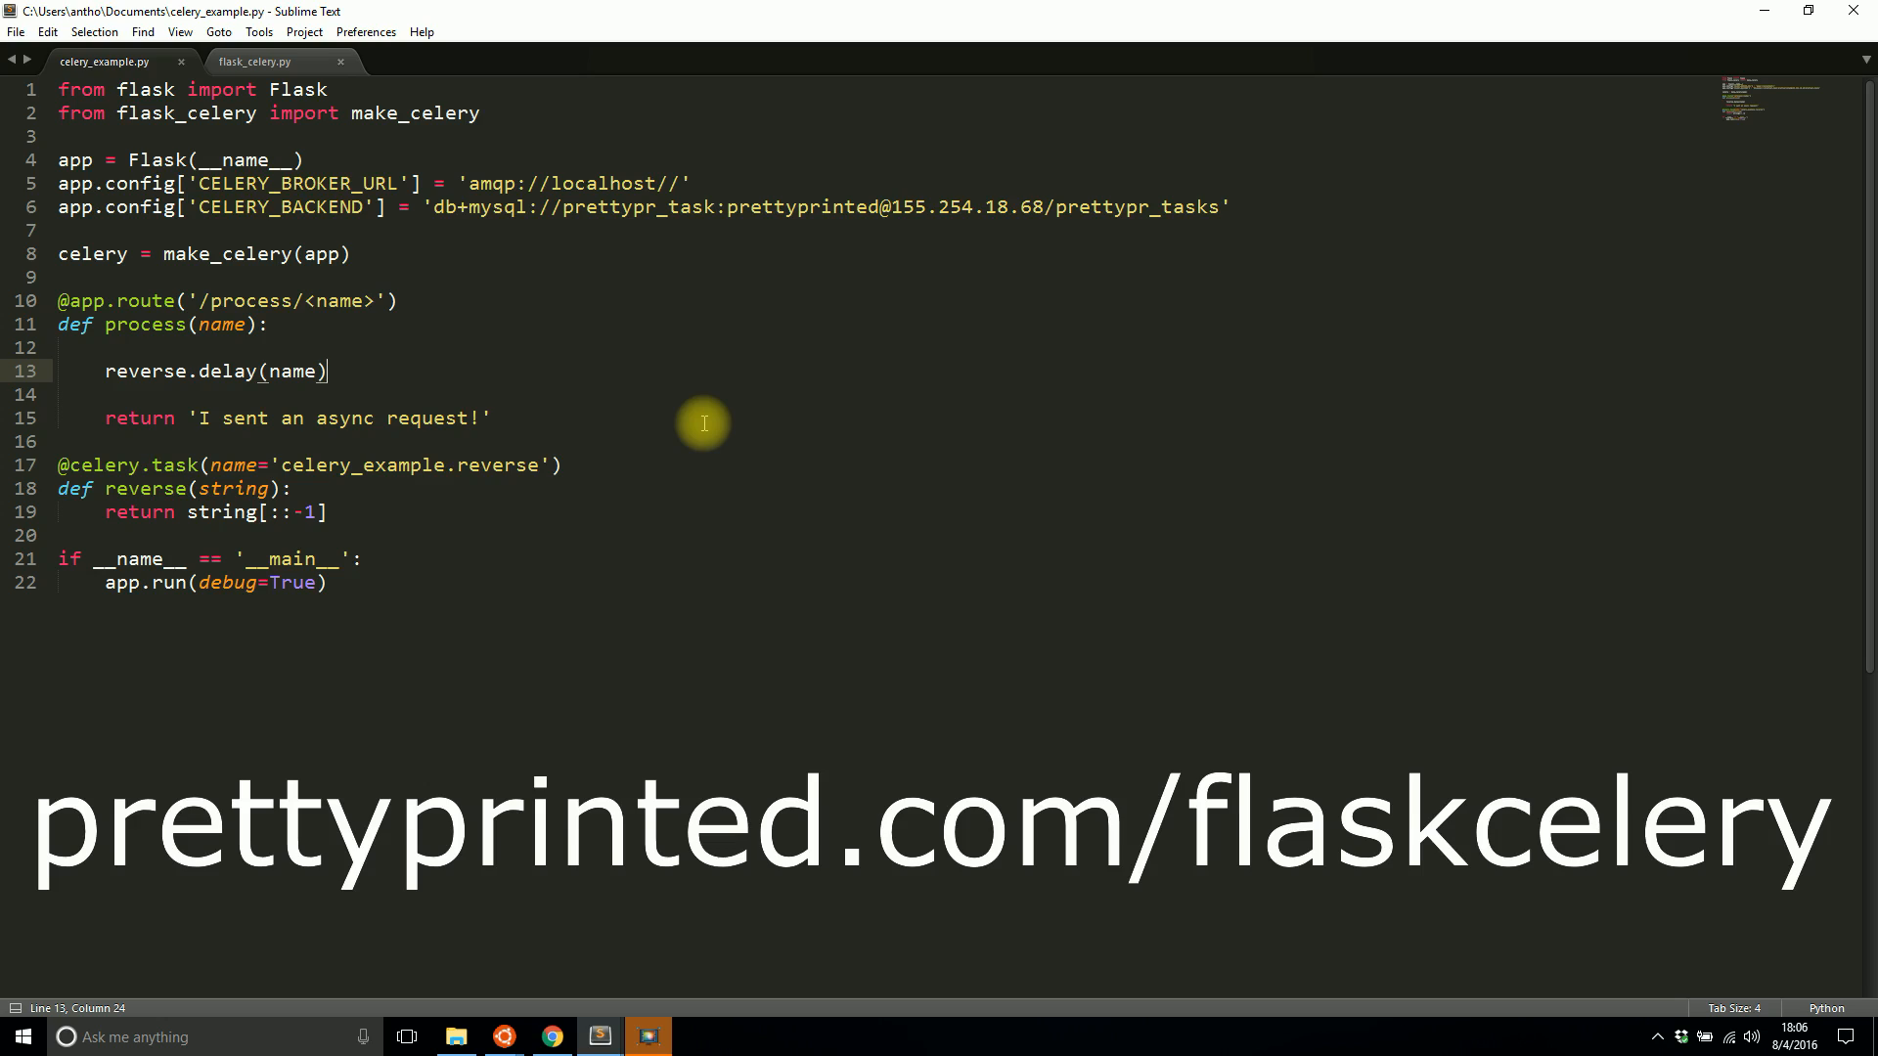